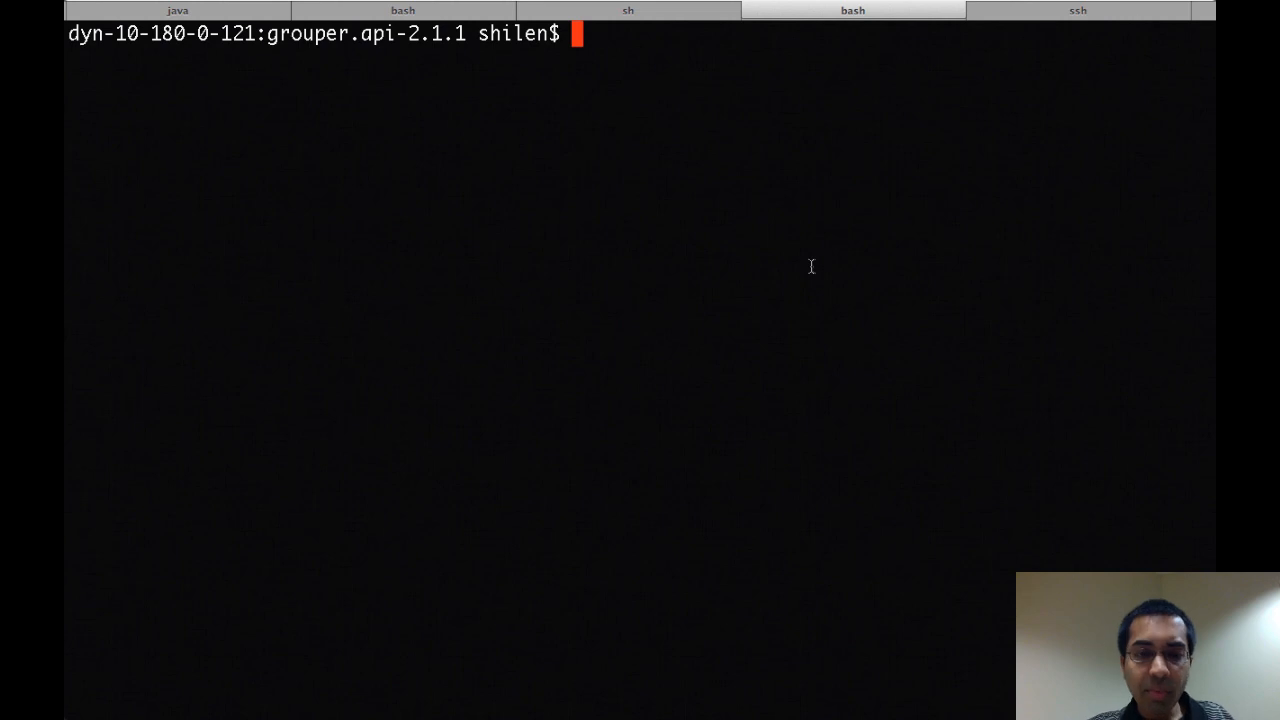
Review conf/psp.xml in vi down to the groupNames attribute's source reference
type("vi conf/psp")
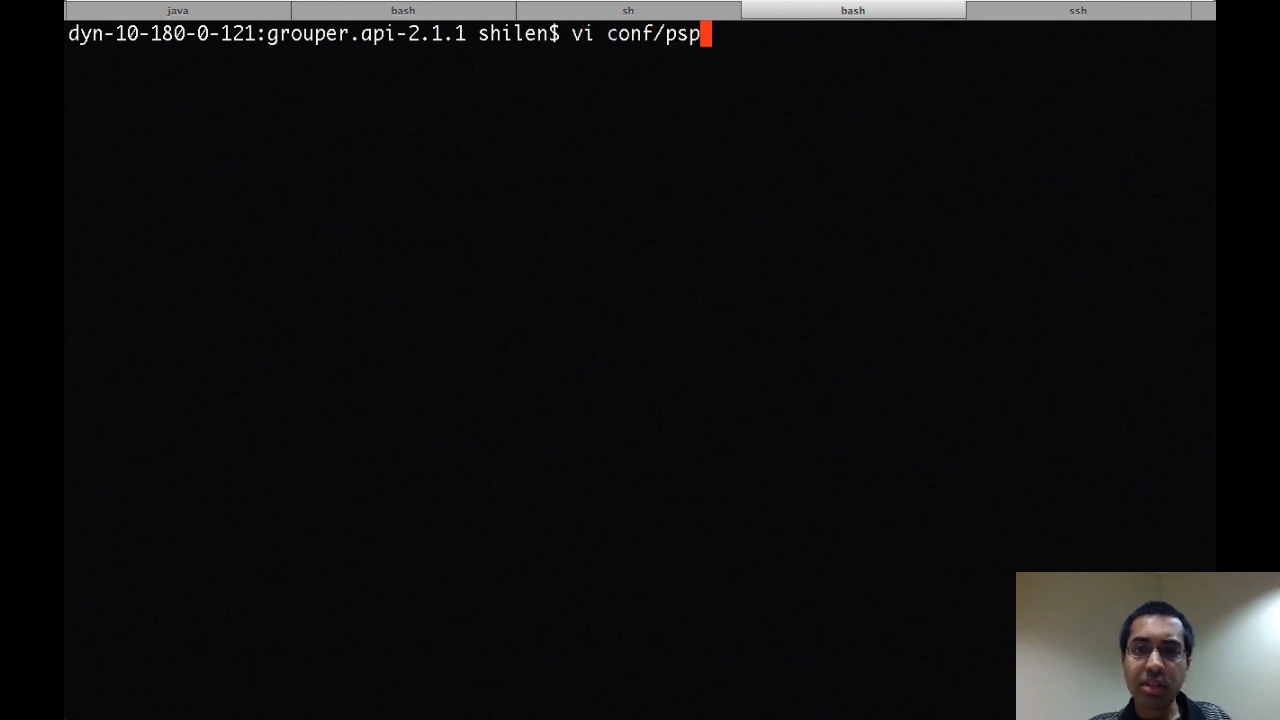
type(".xml")
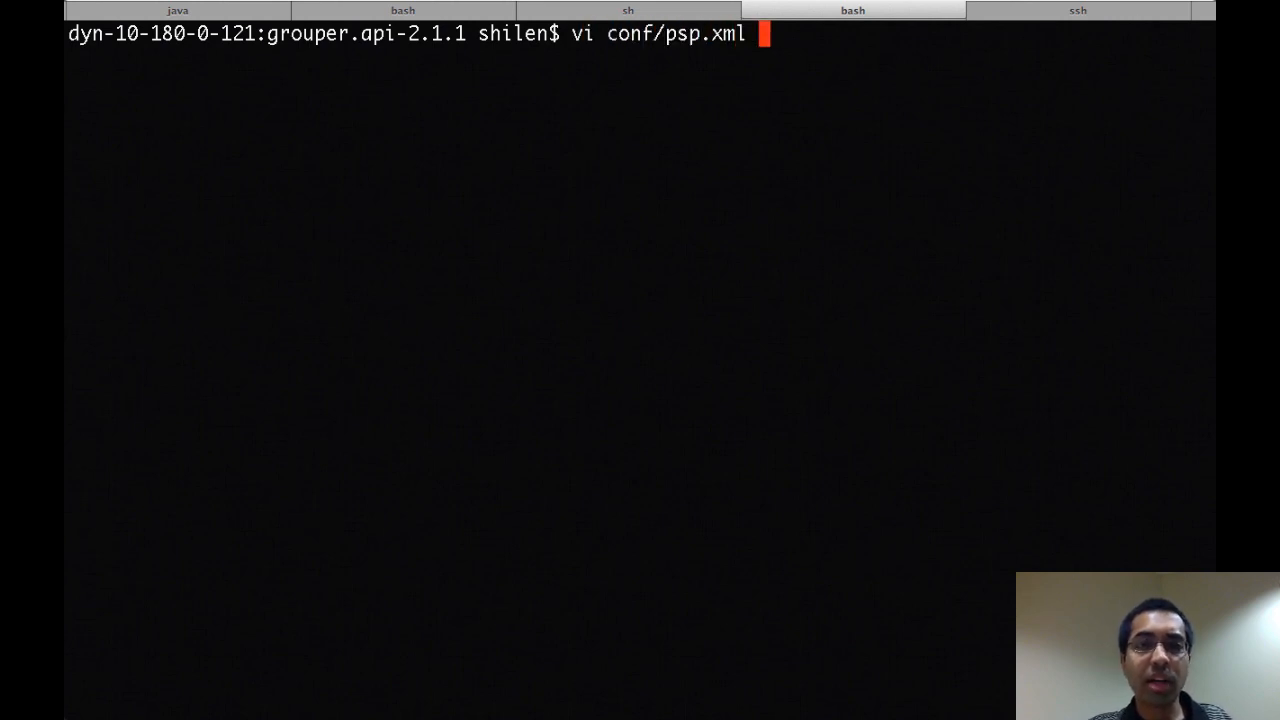
key("Return")
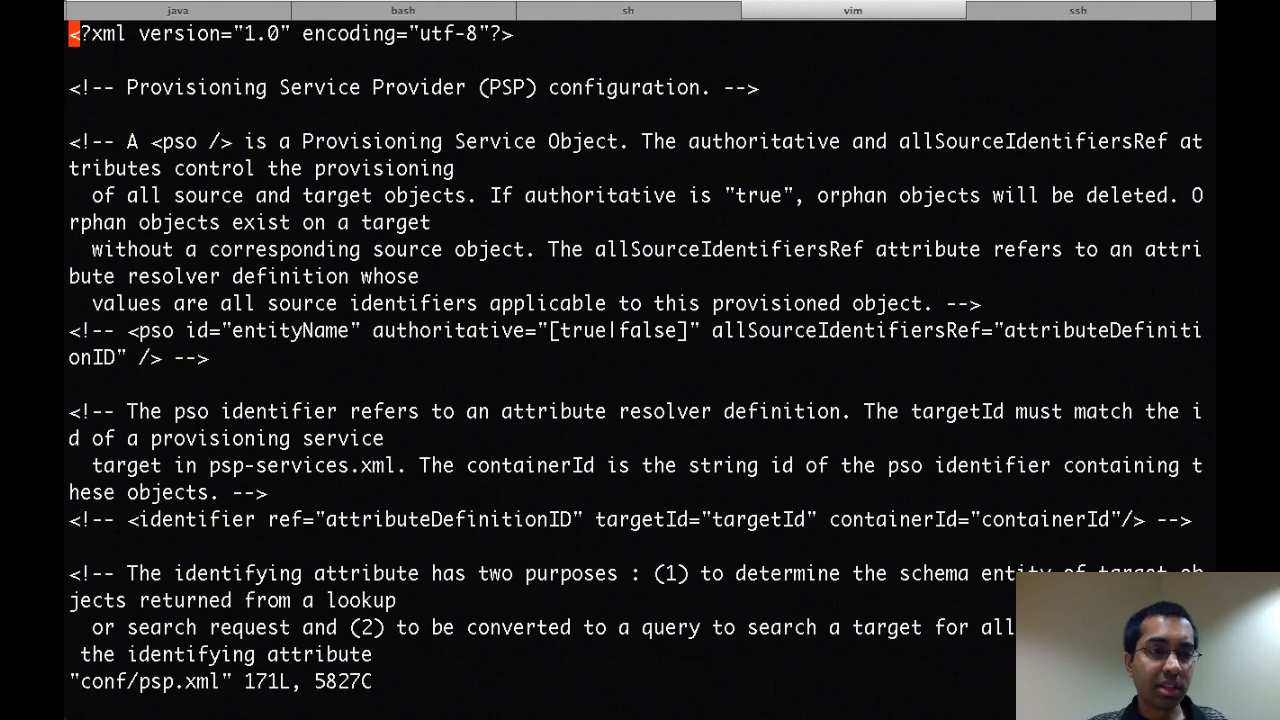
scroll("down", 3)
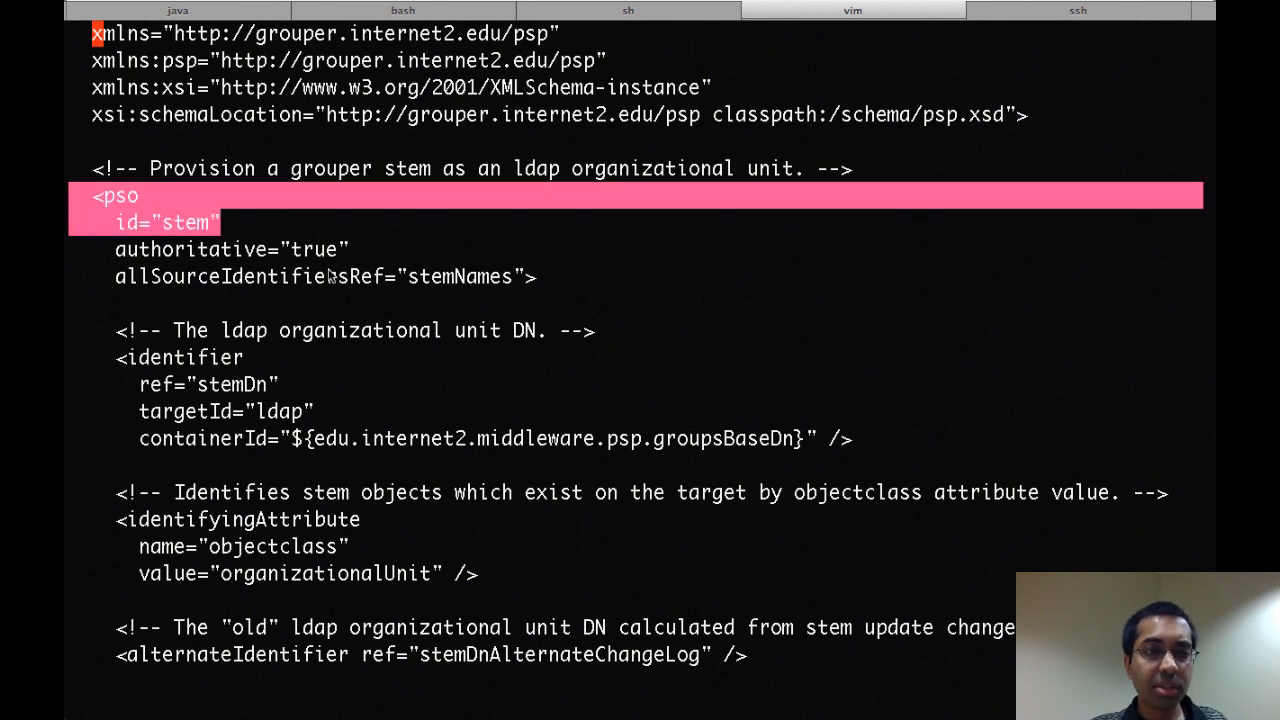
scroll("down", 3)
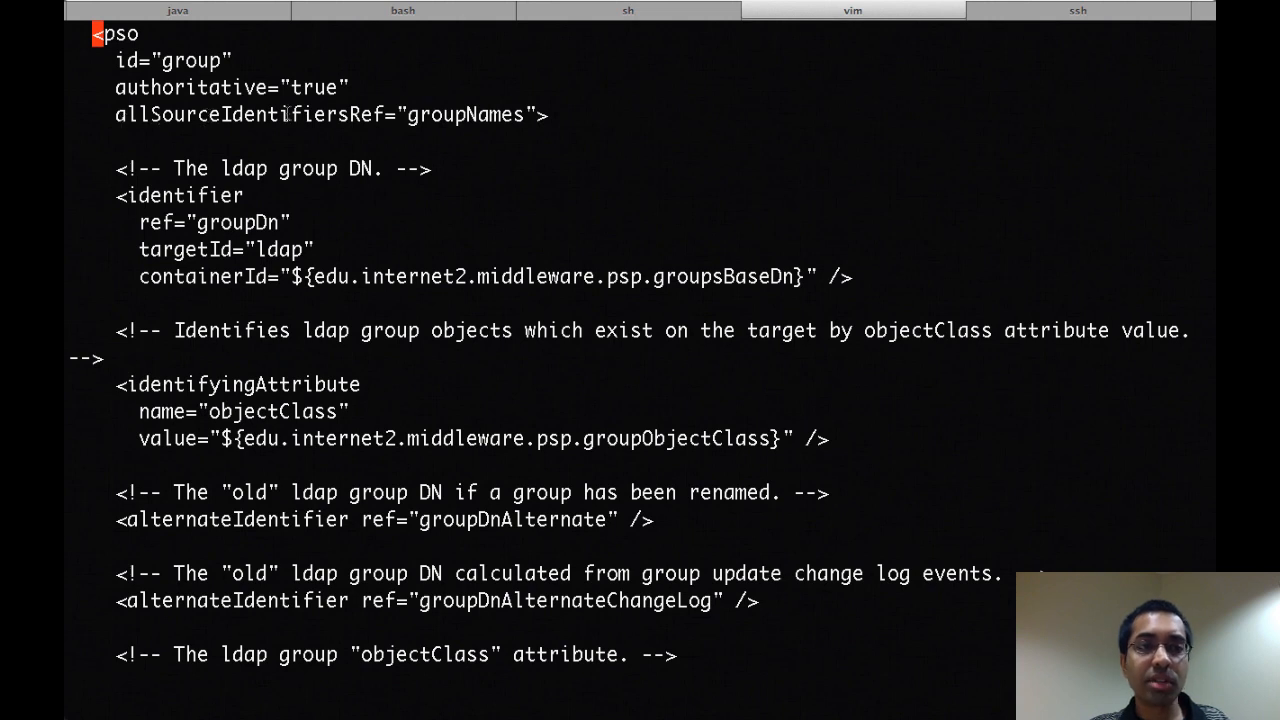
double_click(466, 114)
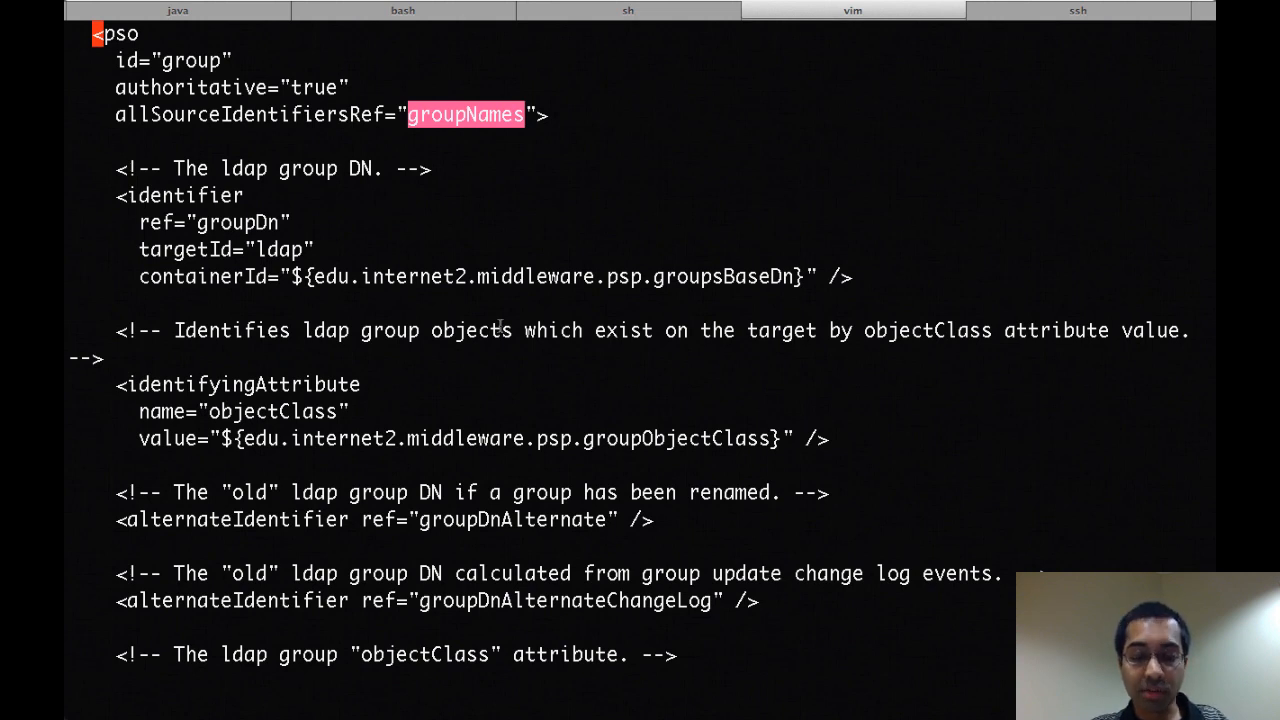
Switch to conf/psp-resolver.xml in vi and scroll toward the AllGroupNamesConnector data connector
left_click(852, 10)
type("vi conf/psp")
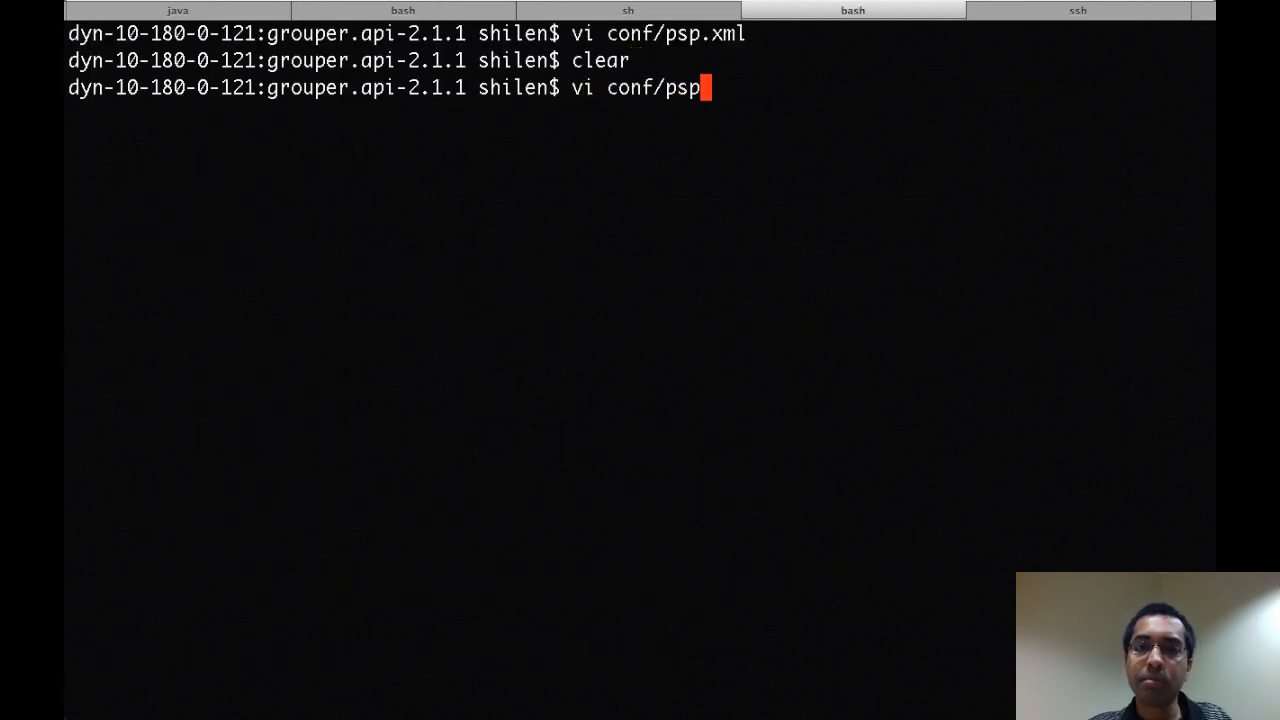
key("Return")
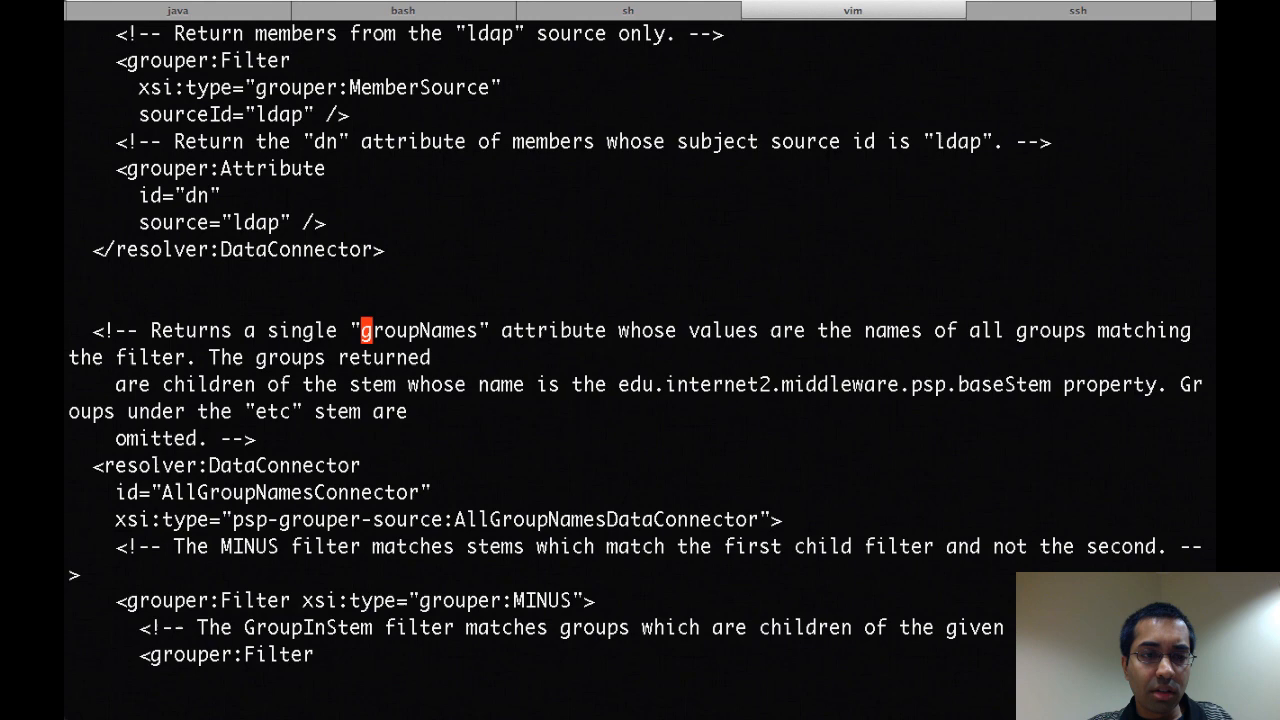
scroll("down", 3)
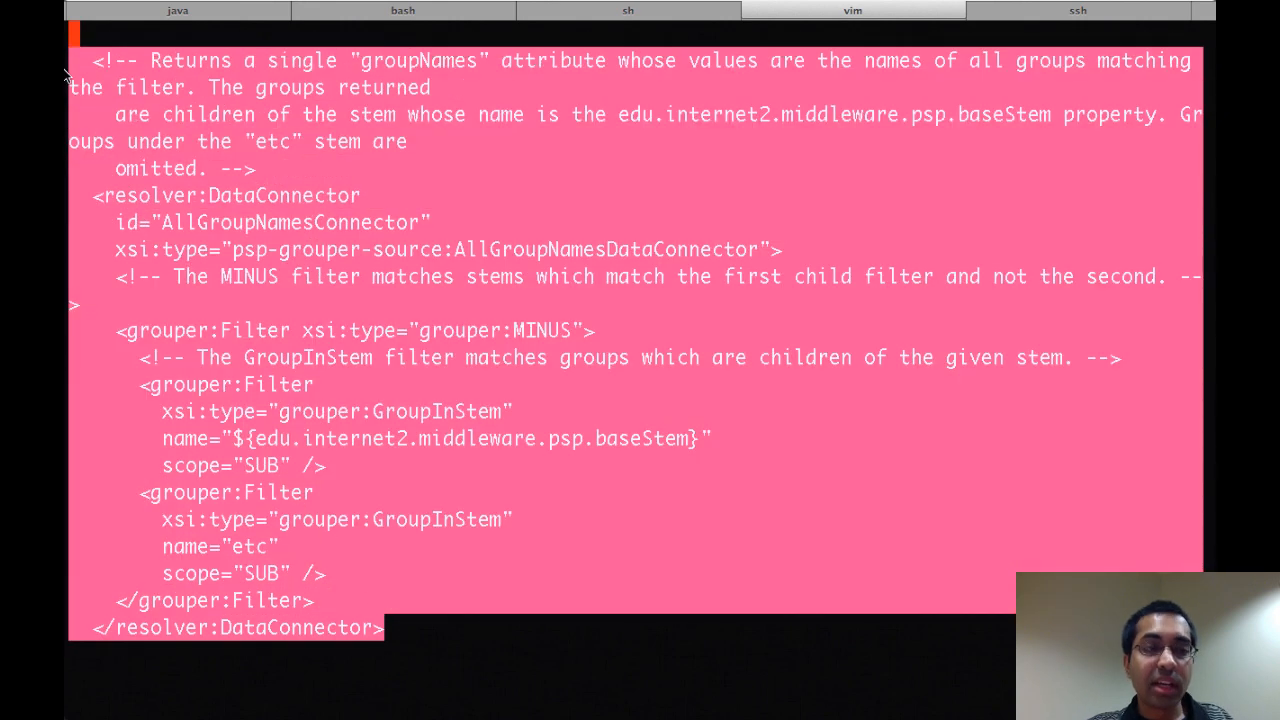
mouse_move(266, 208)
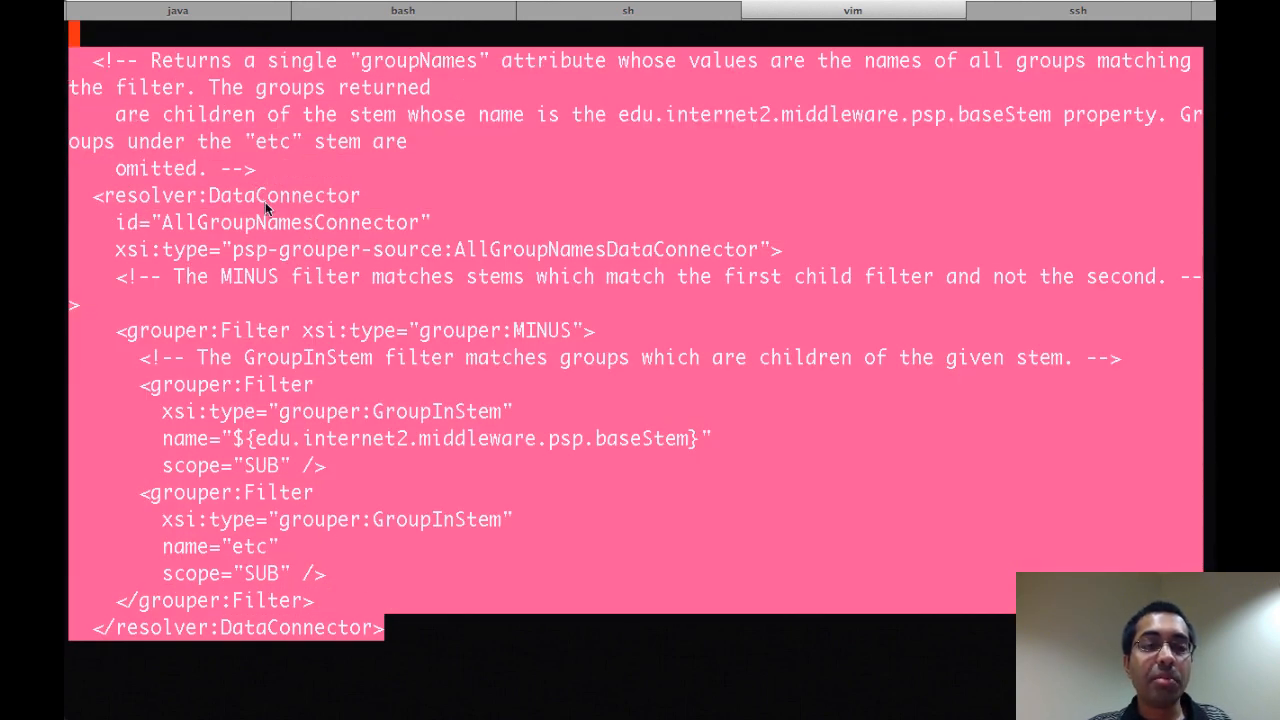
mouse_move(412, 206)
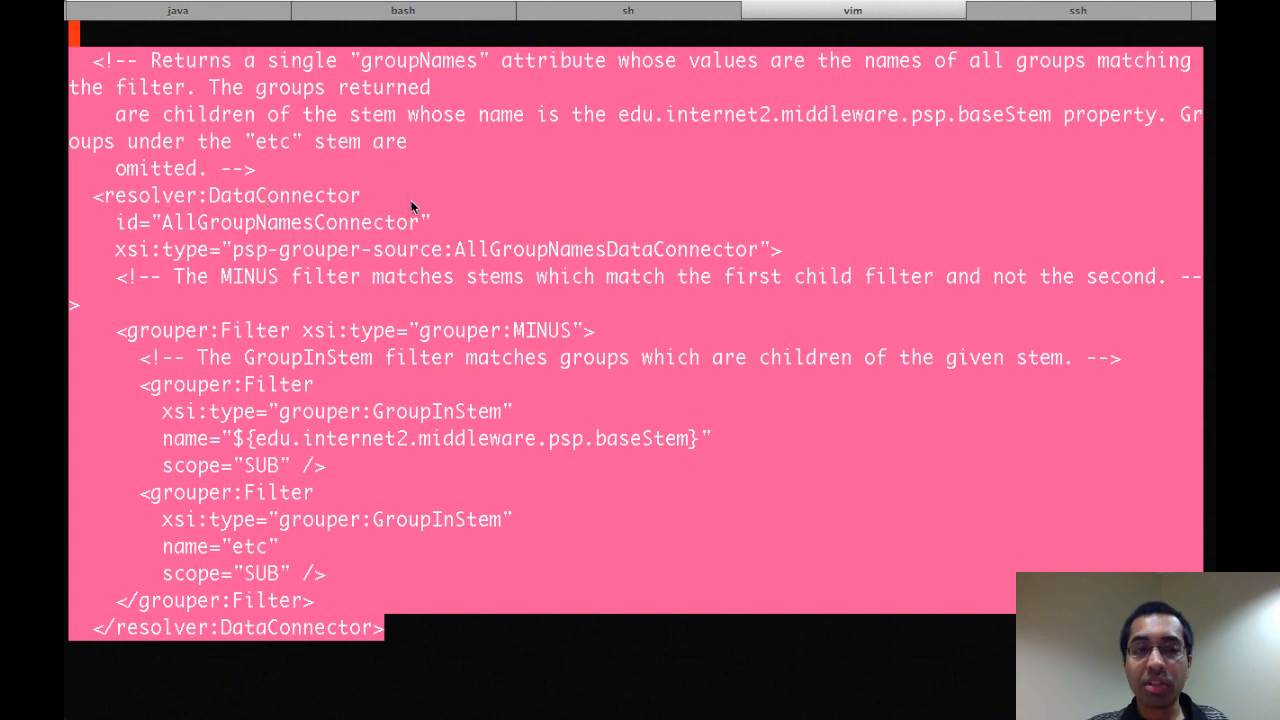
mouse_move(504, 204)
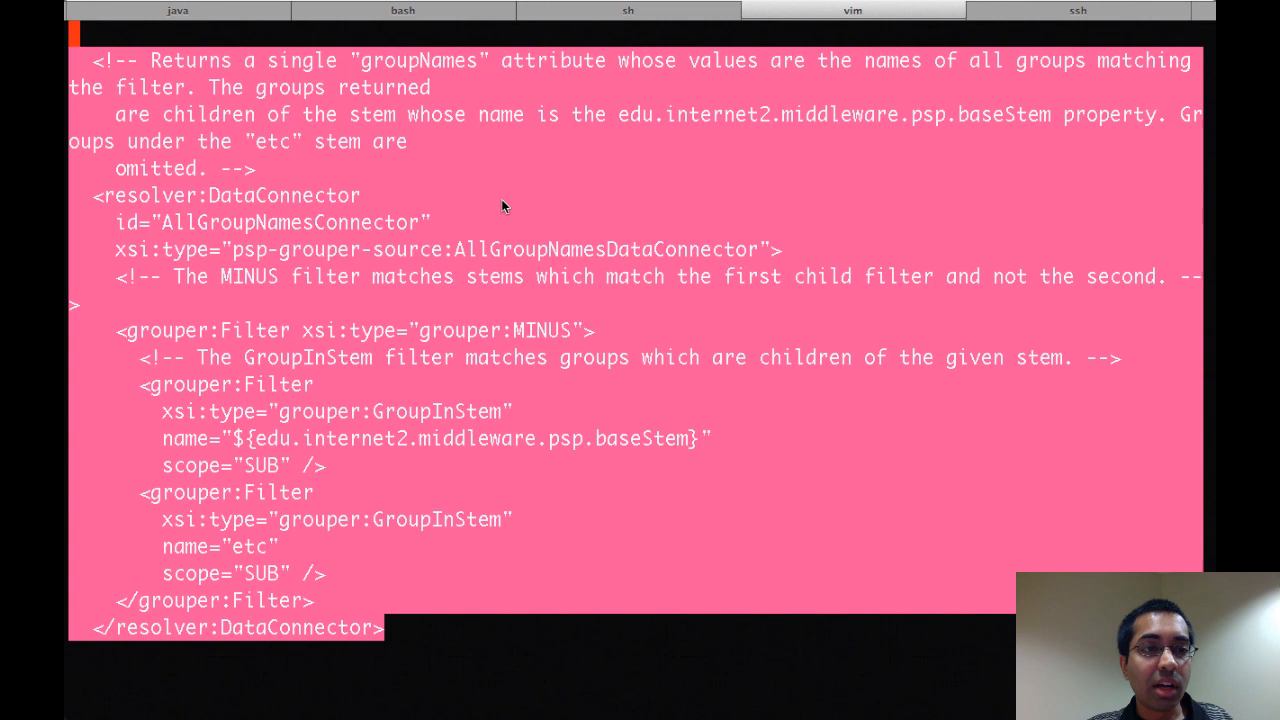
mouse_move(204, 88)
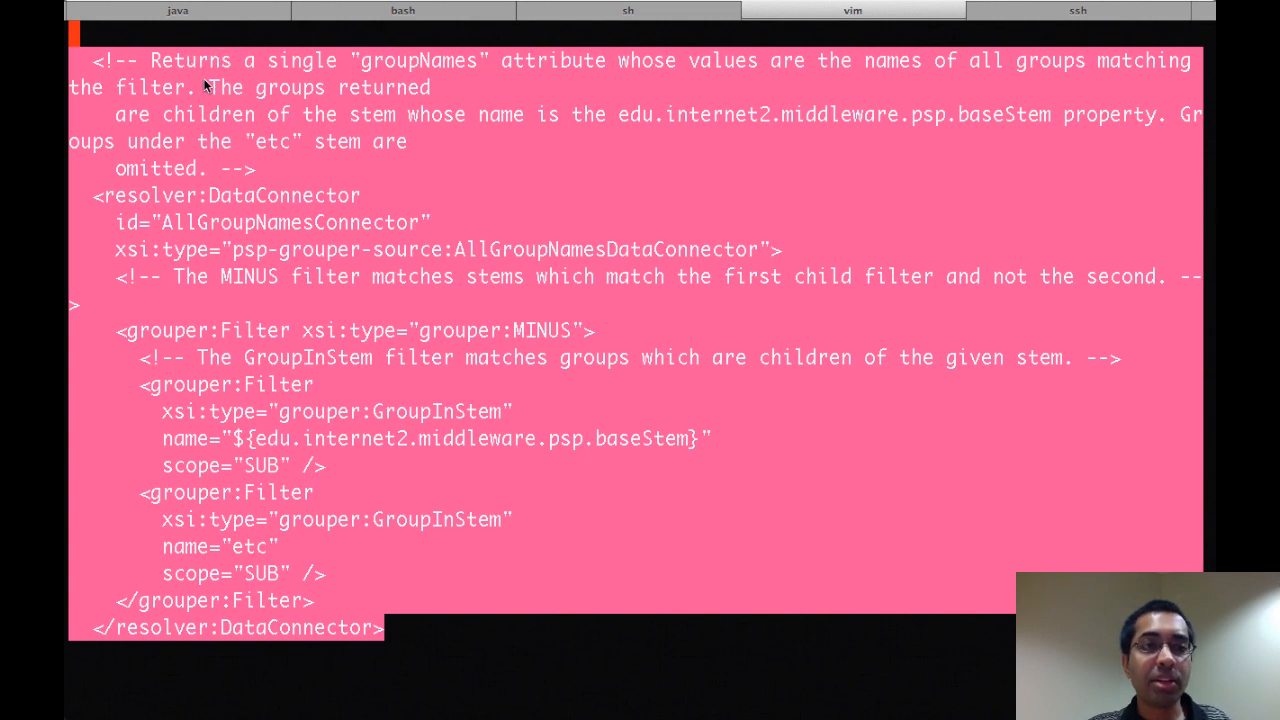
mouse_move(396, 90)
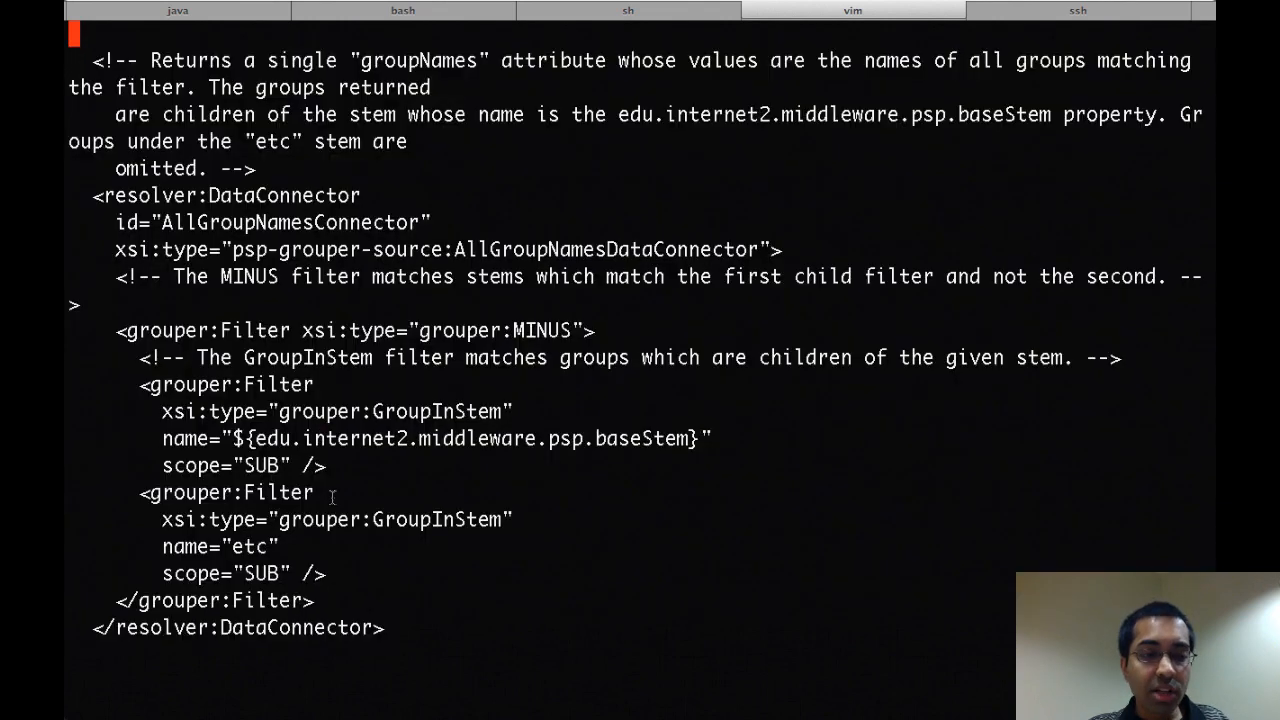
Highlight the GroupInStem filter for groups under the base stem, then leave vim for the shell
left_click_drag(260, 520, 314, 600)
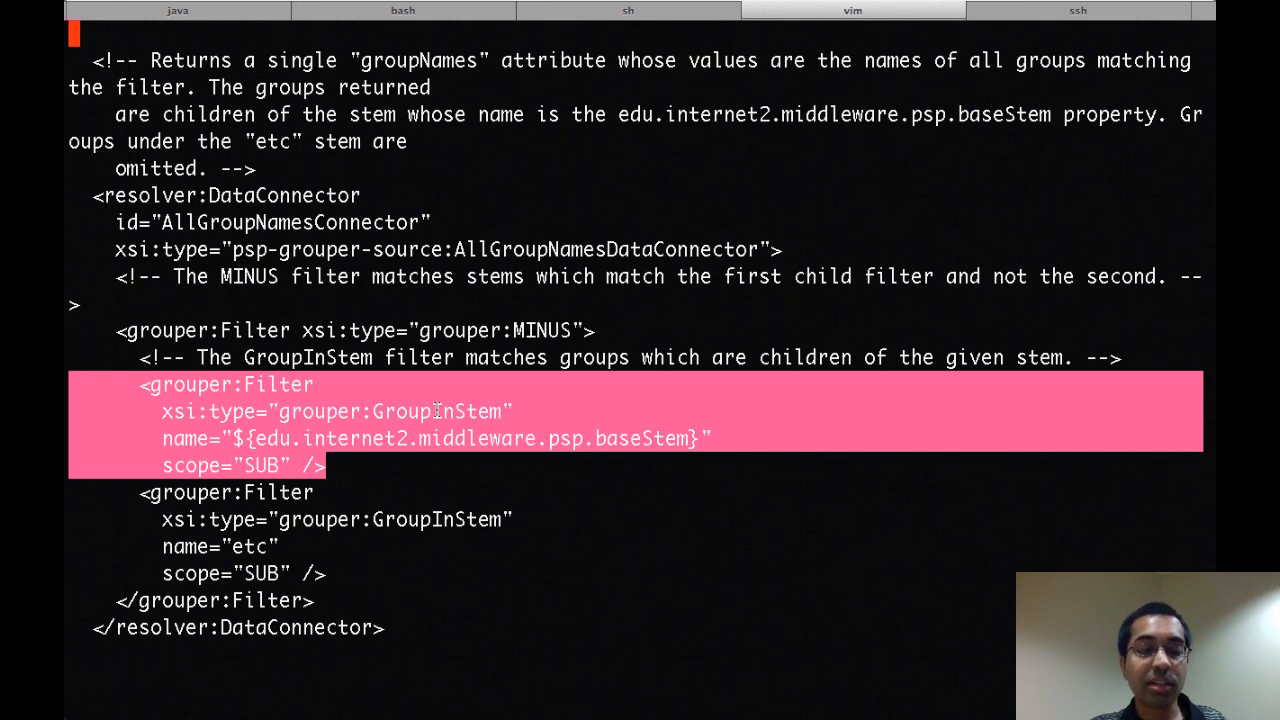
mouse_move(668, 436)
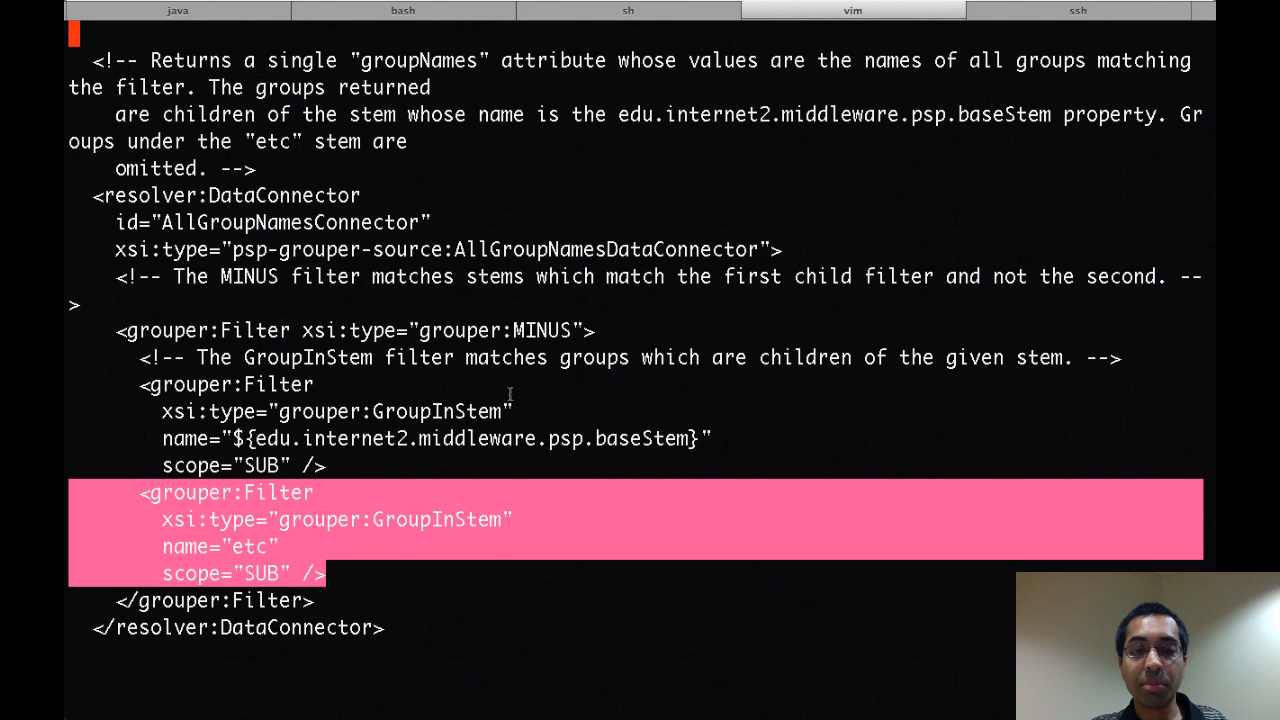
left_click(852, 10)
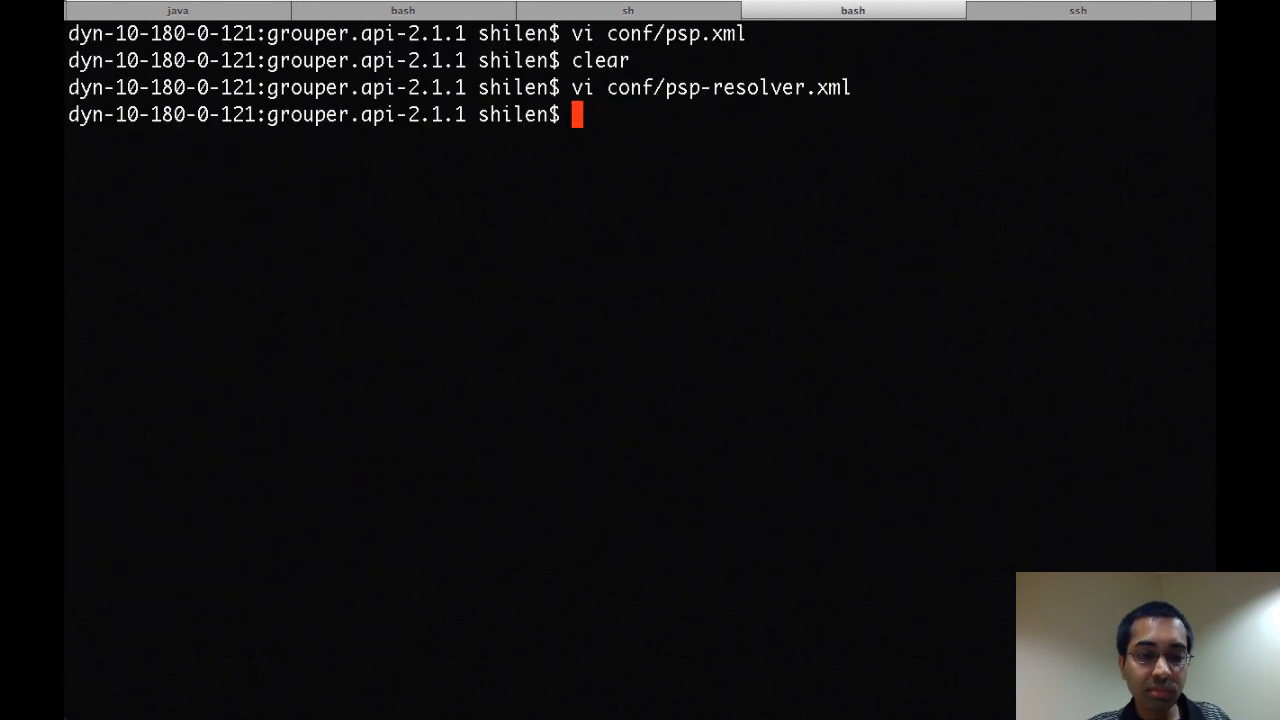
type("vi conf/psp.xml")
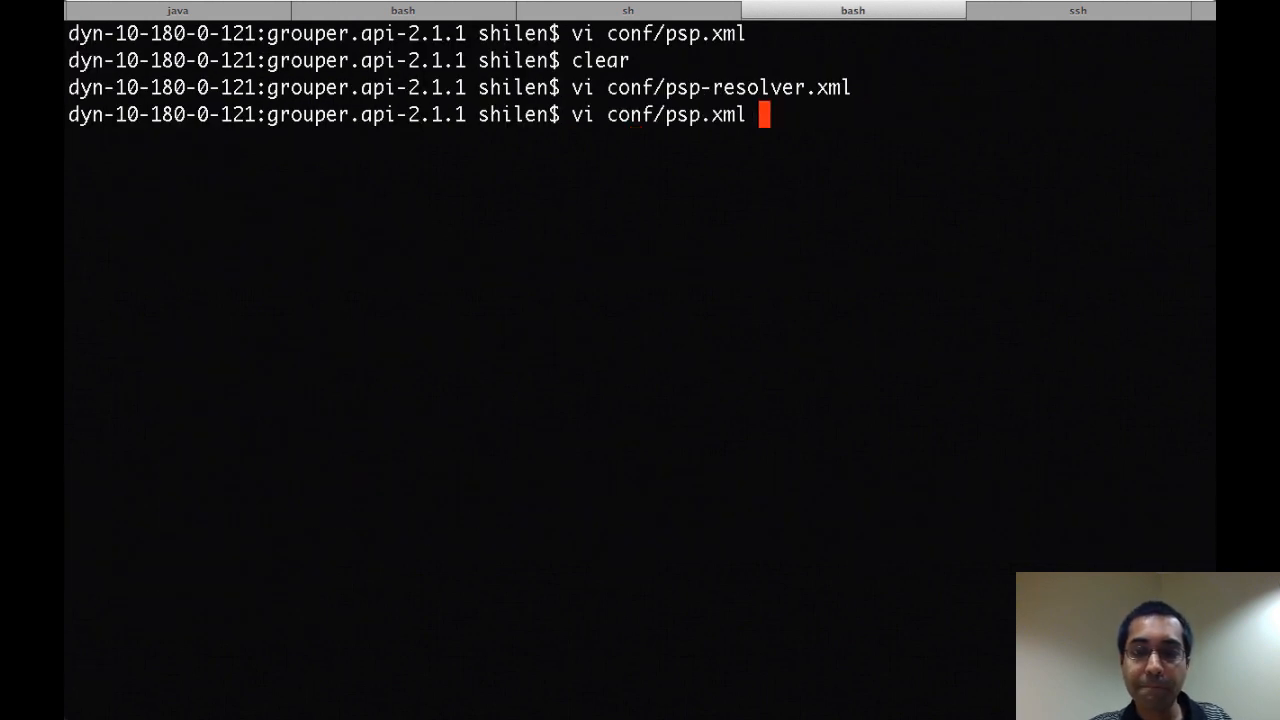
key("Return")
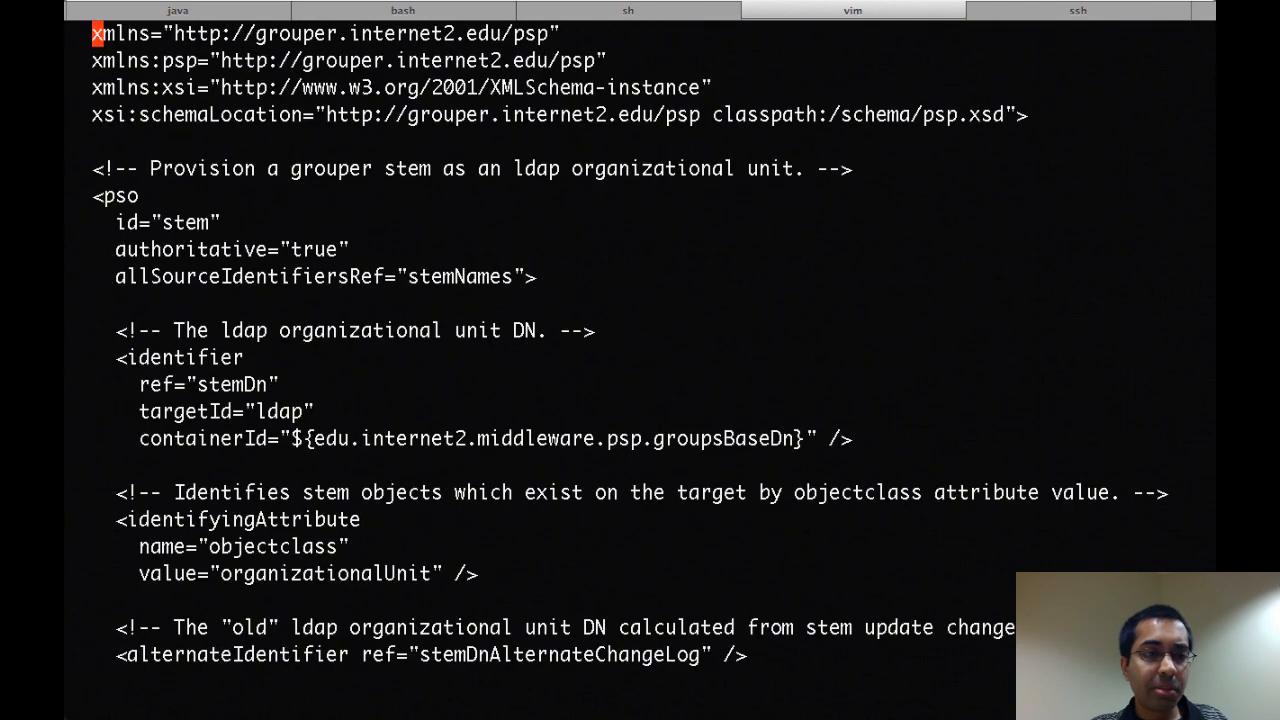
scroll("down", 3)
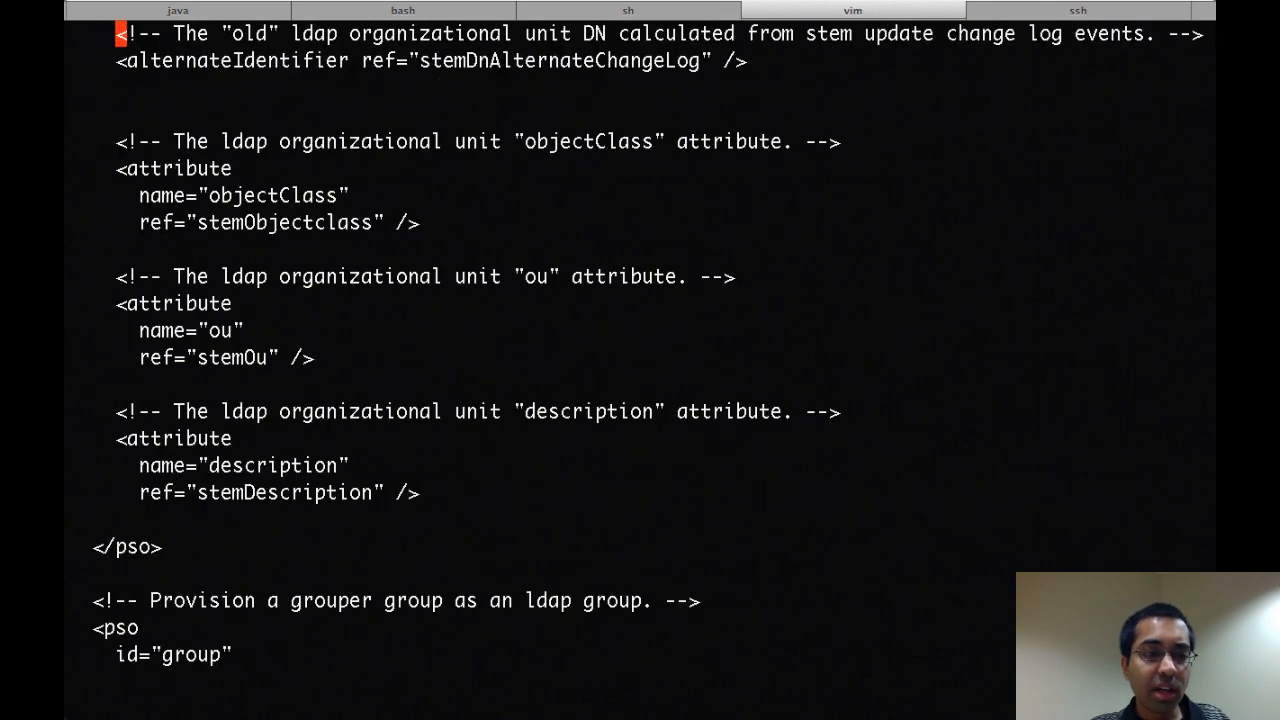
scroll("down", 3)
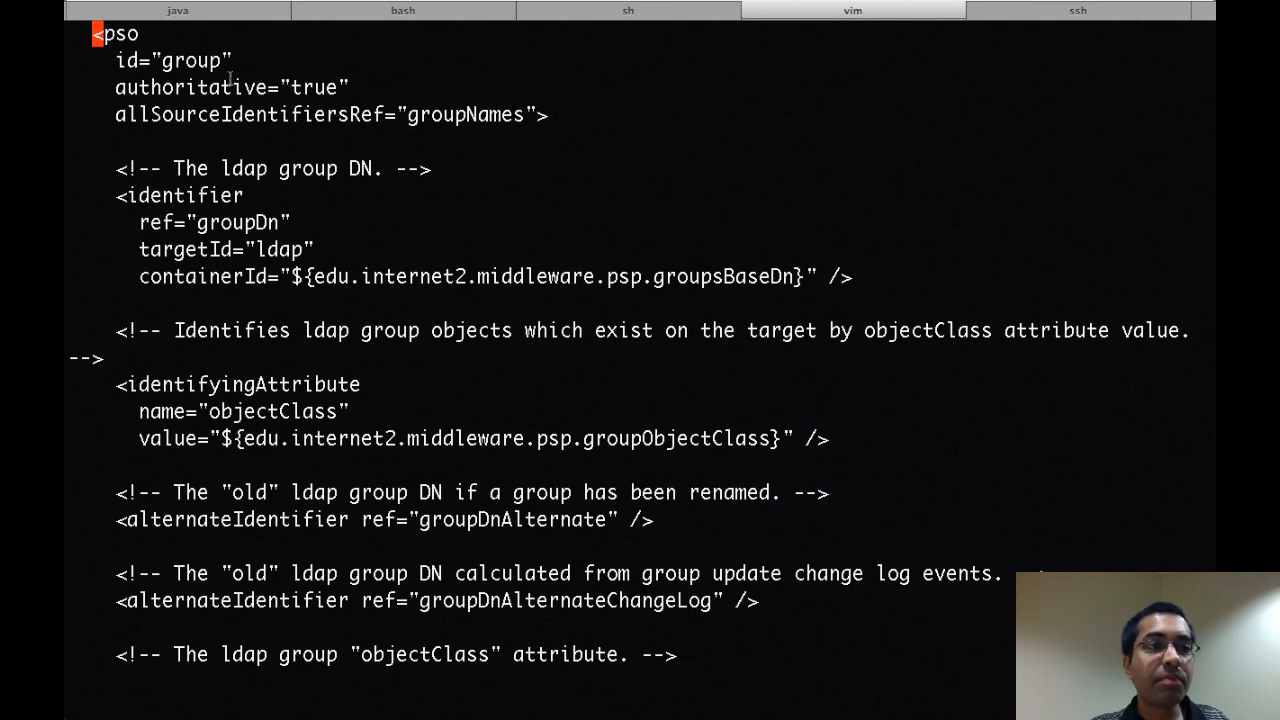
scroll("down", 3)
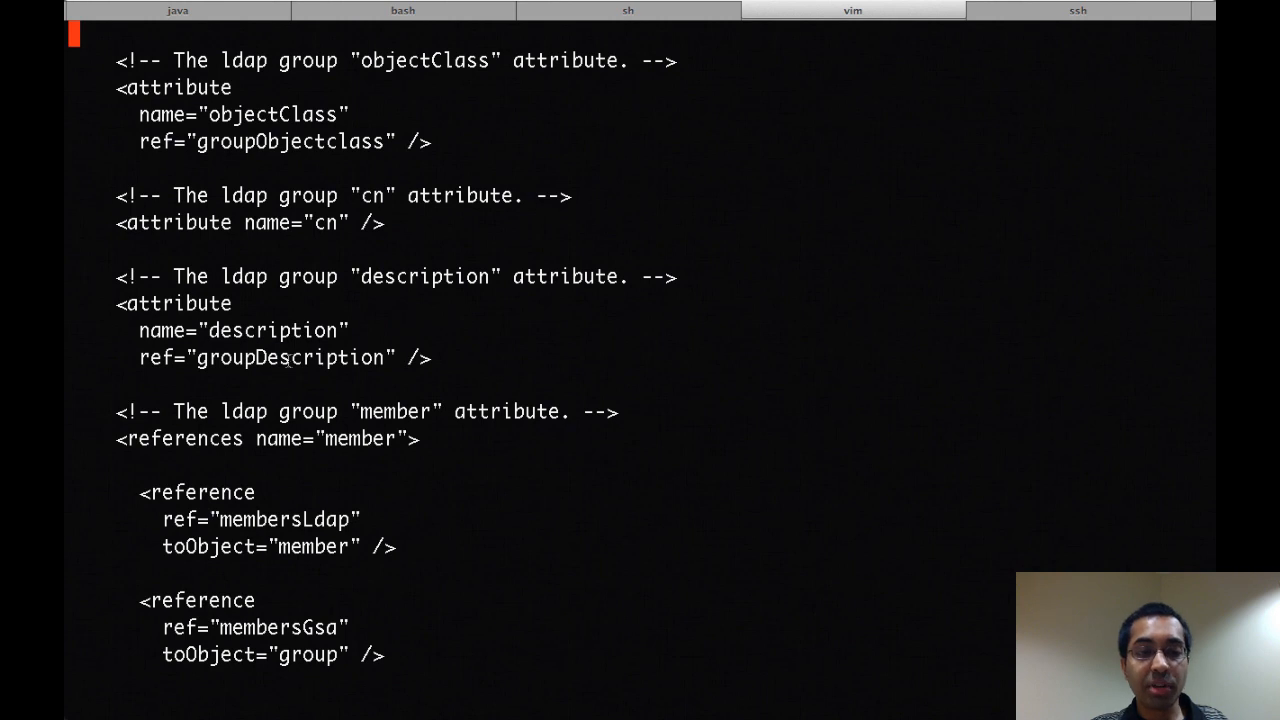
double_click(288, 356)
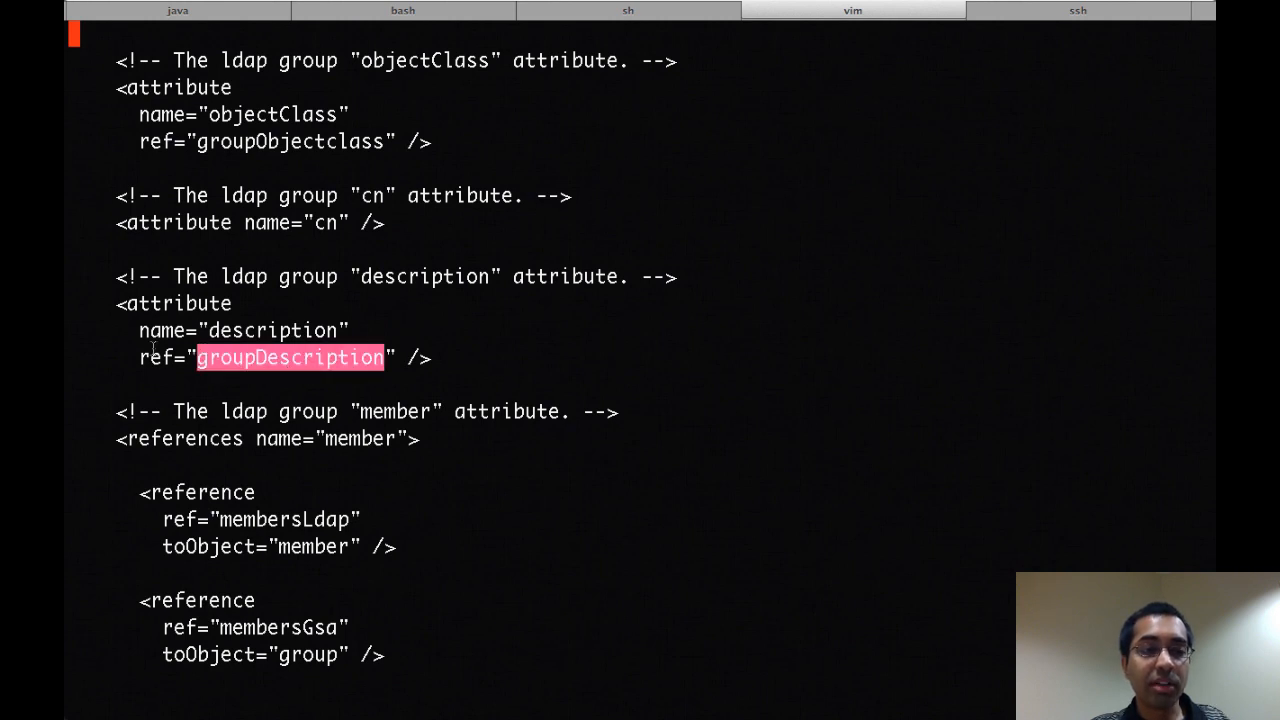
mouse_move(448, 288)
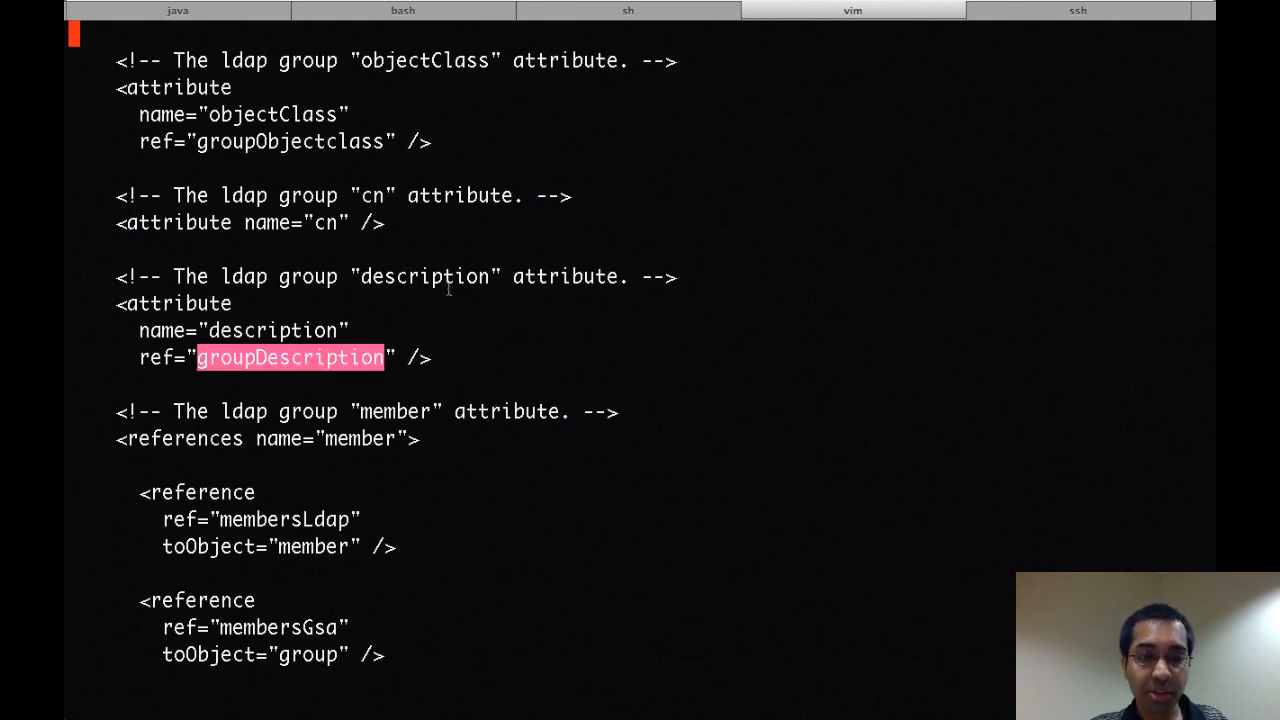
left_click(852, 10)
type(":q")
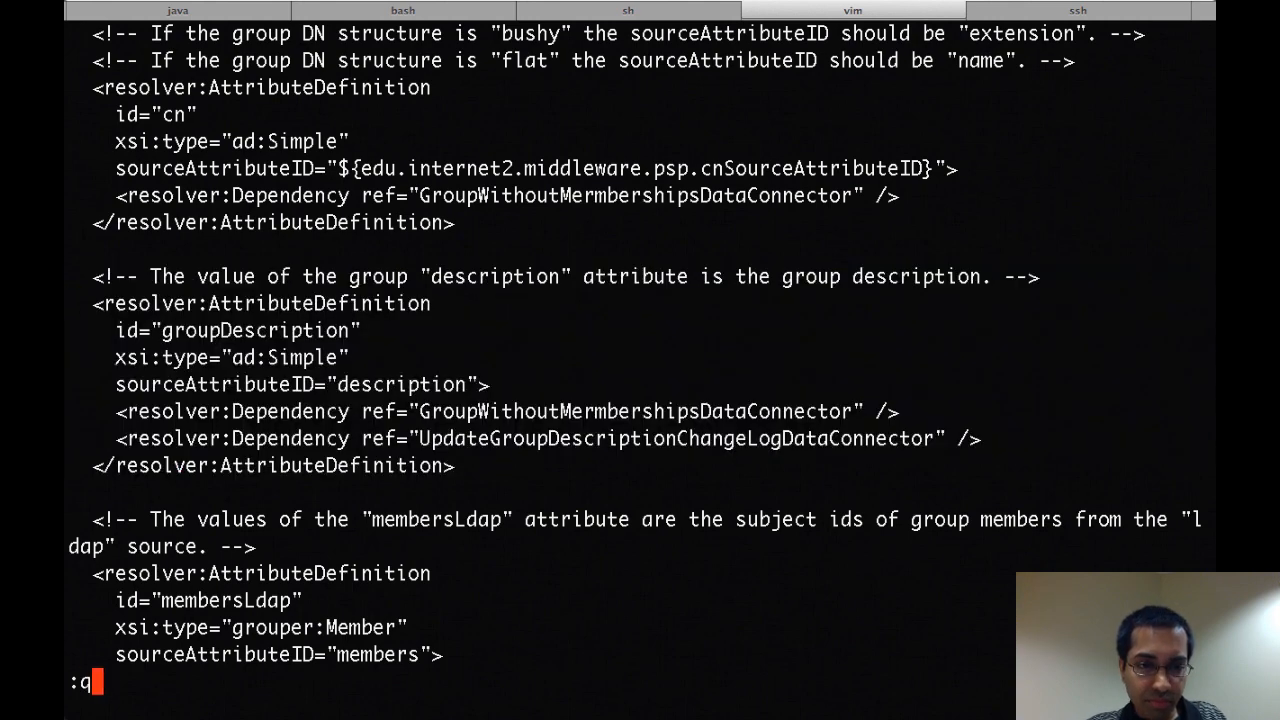
key("Return")
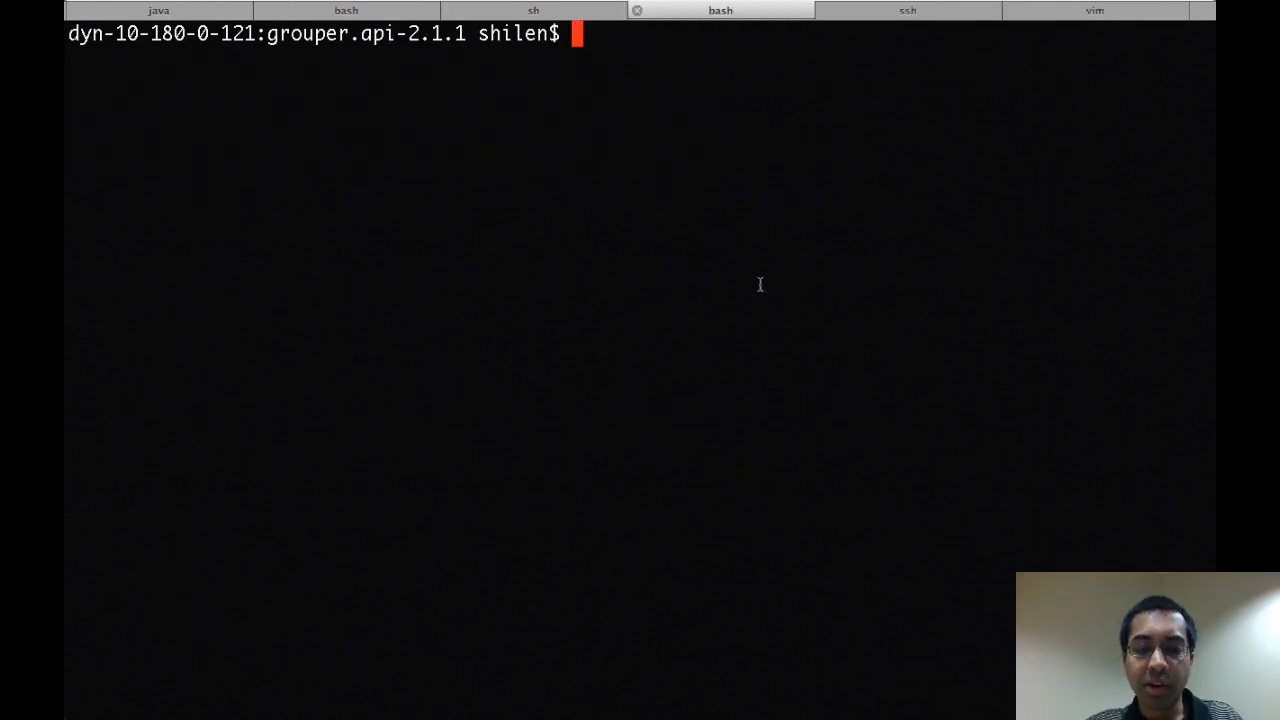
In ldap.properties set bindDn to duldapkey=grouper,ou=people,ou=test,dc=duke,dc=edu
type("vi c")
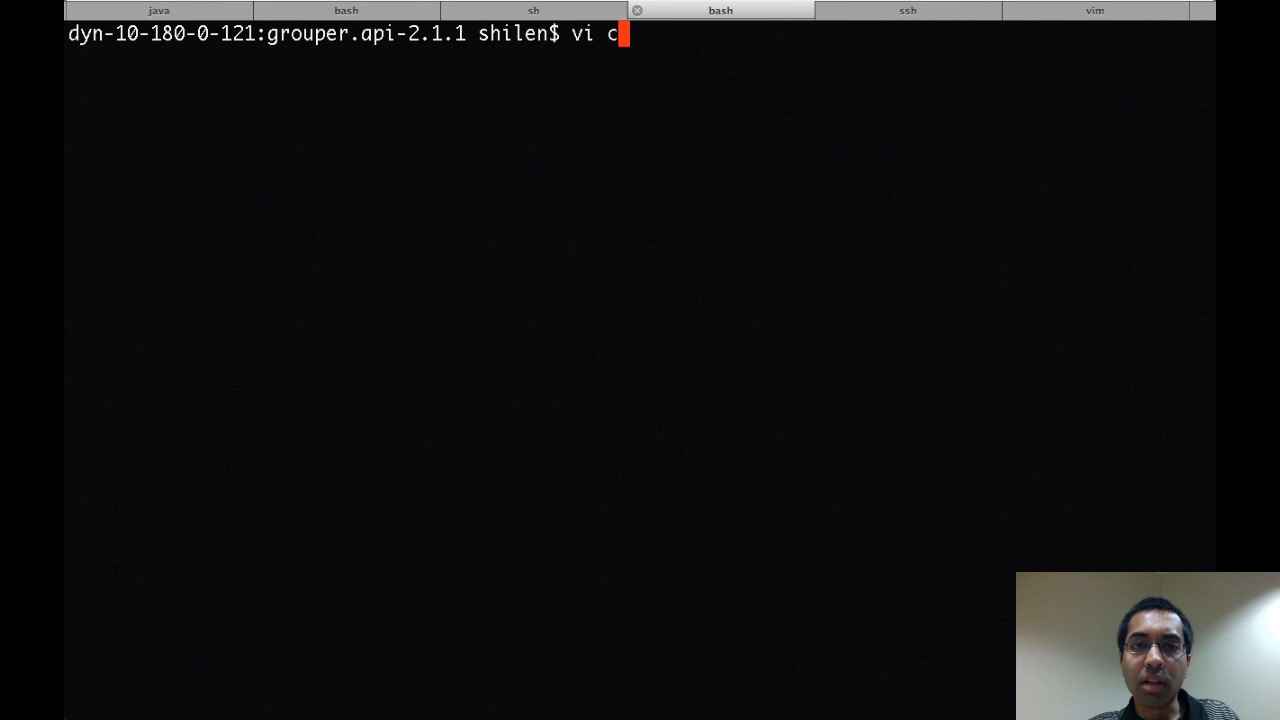
key("Return")
type("/")
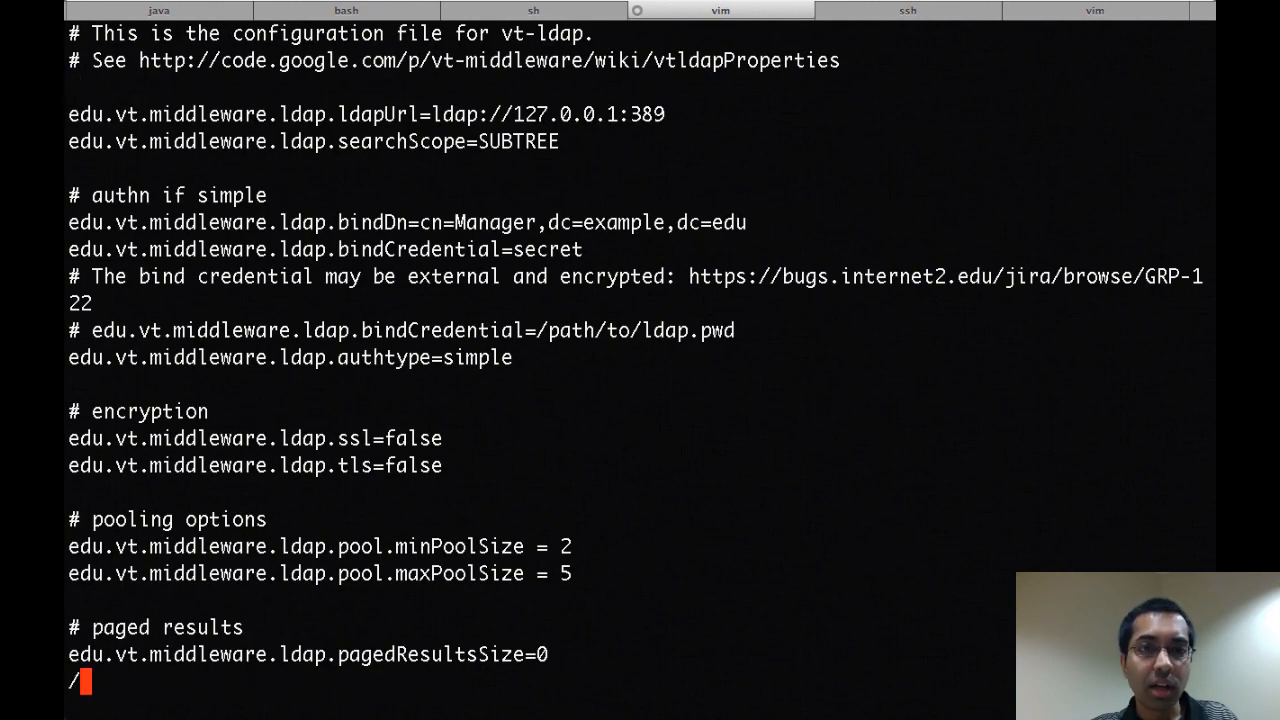
type("127")
left_click(366, 114)
type("groupertrain")
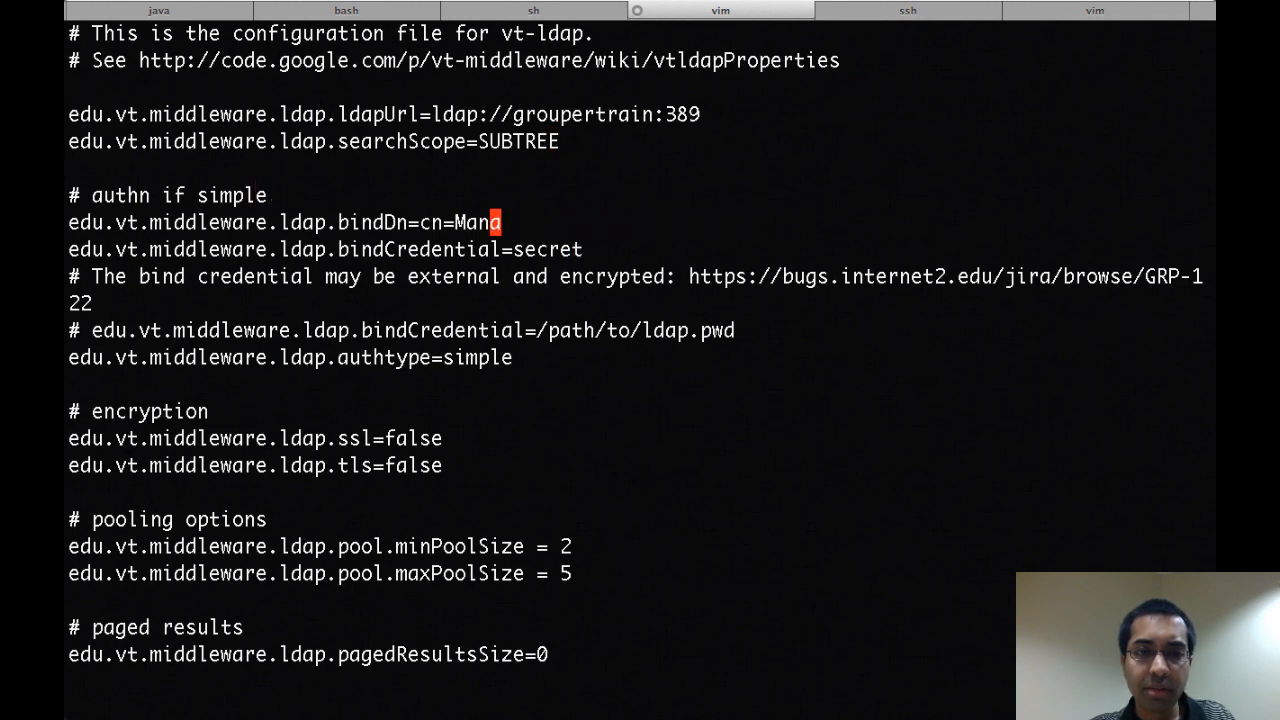
type("duldapk")
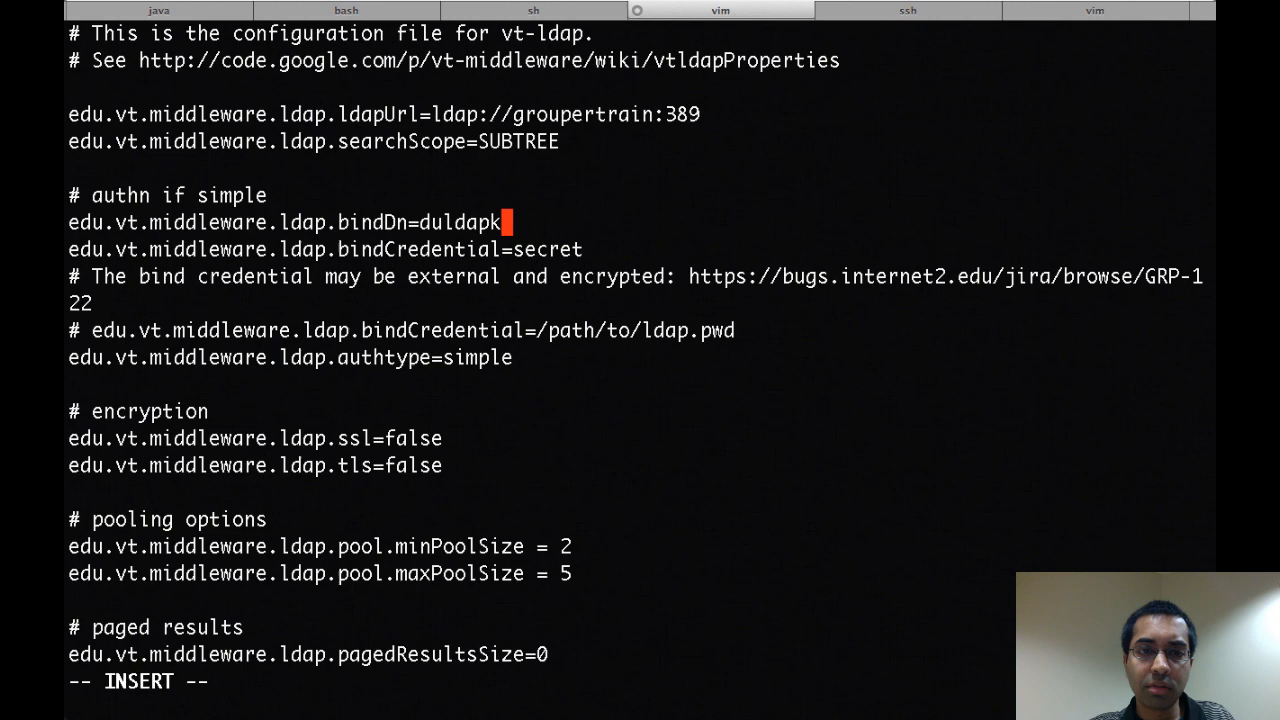
type("ey=grouper,ou=")
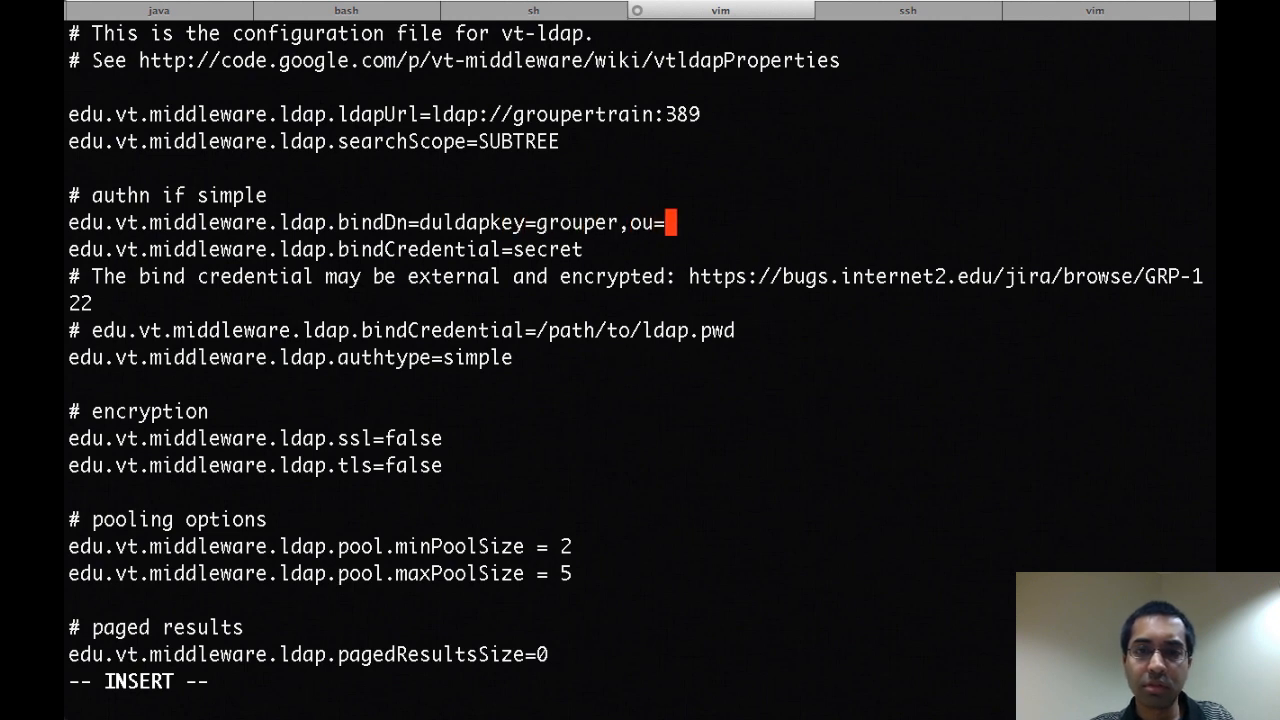
type("people,ou=test,")
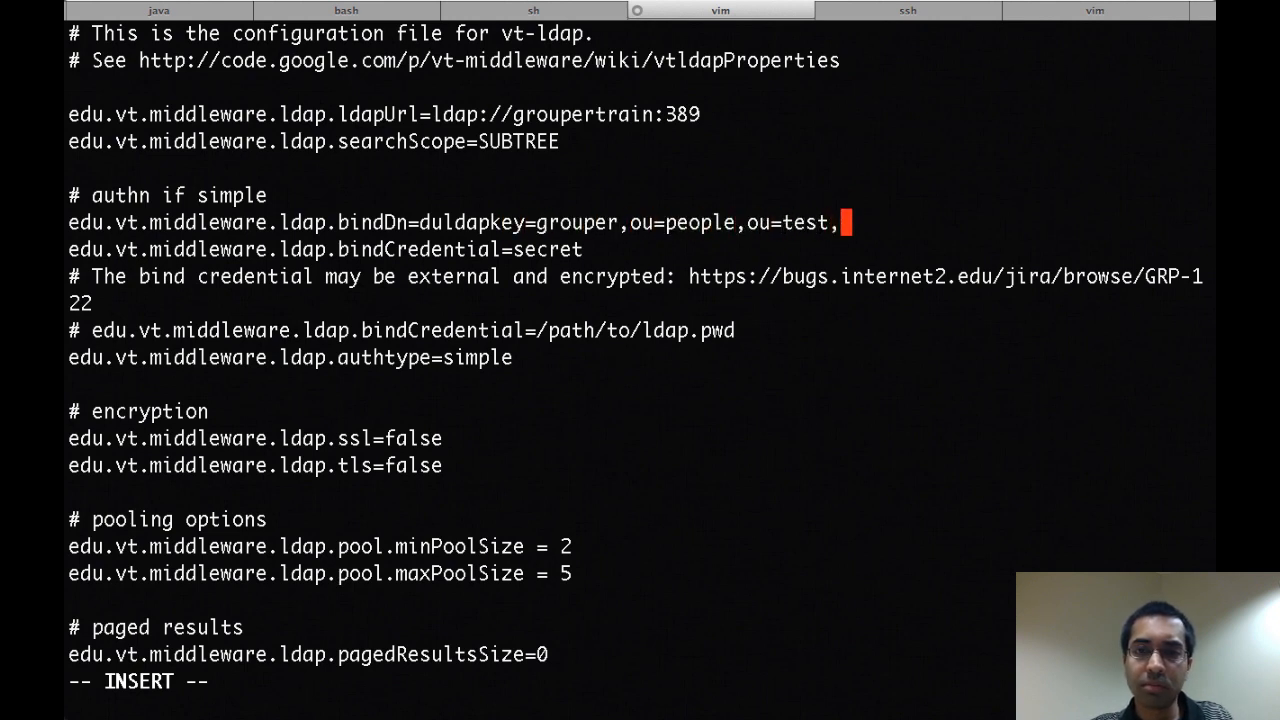
type("dc=duke,dc=edu")
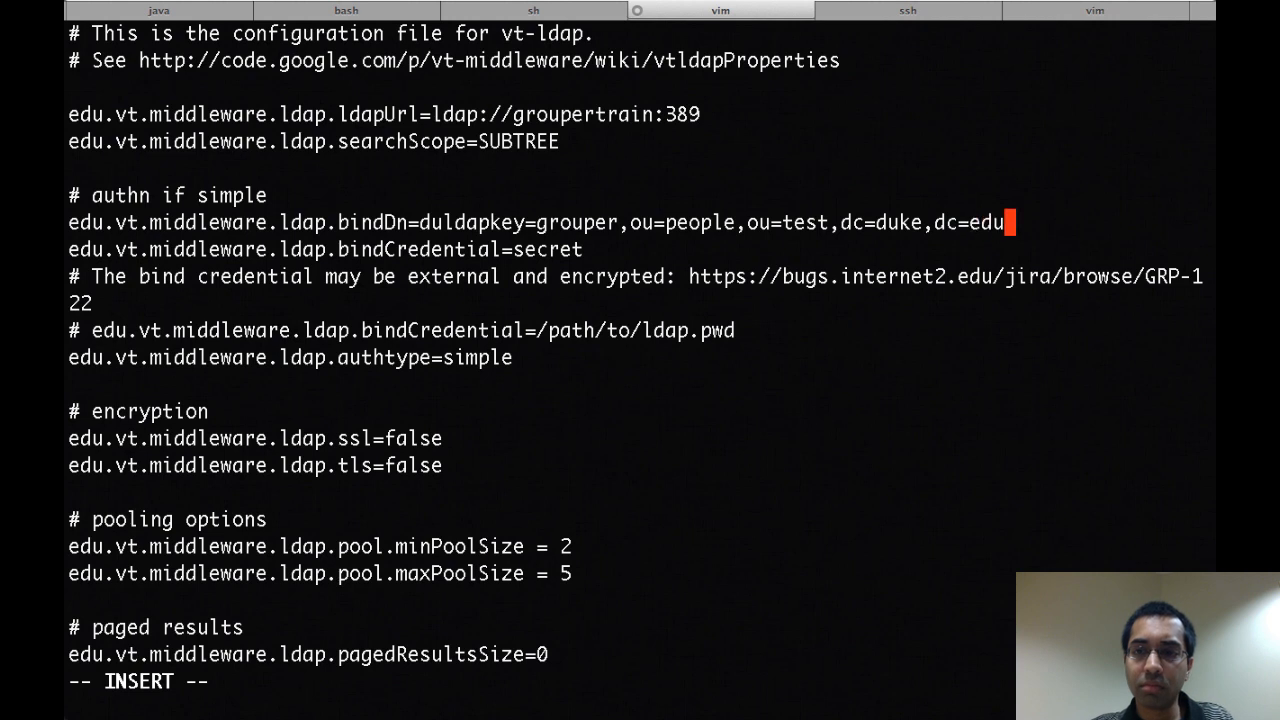
key("Escape")
type("#")
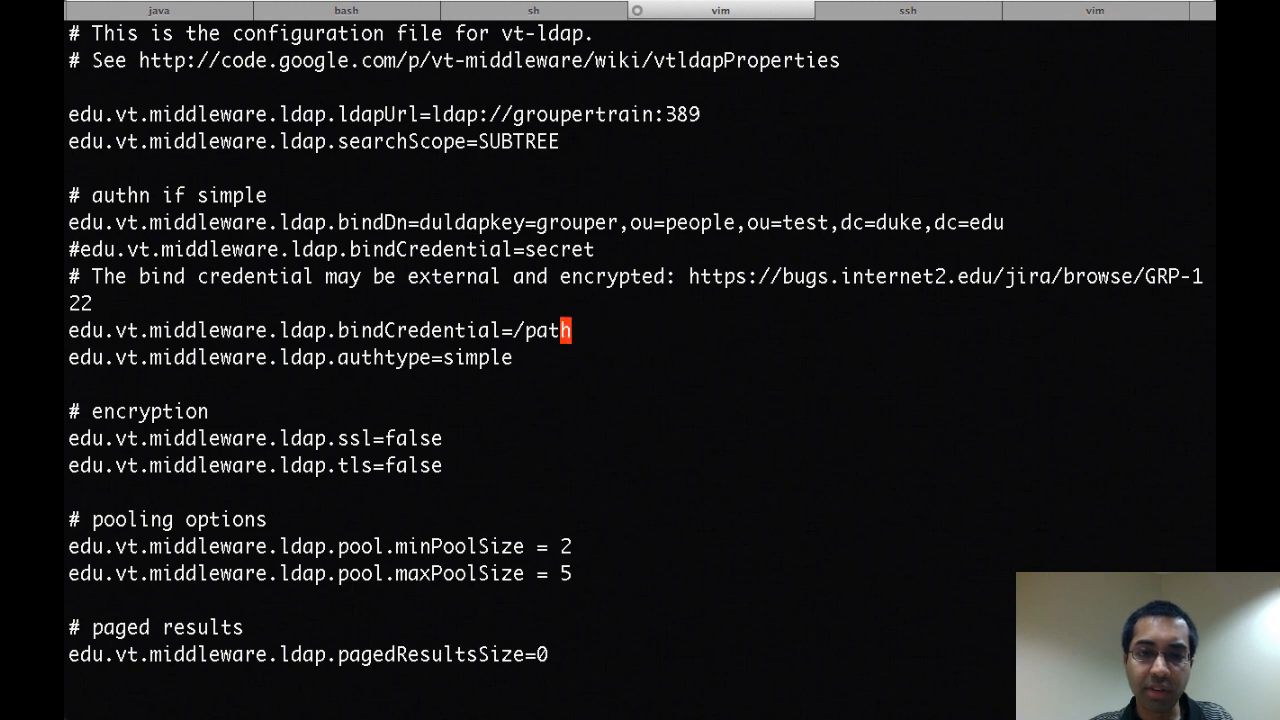
Point bindCredential at /grouper-train/grouper.pwd instead of the literal secret
type("grouper-trai")
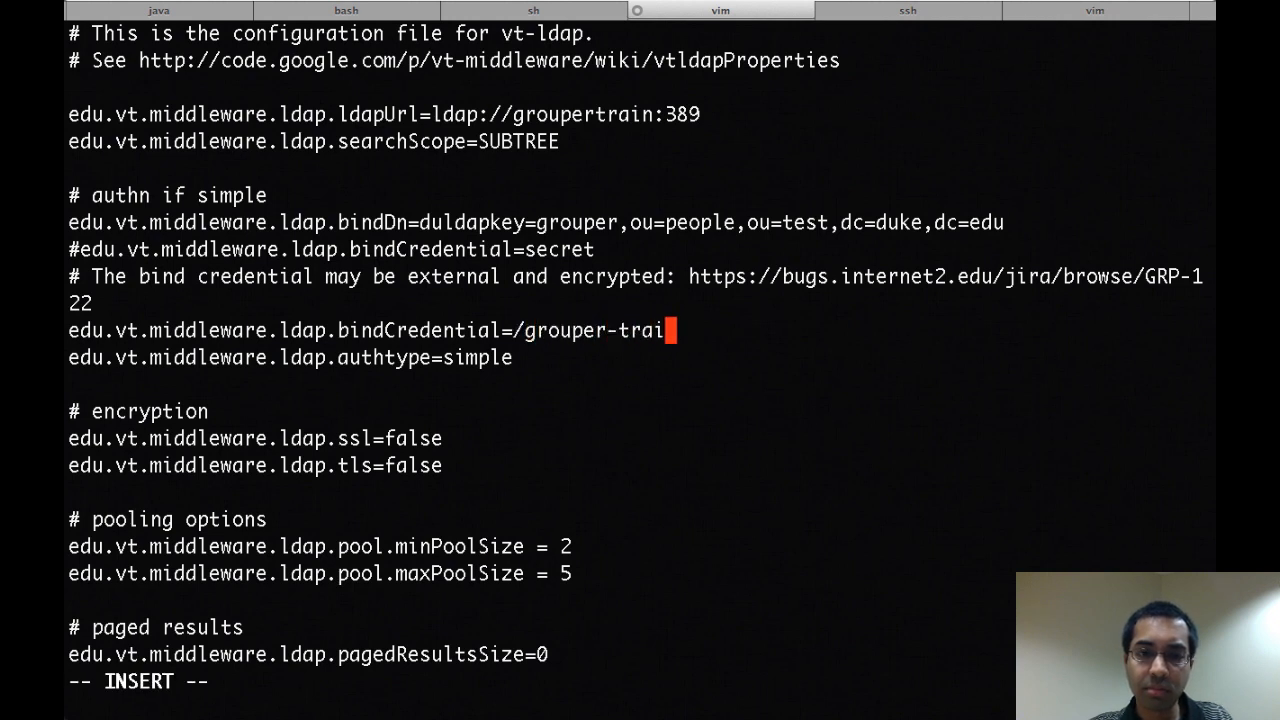
type("n/grouper.pwd")
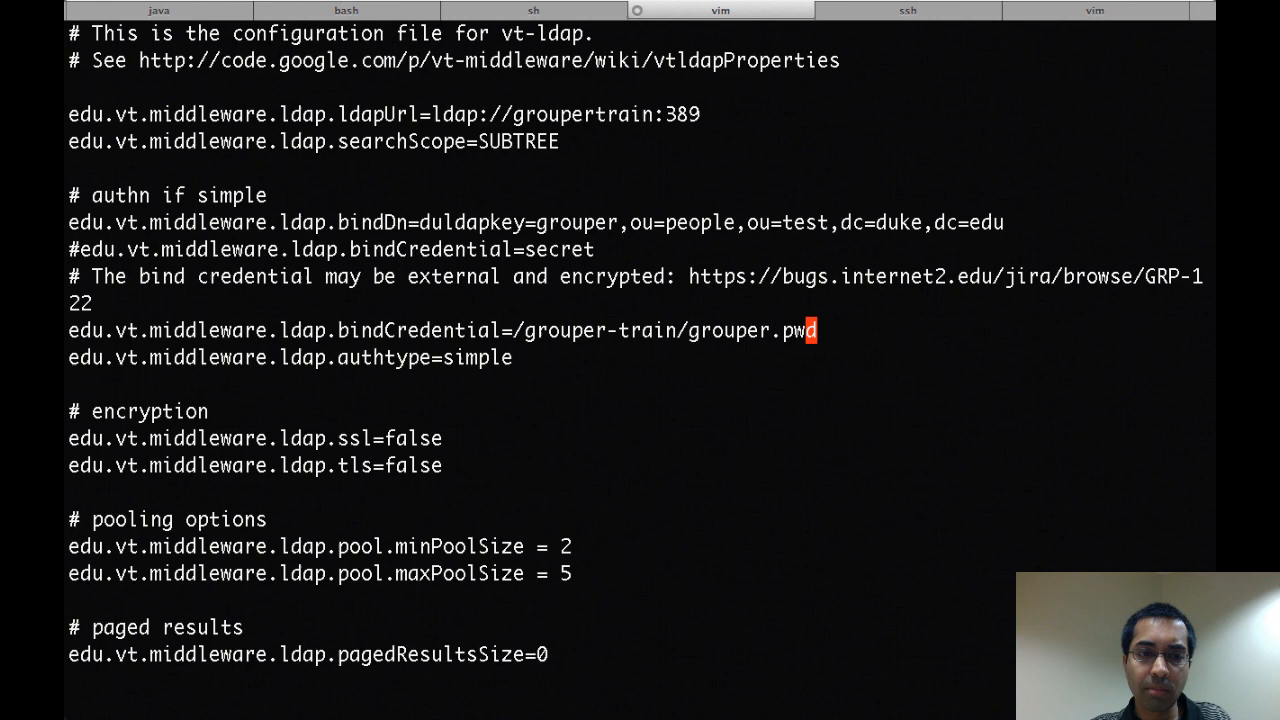
Scroll through the saved groupsBaseDn, peopleBaseDn and structure=bushy settings before quitting vim
scroll("down", 3)
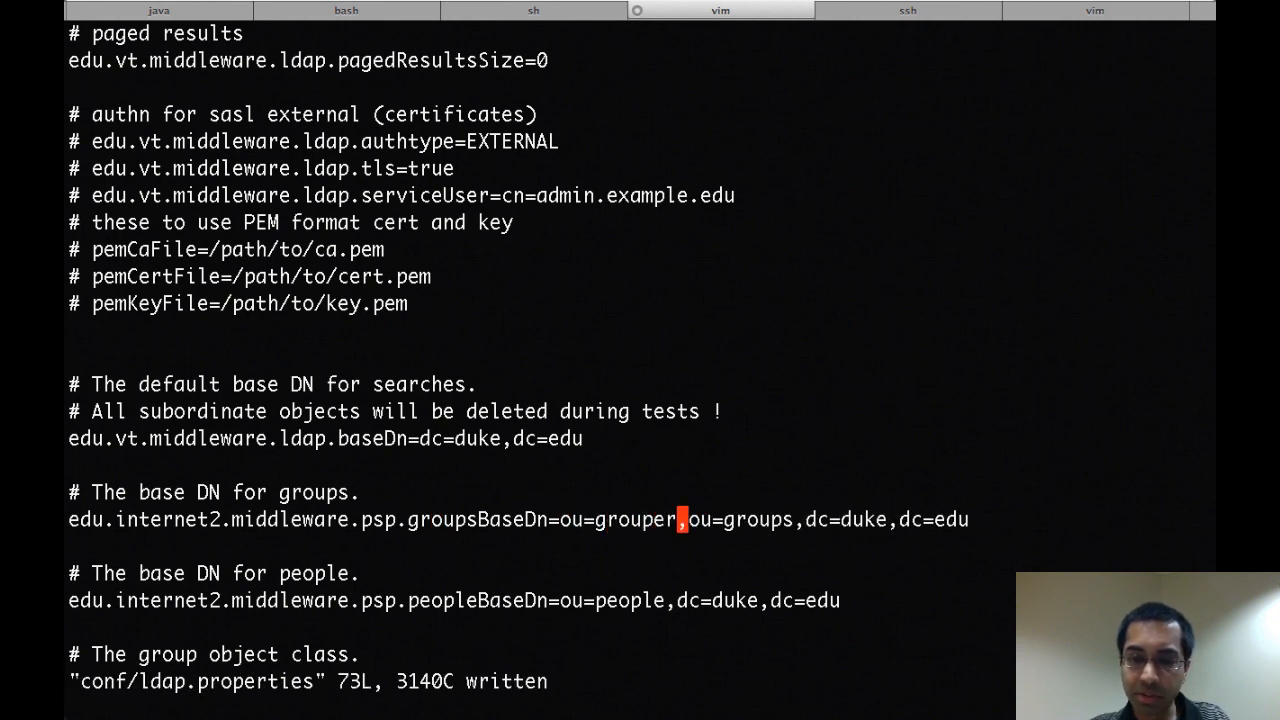
scroll("down", 3)
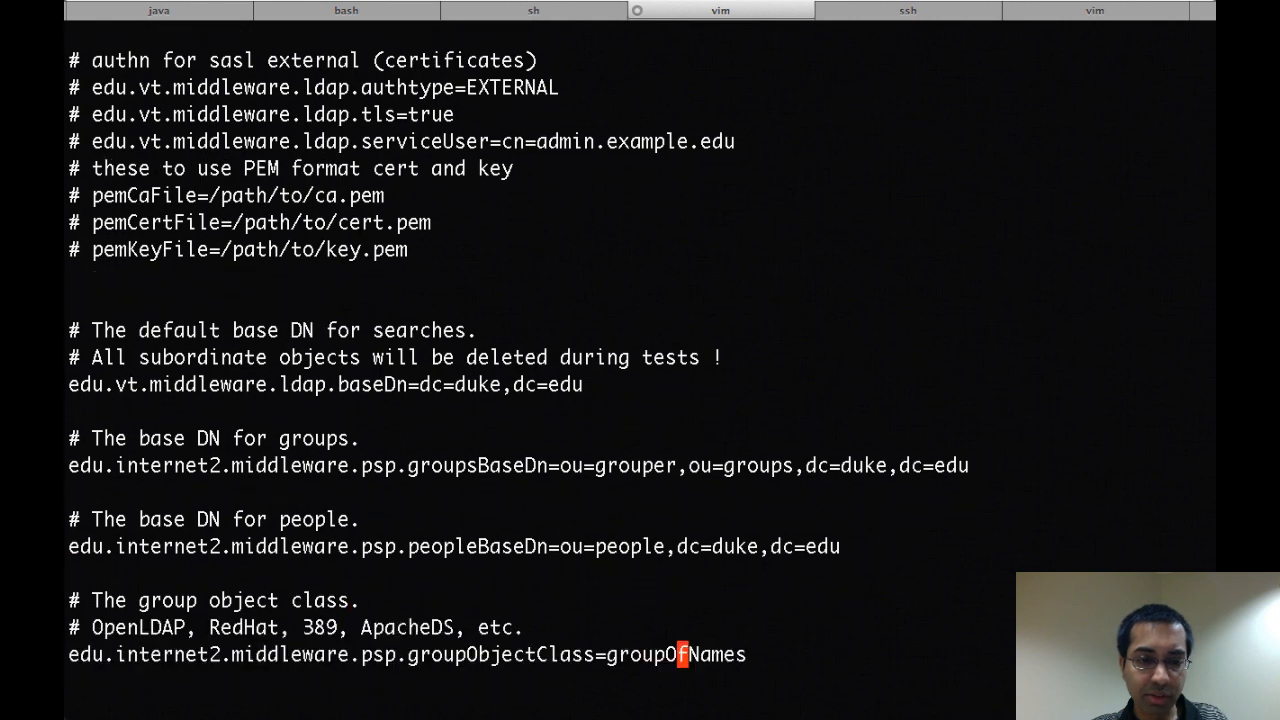
scroll("down", 3)
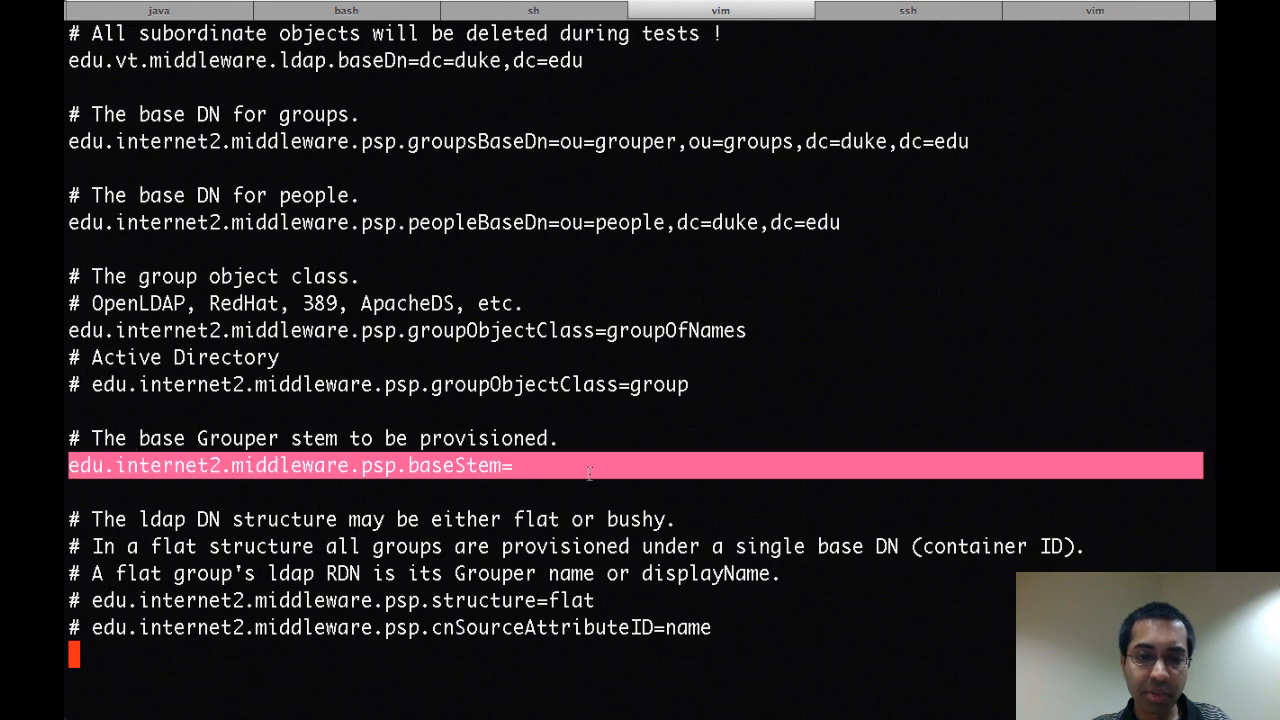
scroll("down", 3)
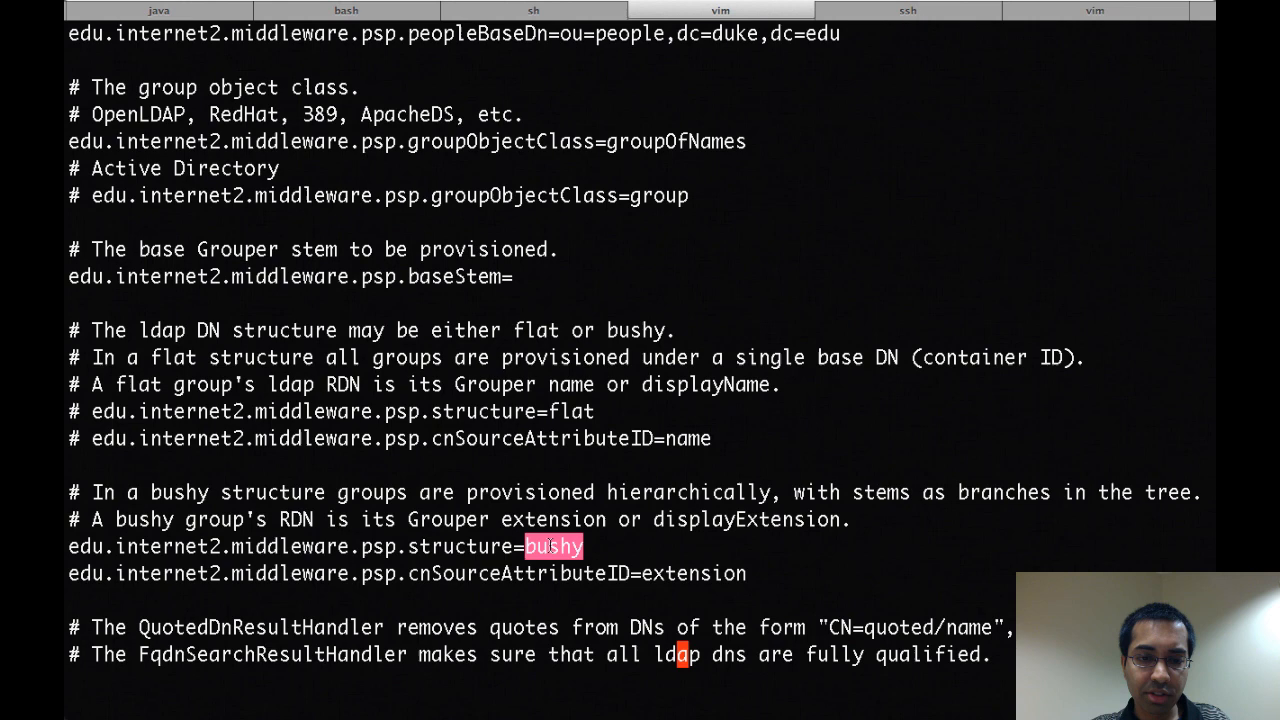
scroll("down", 3)
type("vi conf/grouper")
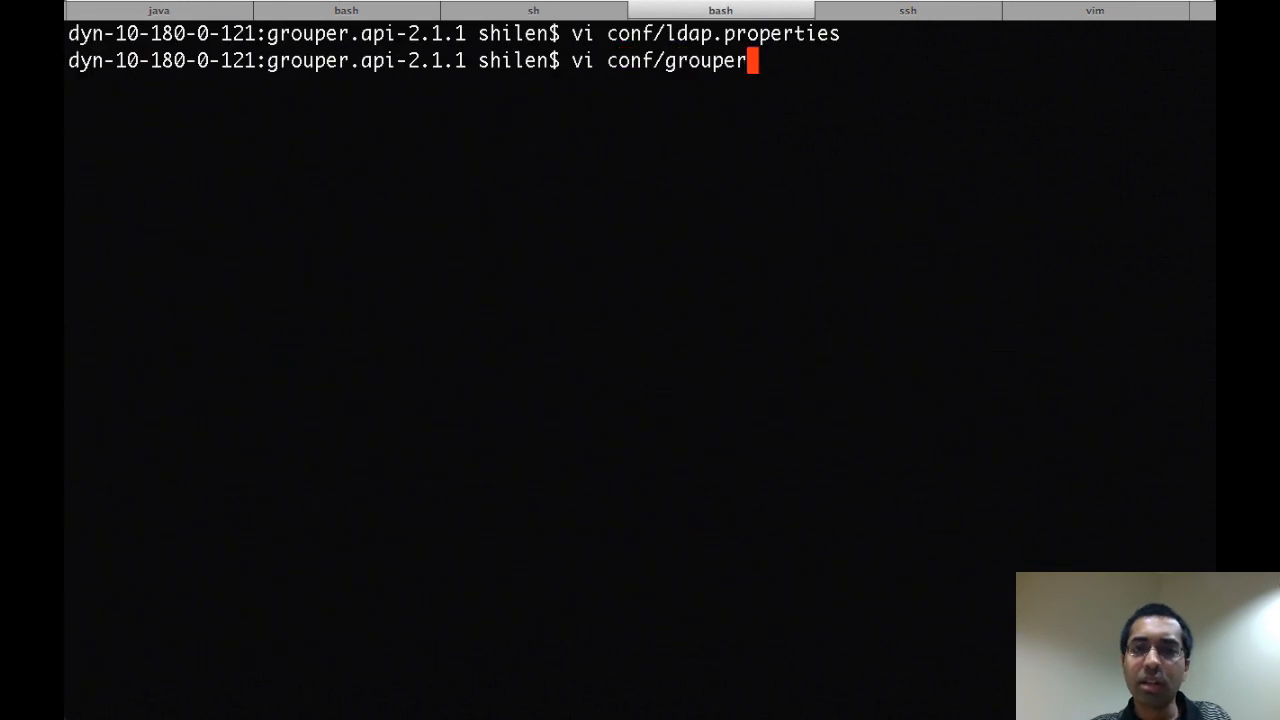
In grouper-loader.properties jump to the psp consumer settings and set retryOnError to true
key("Return")
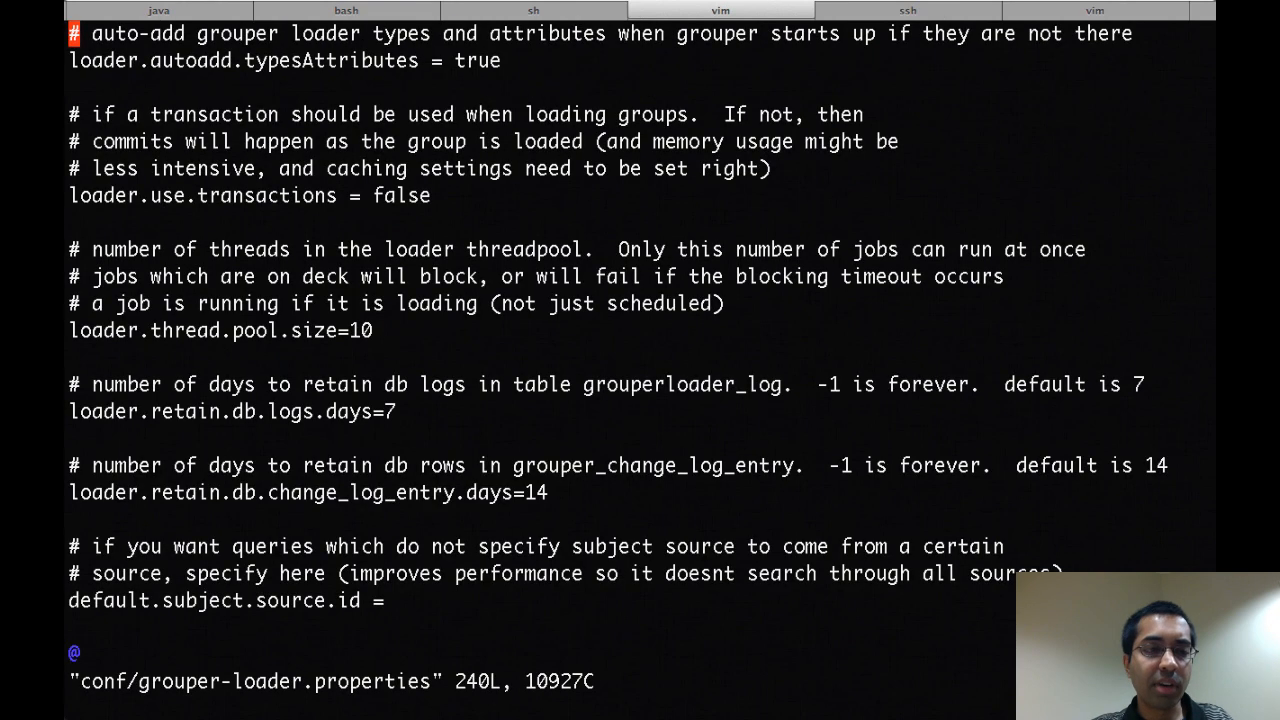
type("/psp")
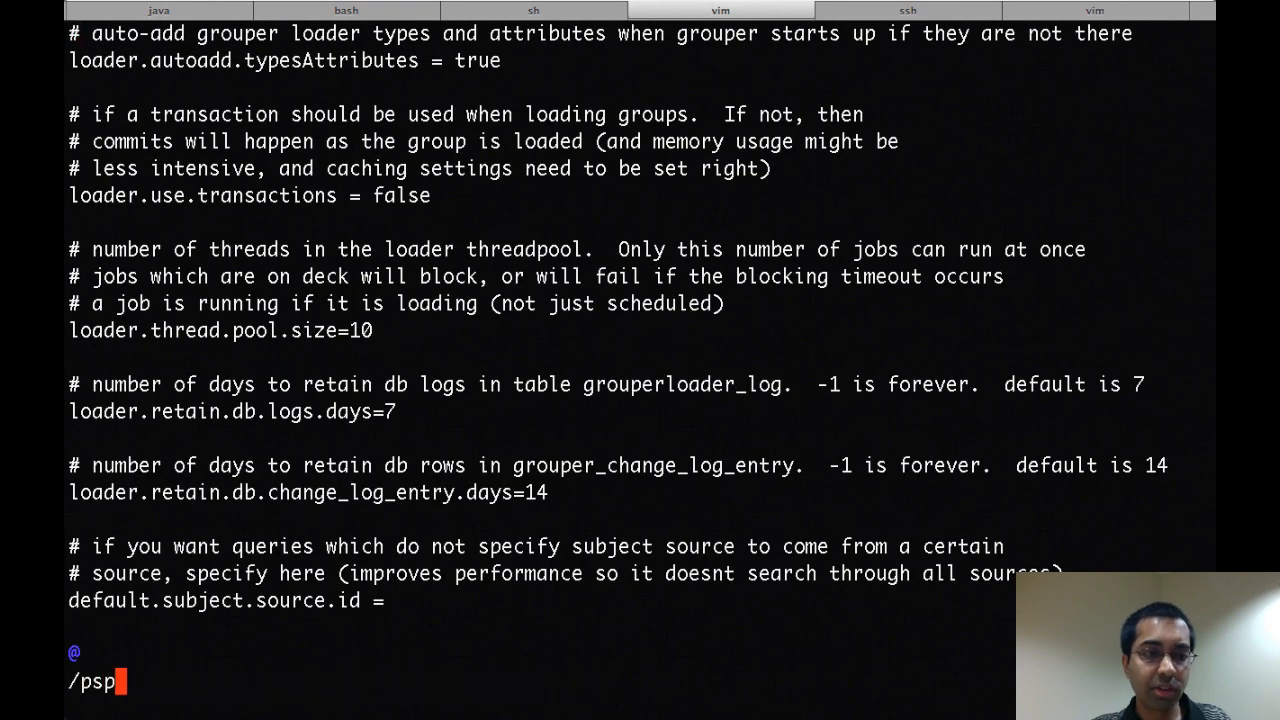
key("Return")
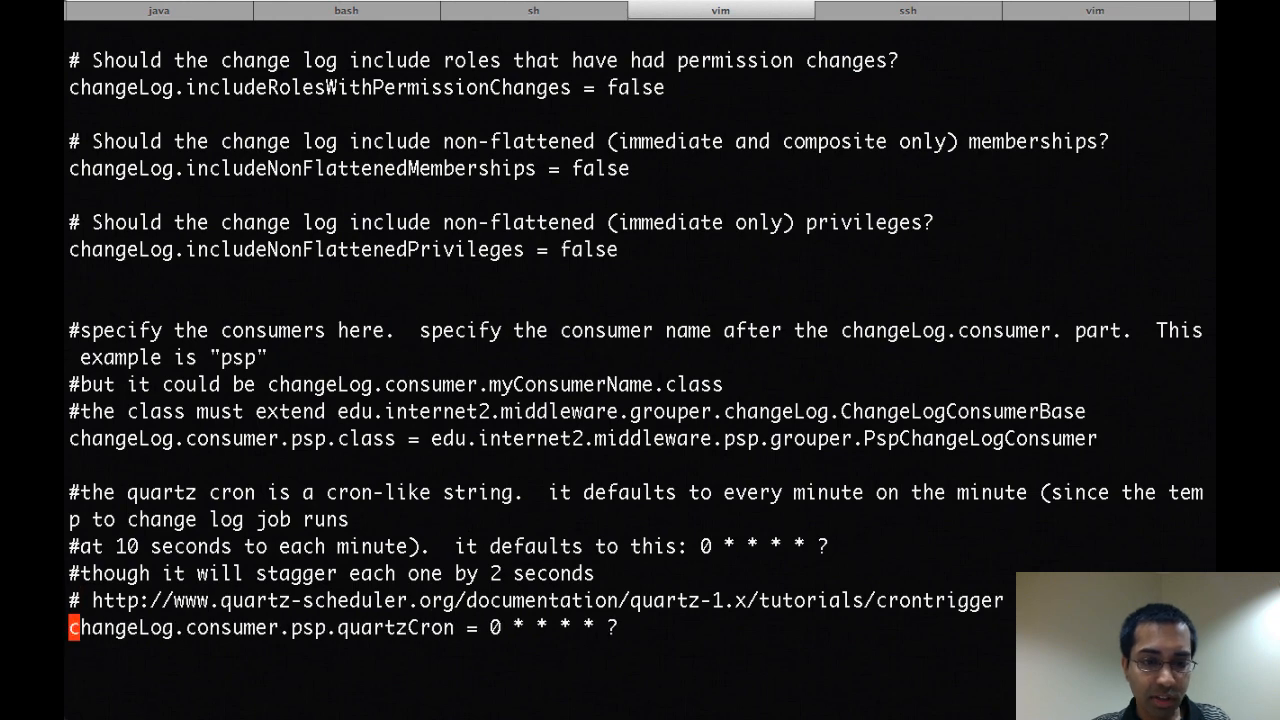
scroll("down", 3)
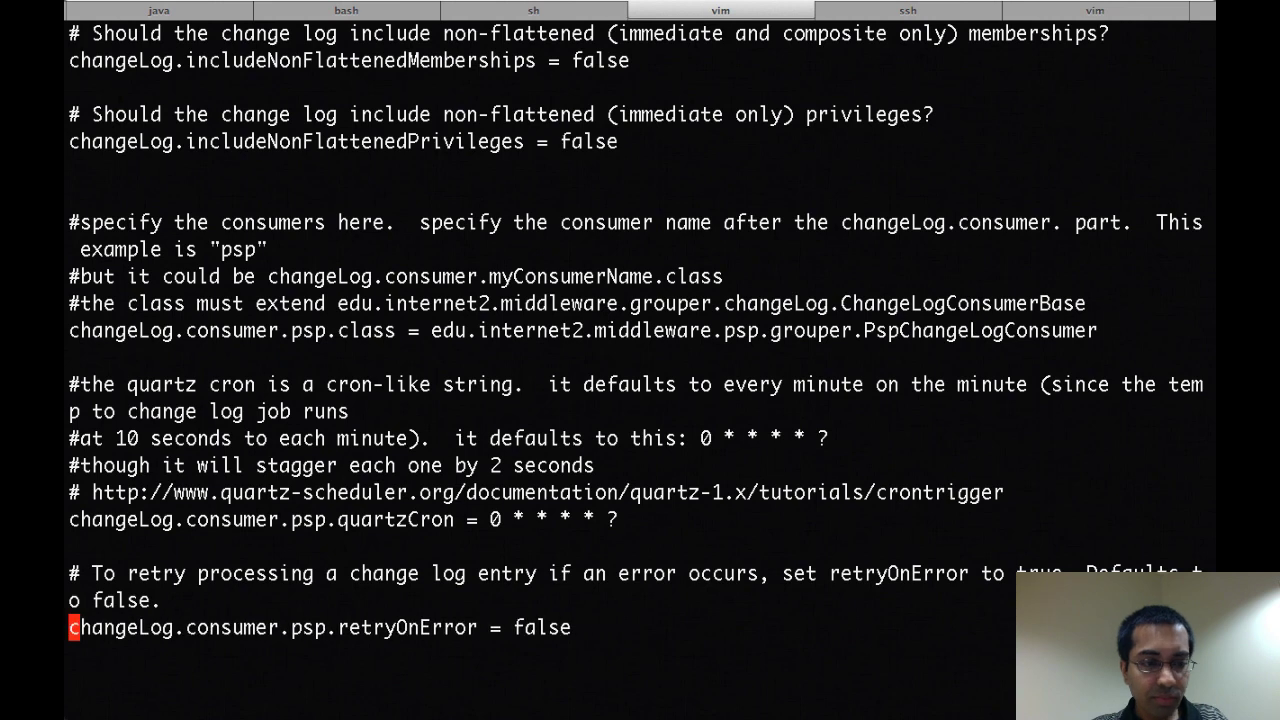
type("true")
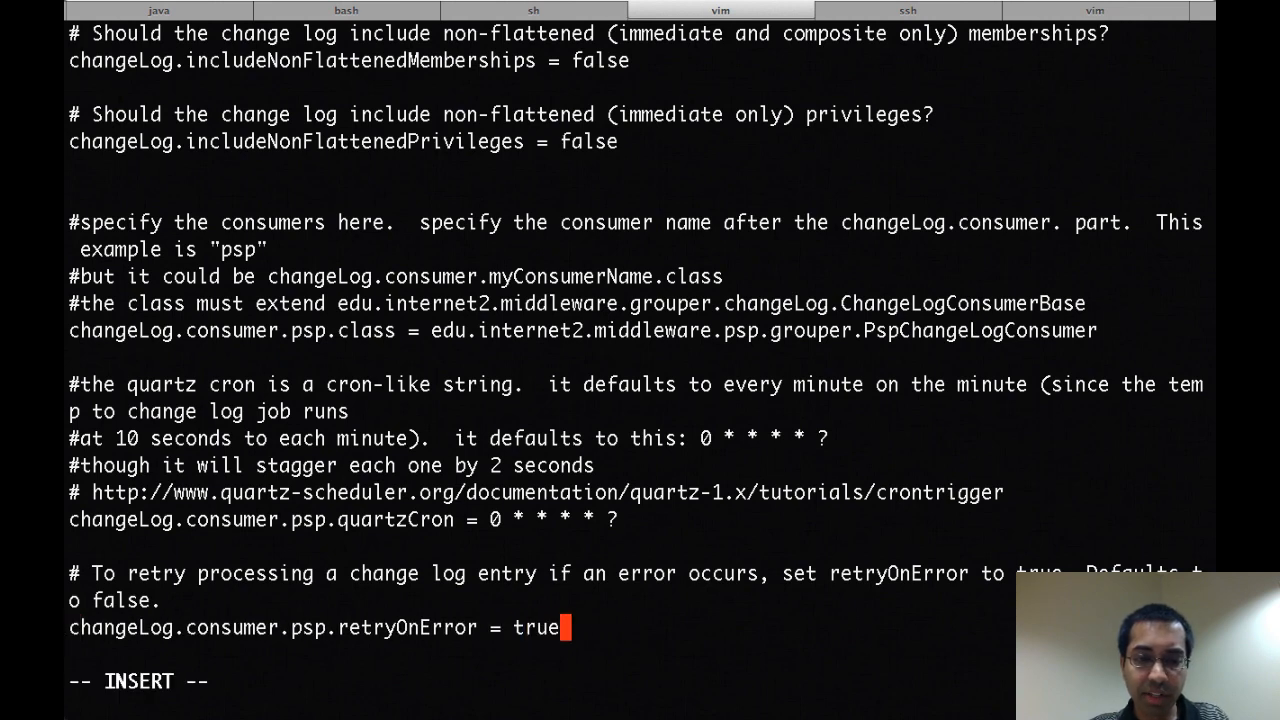
Uncomment the psp fullSync class and its 5 am quartzCron schedule, then save and exit
scroll("down", 3)
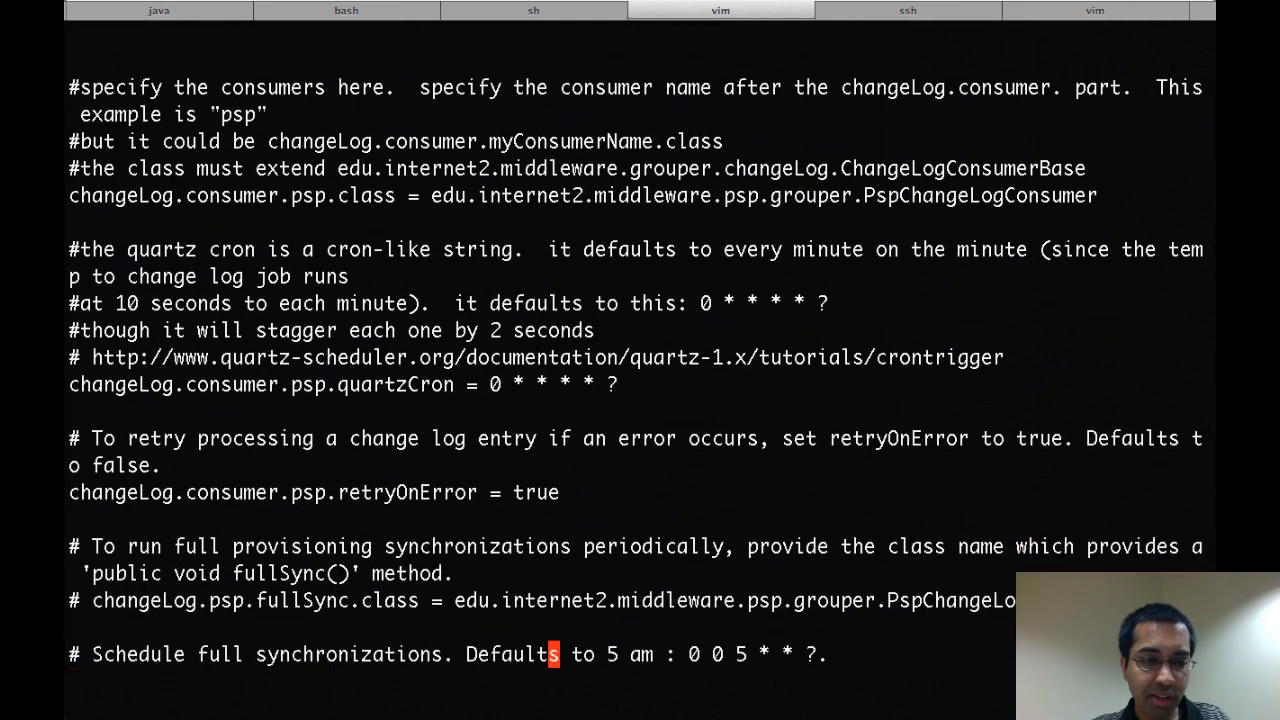
scroll("down", 3)
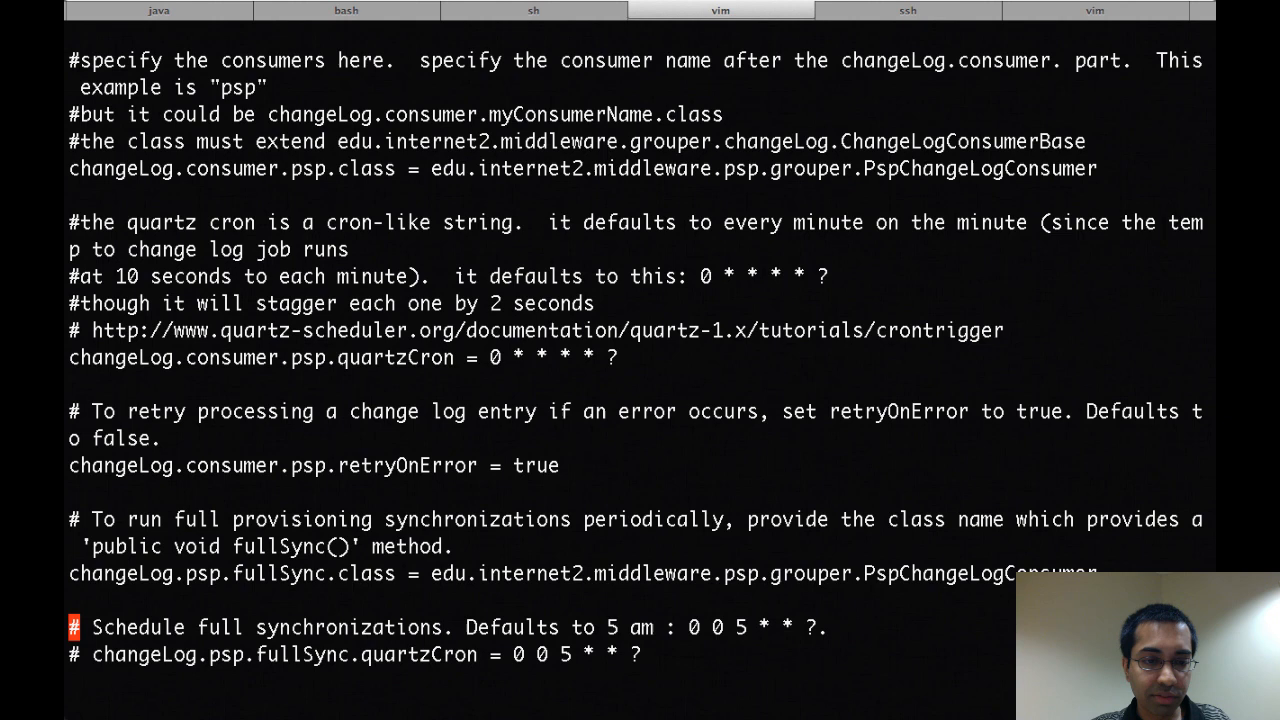
scroll("down", 3)
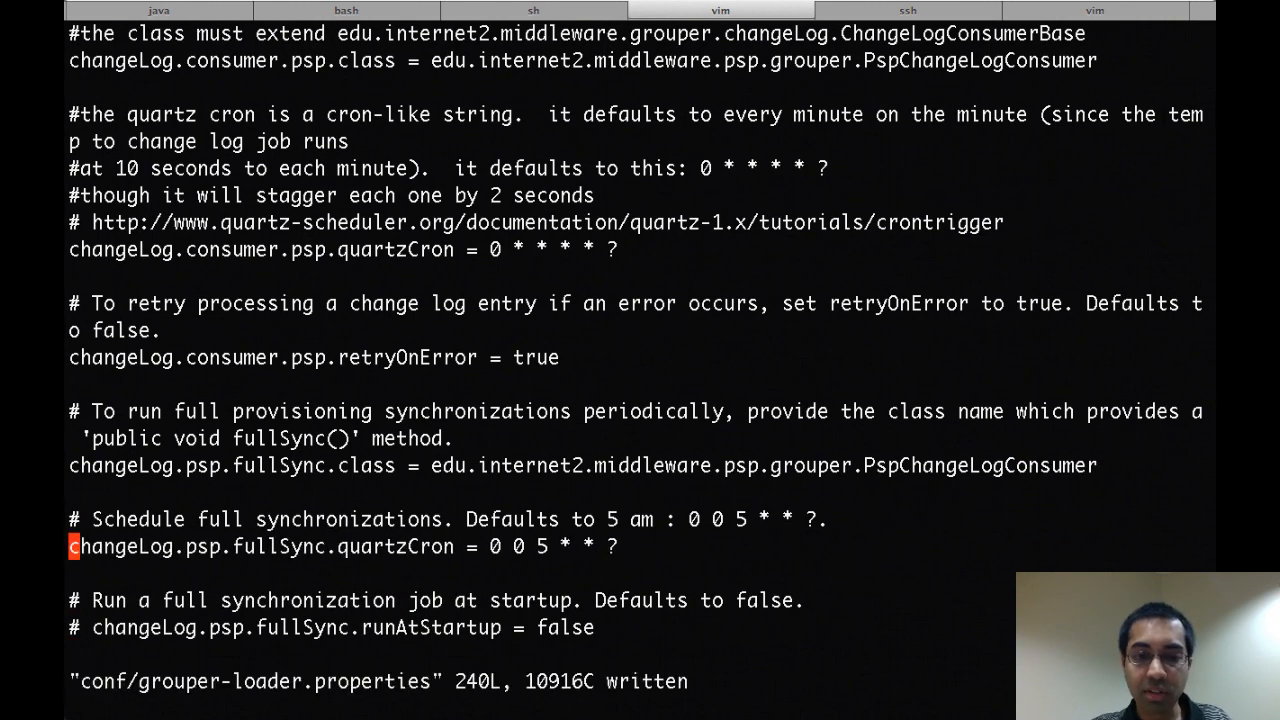
scroll("down", 3)
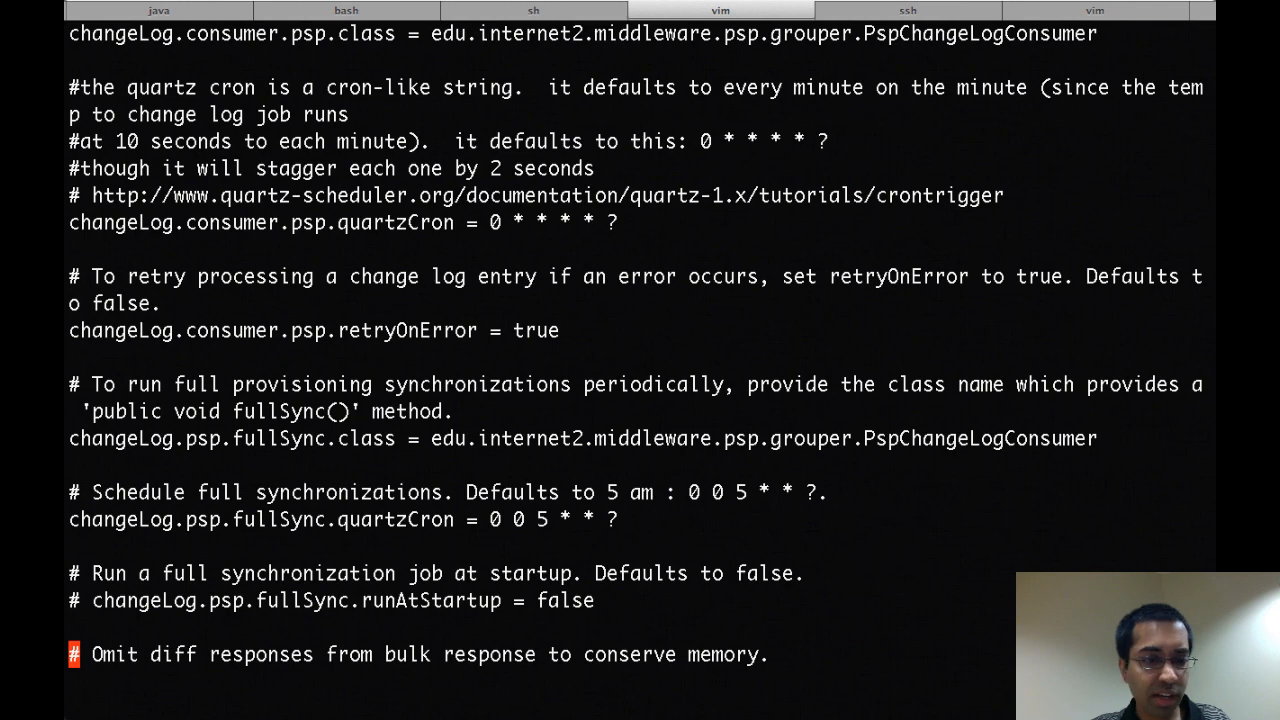
scroll("down", 3)
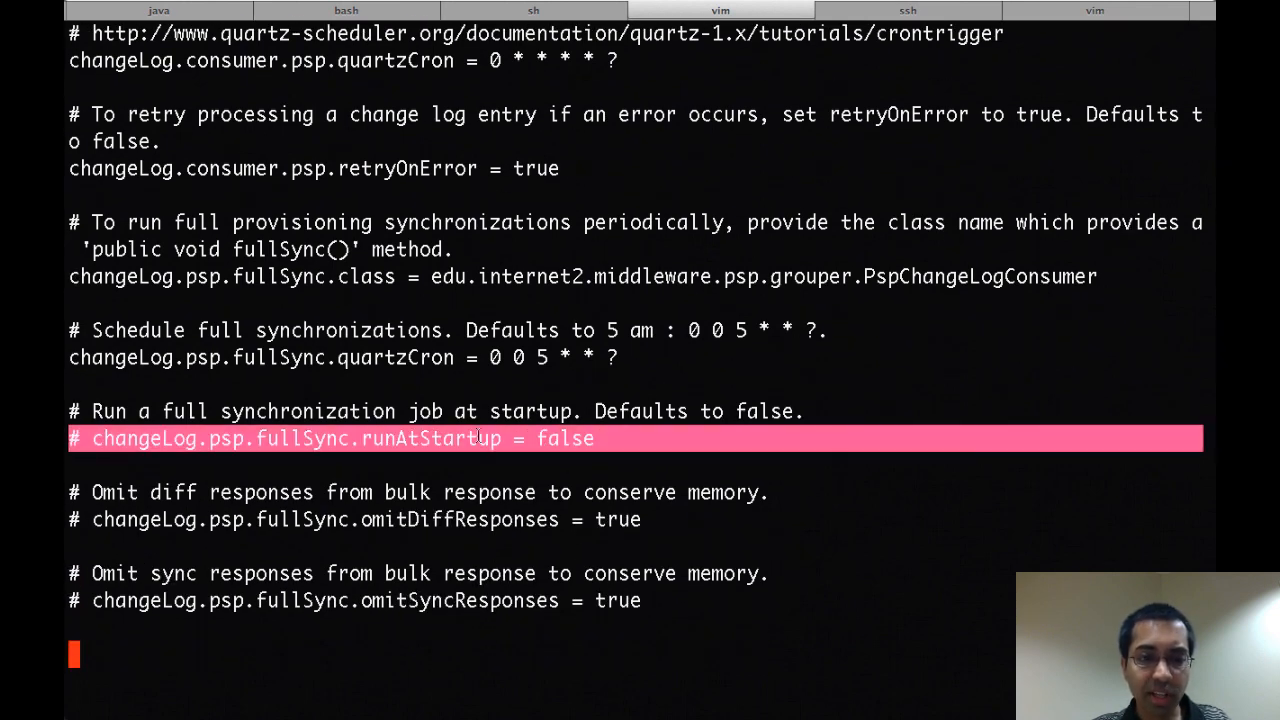
scroll("down", 3)
type(":x")
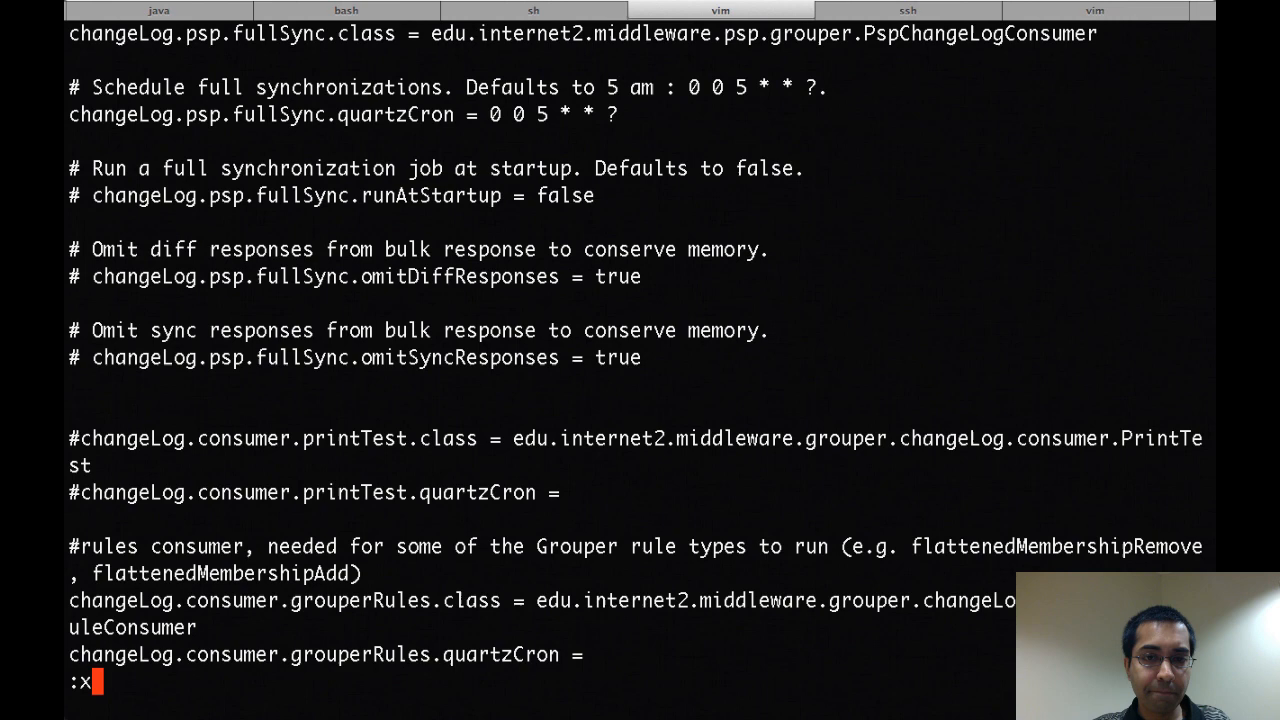
key("Return")
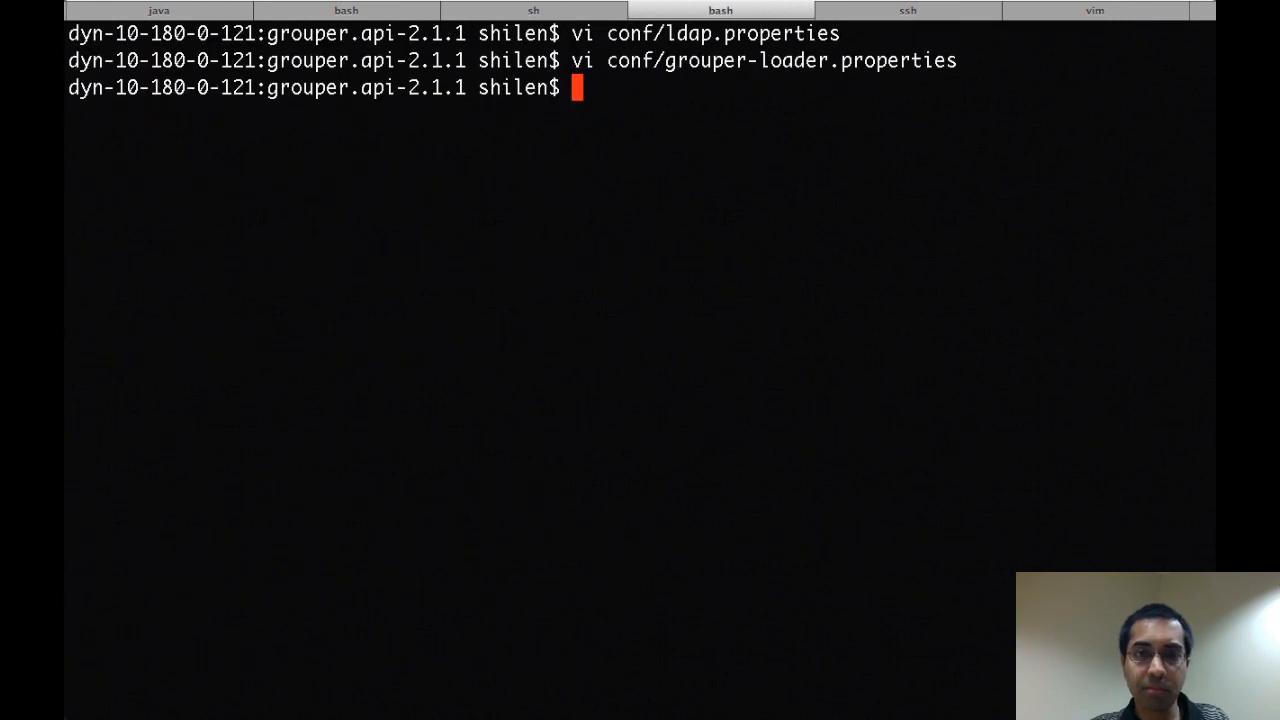
Launch ./bin/gsh.sh and run loaderRunOneJob for changeLogTempToChangeLog and the psp consumer
type("./bin/gsh.sh")
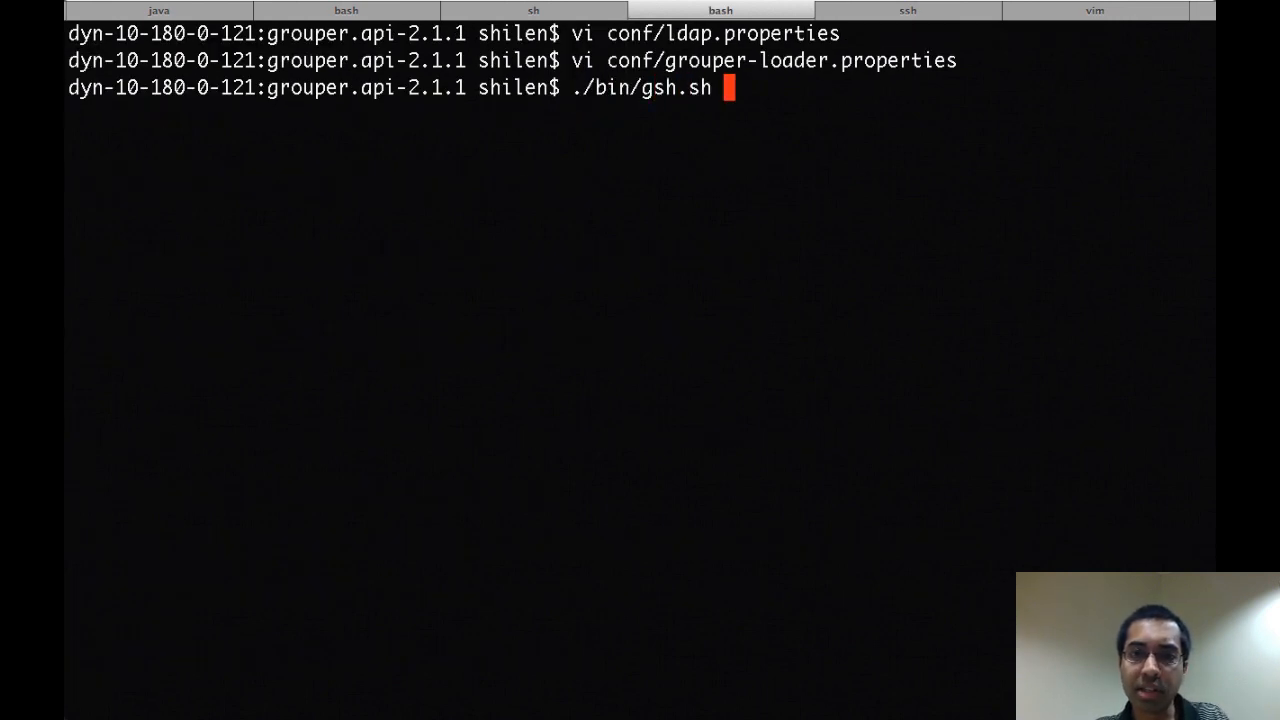
key("Return")
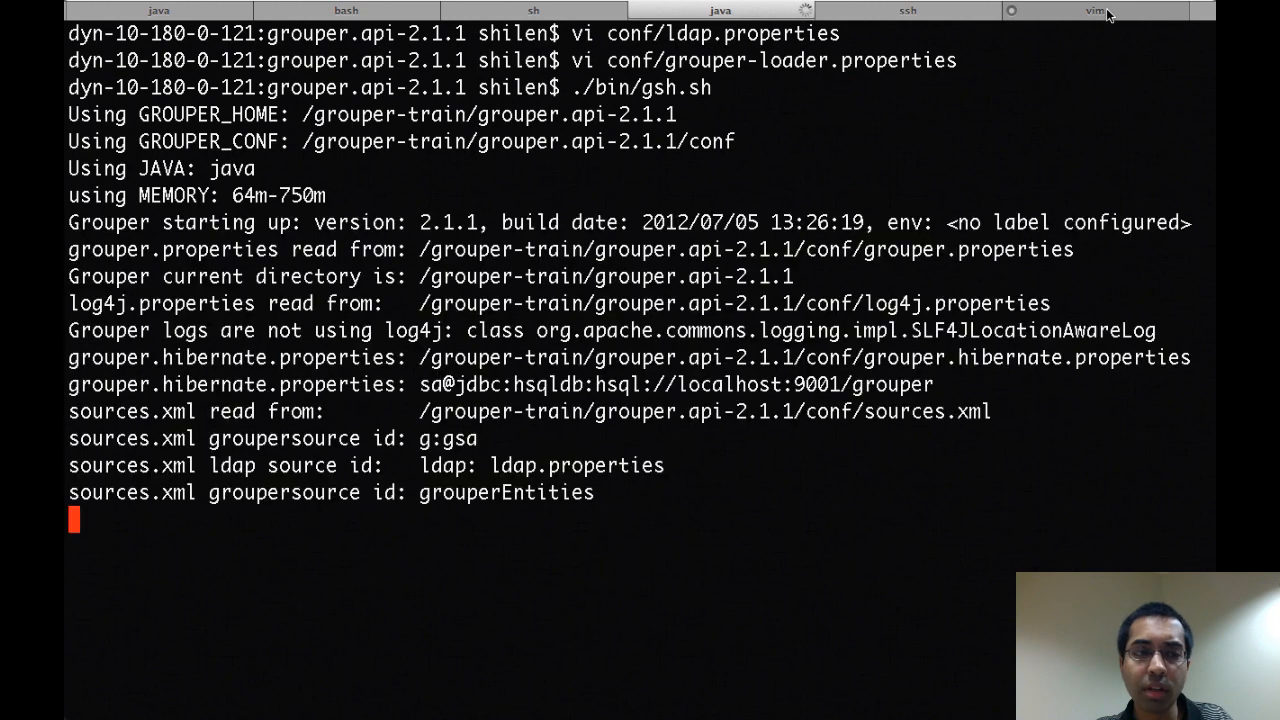
mouse_move(1096, 12)
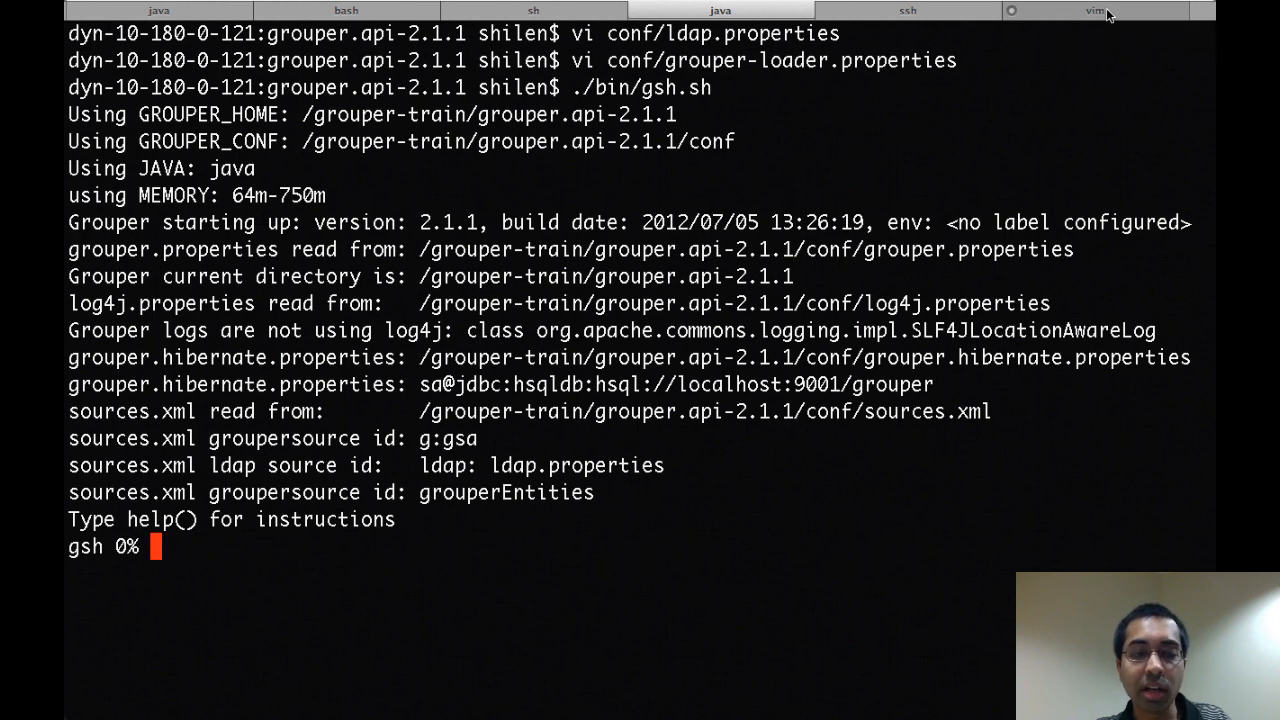
left_click(1094, 10)
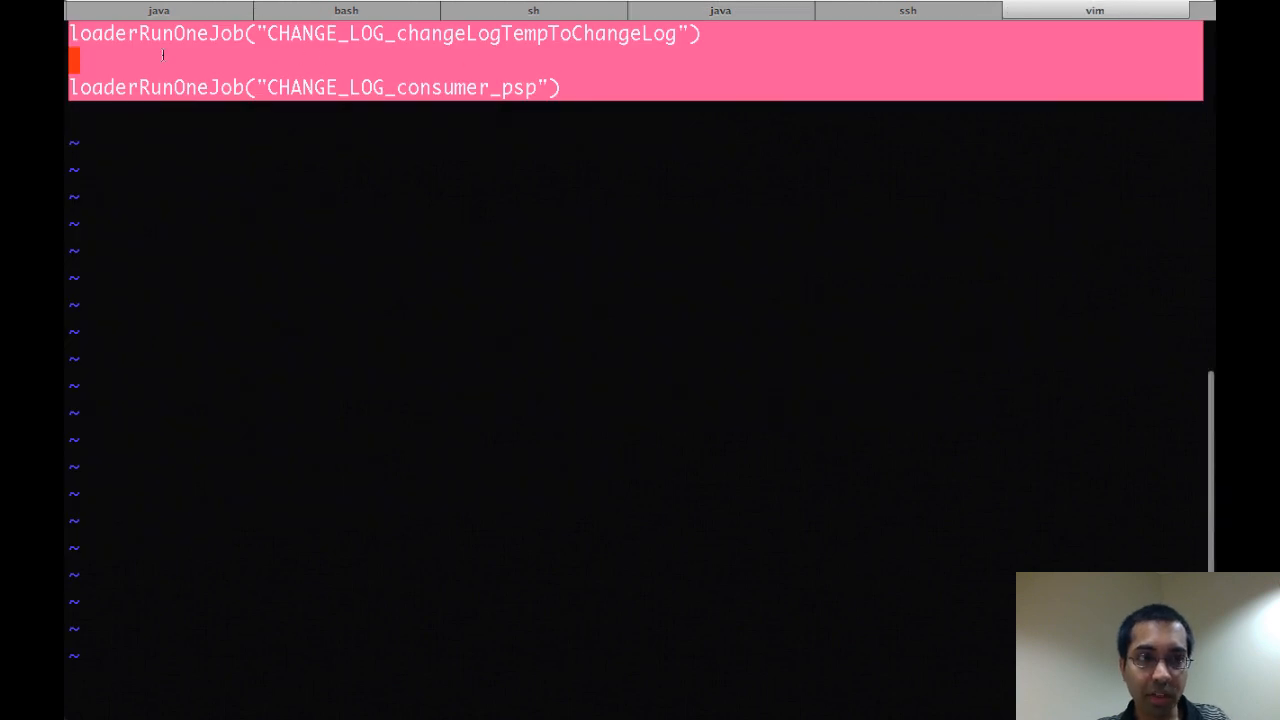
left_click(720, 10)
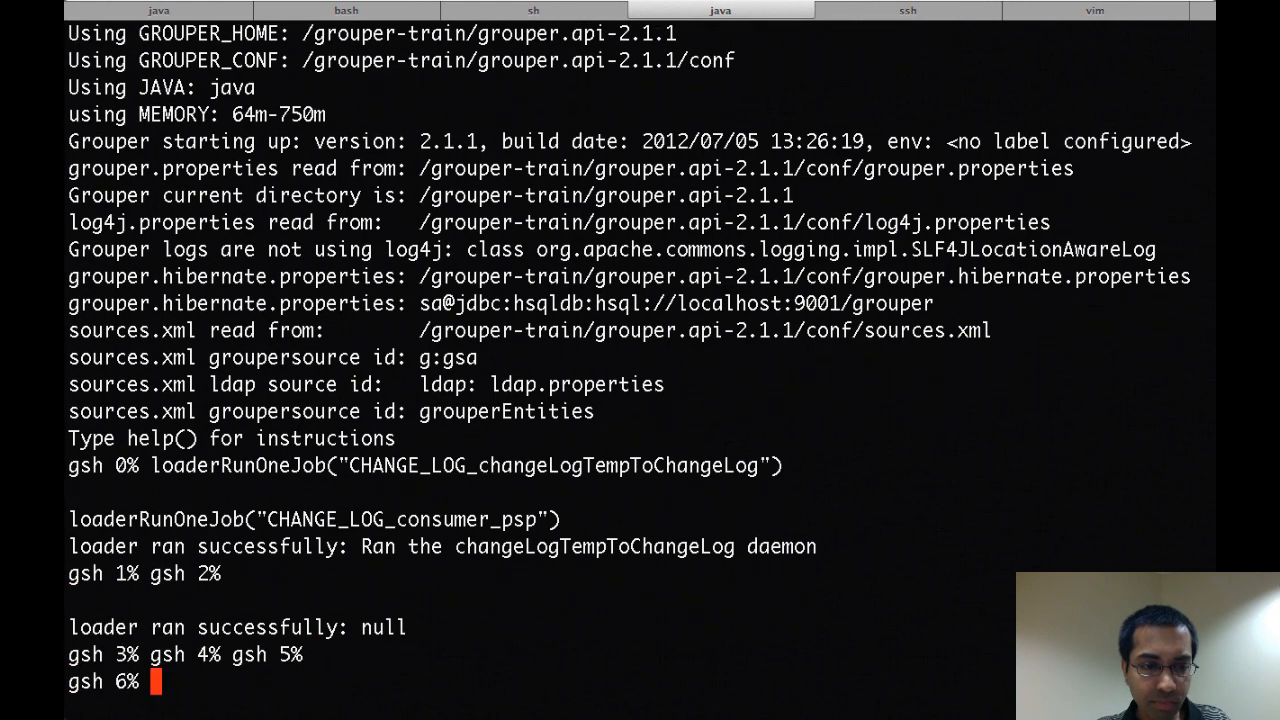
scroll("down", 3)
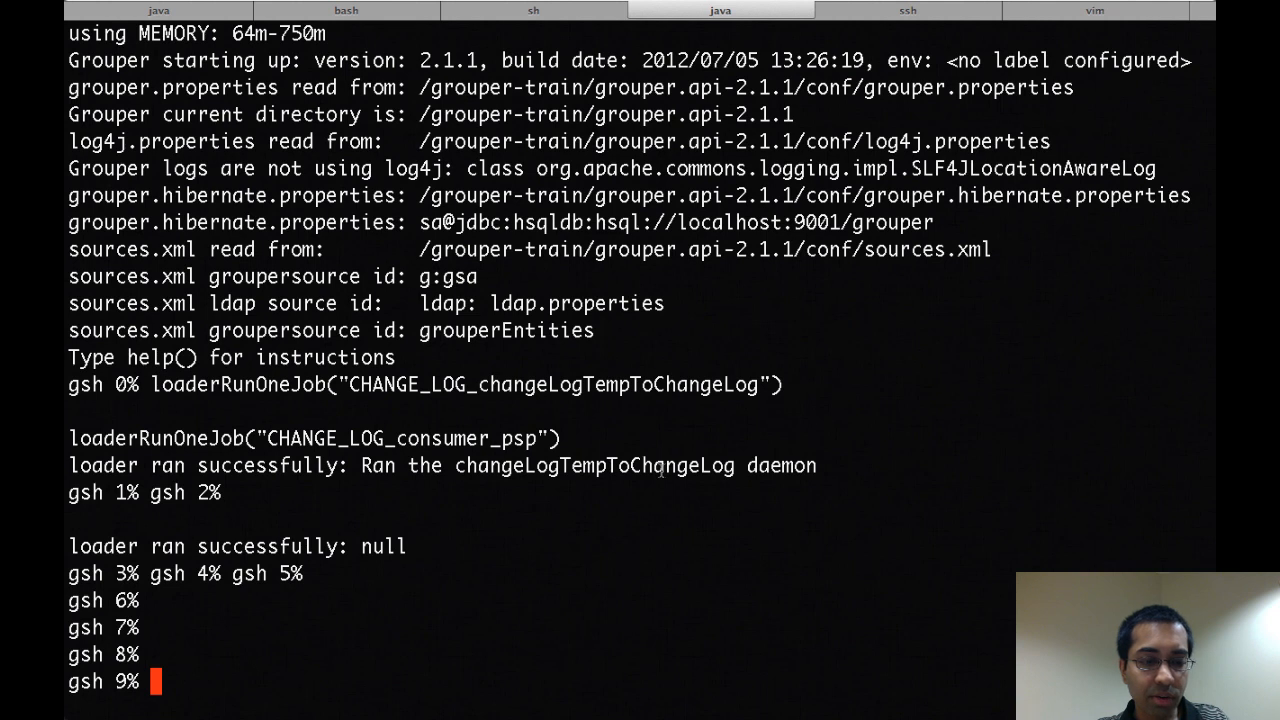
Create the root stem with addRootStem("duke", "duke") in gsh
type("add")
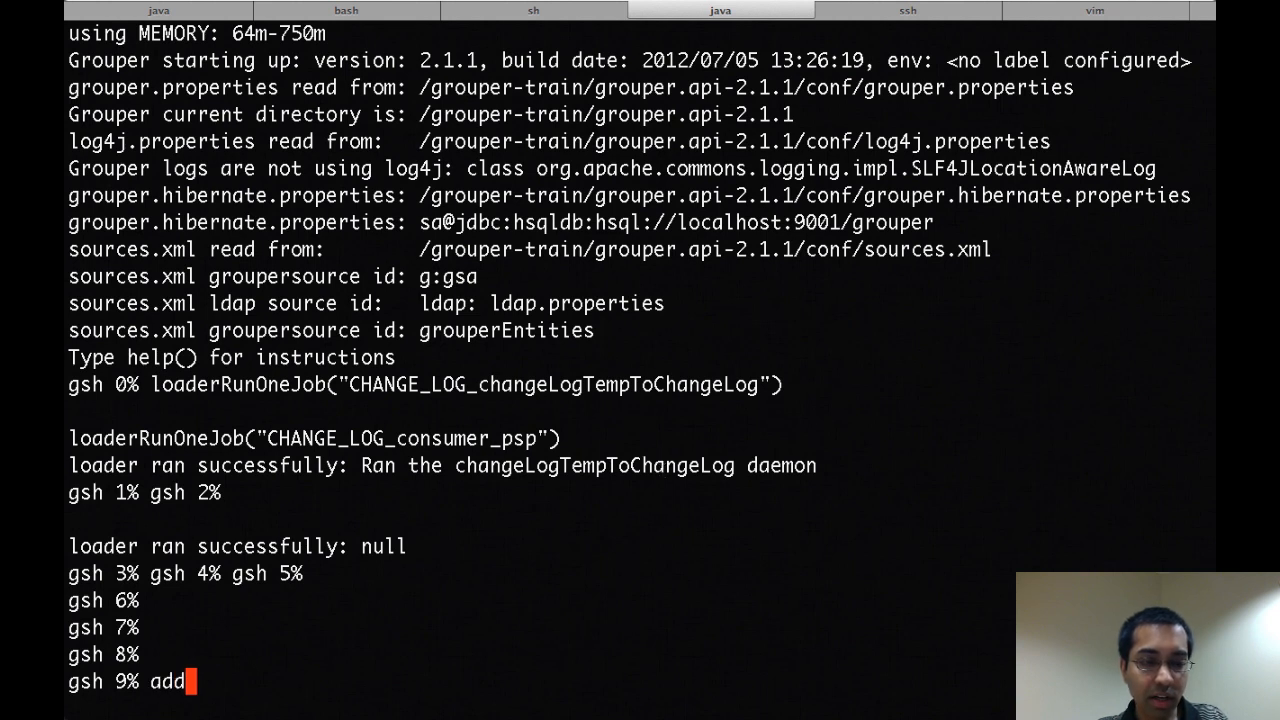
type("RootStem(\"du")
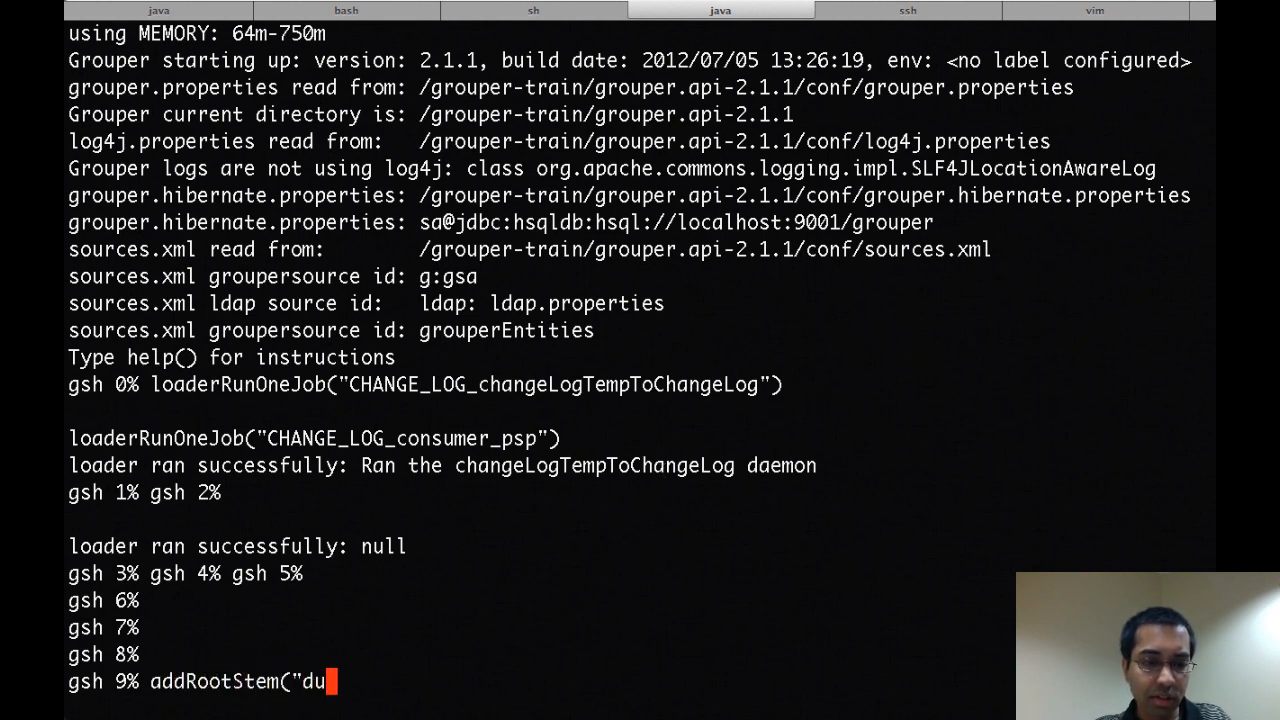
type("ke\", \"duke\")")
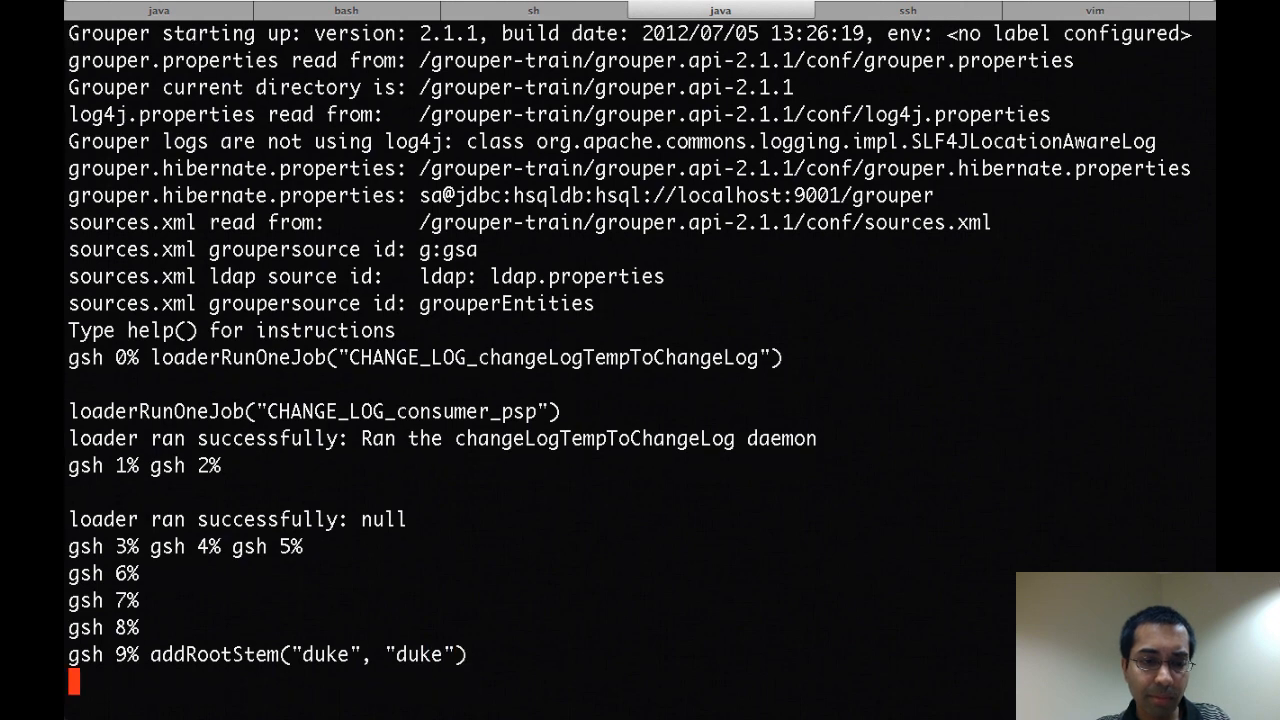
scroll("down", 3)
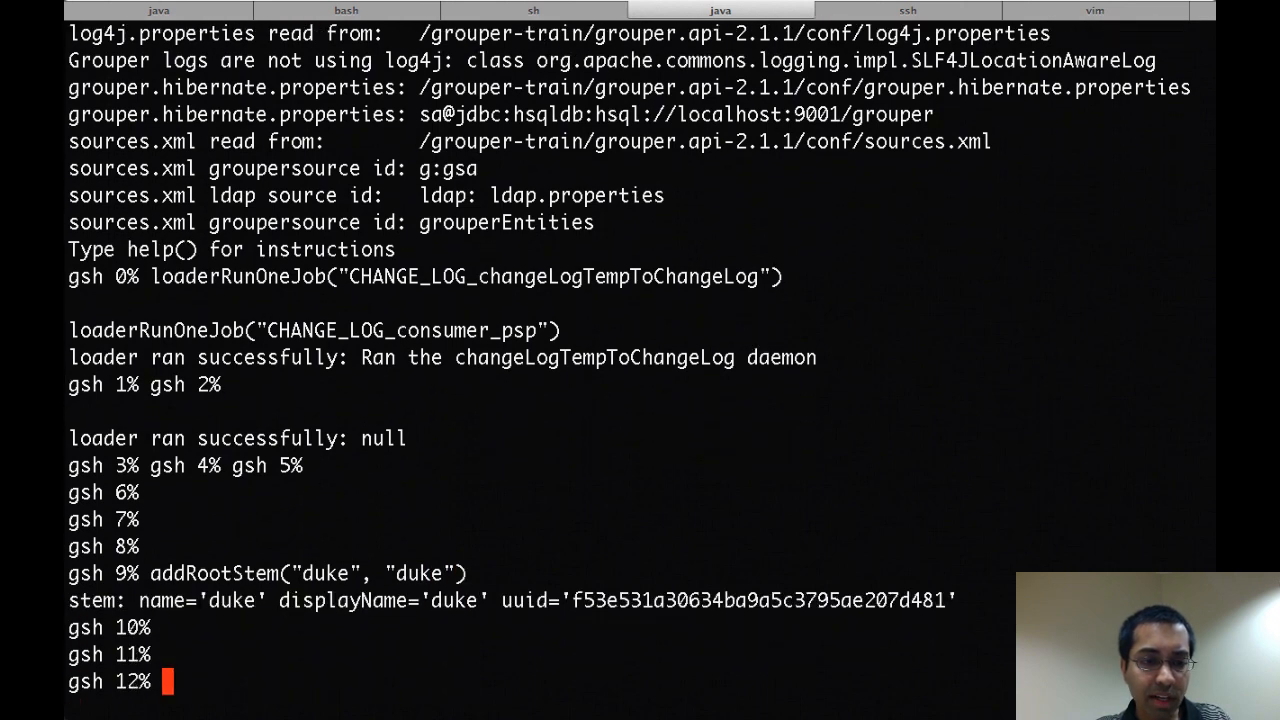
Create group duke:test1 with g1 = addGroup("duke", "test1", "test1") and rerun the loader jobs
type("g")
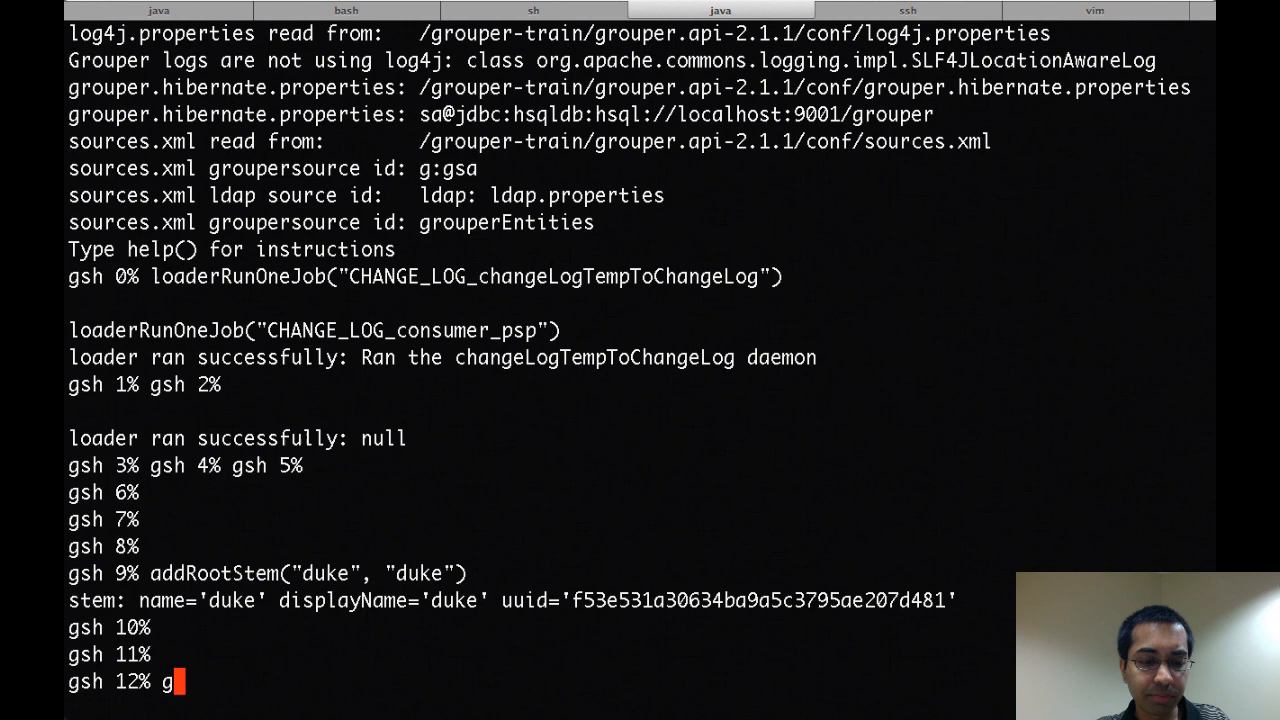
type("1 = addGroup(\"")
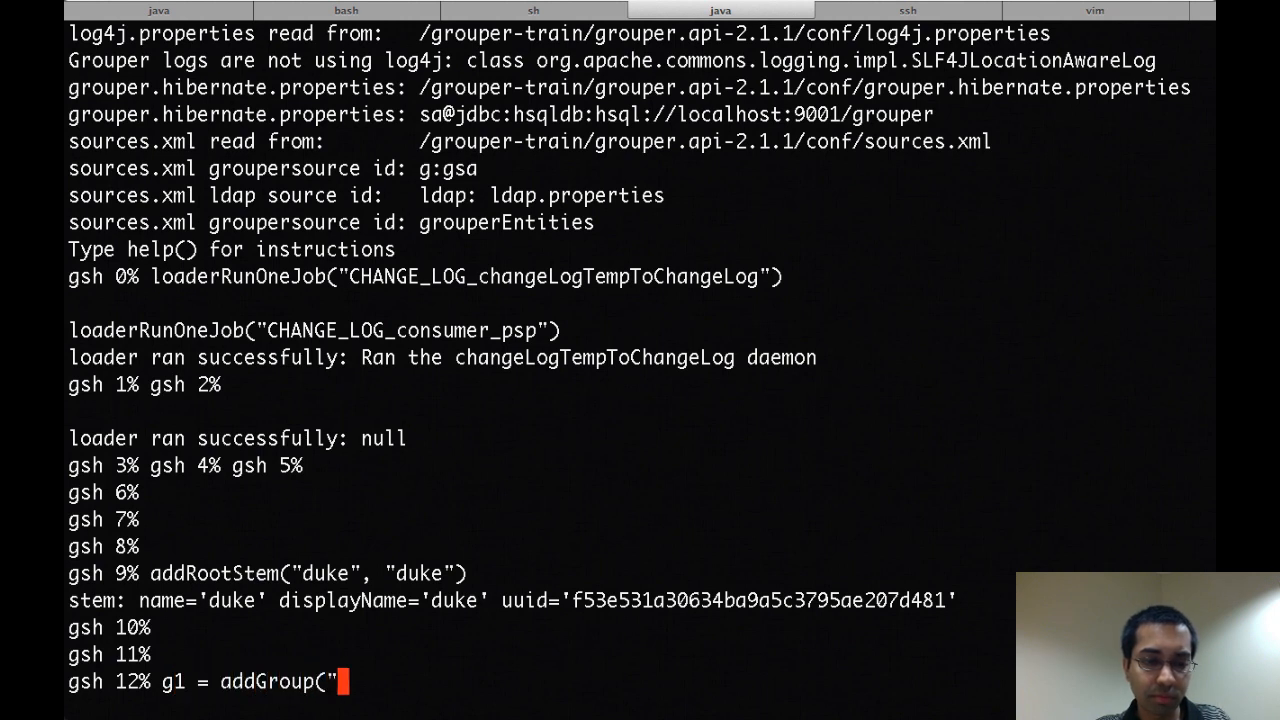
type("duke\", \"test")
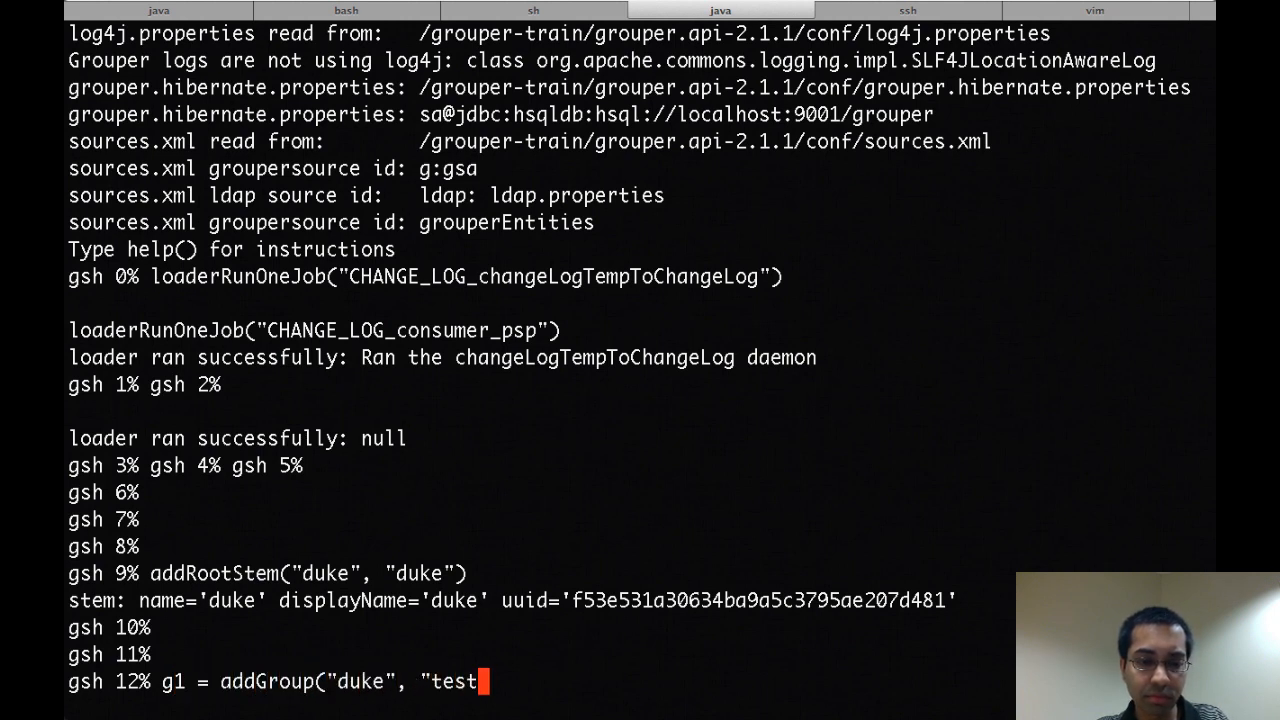
type("1\", \"test1\")")
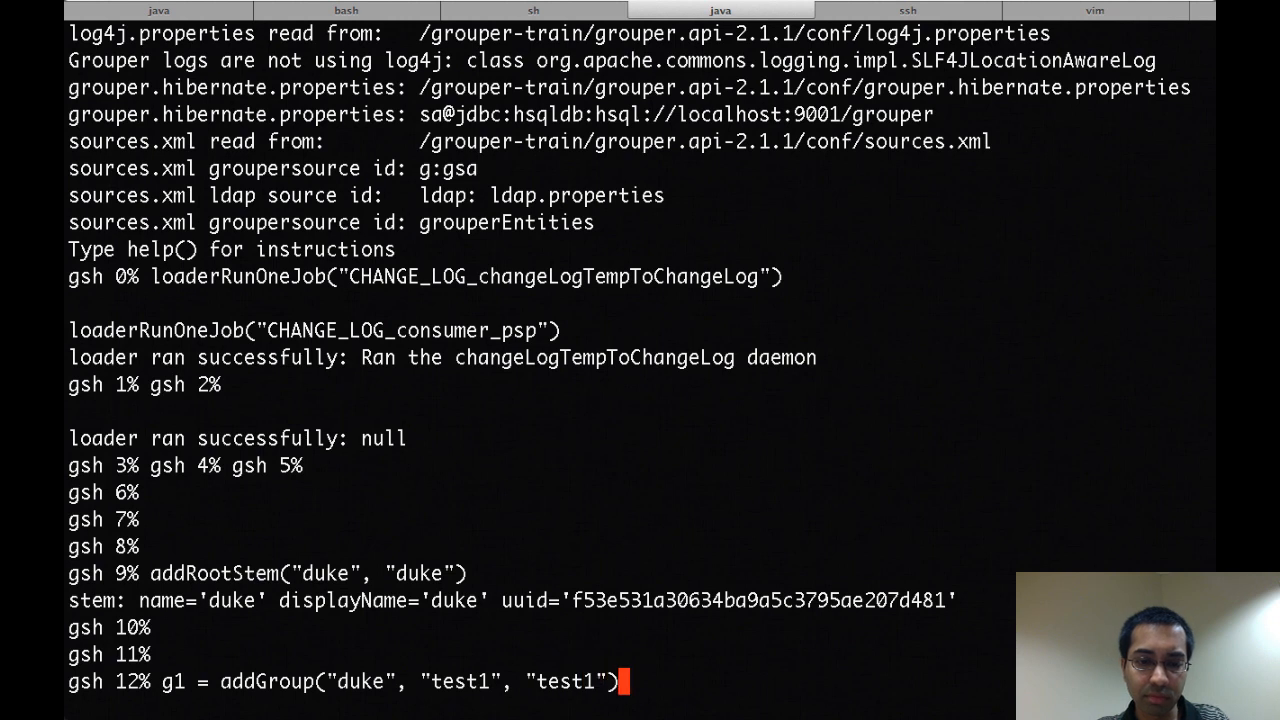
key("Return")
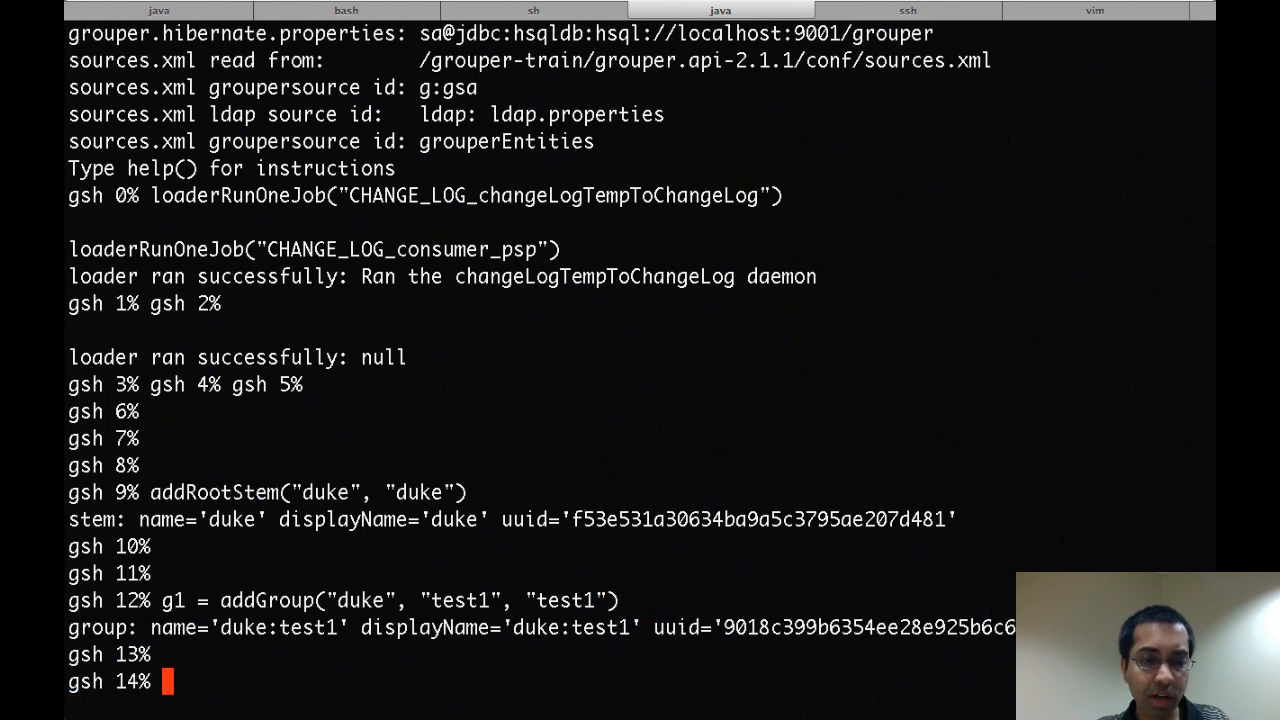
scroll("down", 3)
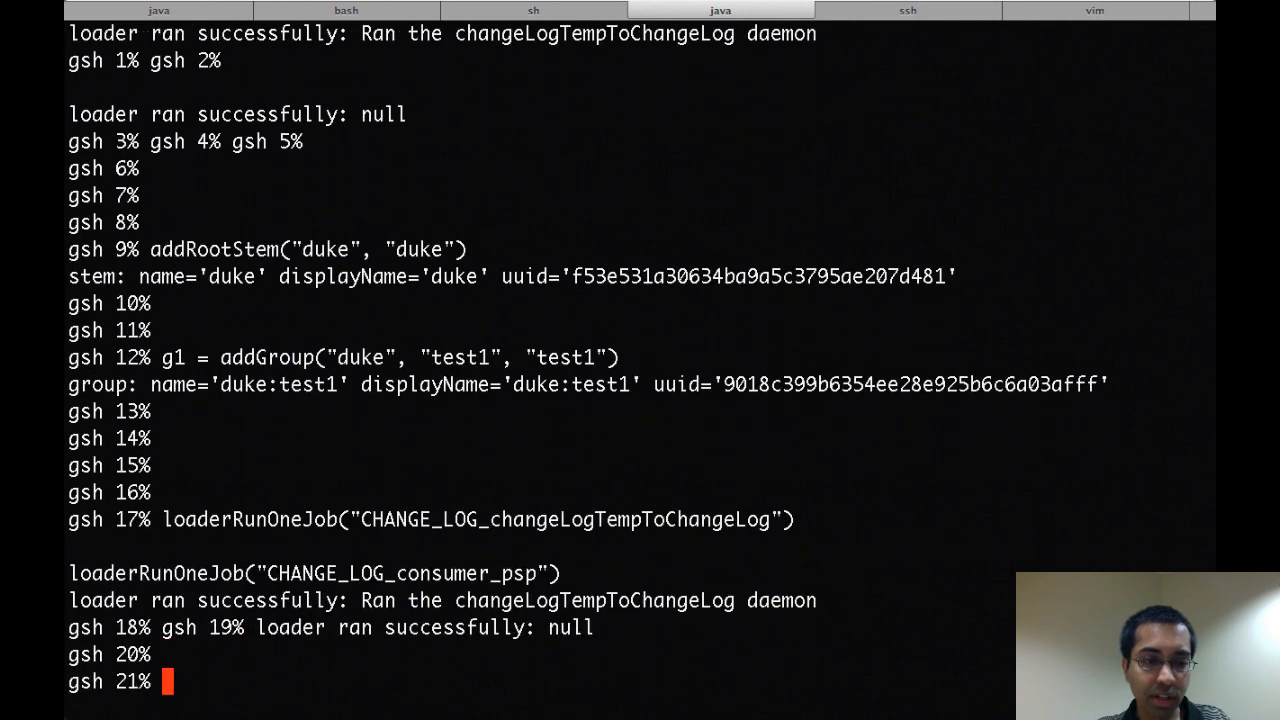
scroll("down", 3)
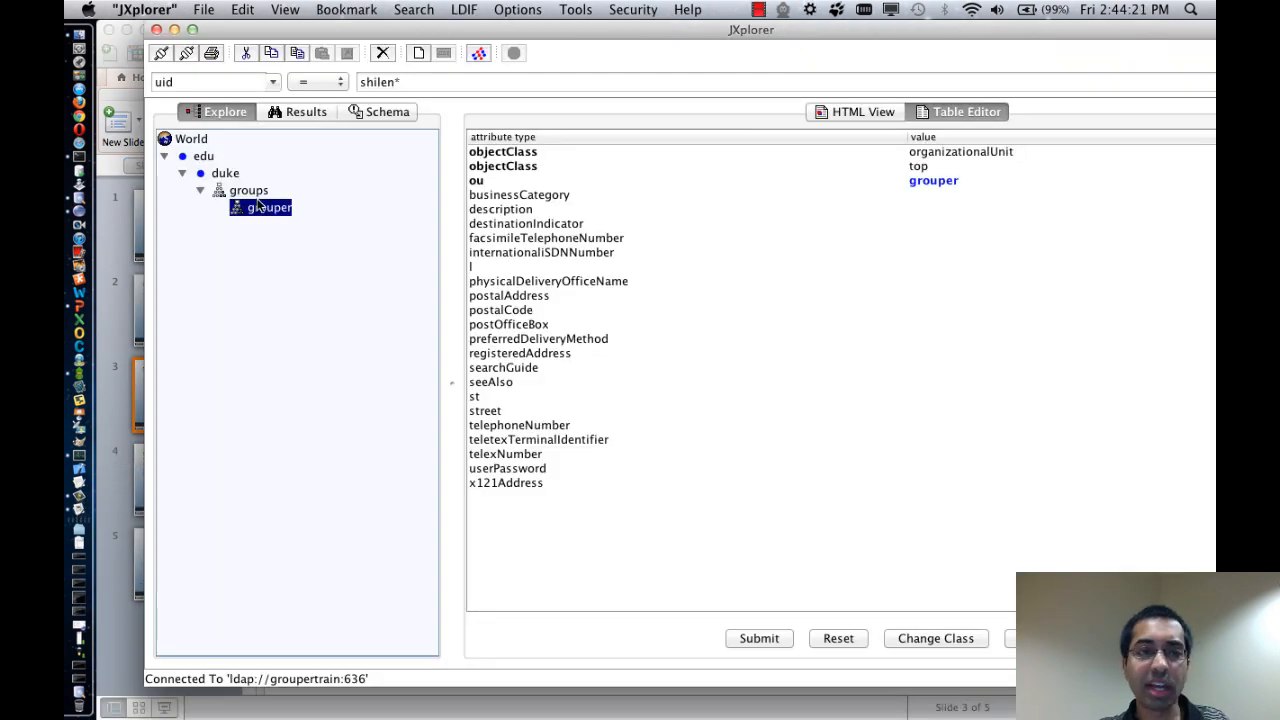
Expand grouper and duke in JXplorer's tree to reach the provisioned test1 entry
left_click(218, 206)
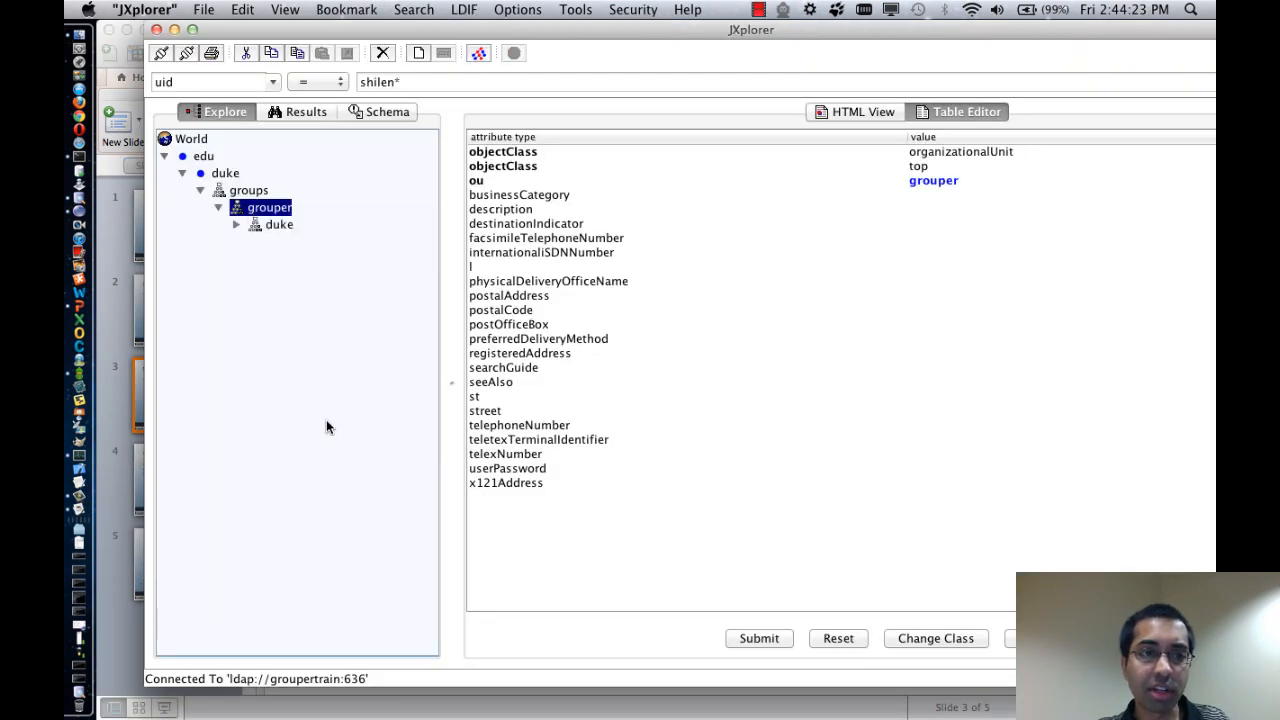
left_click(280, 224)
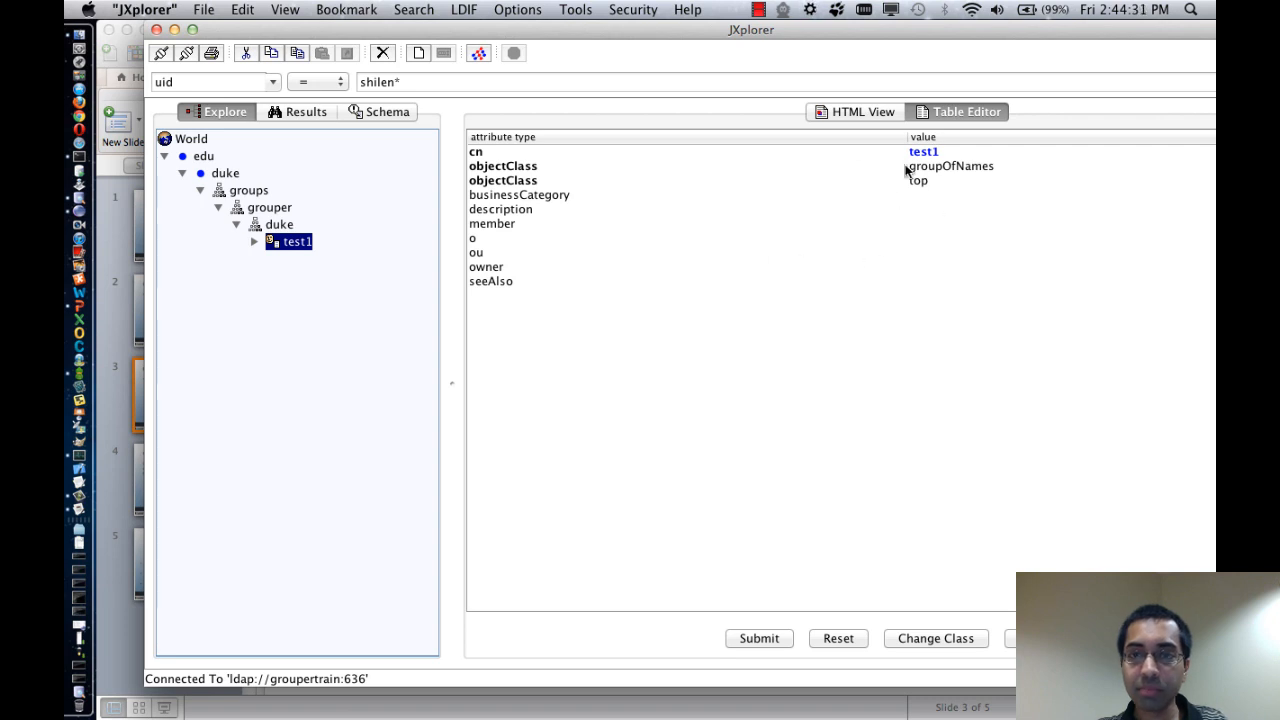
mouse_move(908, 198)
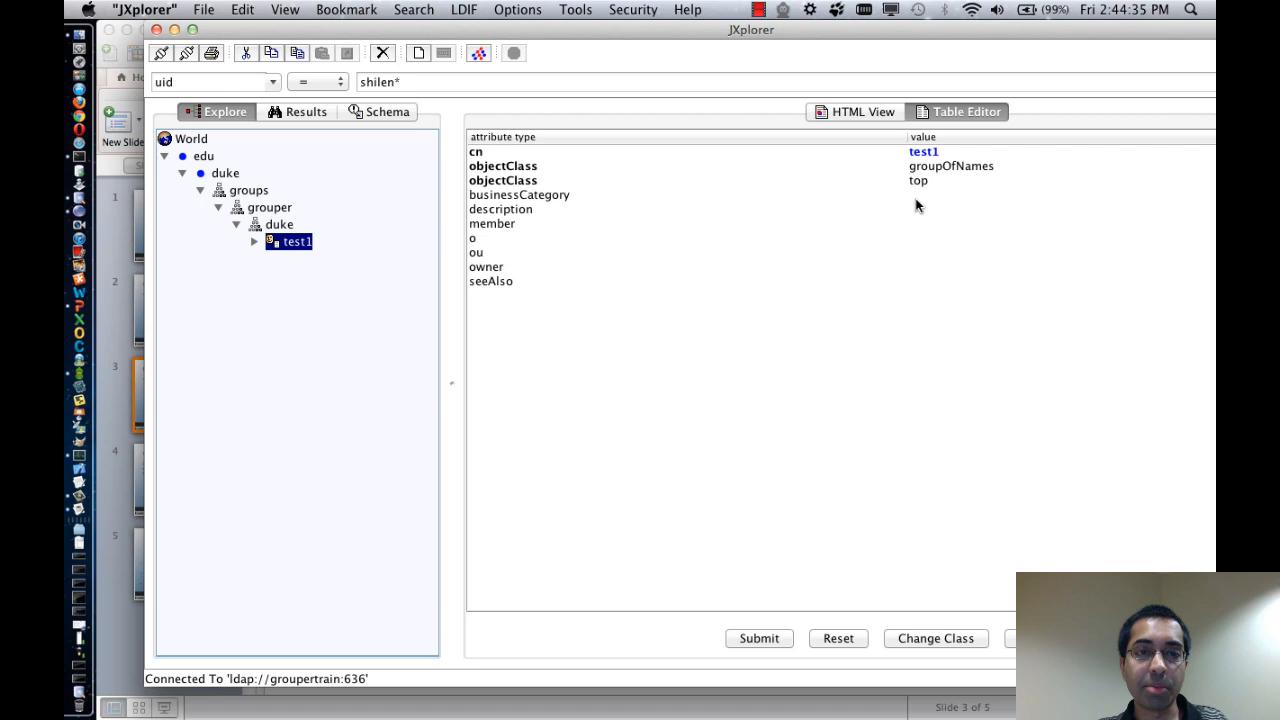
mouse_move(864, 232)
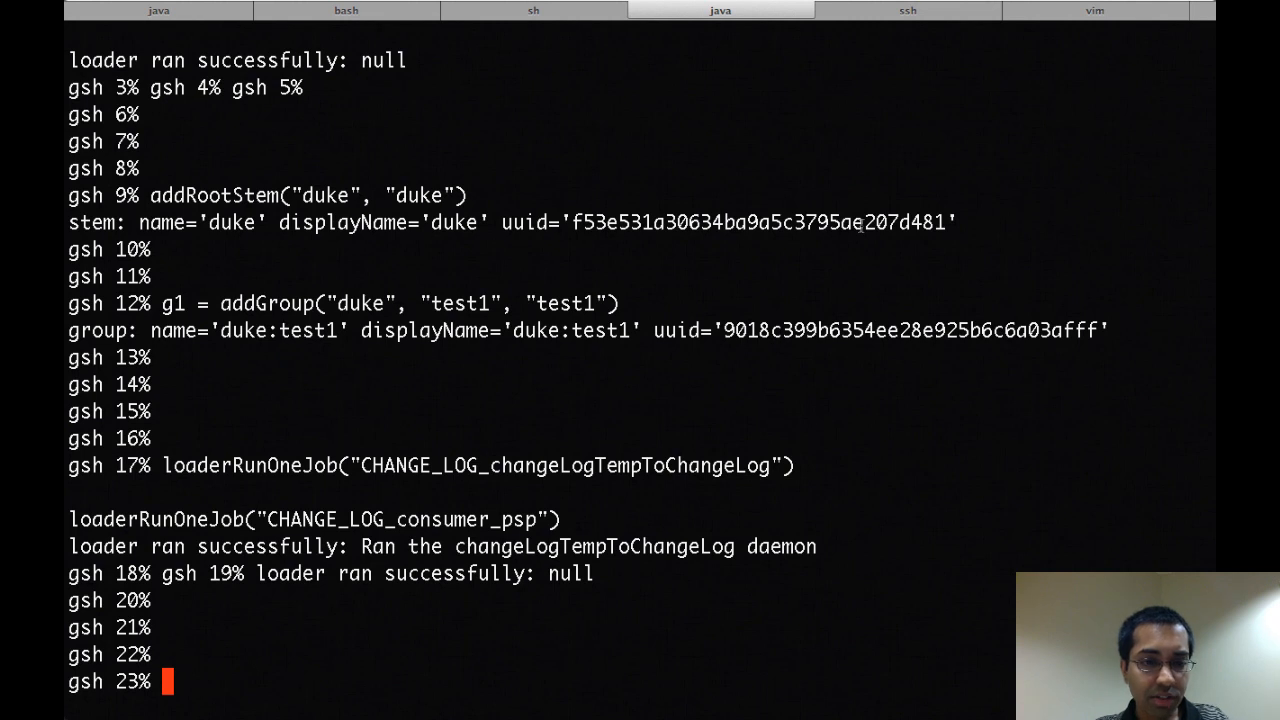
Run addMember("duke:test1", "test") in gsh
type("addMember(\"duke:test")
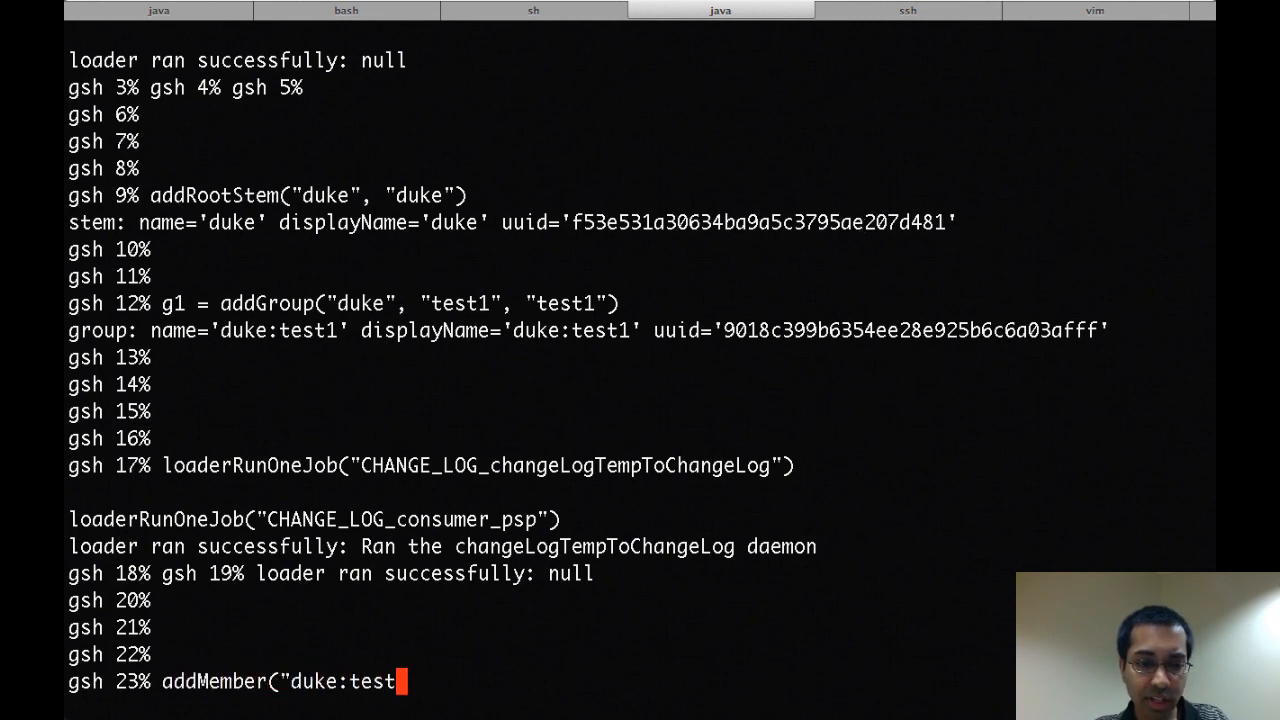
type("1\", \"t")
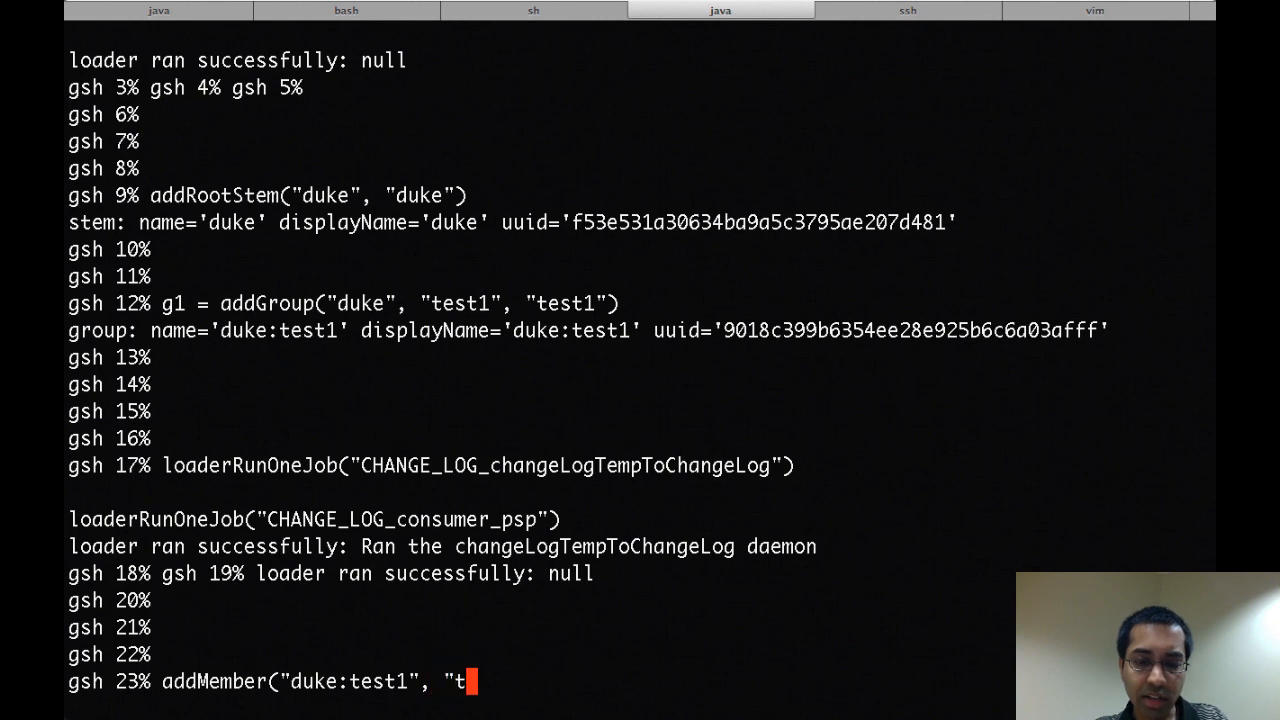
type("est\")")
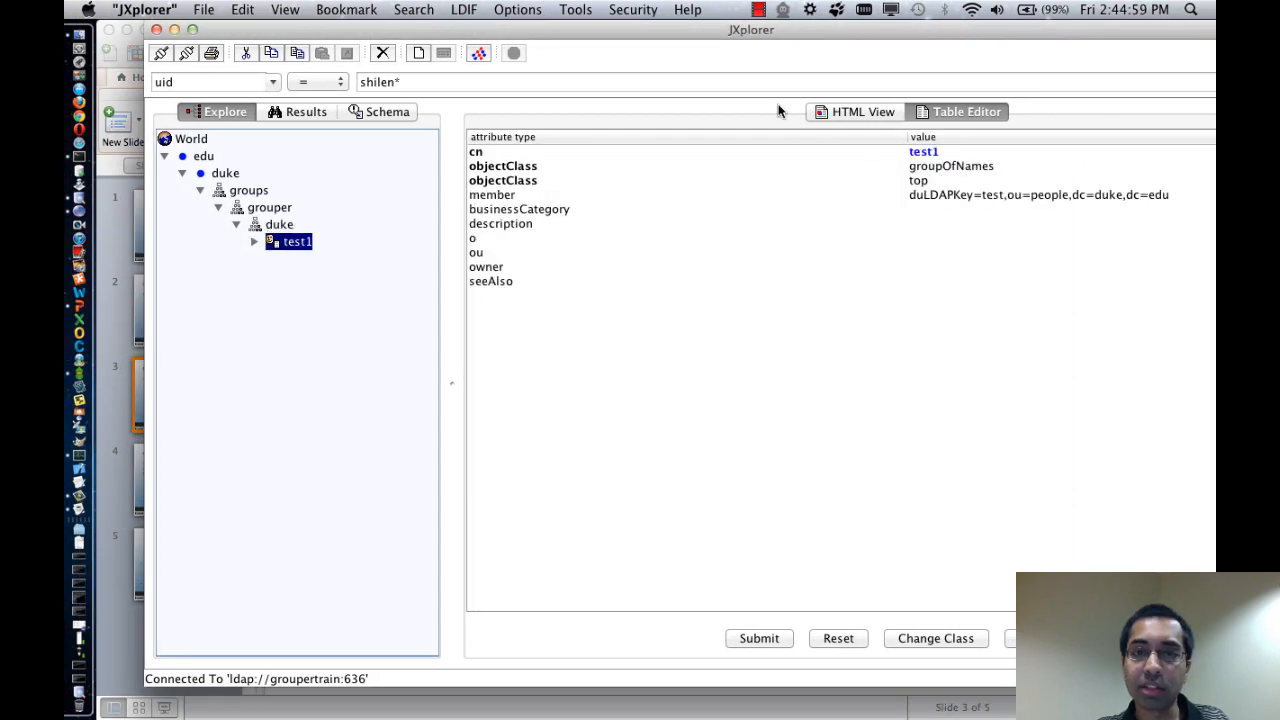
Select test1's member value duLDAPKey=test,ou=people,dc=duke,dc=edu in the Table Editor
left_click(700, 194)
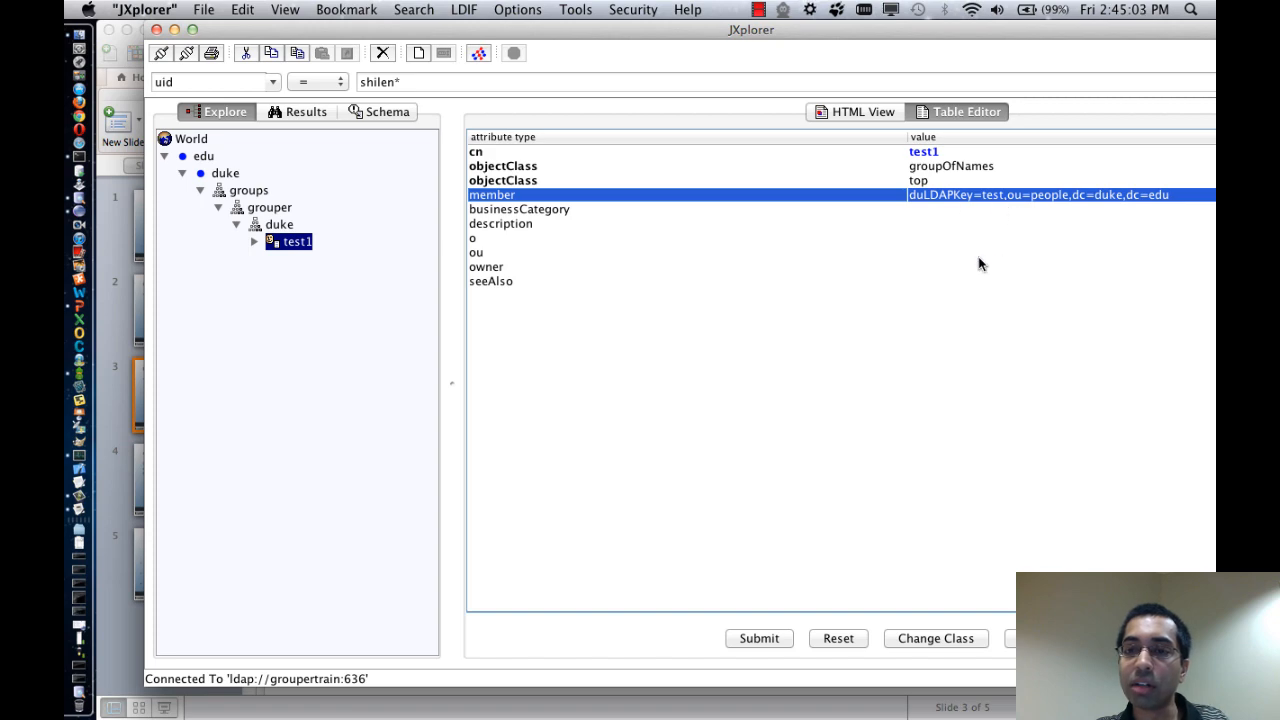
mouse_move(960, 294)
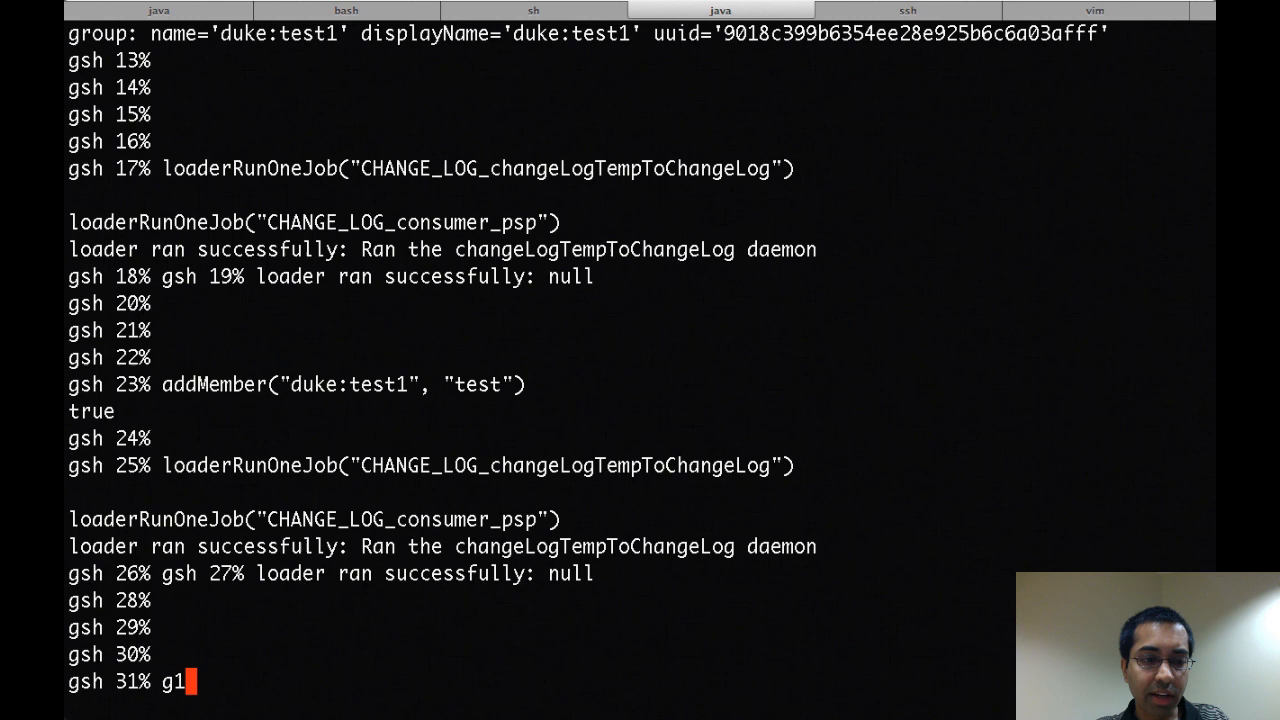
Give group g1 (duke:test1) the description "test description value" and store it
type(".setDes")
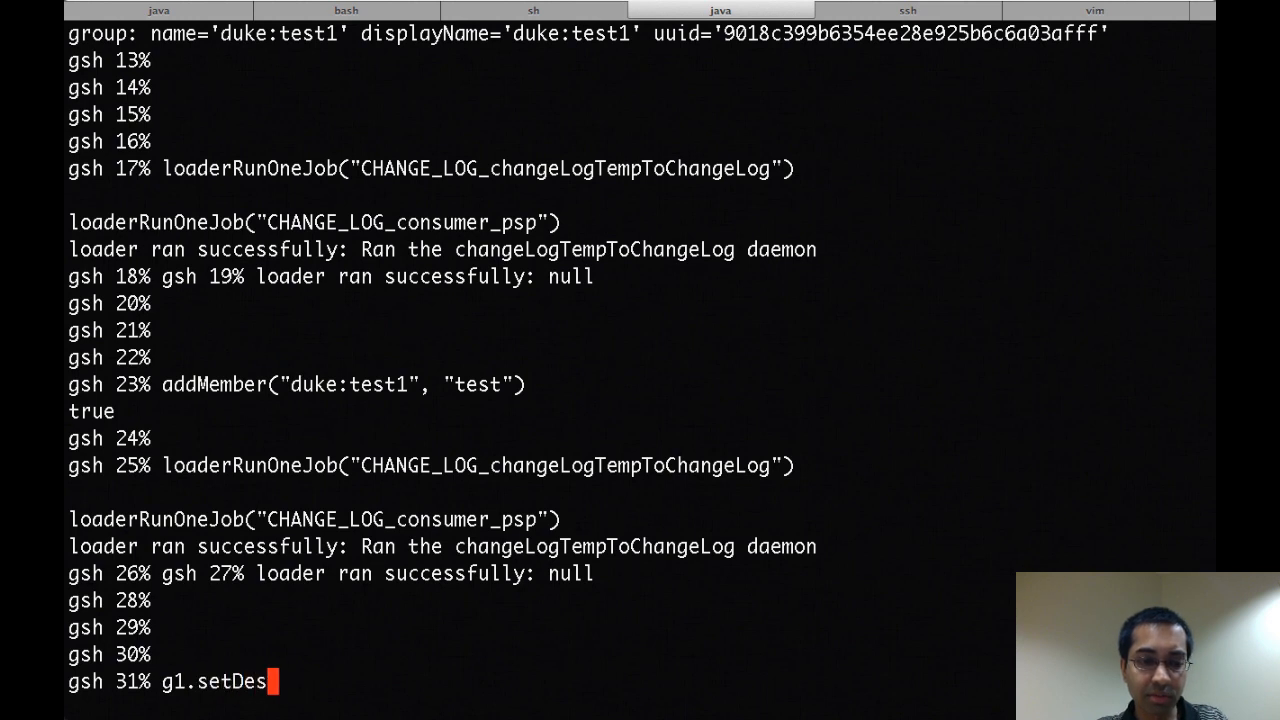
type("cription(\"")
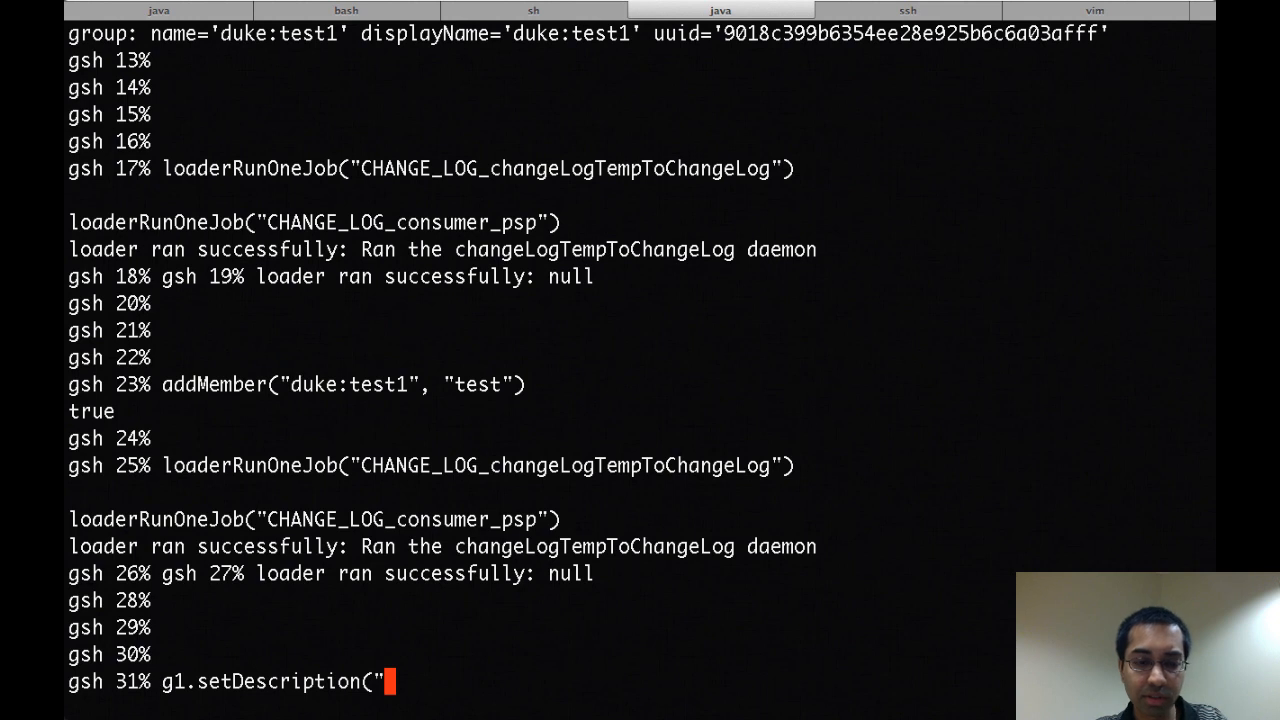
type("test description value")
type("g1.store(")
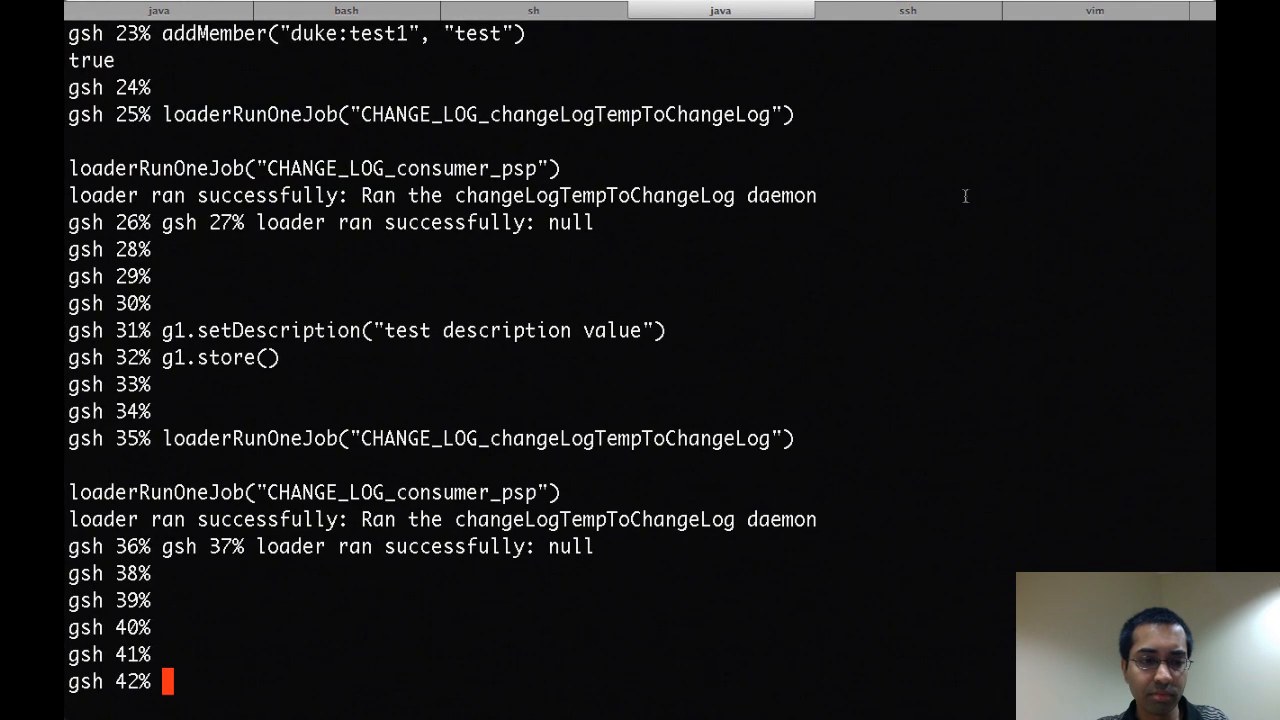
Remove member test from duke:test1 with delMember("duke:test1", "test")
type("del")
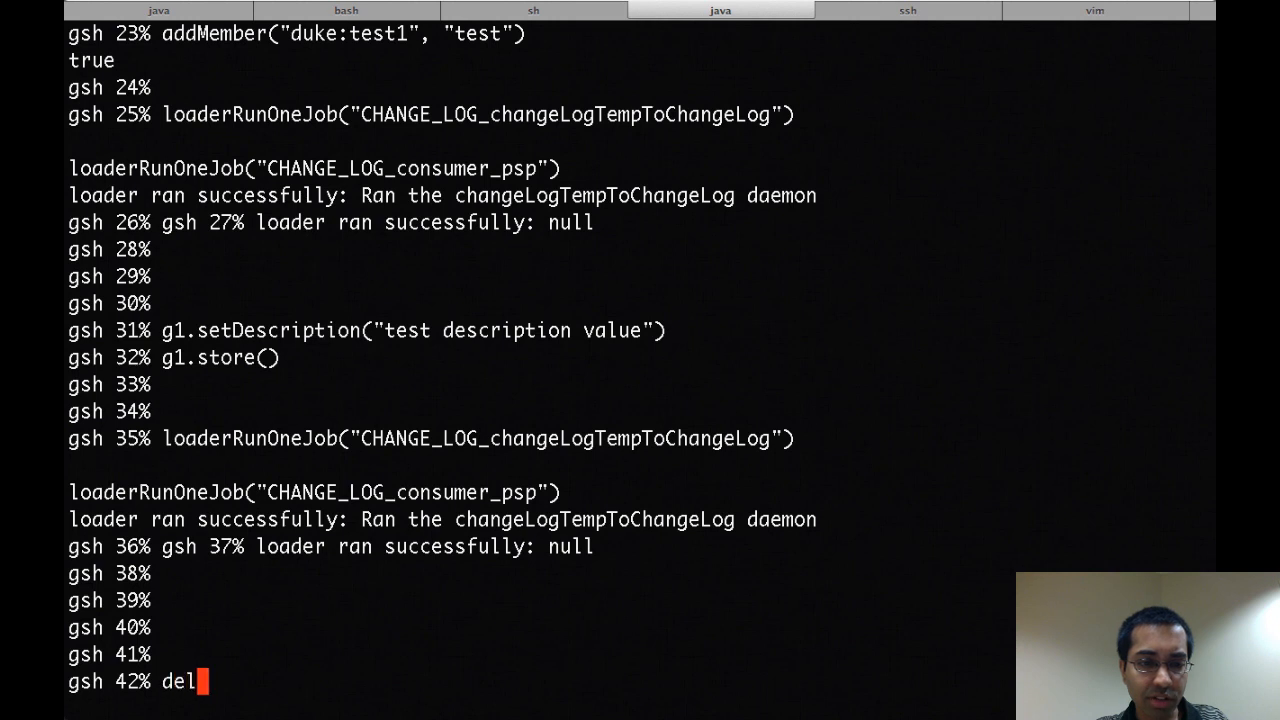
type("Member(\"")
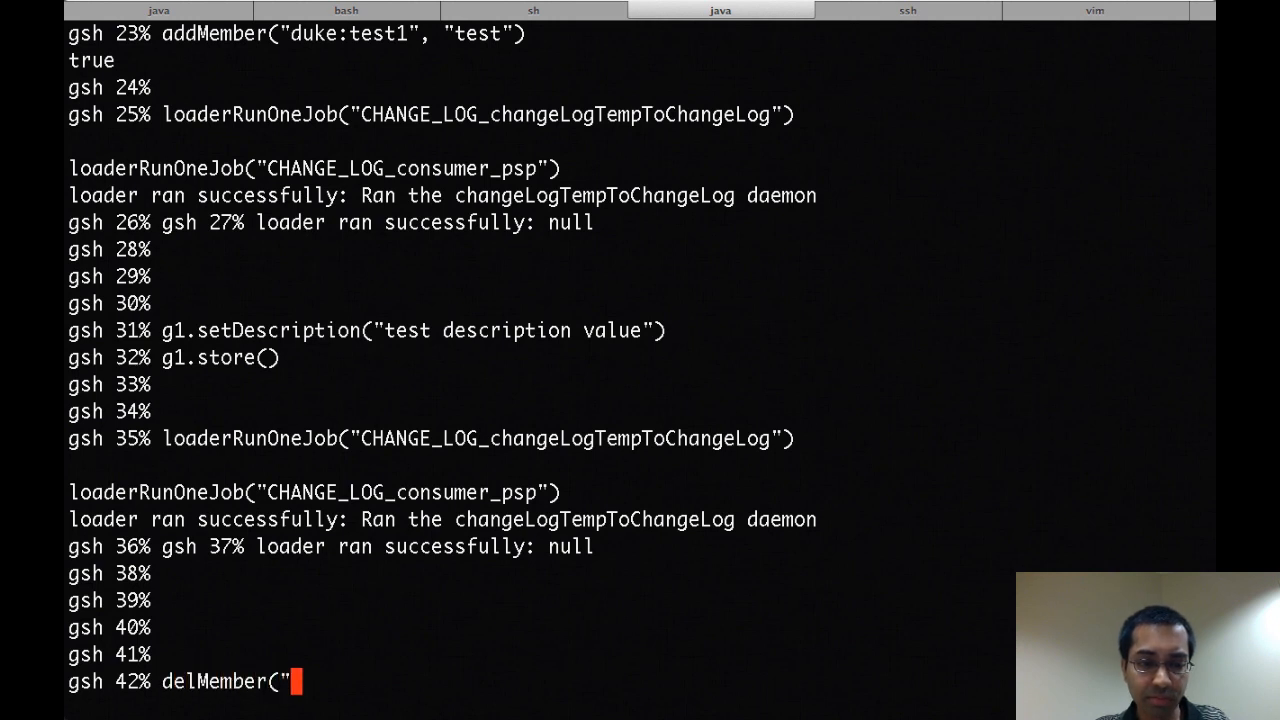
type("duke:test")
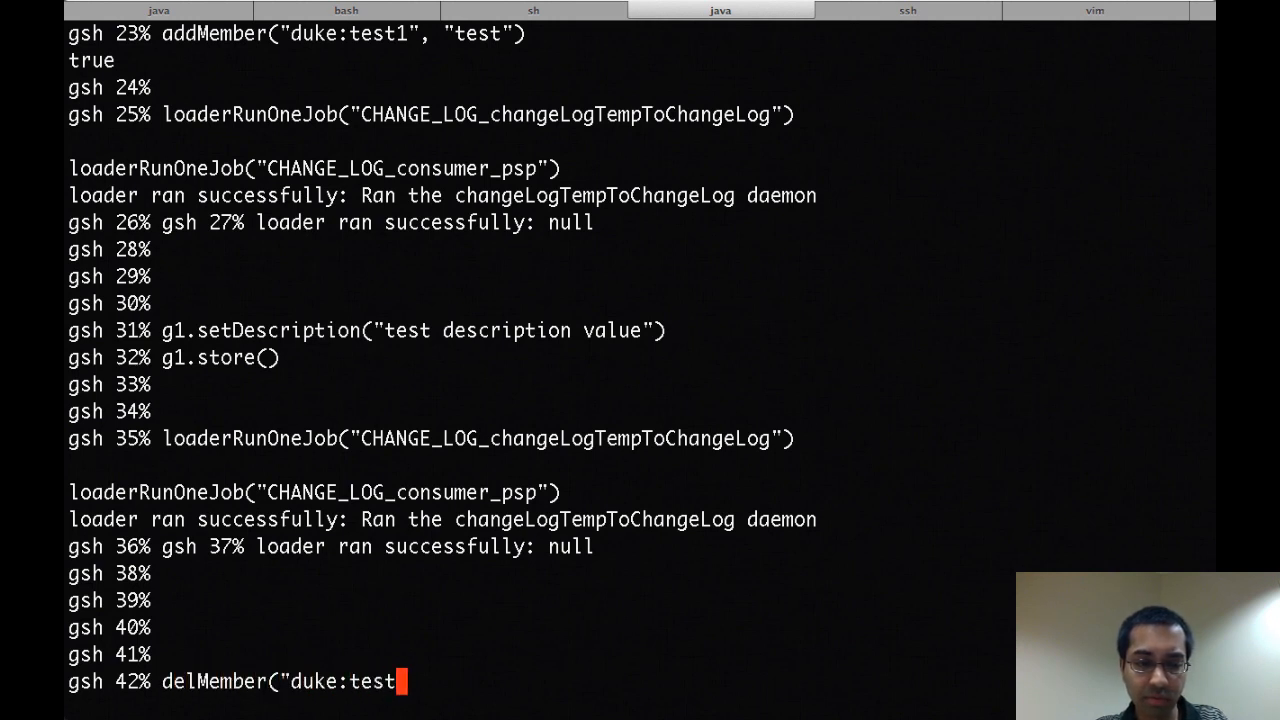
type("1\", \"test\")")
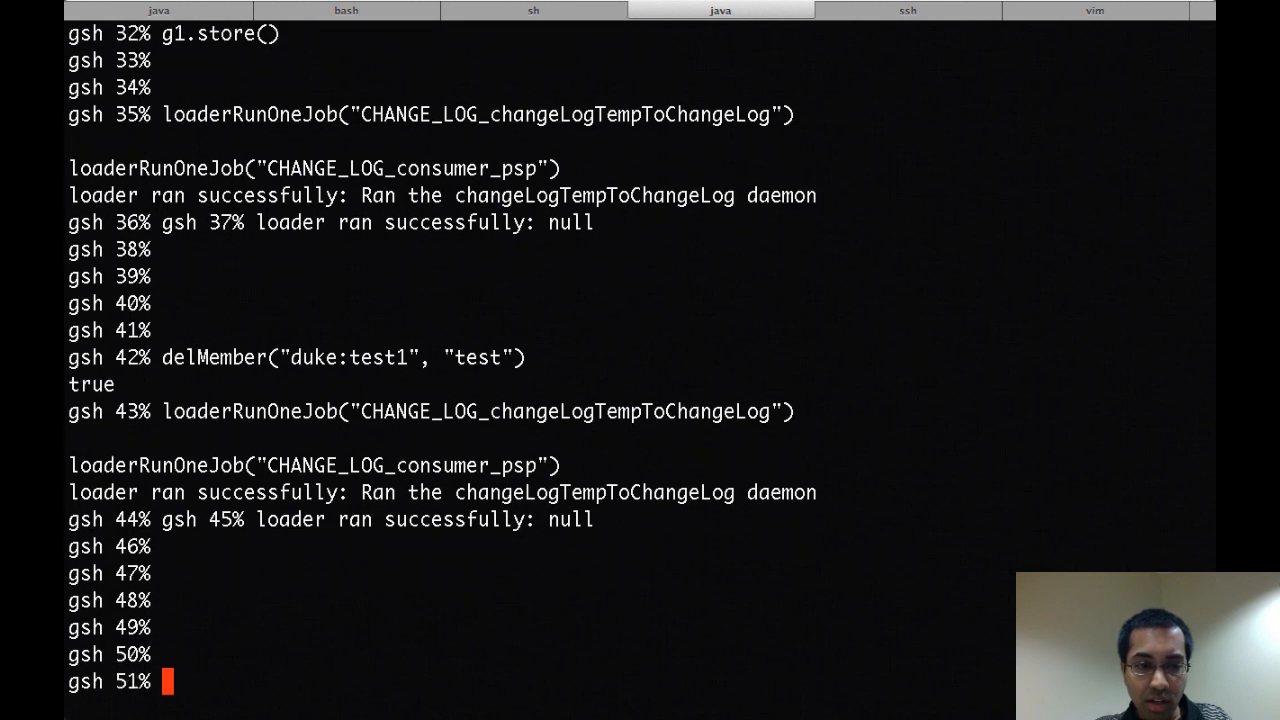
Delete the group with delGroup("duke:test1")
type("delGroup(\"")
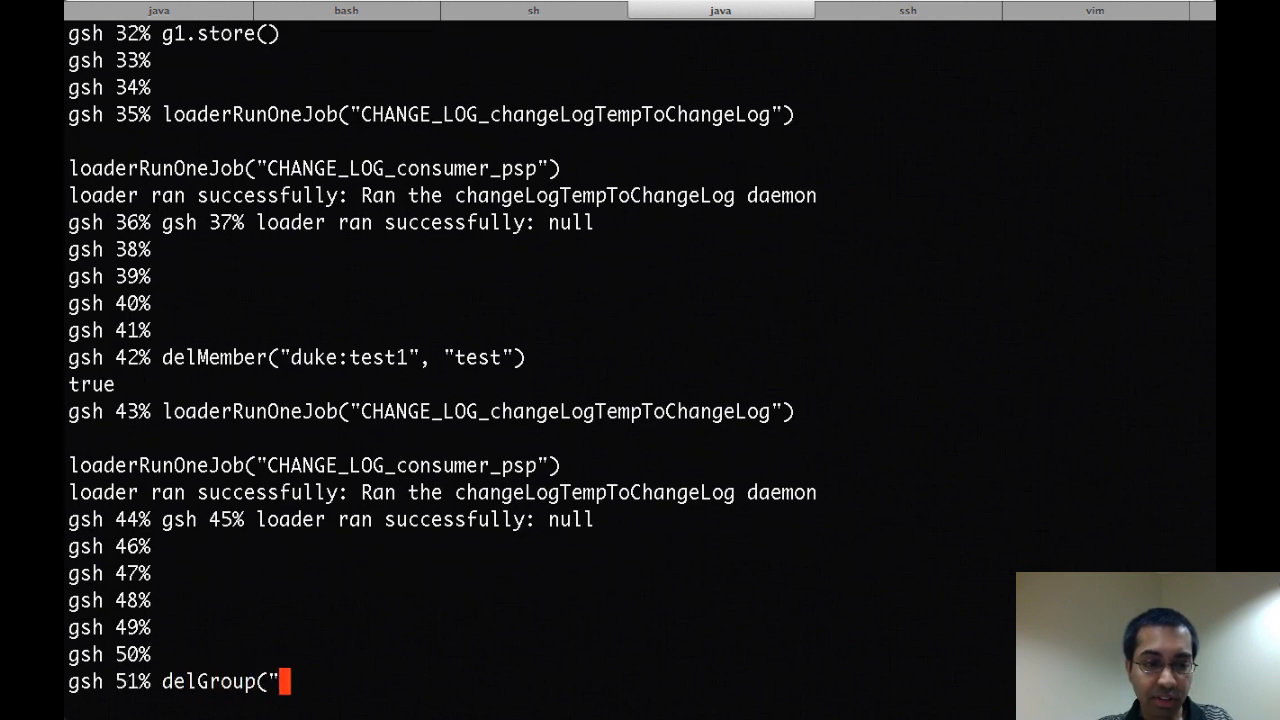
type("duke:test1\")")
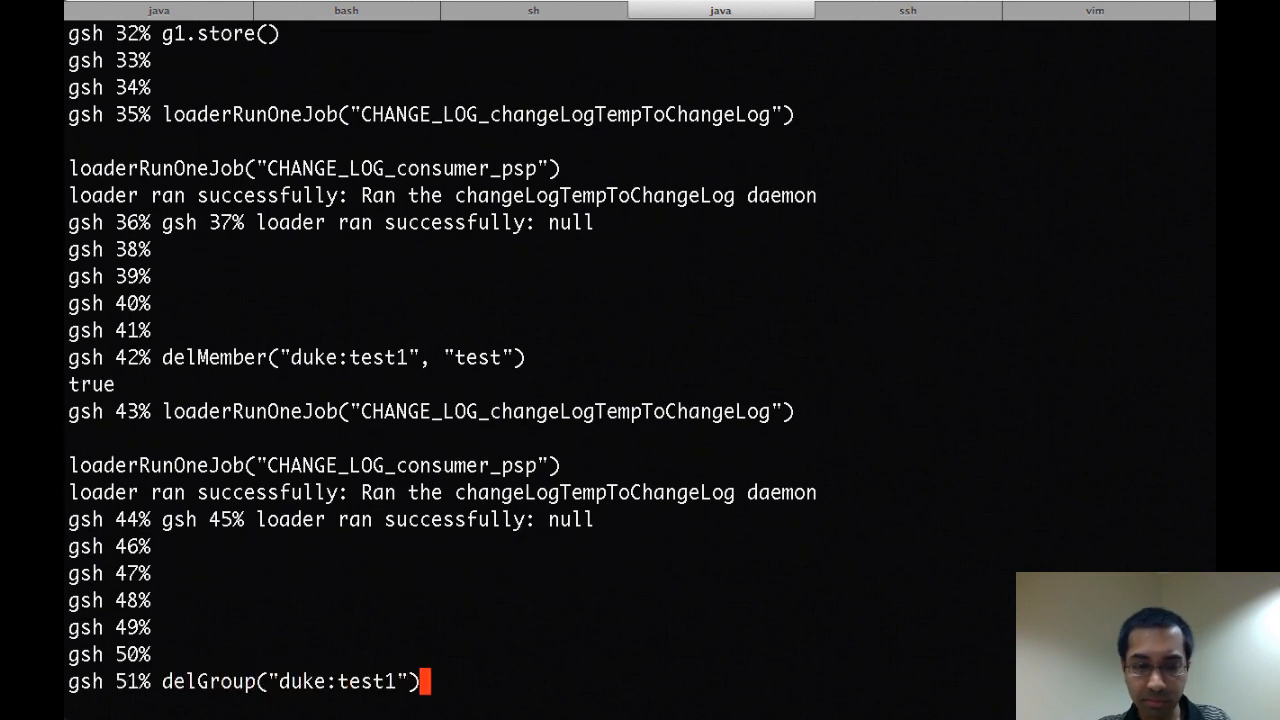
key("Return")
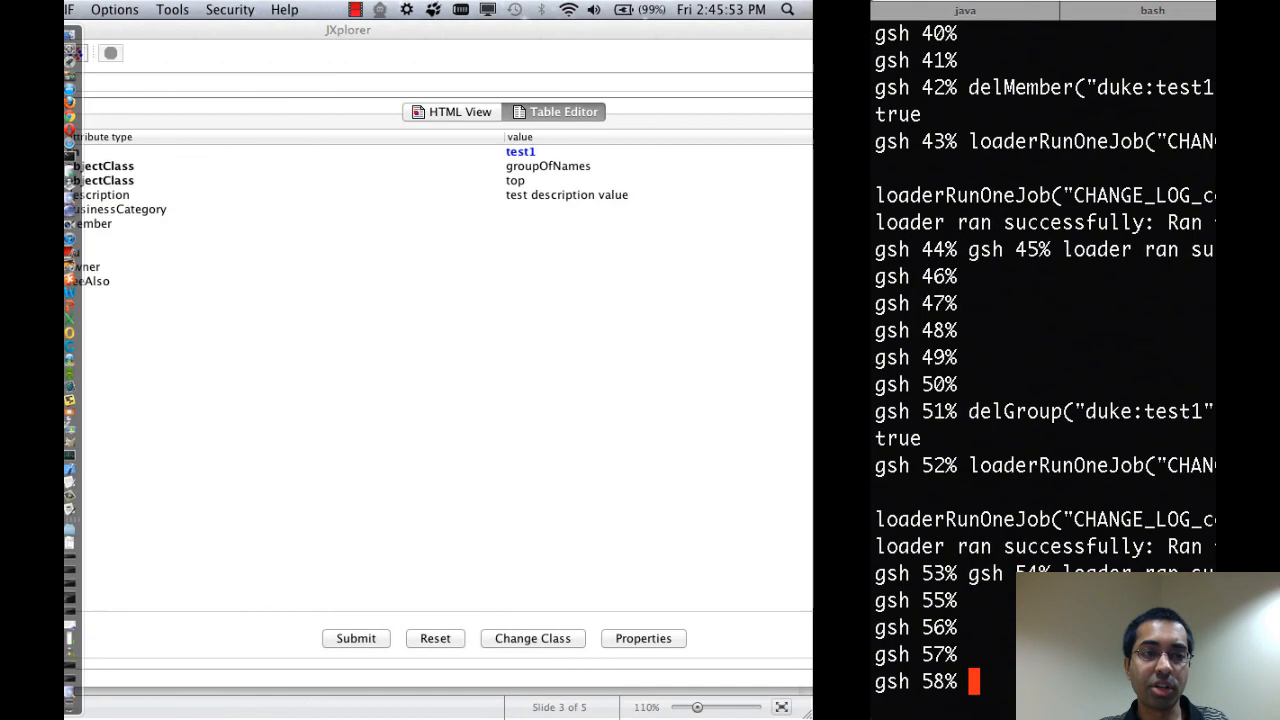
Refresh the test1 entry in JXplorer via its context actions
right_click(272, 224)
type("quit")
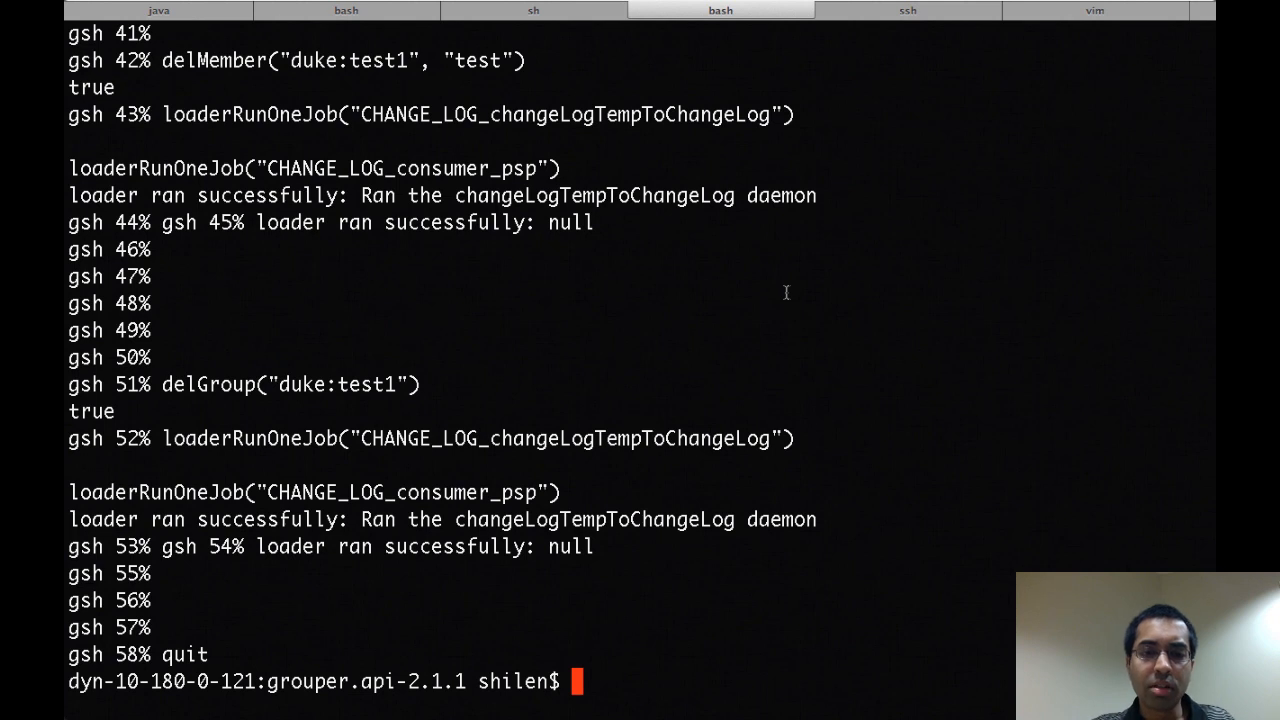
Open conf/psp.xml in vi and scroll through the pso definitions
type("vi c")
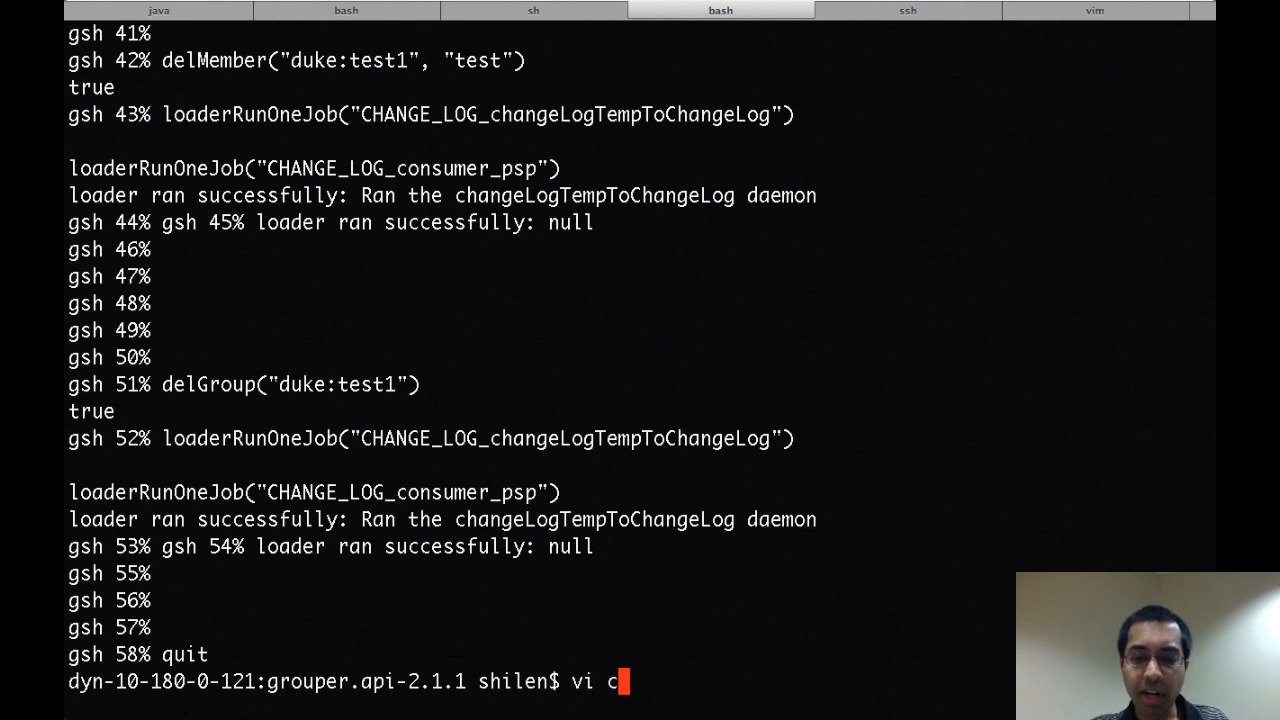
type("onf/psp.xml")
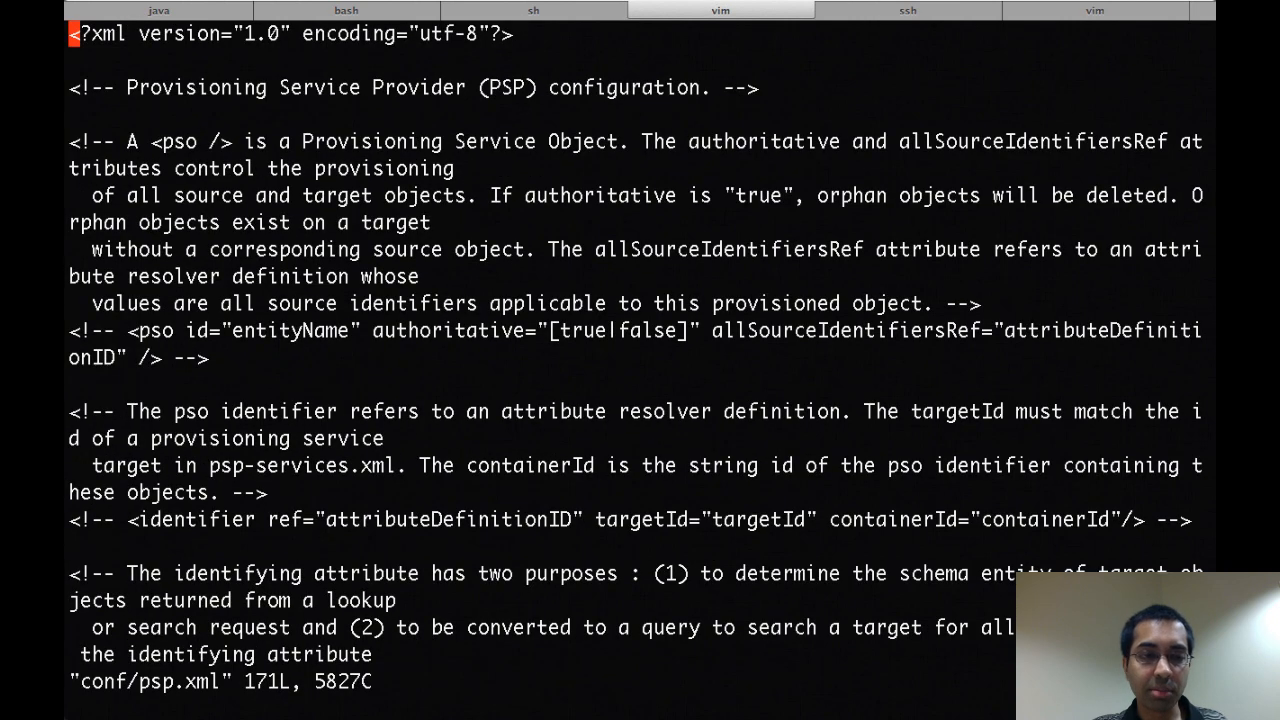
scroll("down", 3)
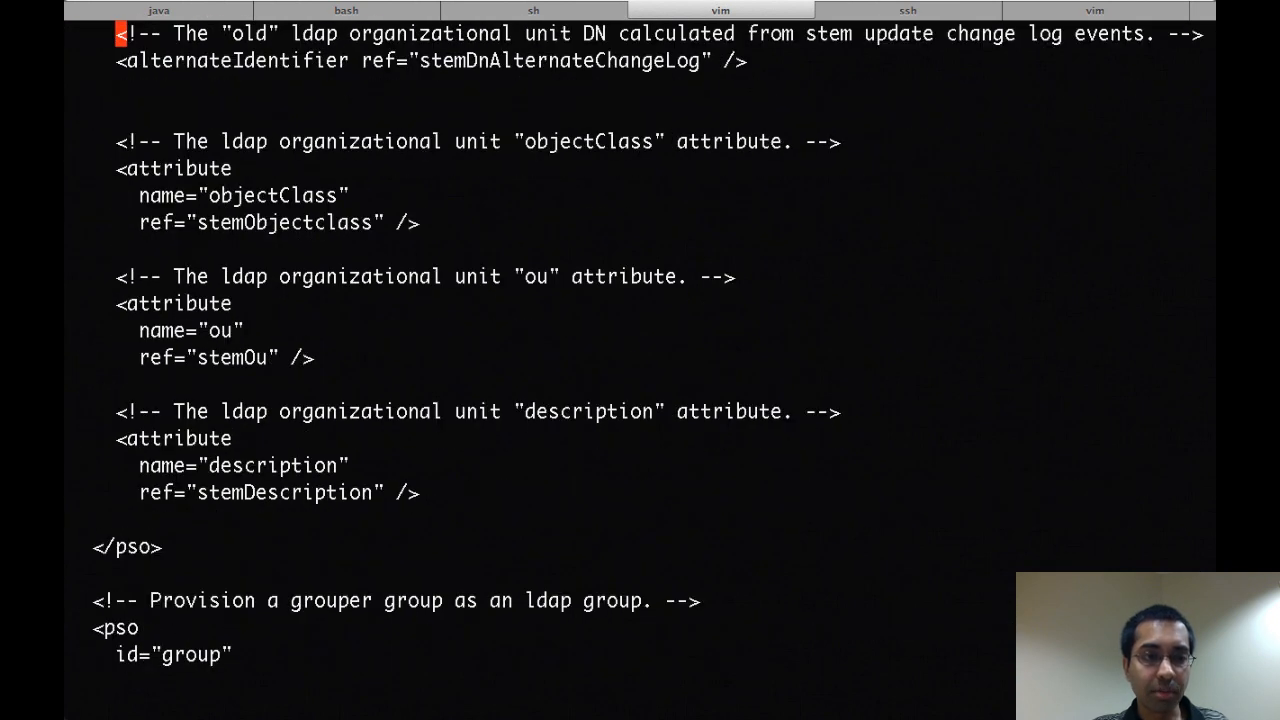
scroll("down", 3)
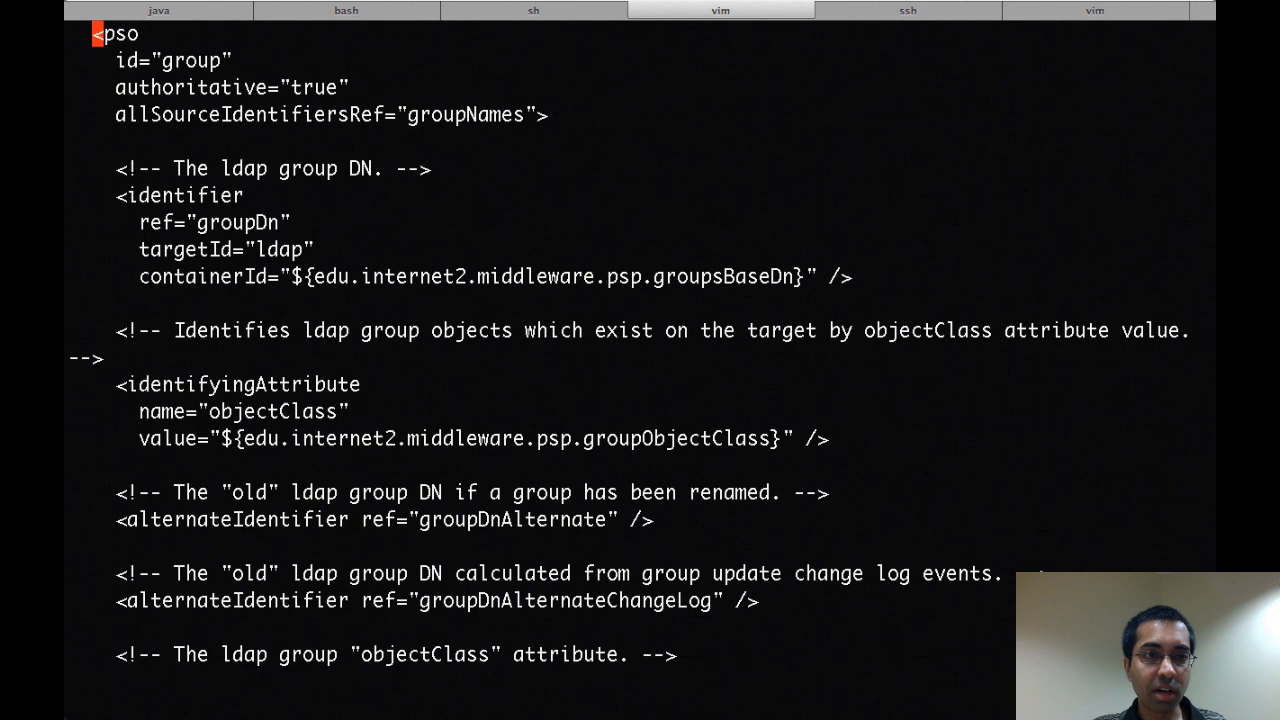
scroll("down", 3)
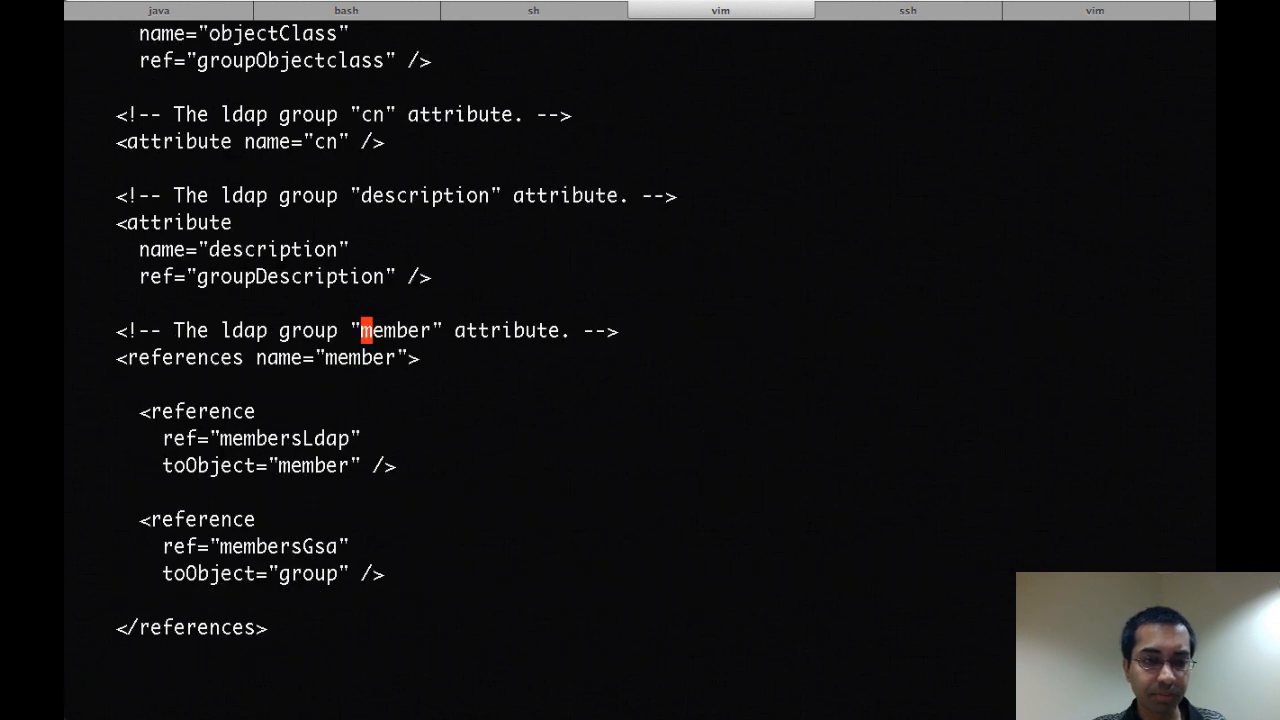
mouse_move(388, 544)
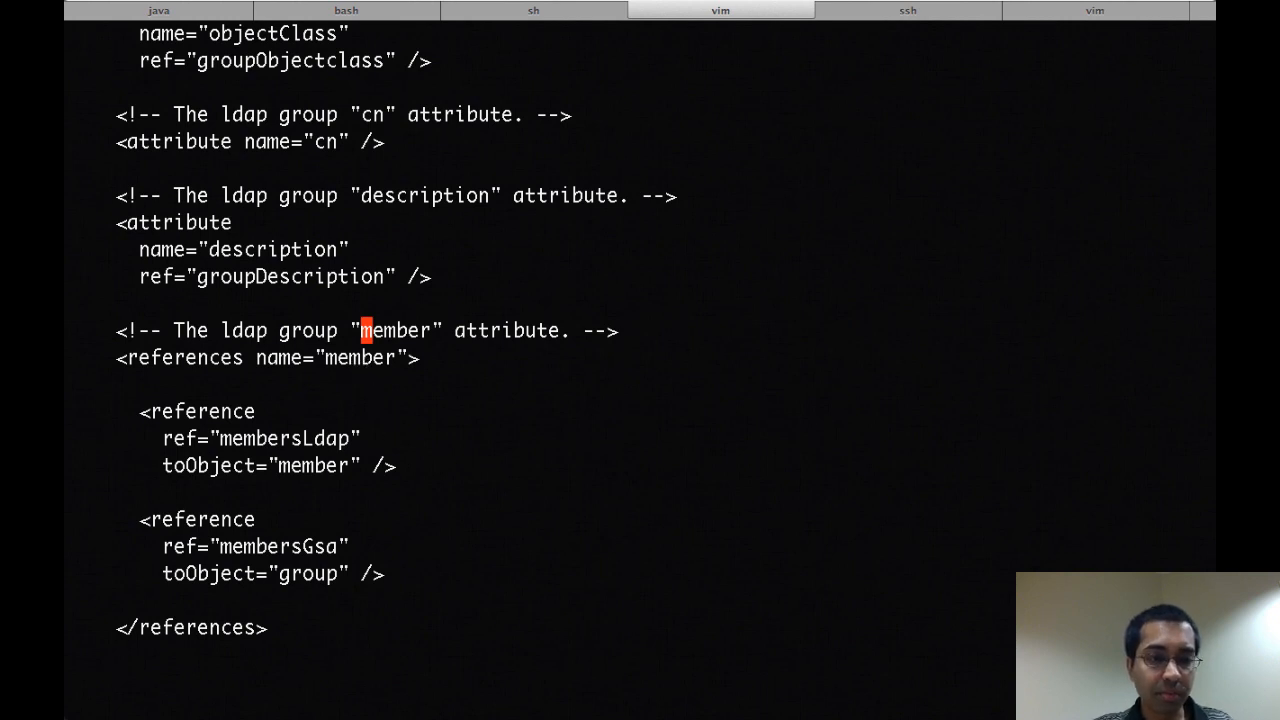
Search /member to reach the member references and the pso id="member" definition
type("/member")
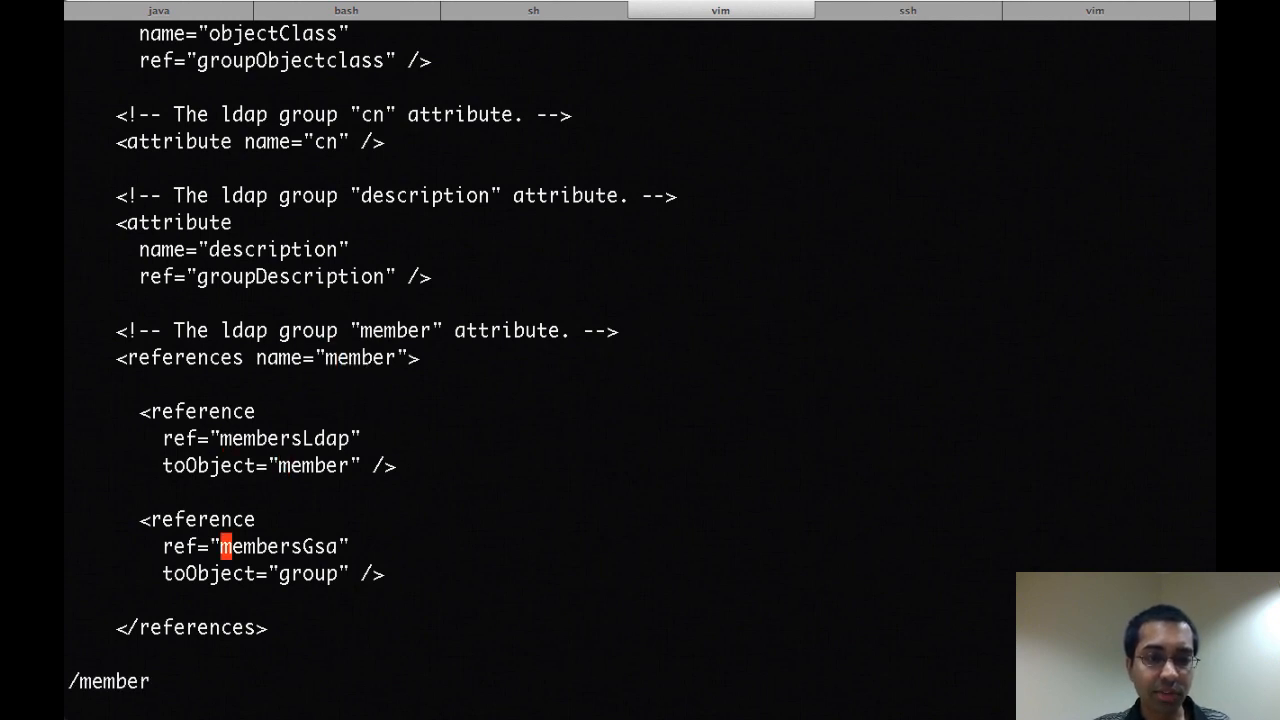
scroll("down", 3)
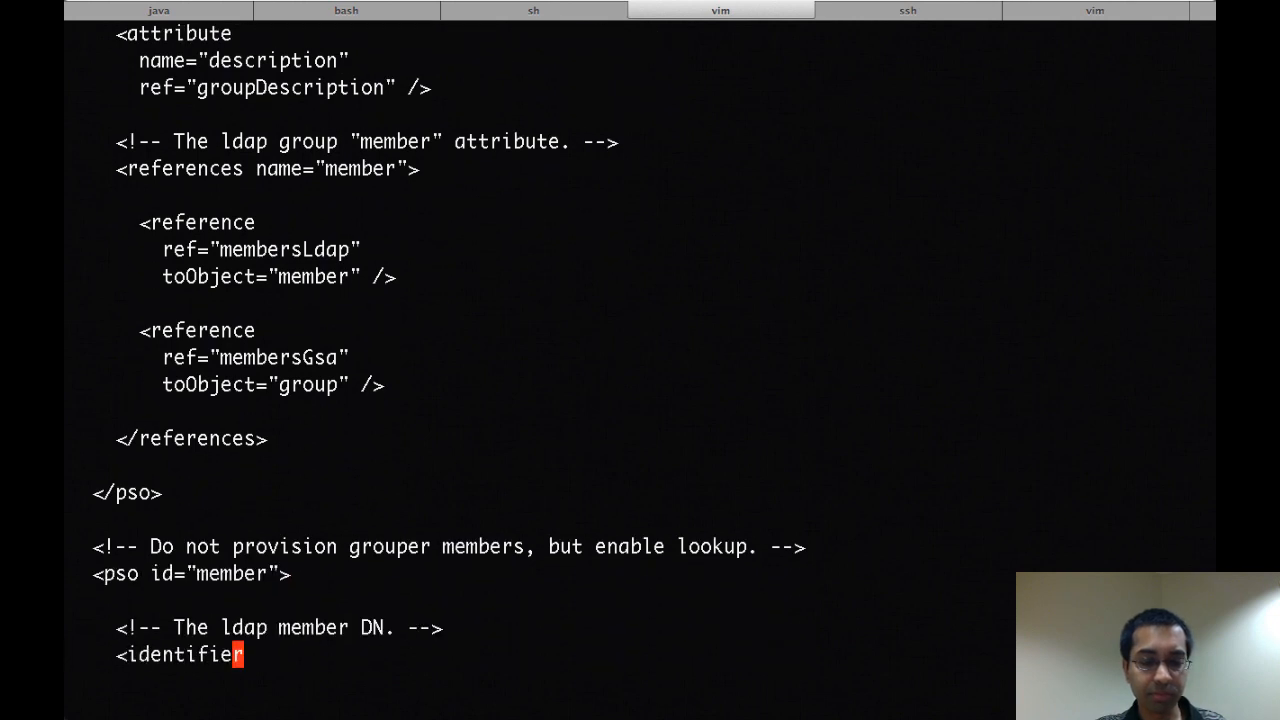
left_click(720, 10)
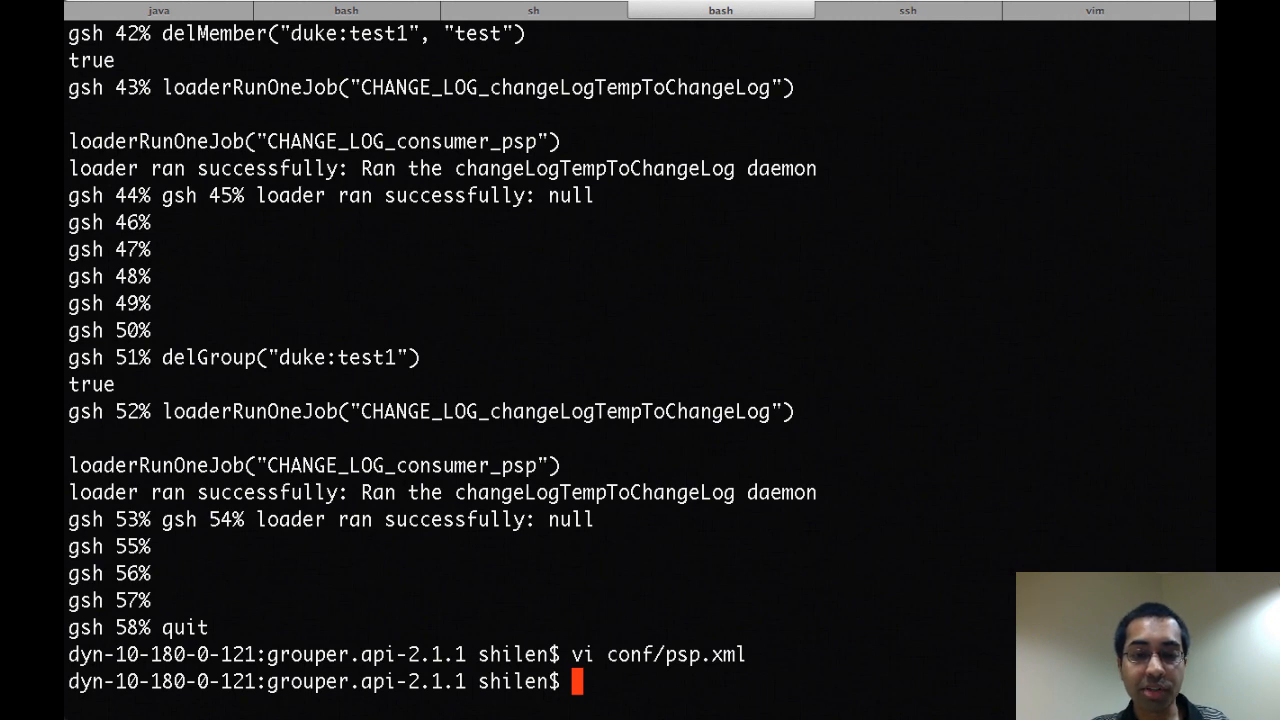
Open conf/psp-resolver.xml in vi and jump to the first line
type("vi conf/")
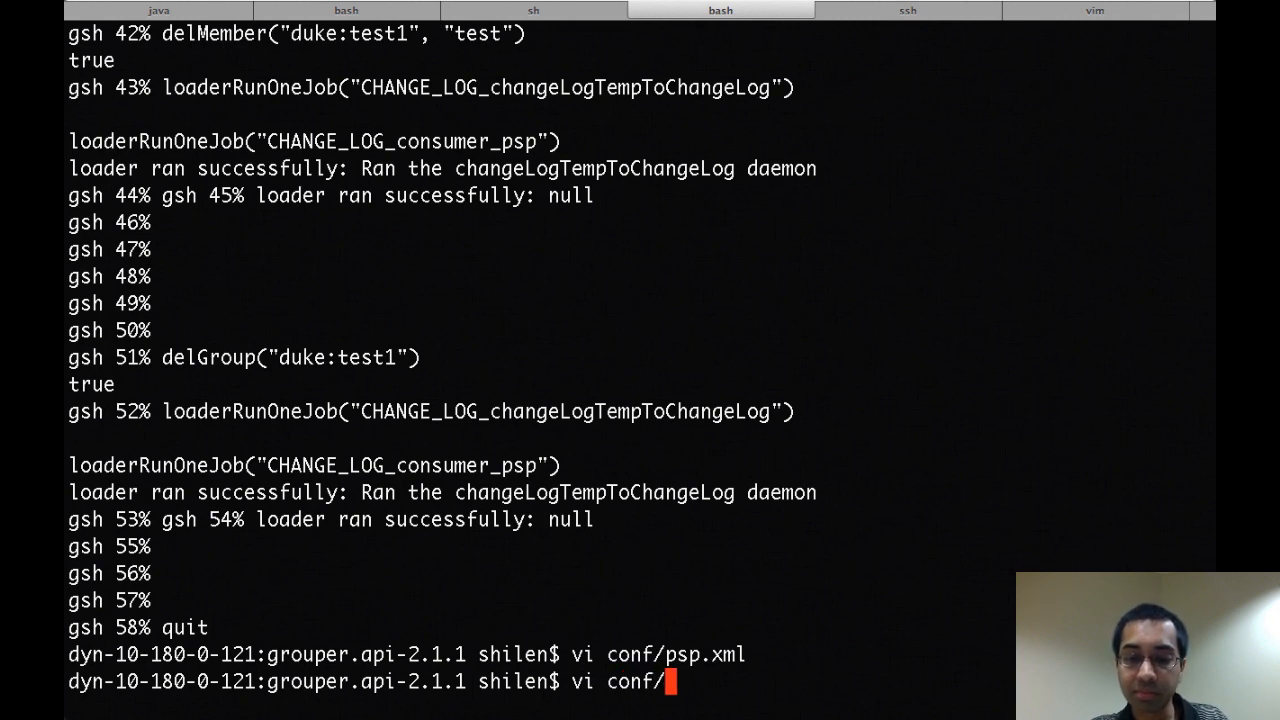
type("psp")
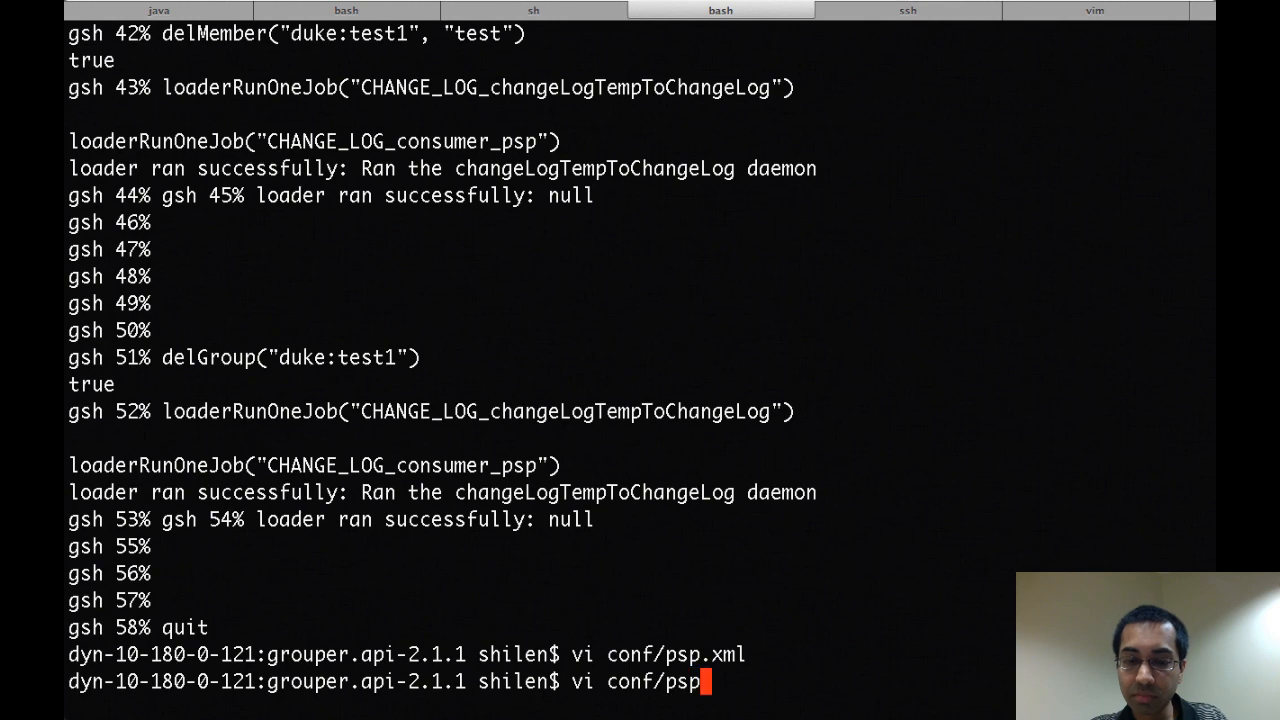
key("Return")
type(":0")
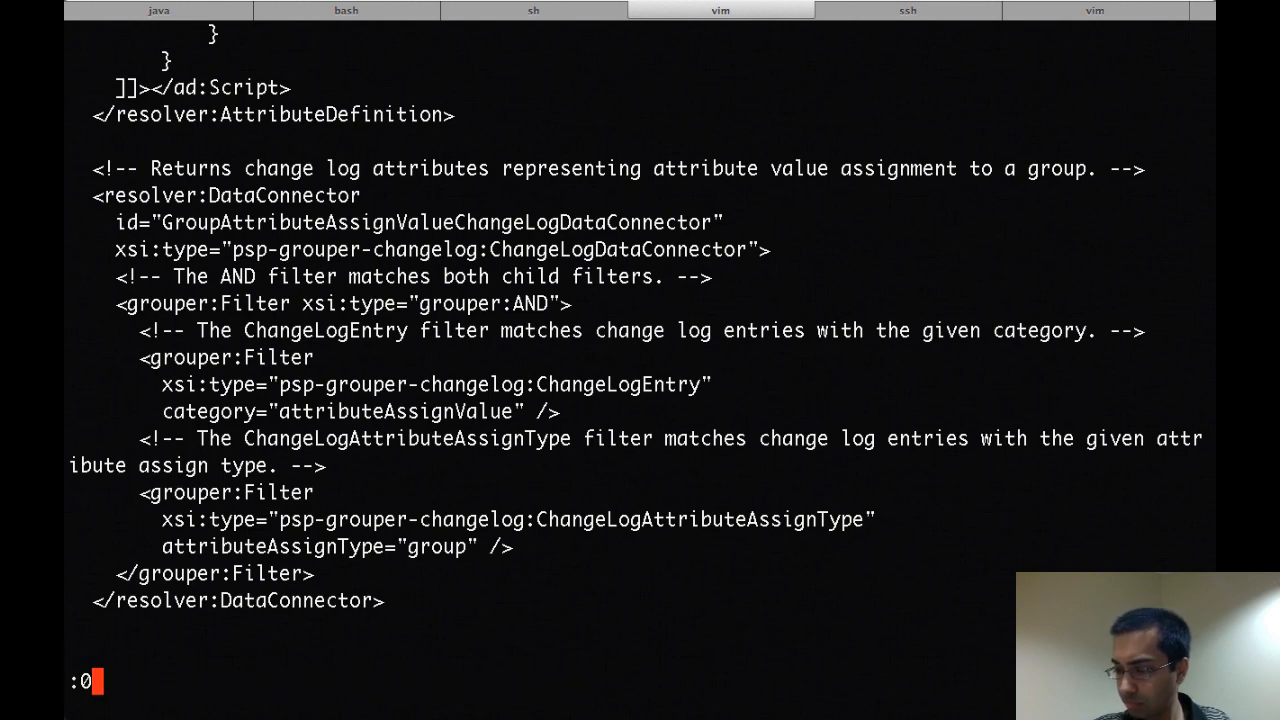
key("gg")
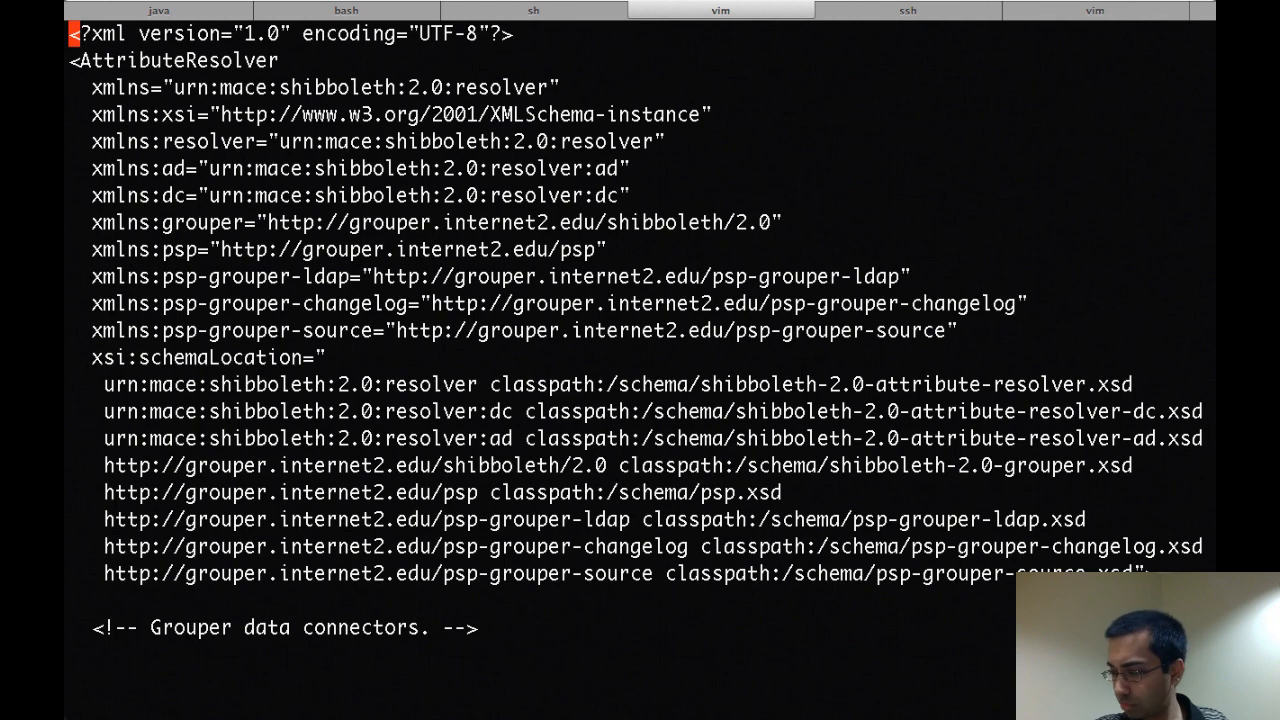
Search /group and scroll to the groupNameInStem attribute definition
type("/group")
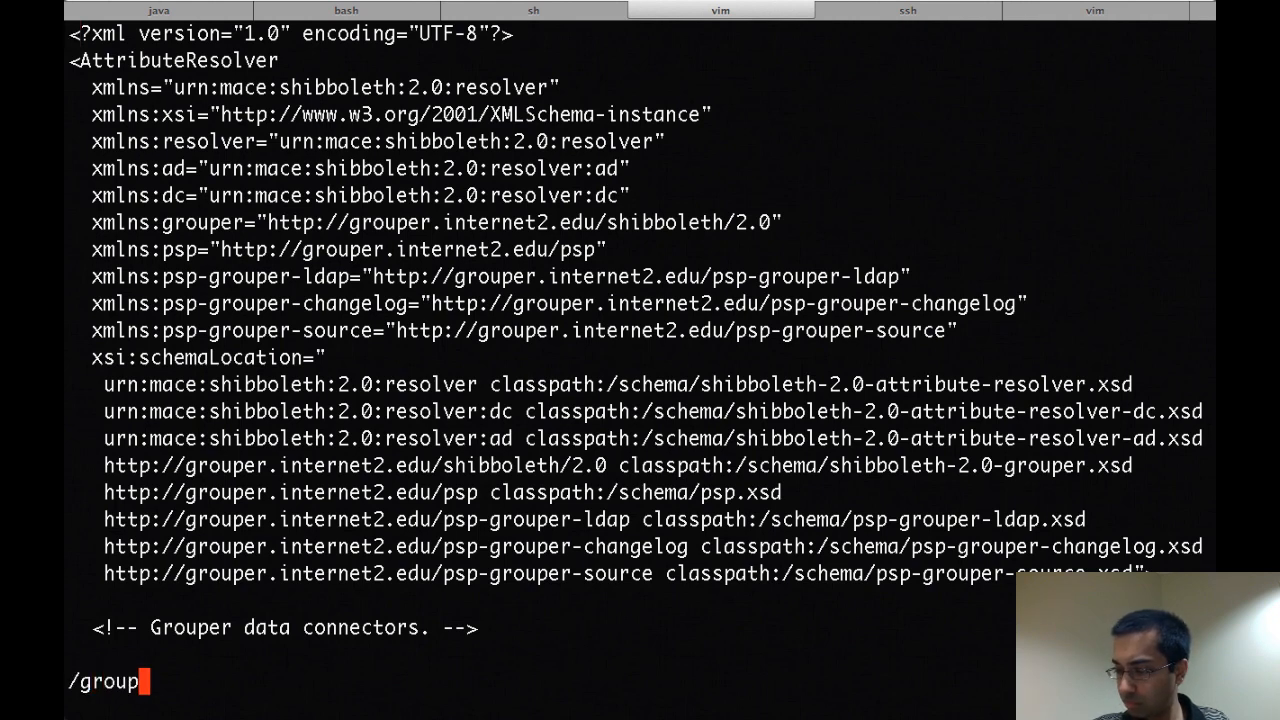
key("Return")
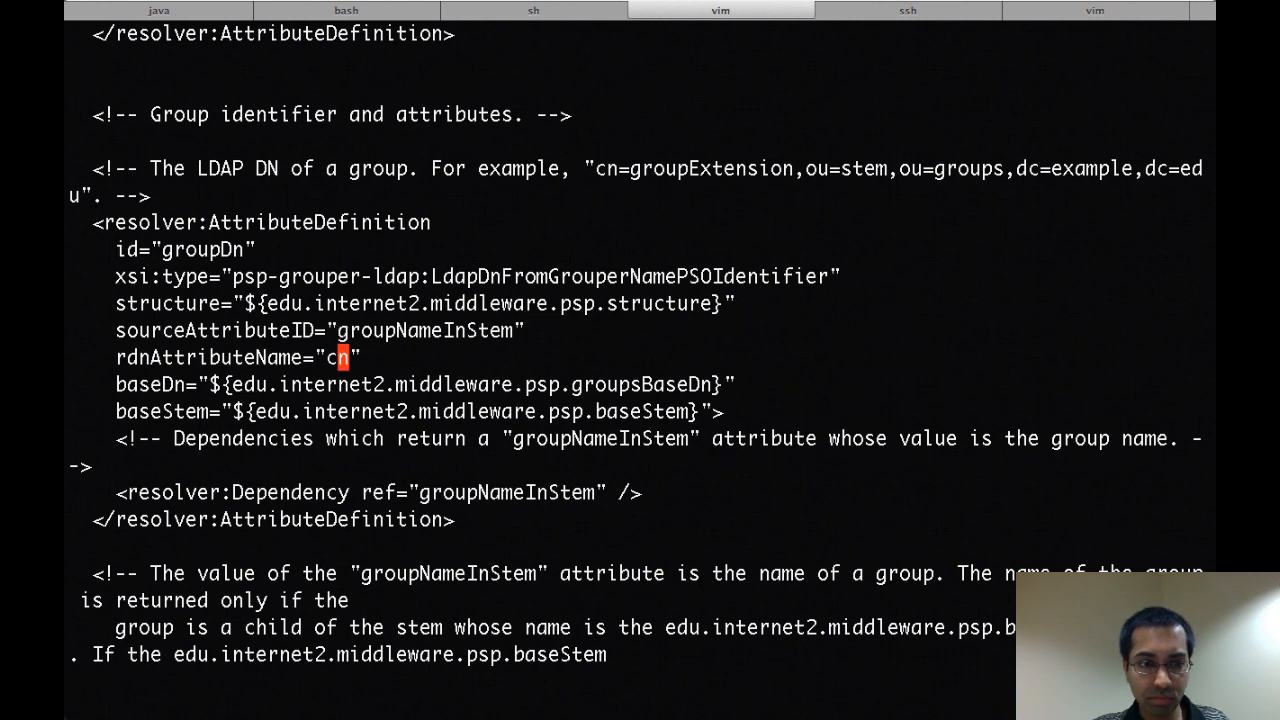
mouse_move(344, 492)
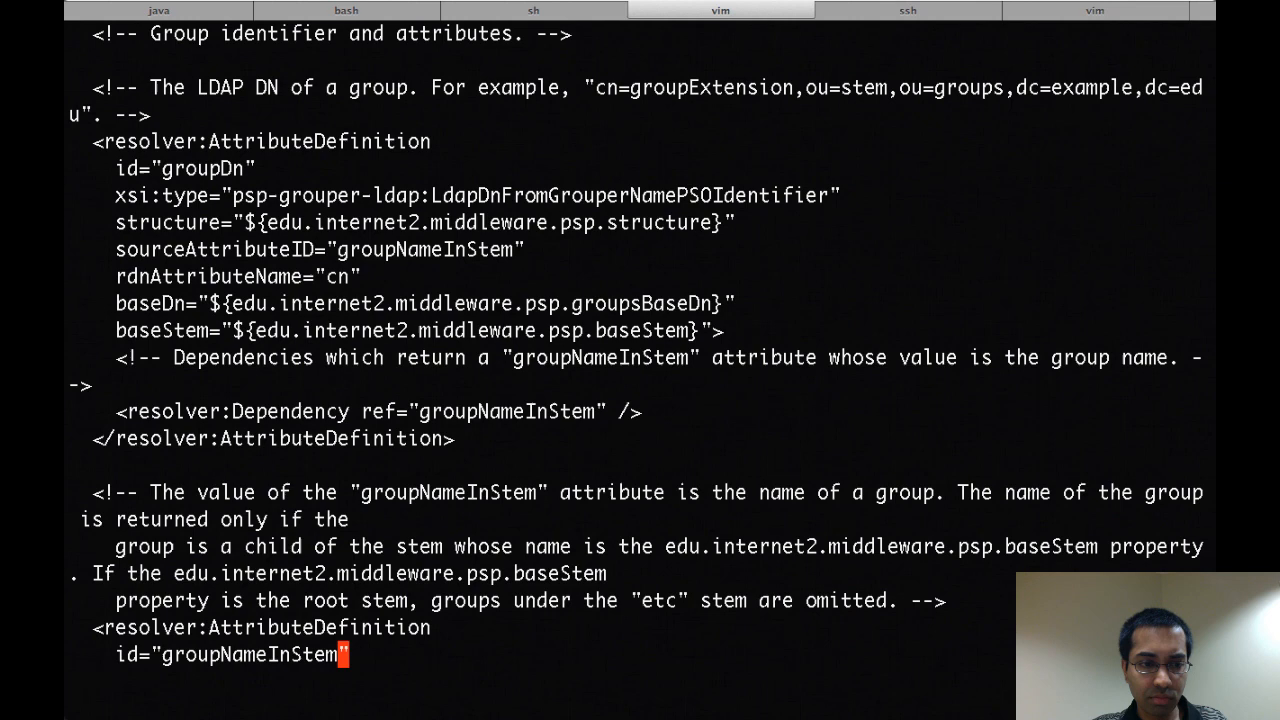
scroll("down", 3)
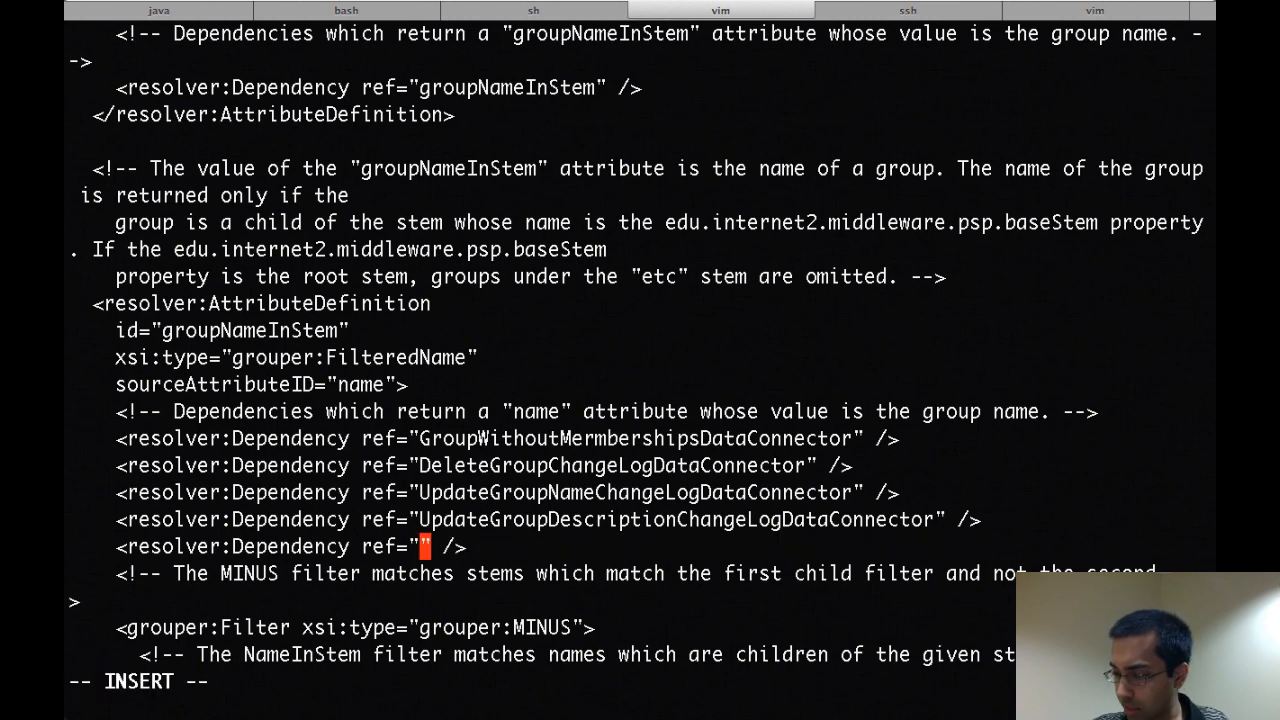
Add a resolver:Dependency ref="GroupAttributeAssignValueChangeLogDataConnector" to groupNameInStem
type("Group")
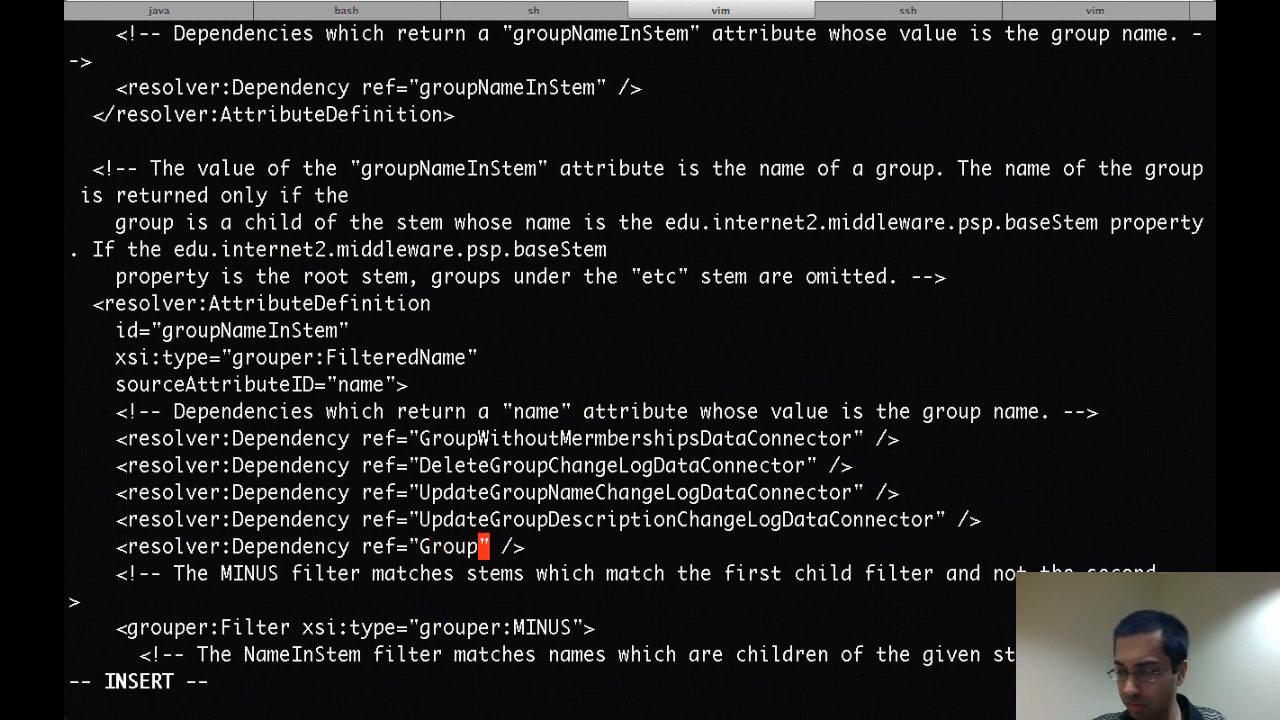
type("AttributeA")
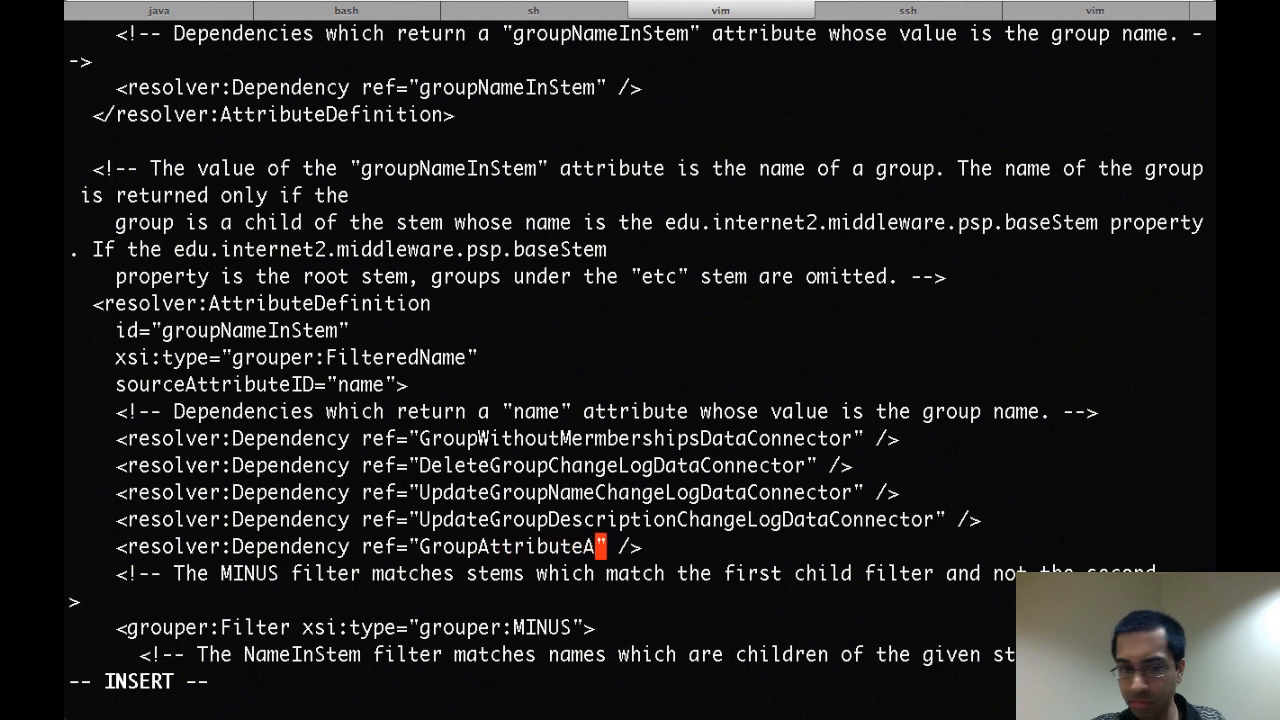
type("ssignValue")
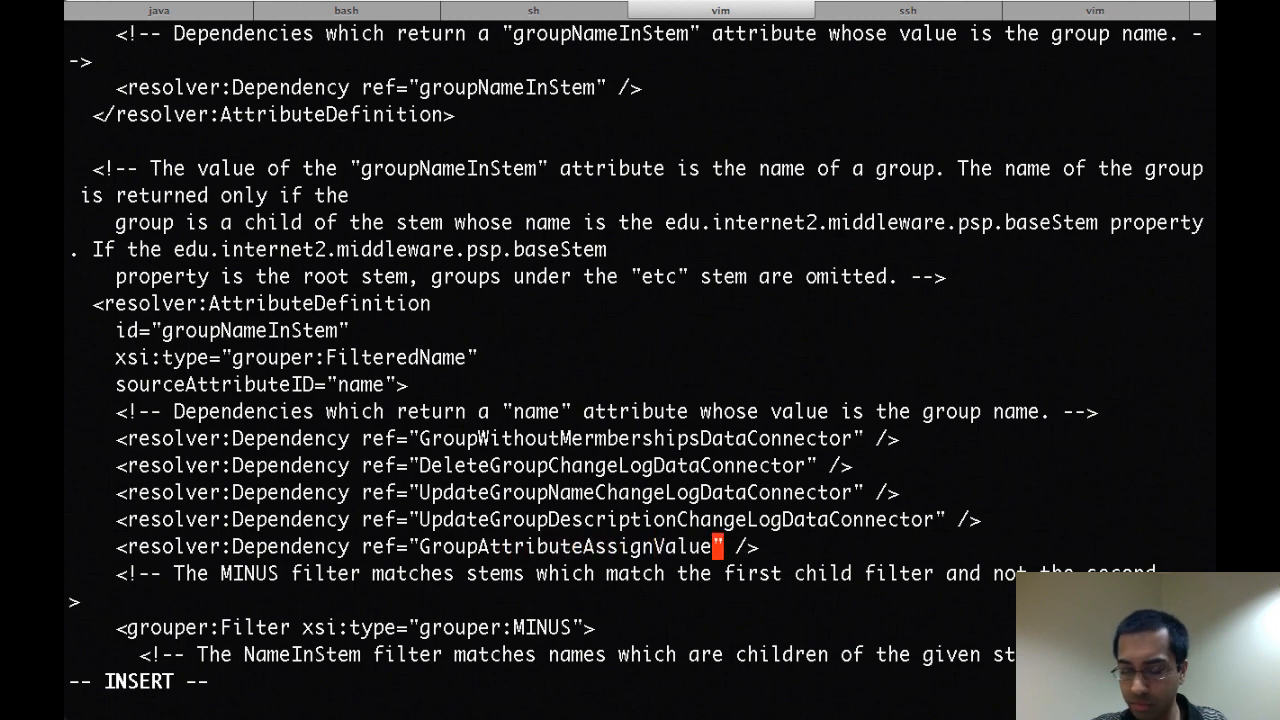
type("ChangeLog")
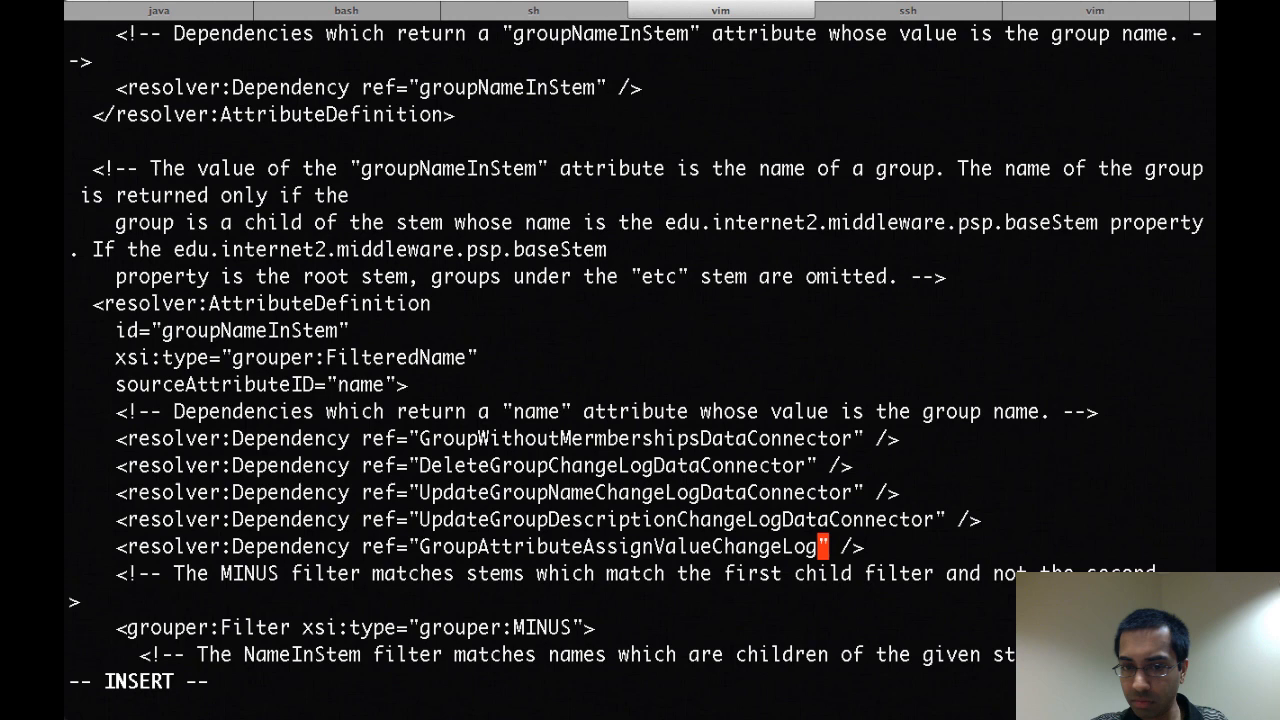
type("DataConnector")
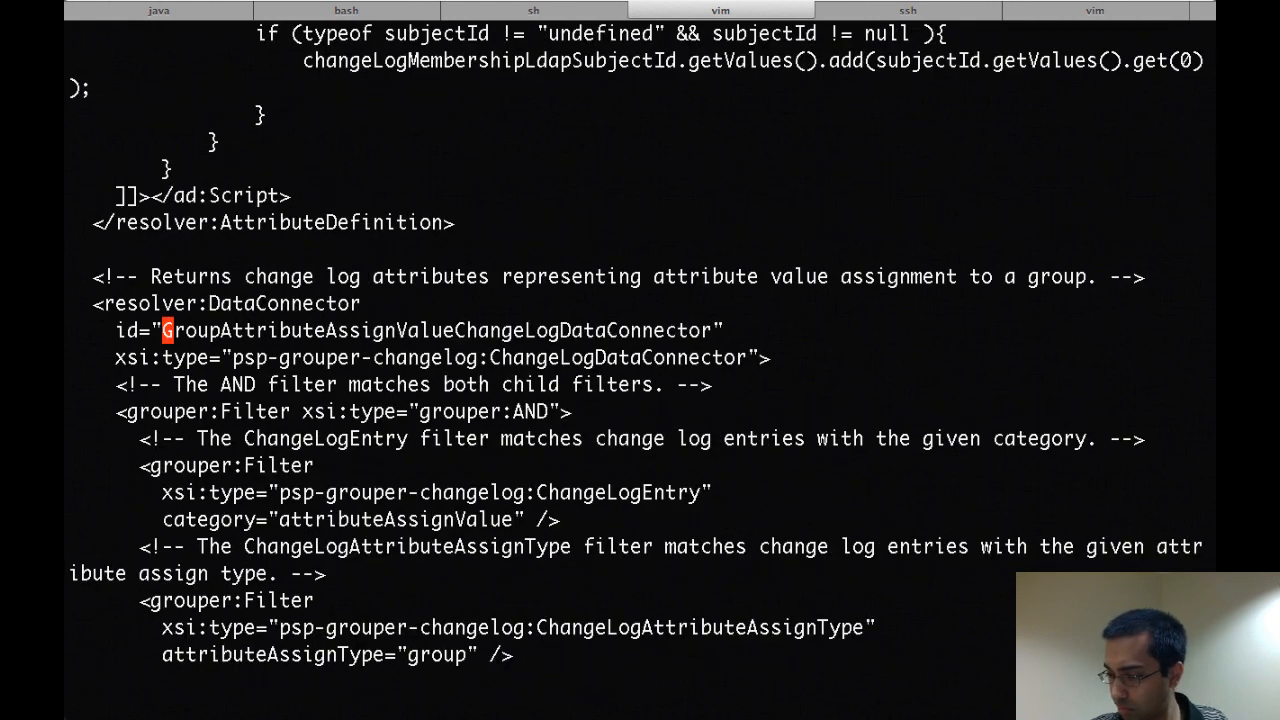
type("/groupObje")
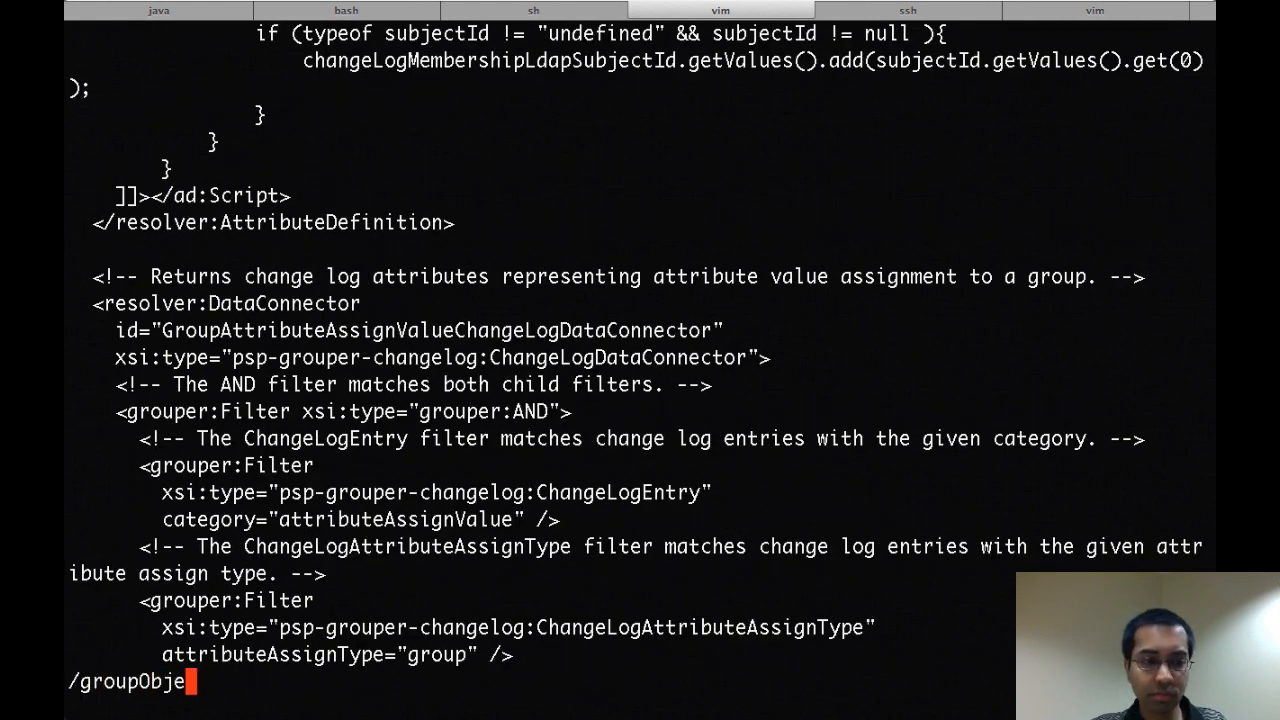
key("Return")
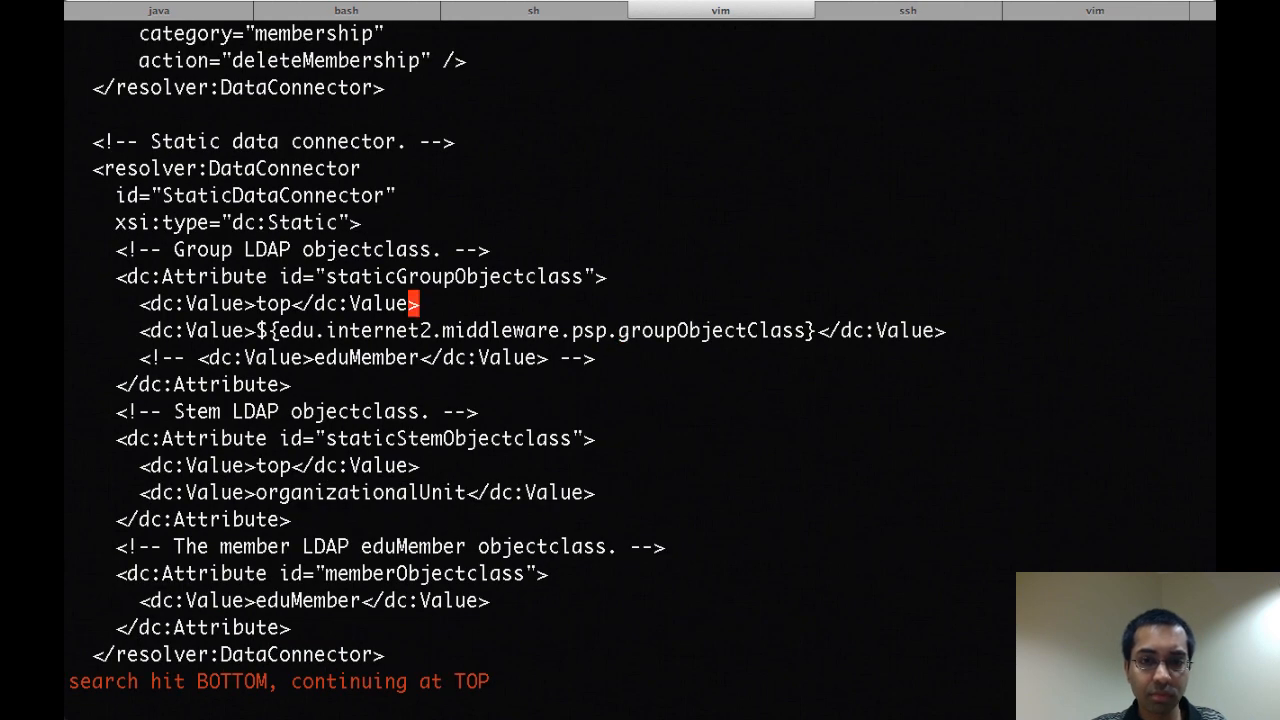
key("n")
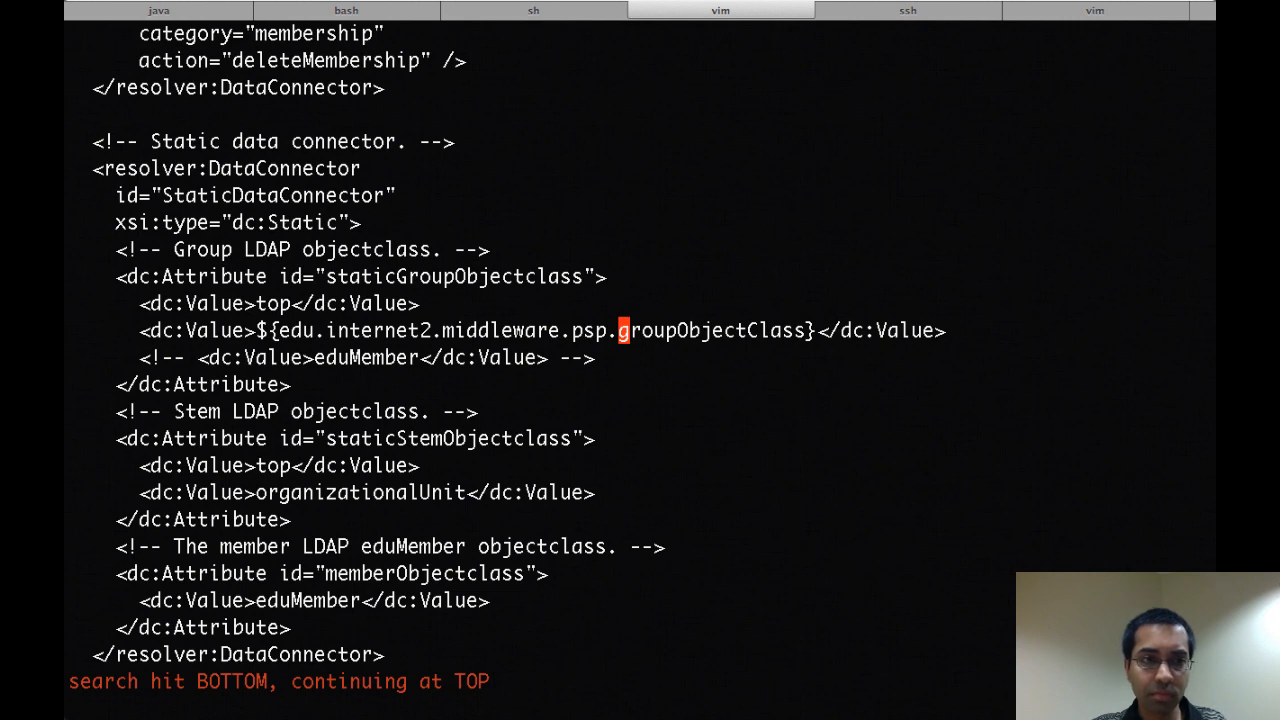
type("/group")
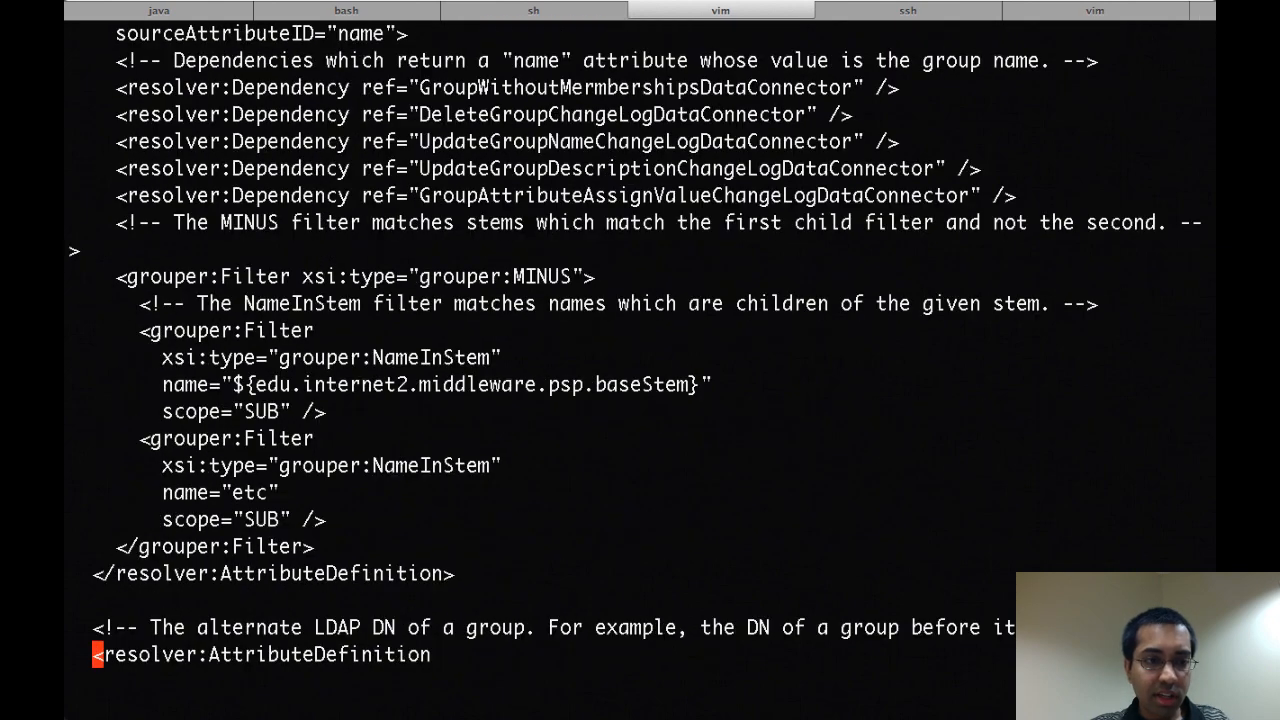
Complete the GroupDataConnector's grouper:Attribute id as etc:attribute:seealso
scroll("down", 3)
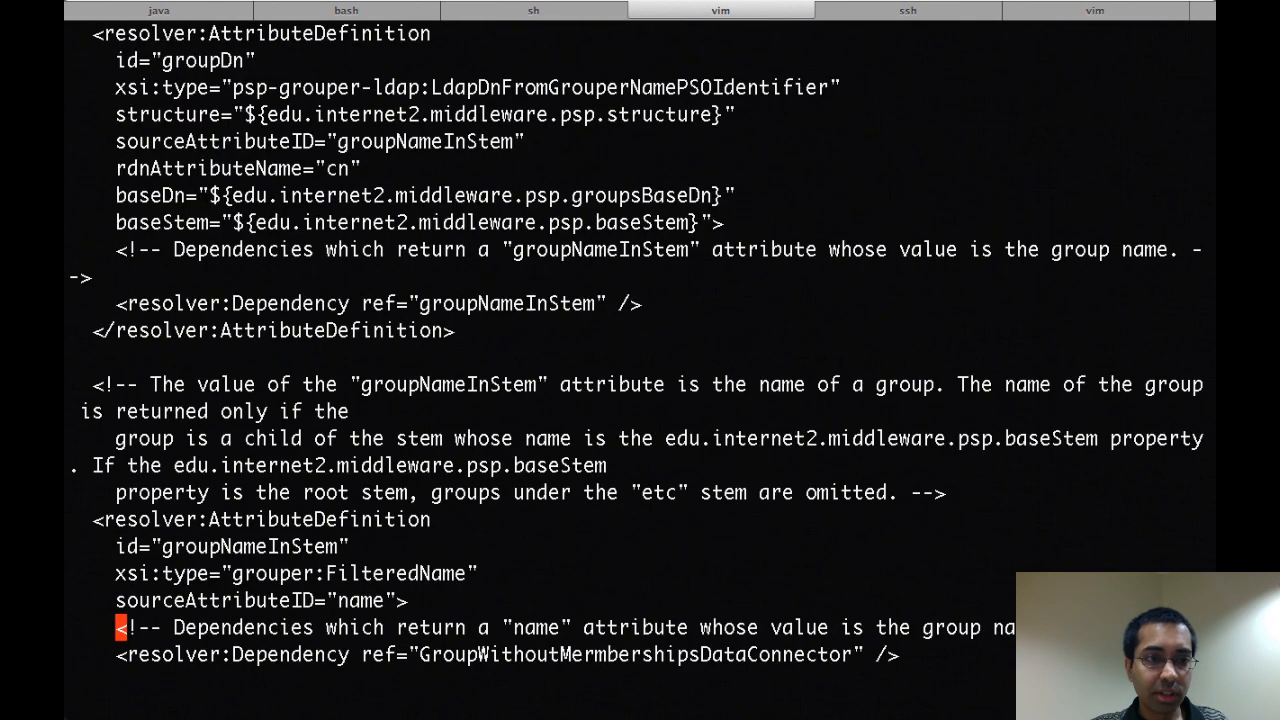
scroll("down", 3)
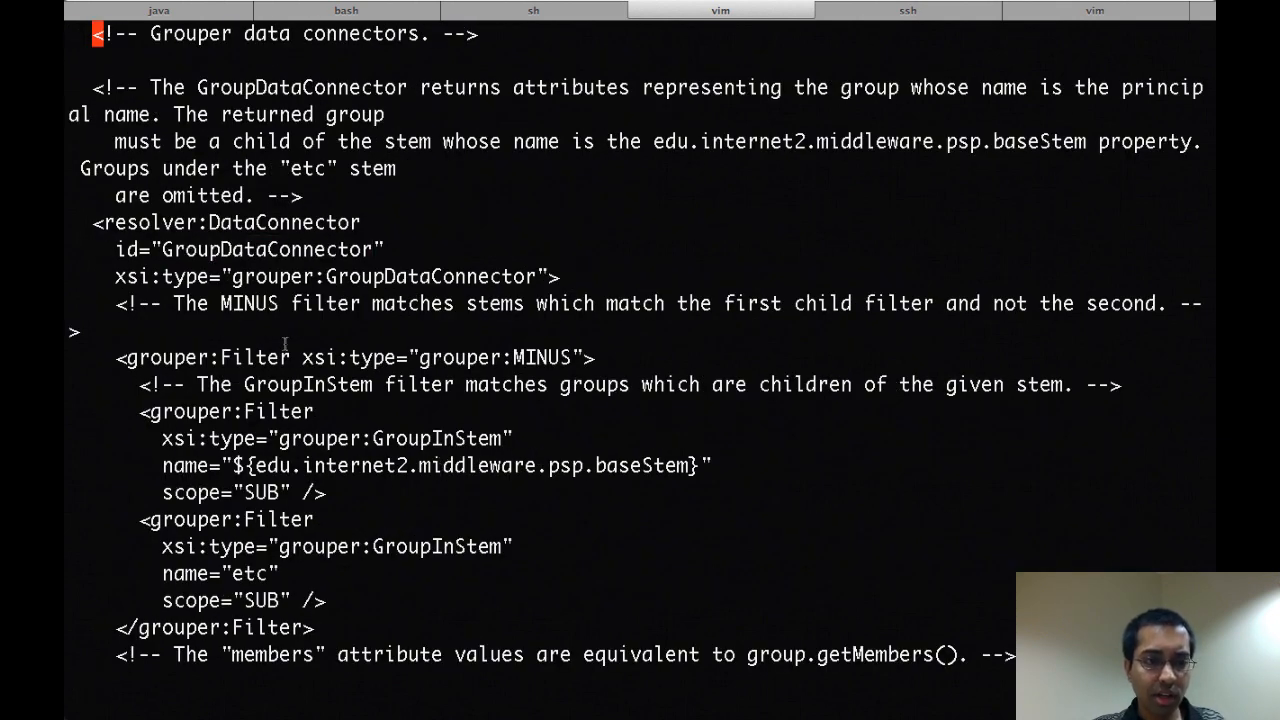
scroll("down", 3)
type("/group")
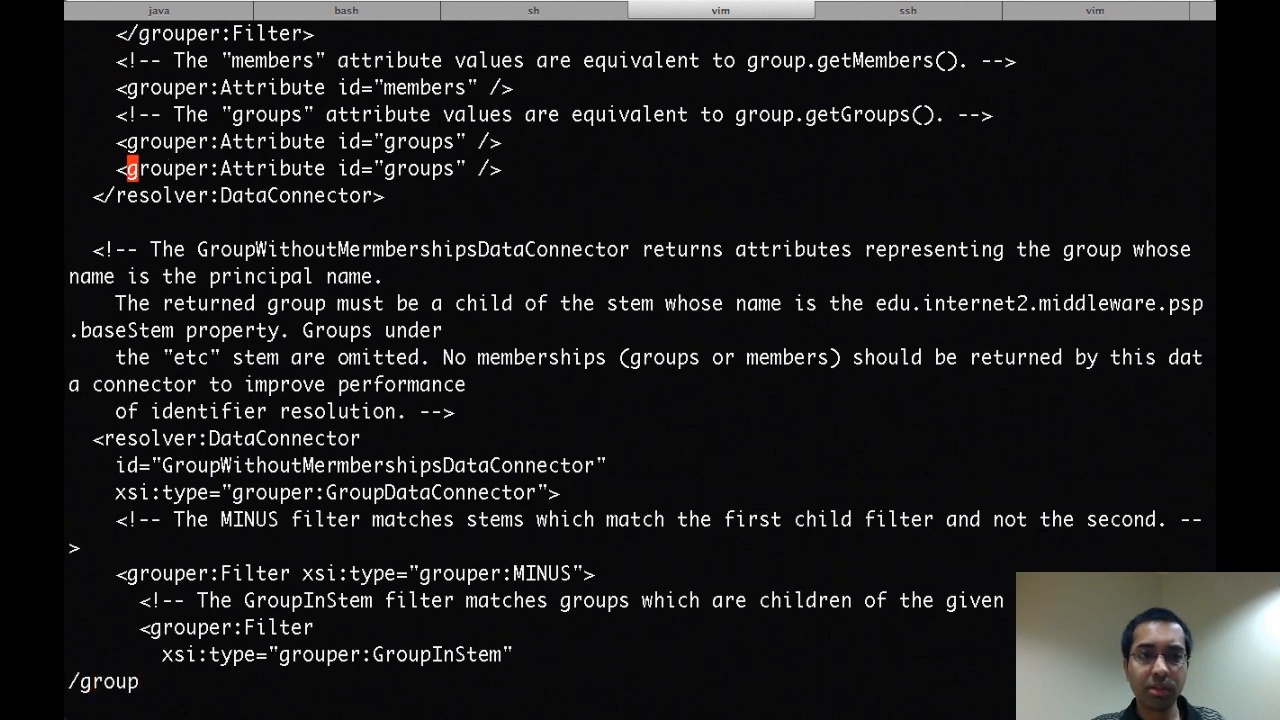
type("etc:att")
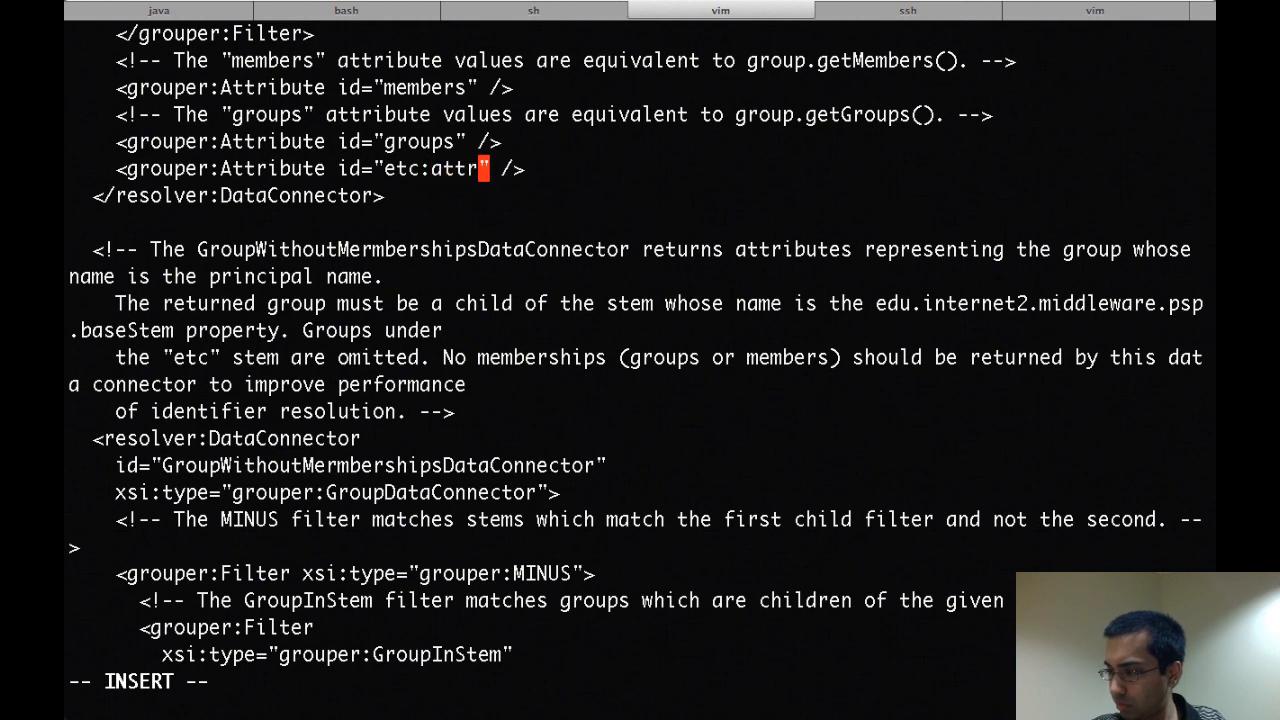
type("ibute")
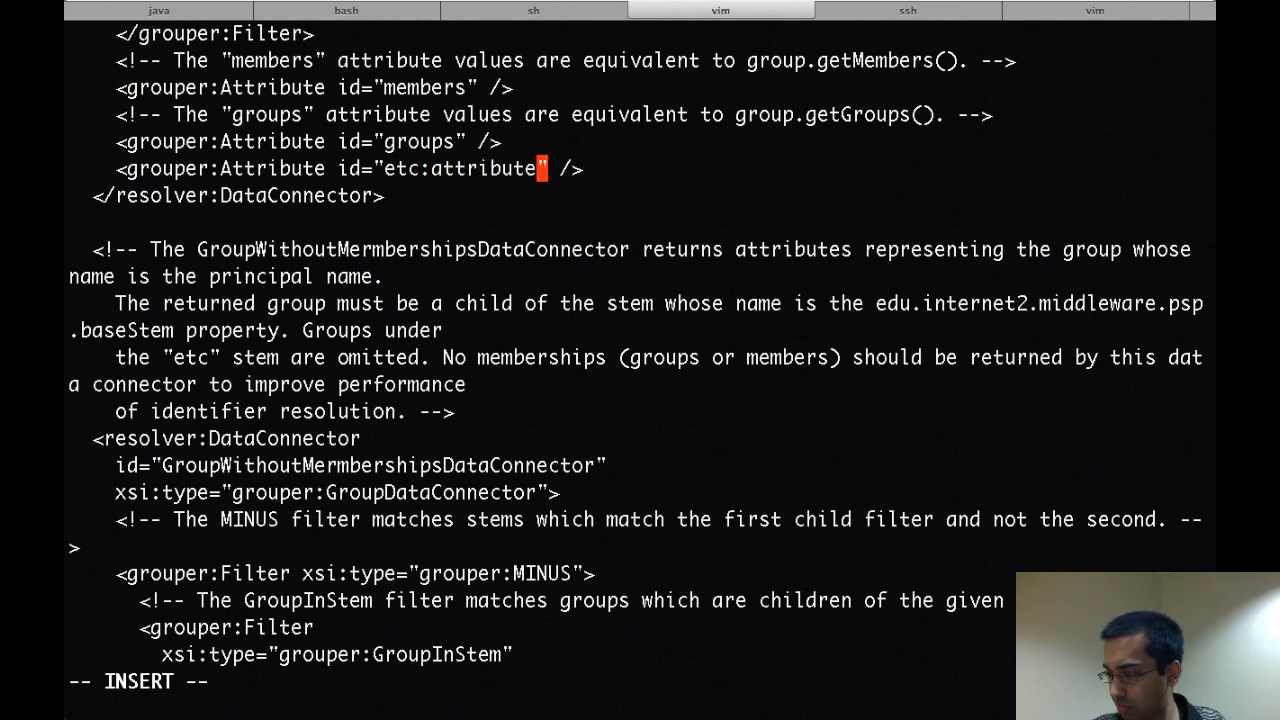
type(":seealso")
type("vi conf/psp")
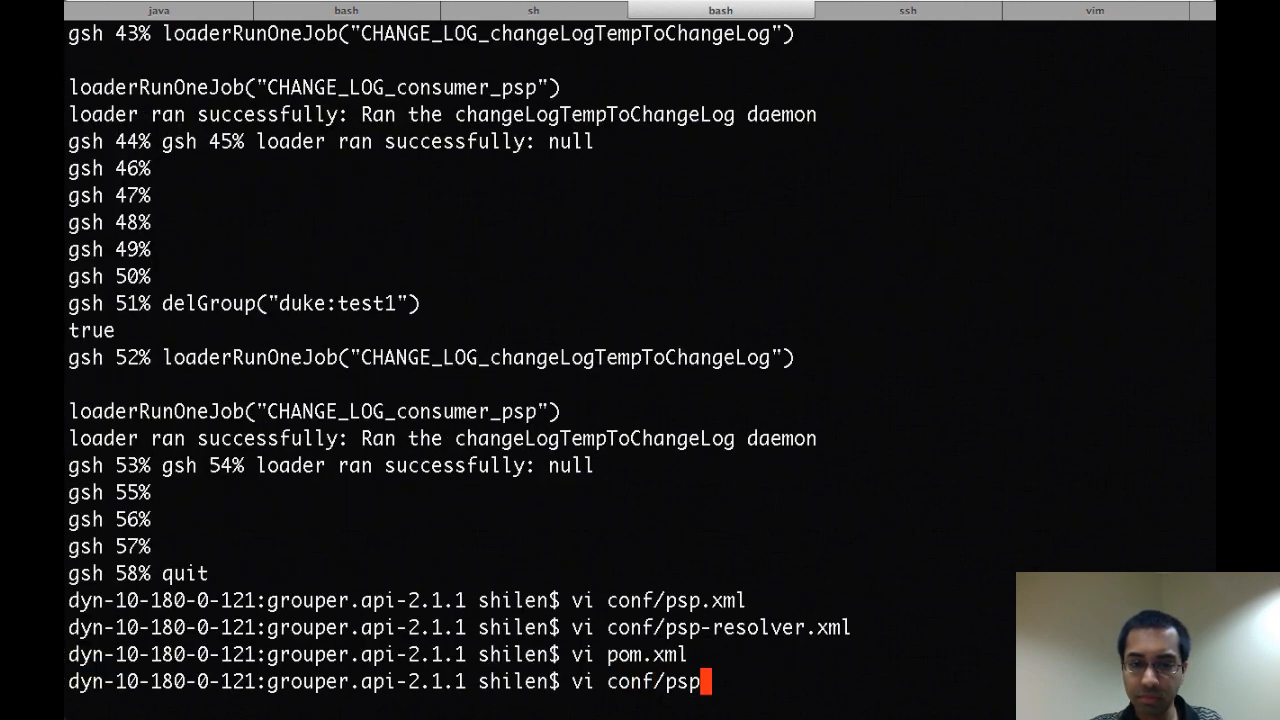
Open psp.xml in vi and scroll to the group object's objectClass attribute
key("Return")
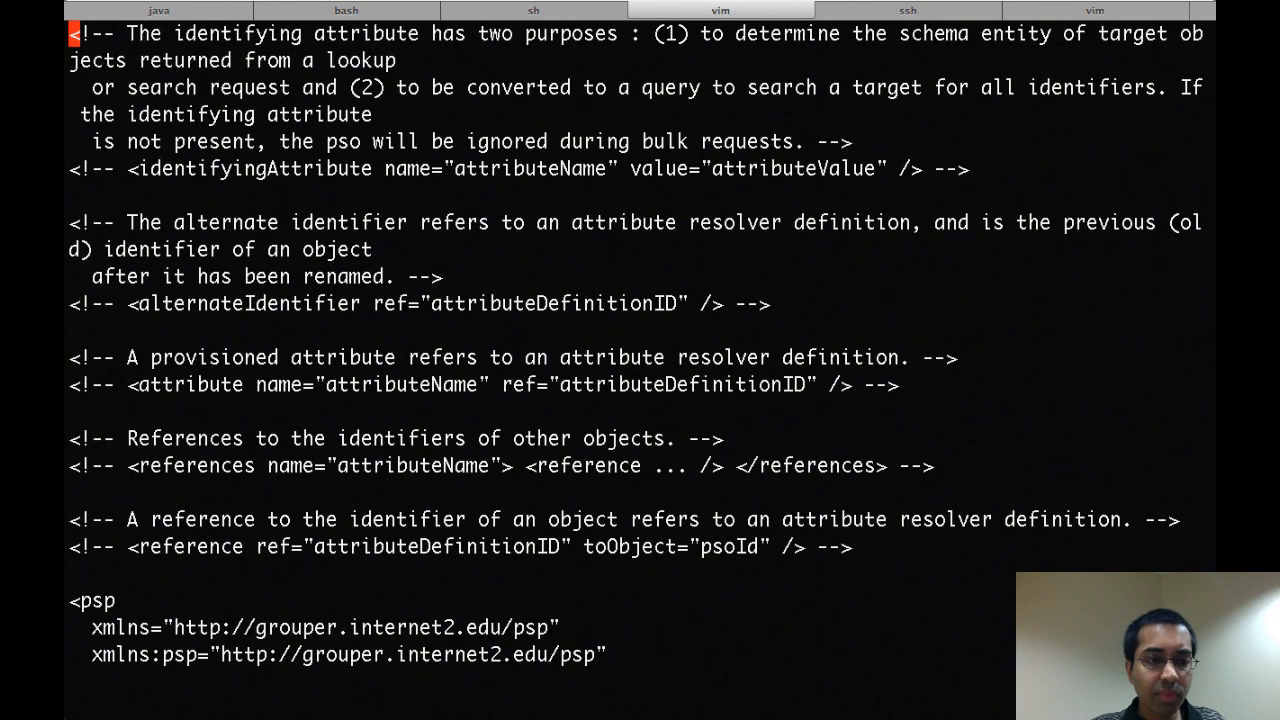
scroll("down", 3)
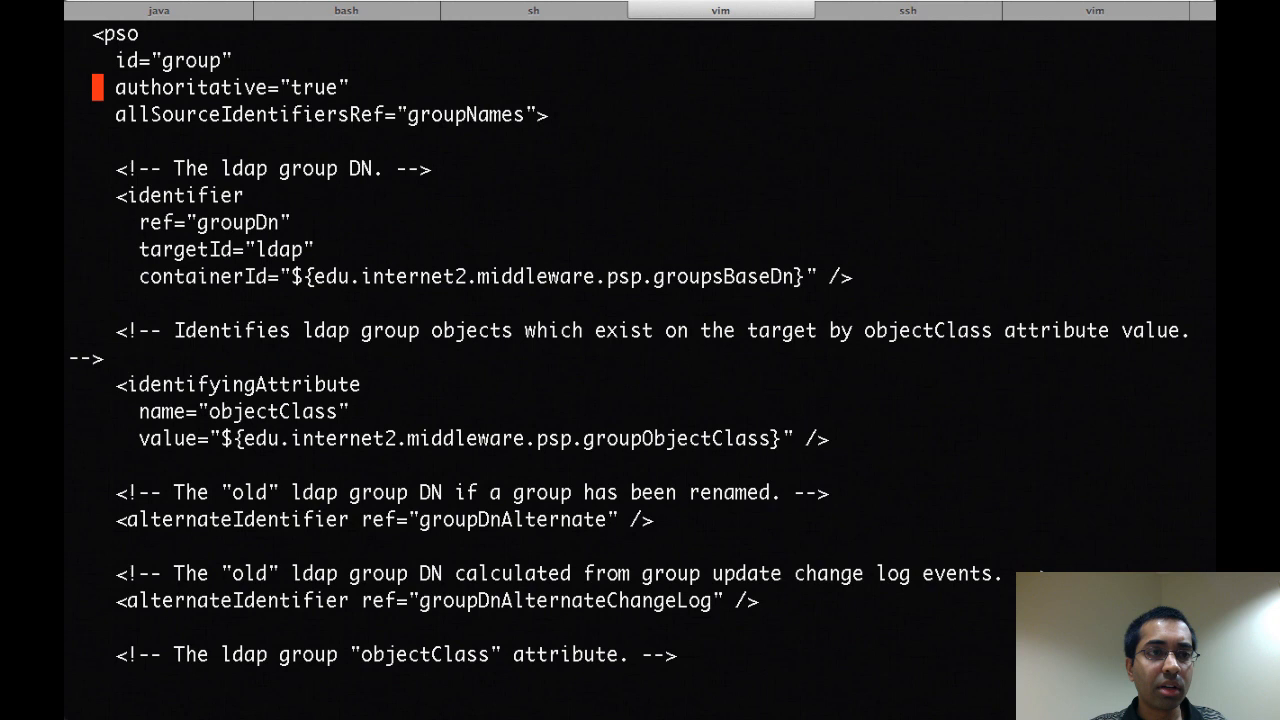
scroll("down", 3)
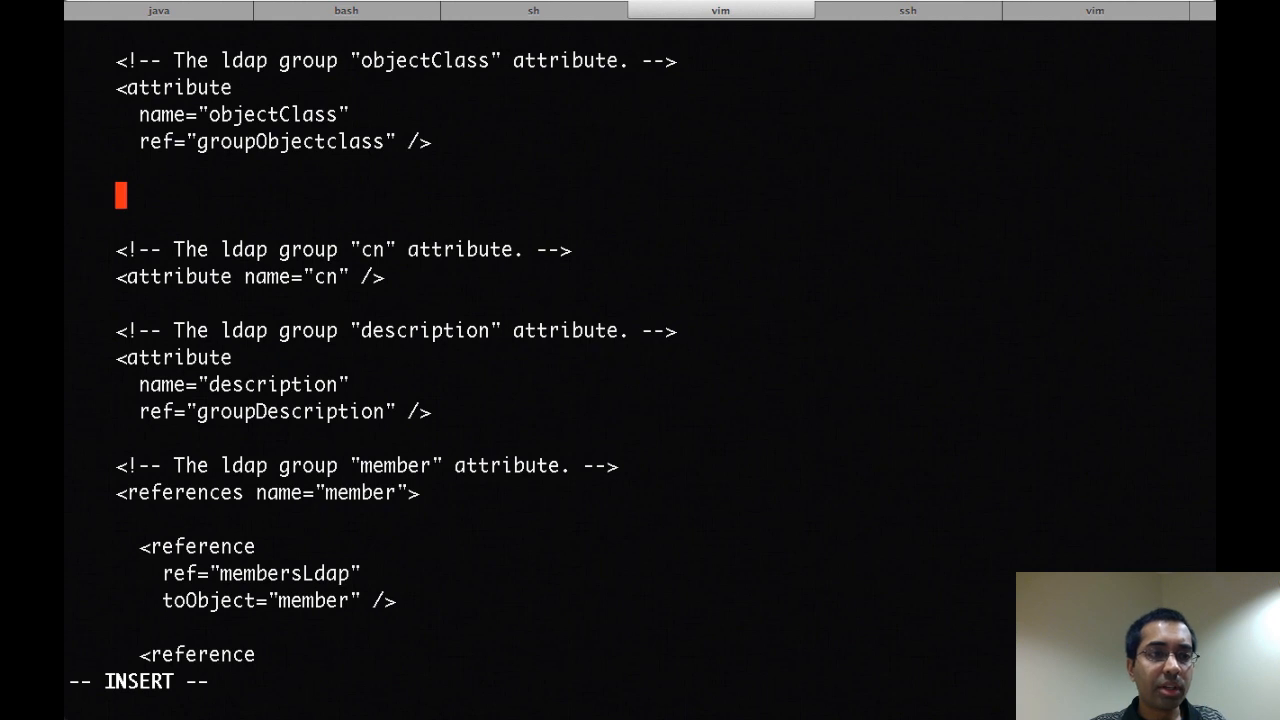
Insert <attribute name="seeAlso" ref="groupSeeAlso" /> after objectClass, then save and close
type("<attribute")
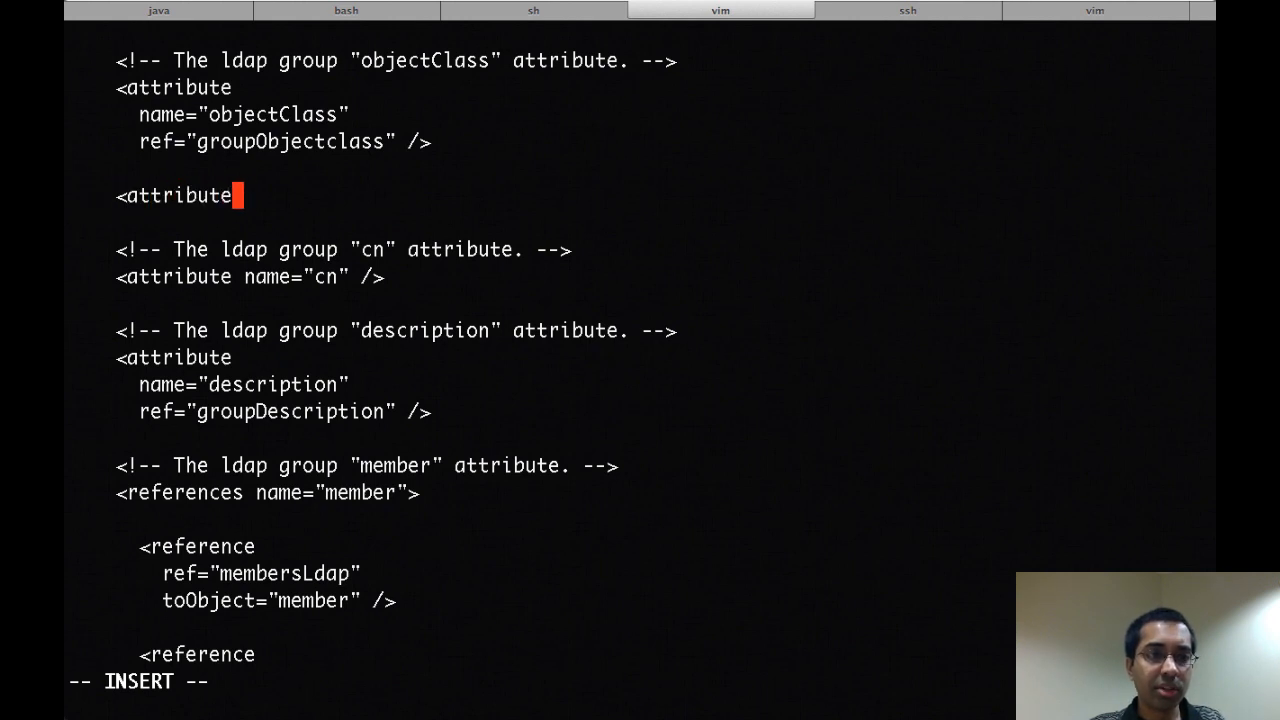
type("name=\"")
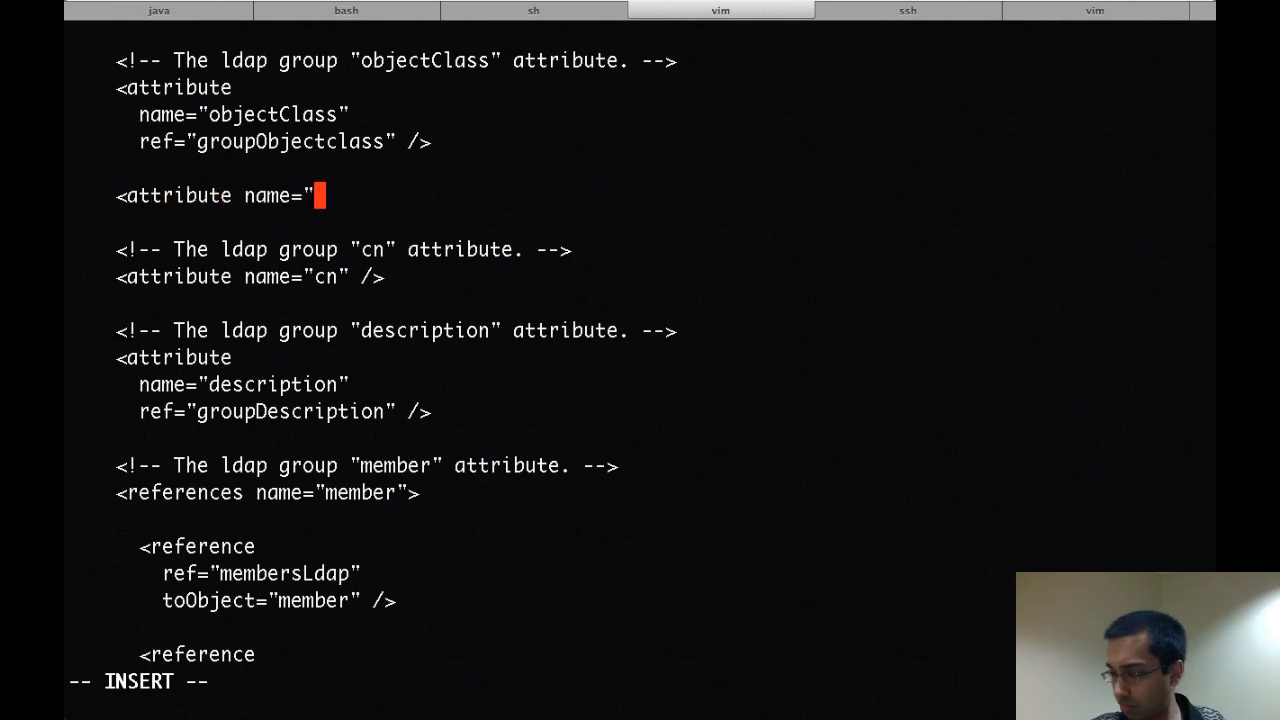
type("seeA")
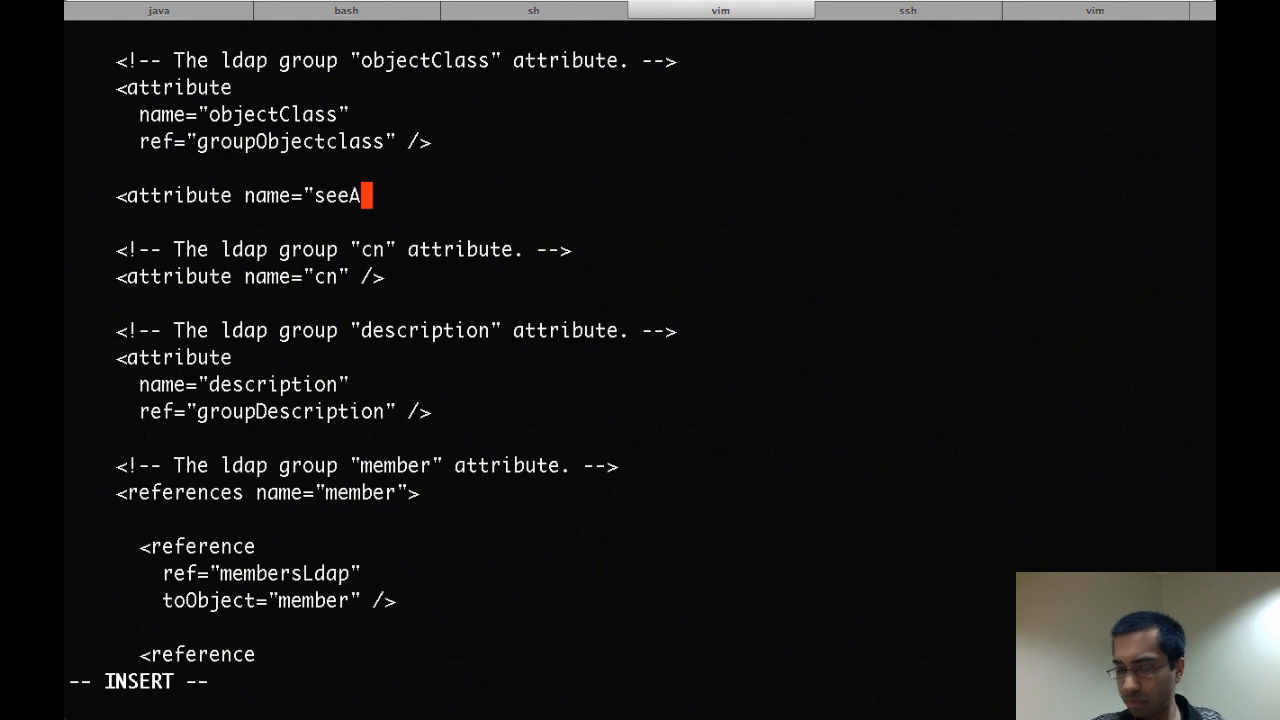
type("lso\"")
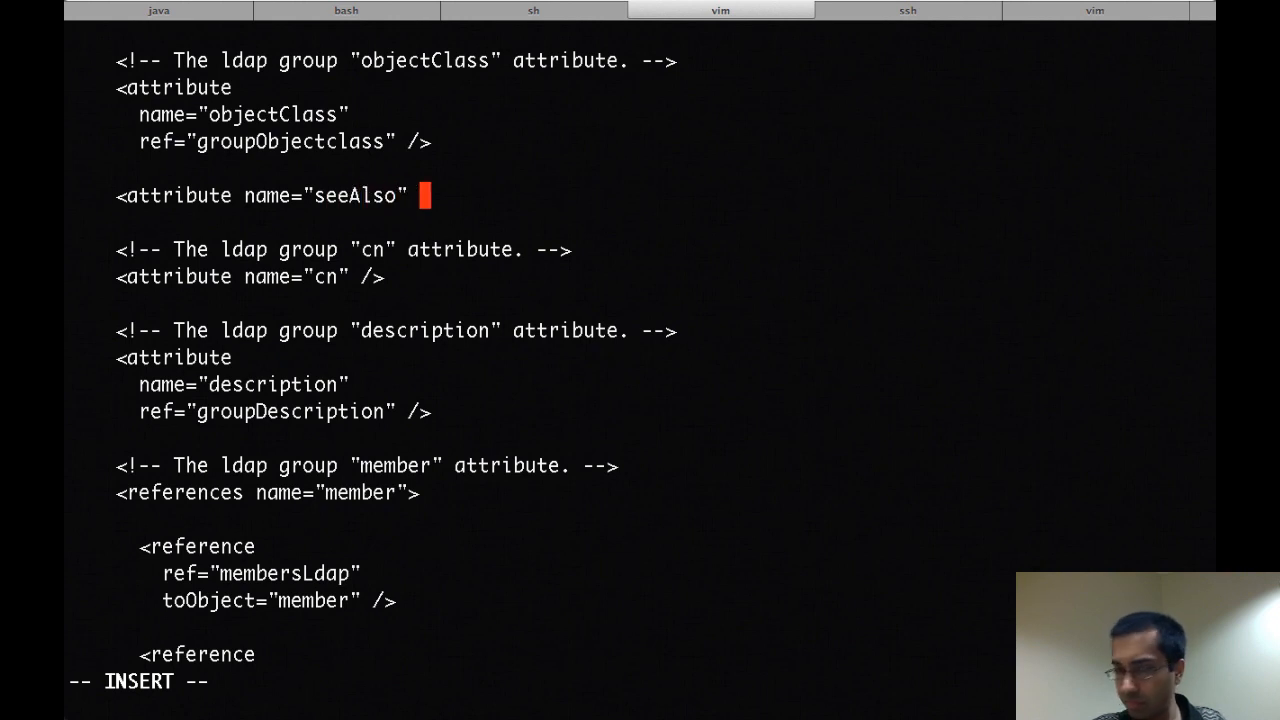
type("ref=\"g")
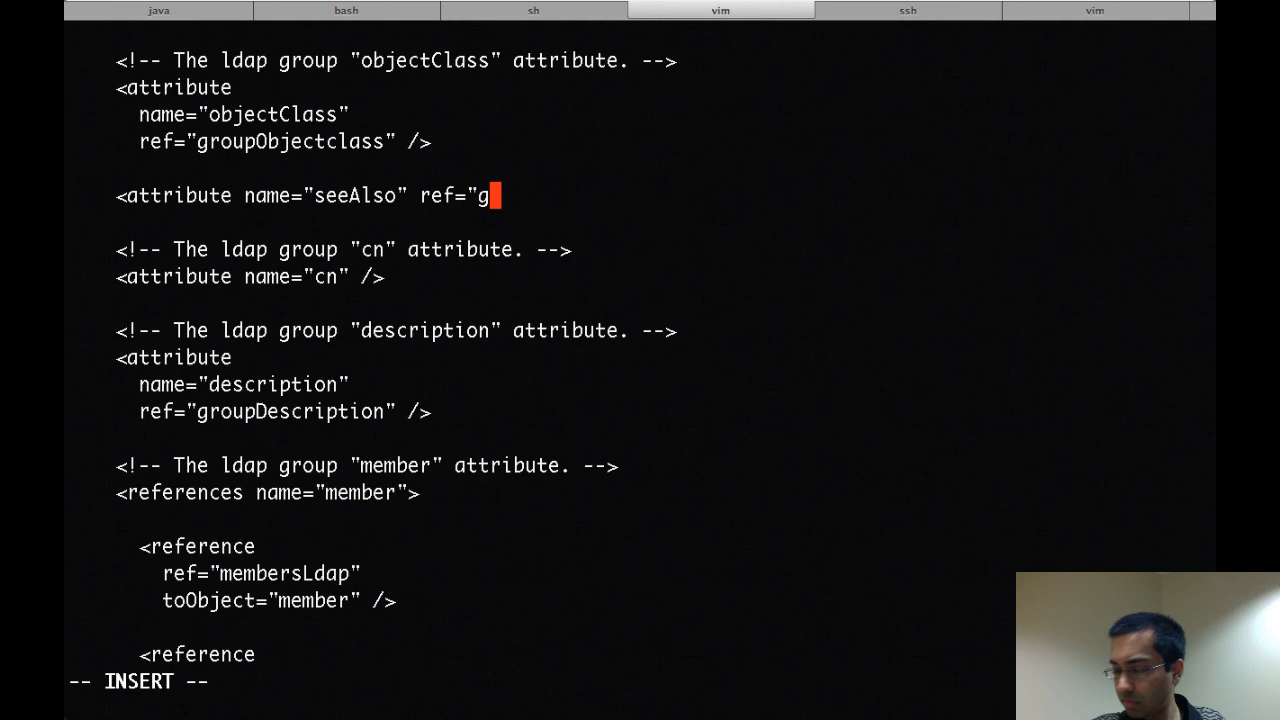
type("roupSee")
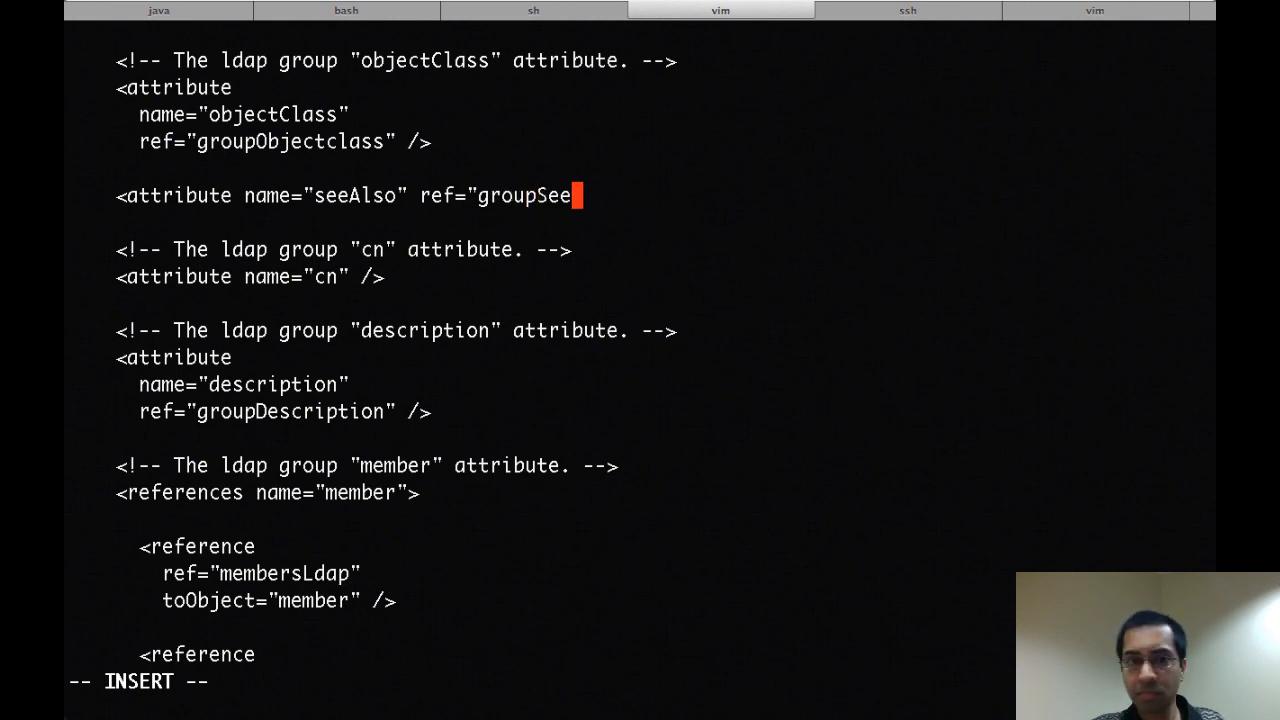
type("Also\" />")
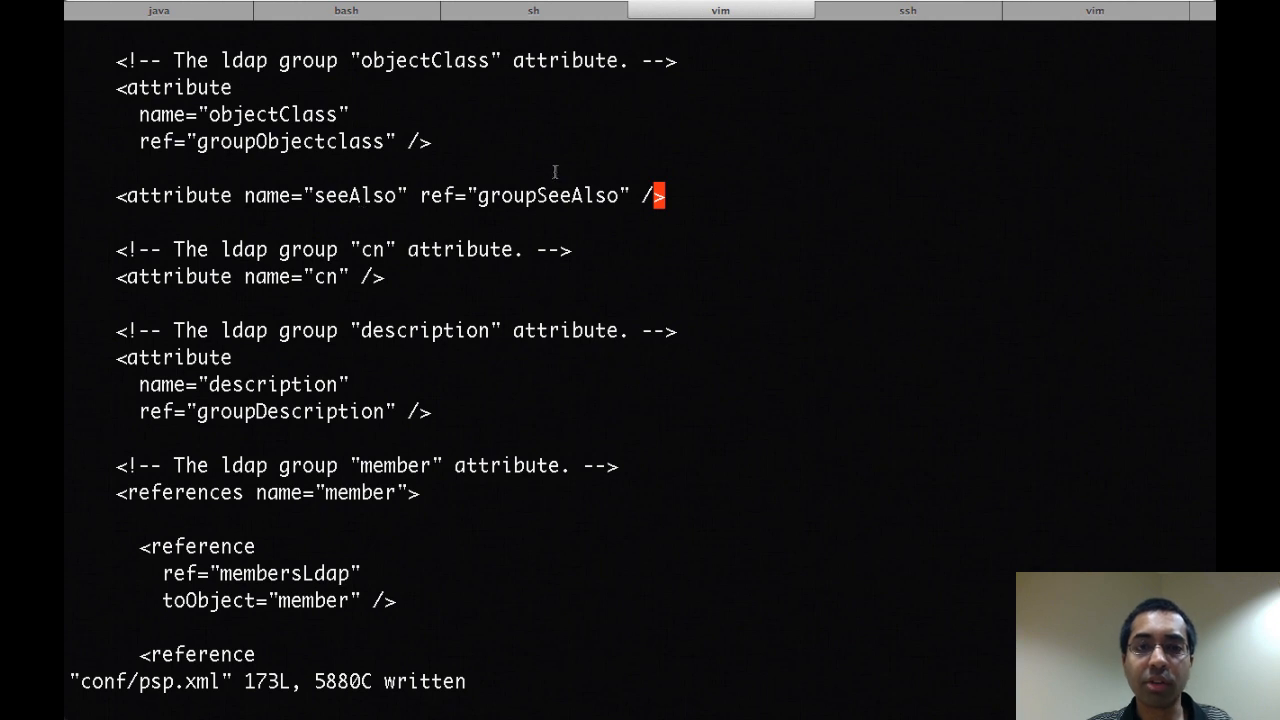
double_click(548, 196)
type(":q")
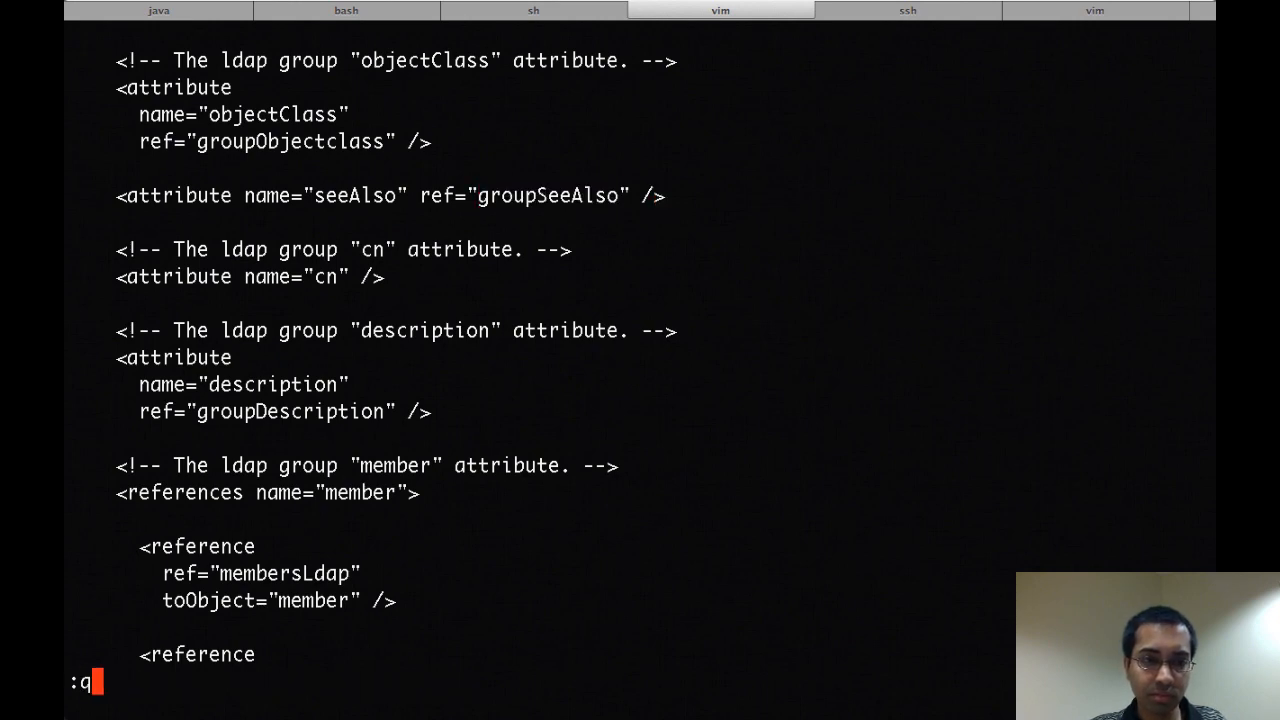
left_click(720, 10)
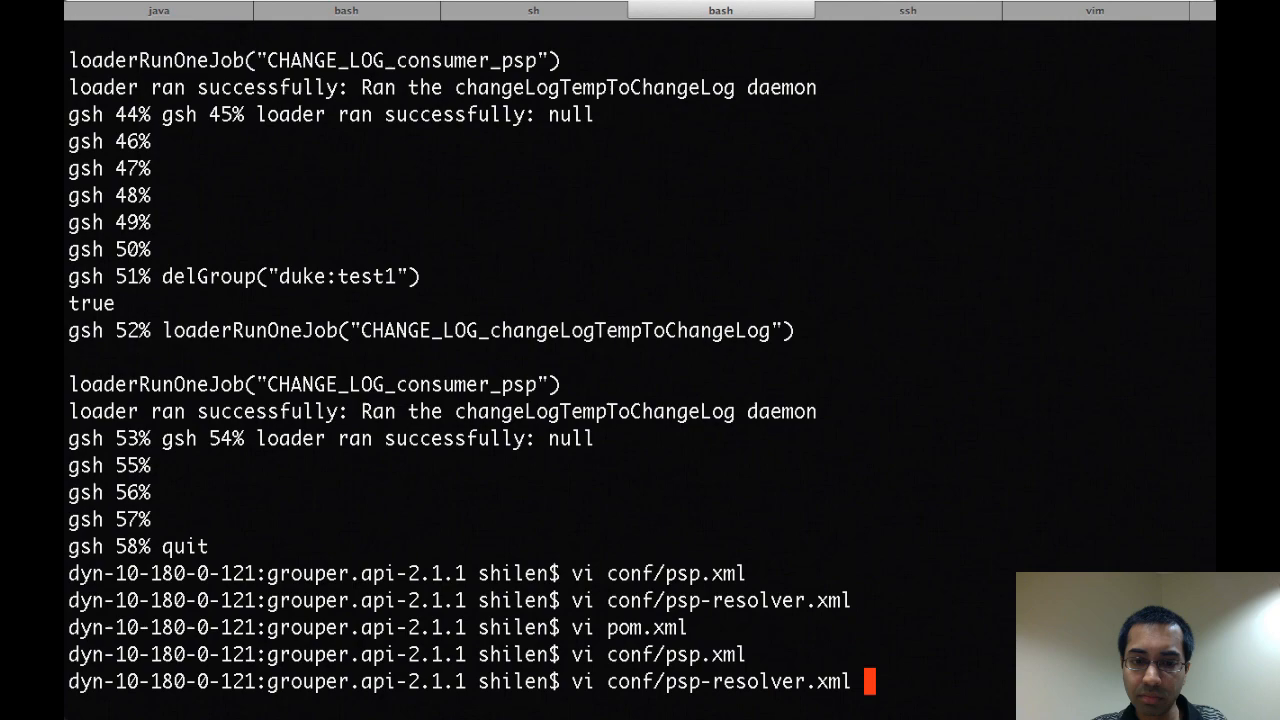
Open conf/psp-resolver.xml in vi to view the groupSeeAlso definitions
key("Return")
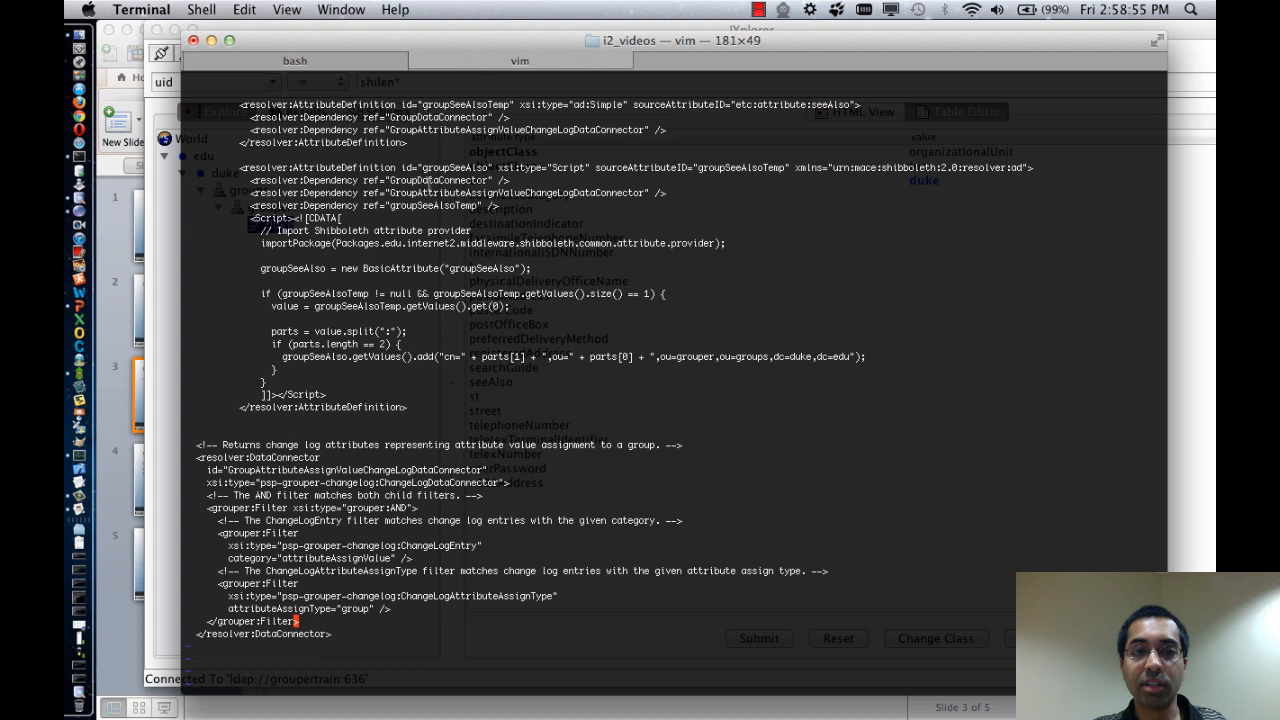
mouse_move(416, 416)
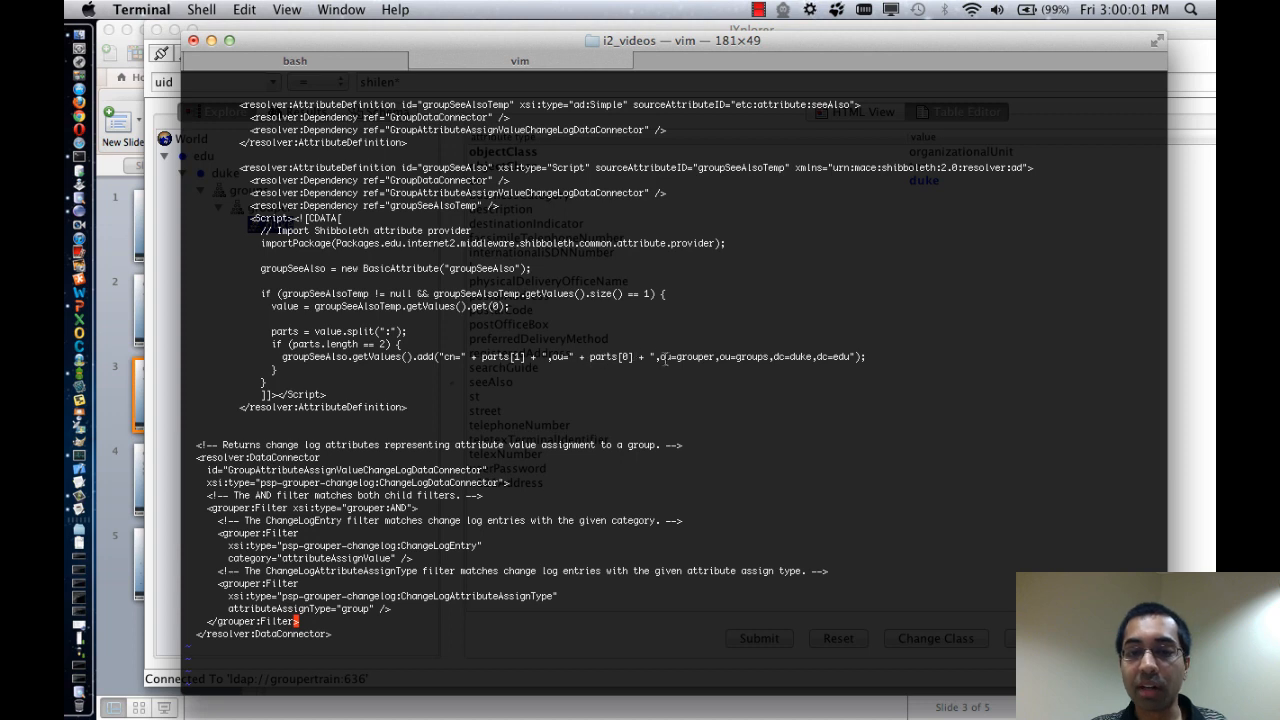
double_click(760, 356)
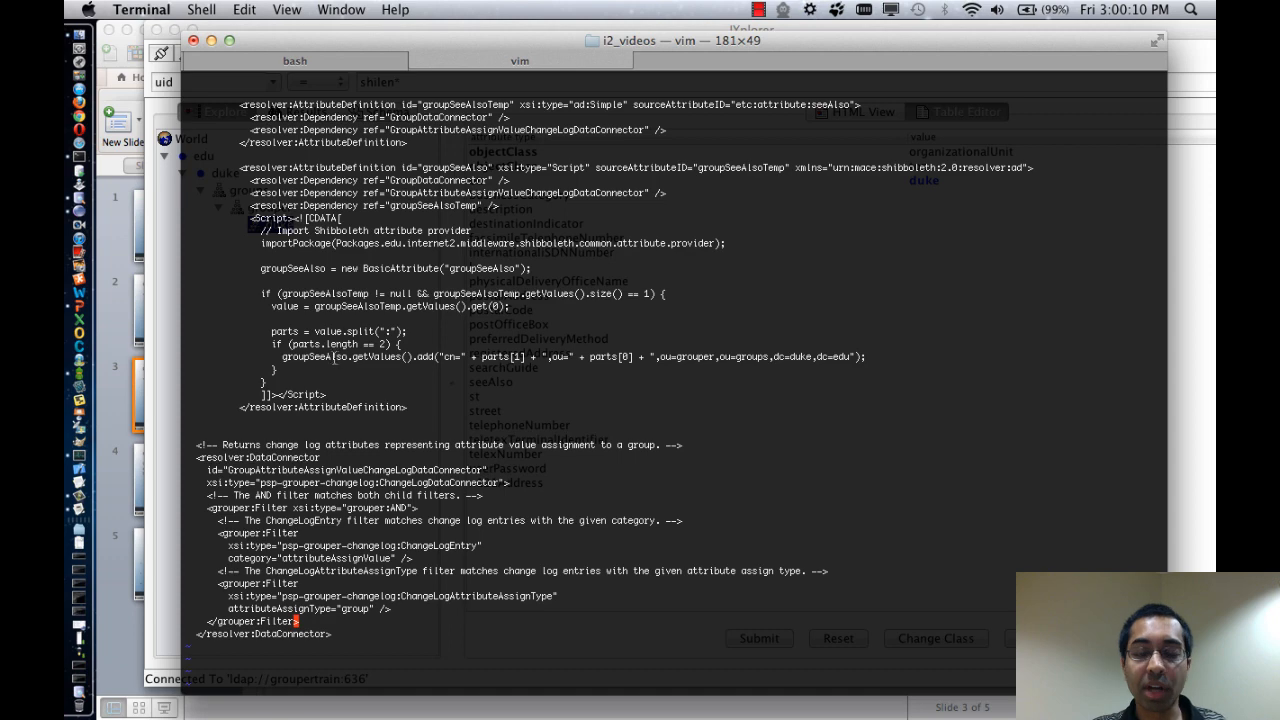
mouse_move(400, 382)
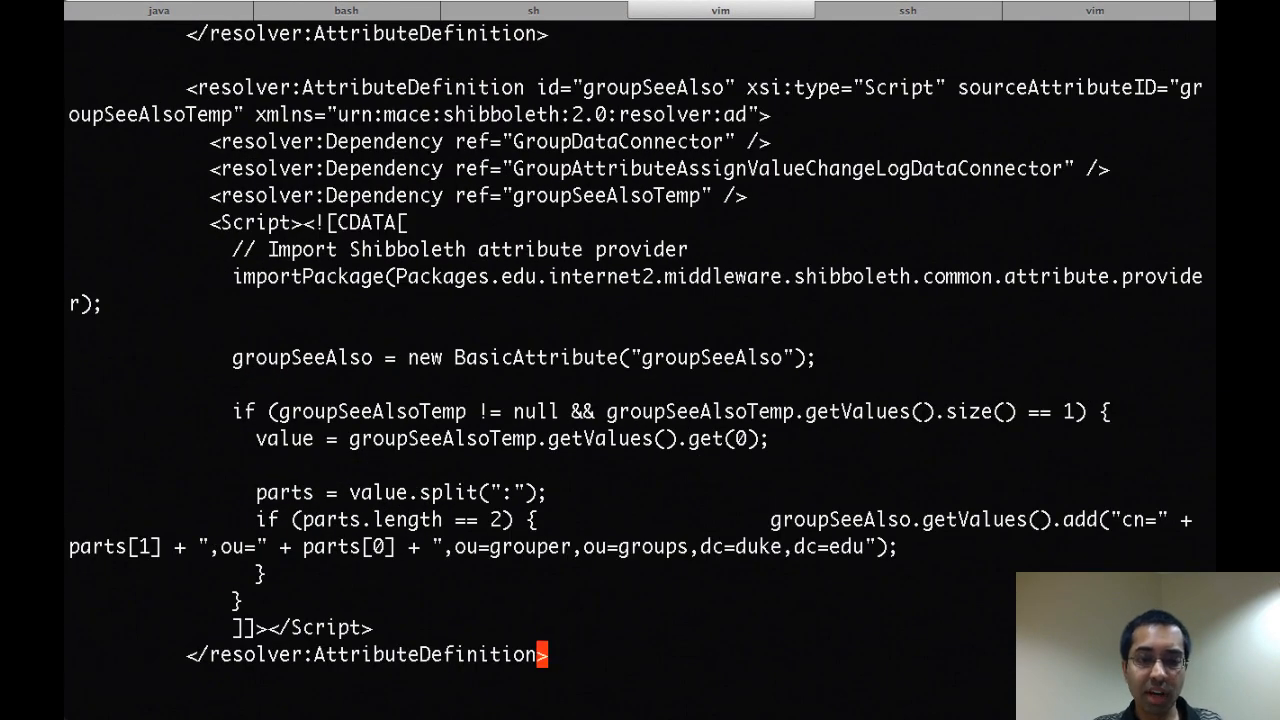
Launch ./bin/gsh.sh and start a root session with GrouperSession.startRootSession()
left_click(720, 10)
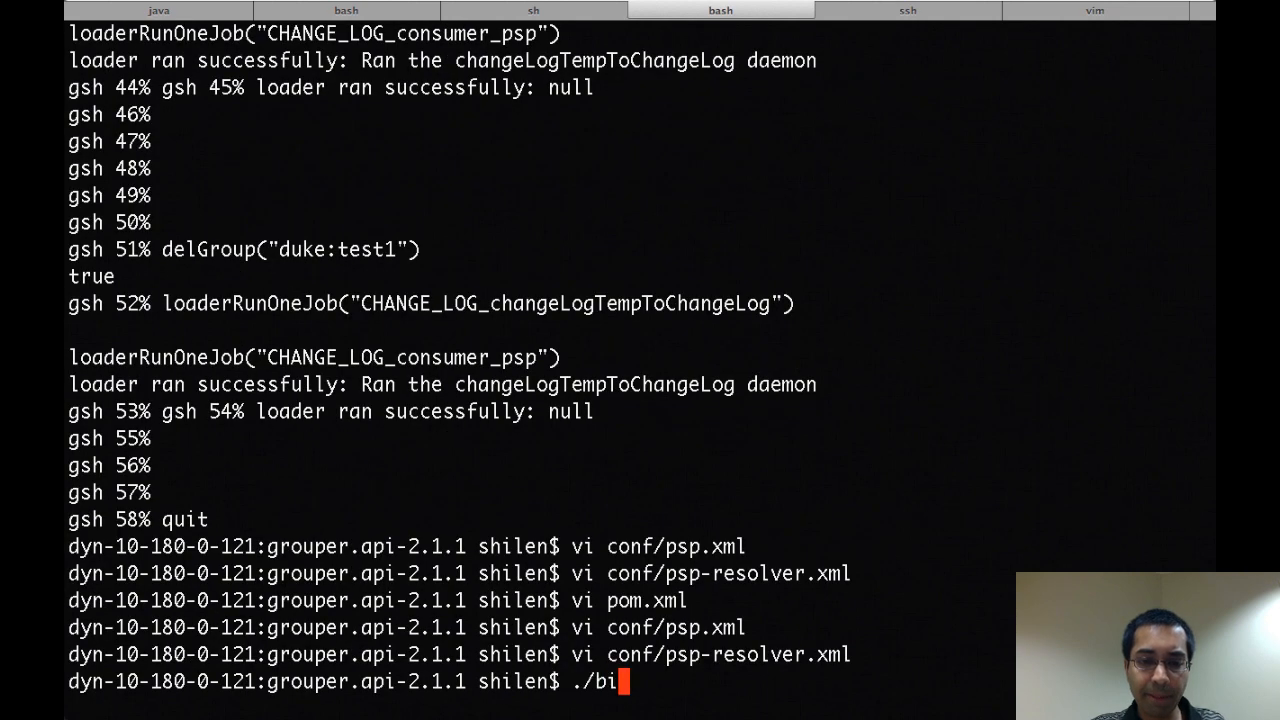
key("Return")
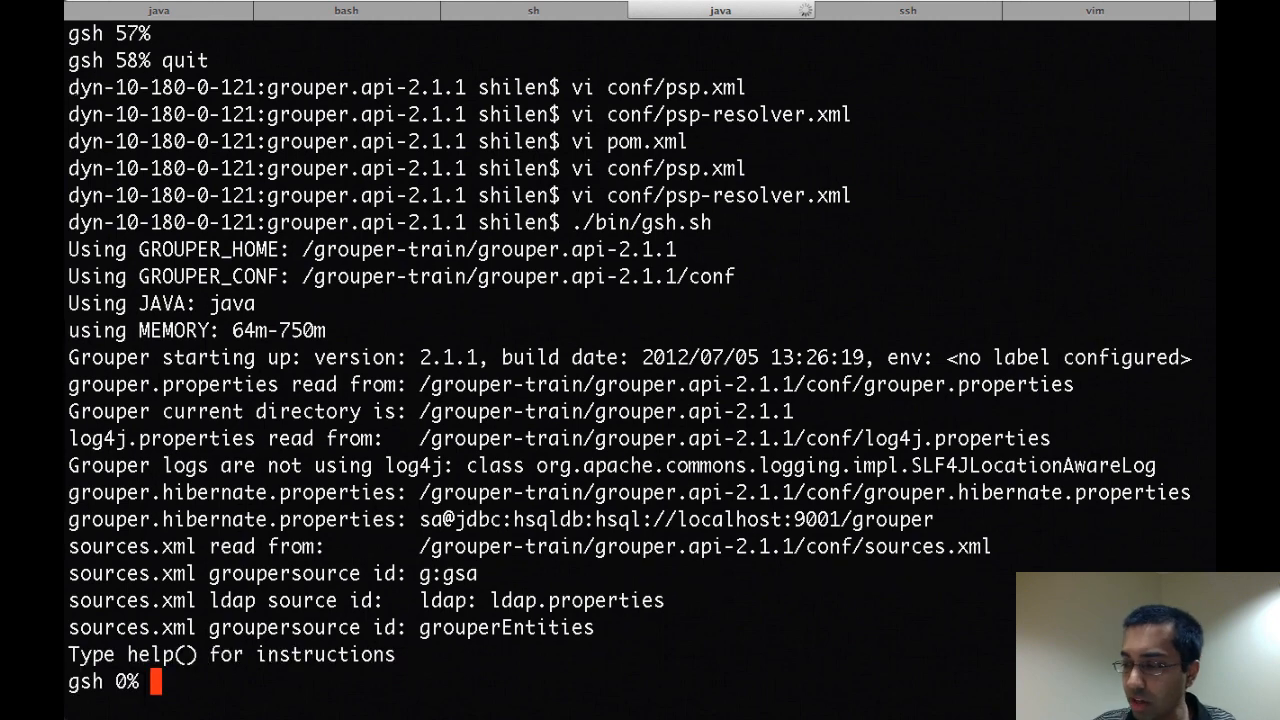
type("grouperSession =")
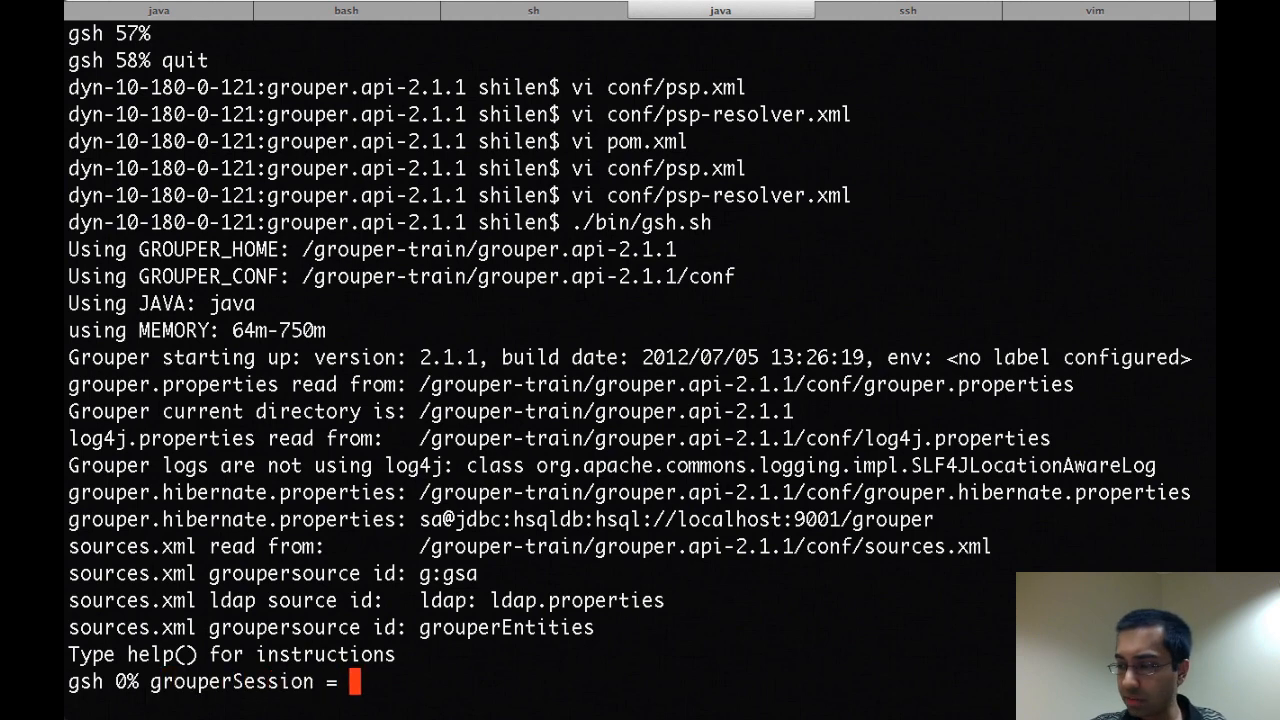
type("GrouperSession.sta")
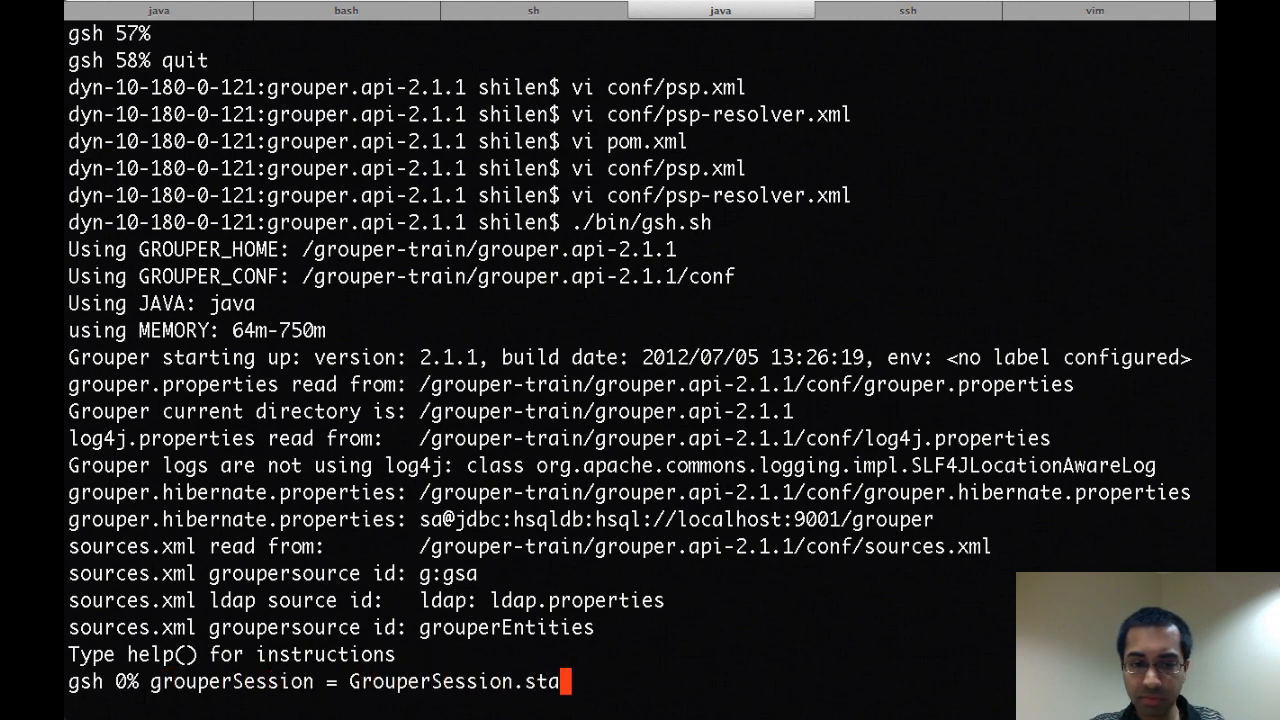
type("rtRootSession(")
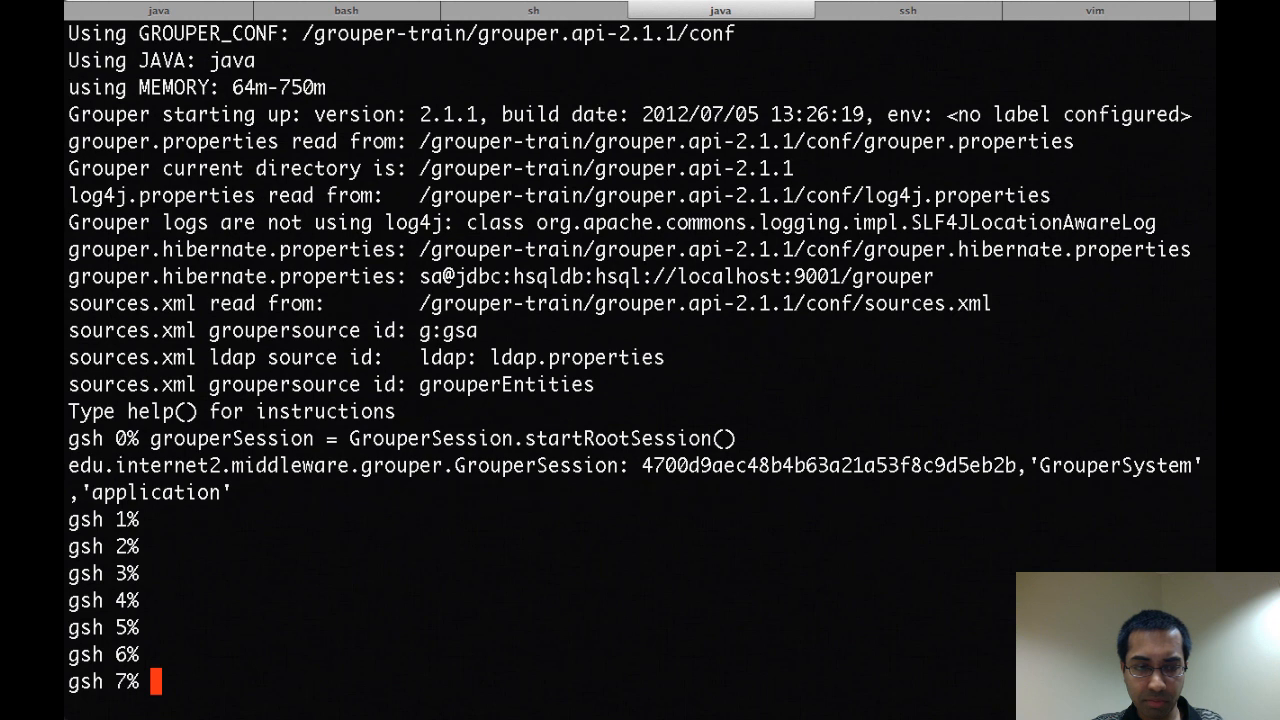
Look up the stem with StemFinder.findByName(grouperSession, "etc:attribute")
type("stem = G")
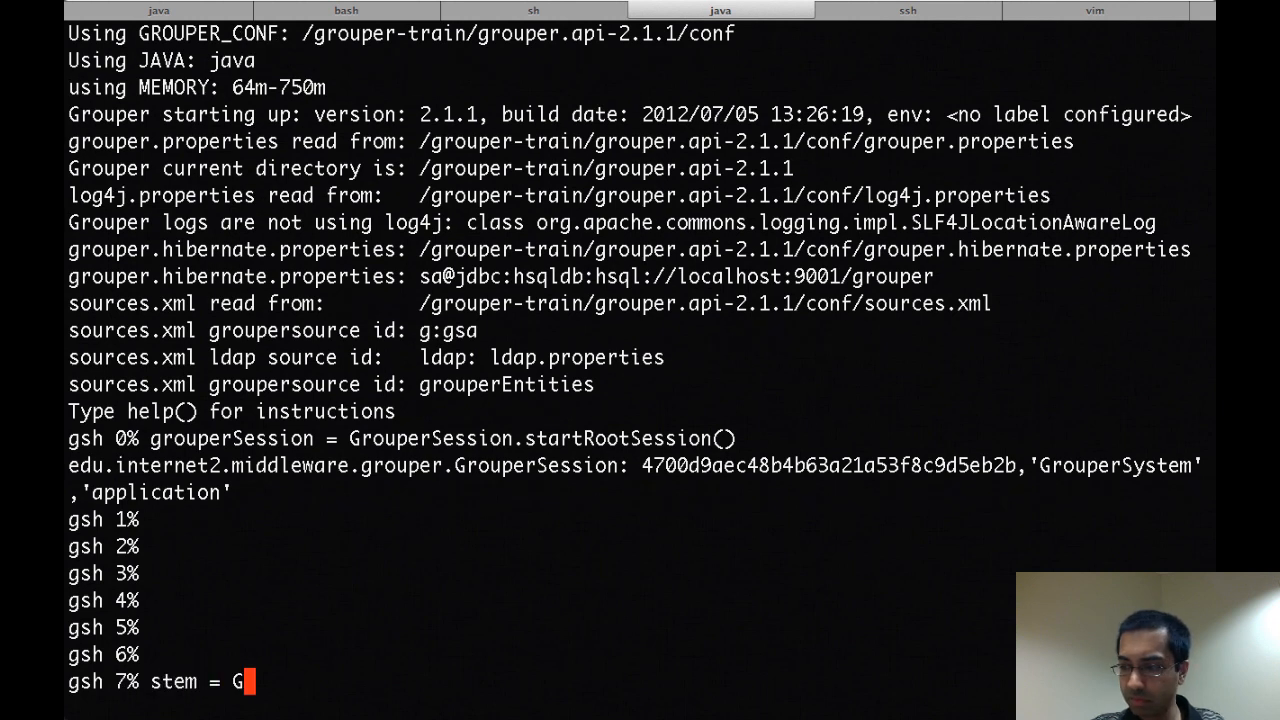
type("temFinder.find")
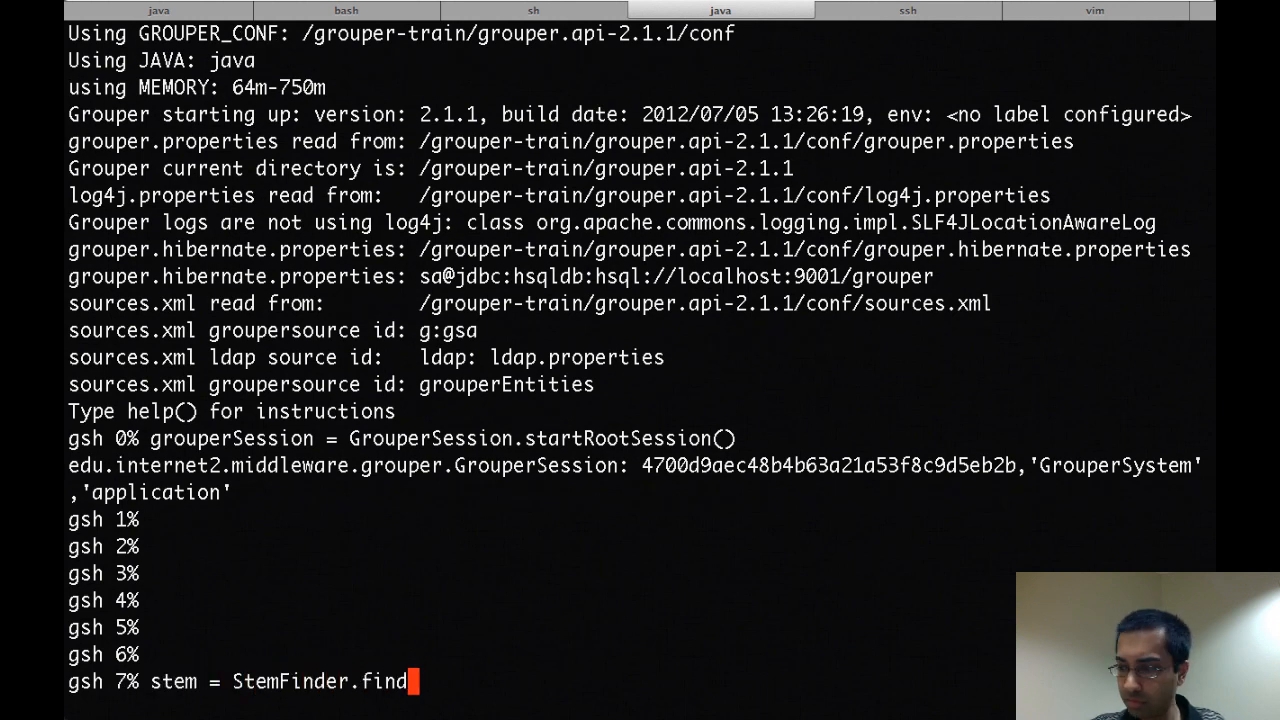
type("ByName(gr")
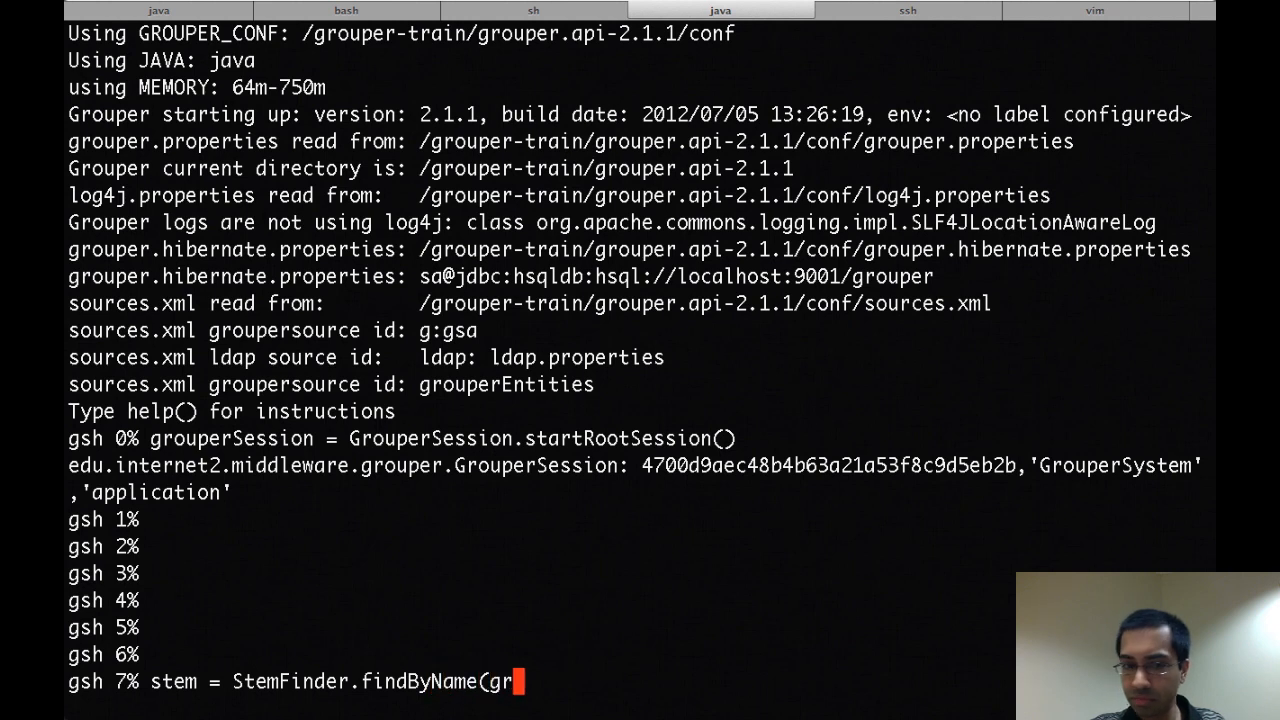
type("ouperSession, \"")
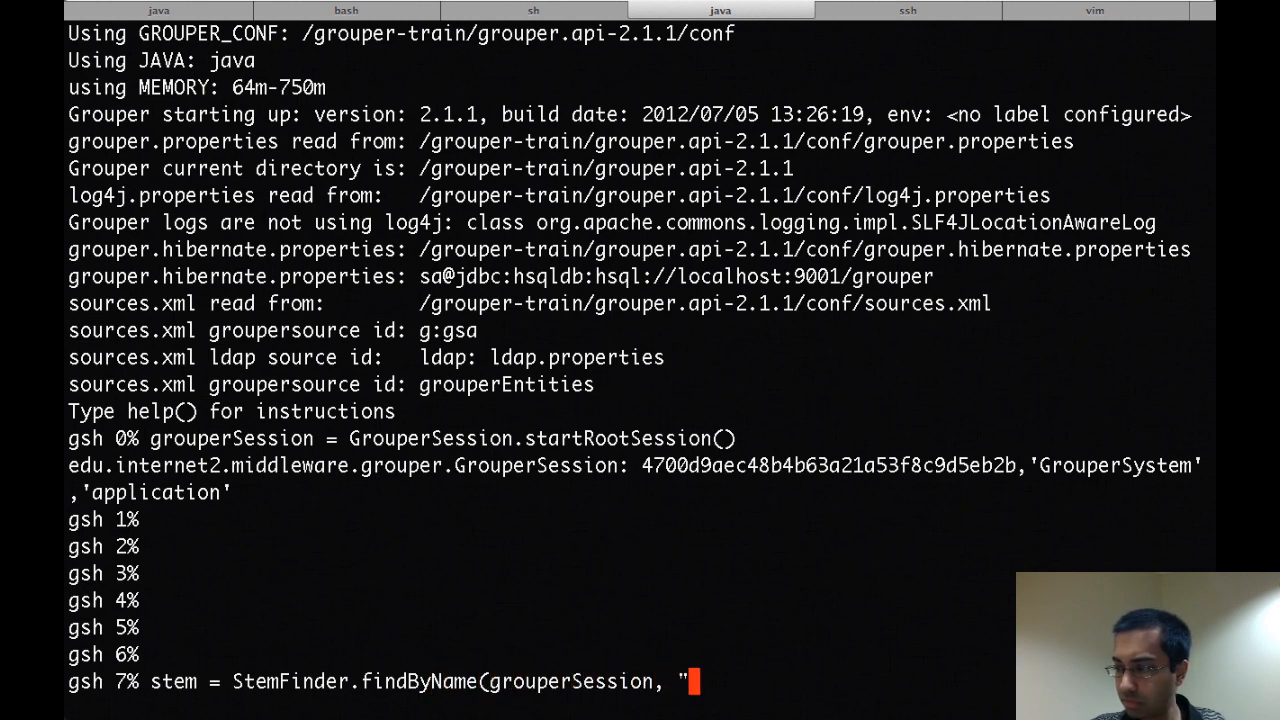
type("etc:attrib")
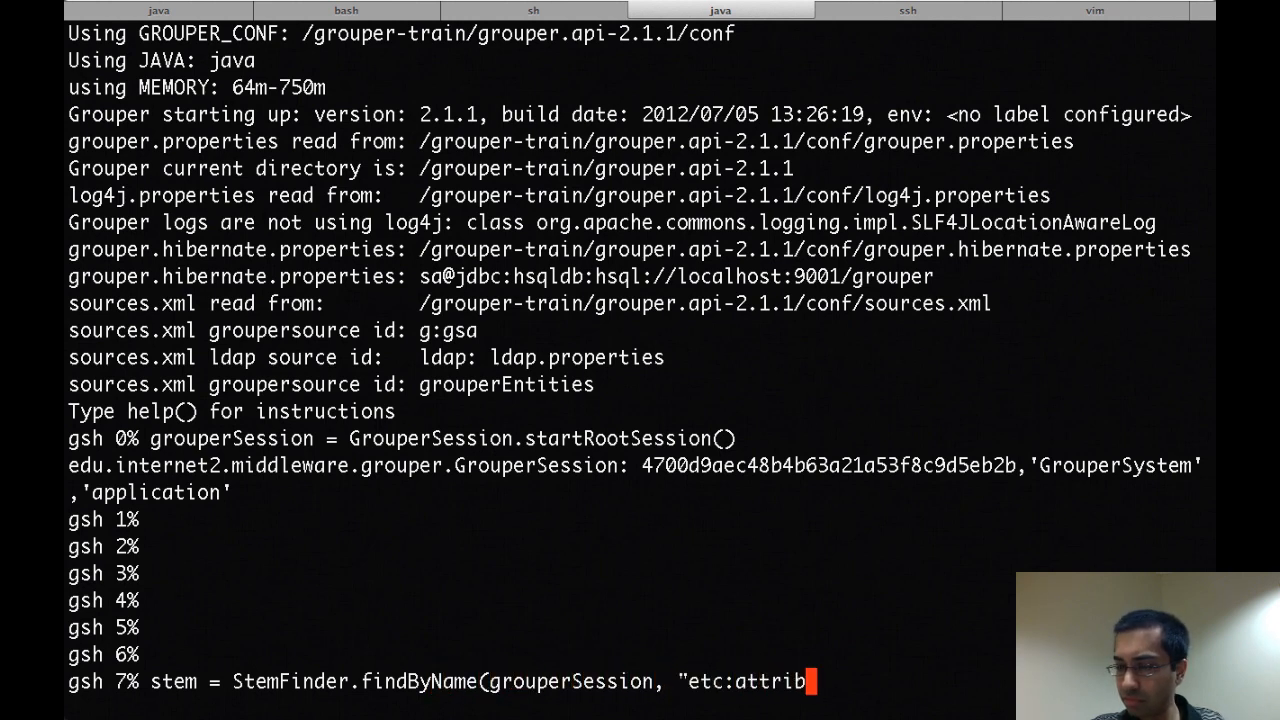
key("Return")
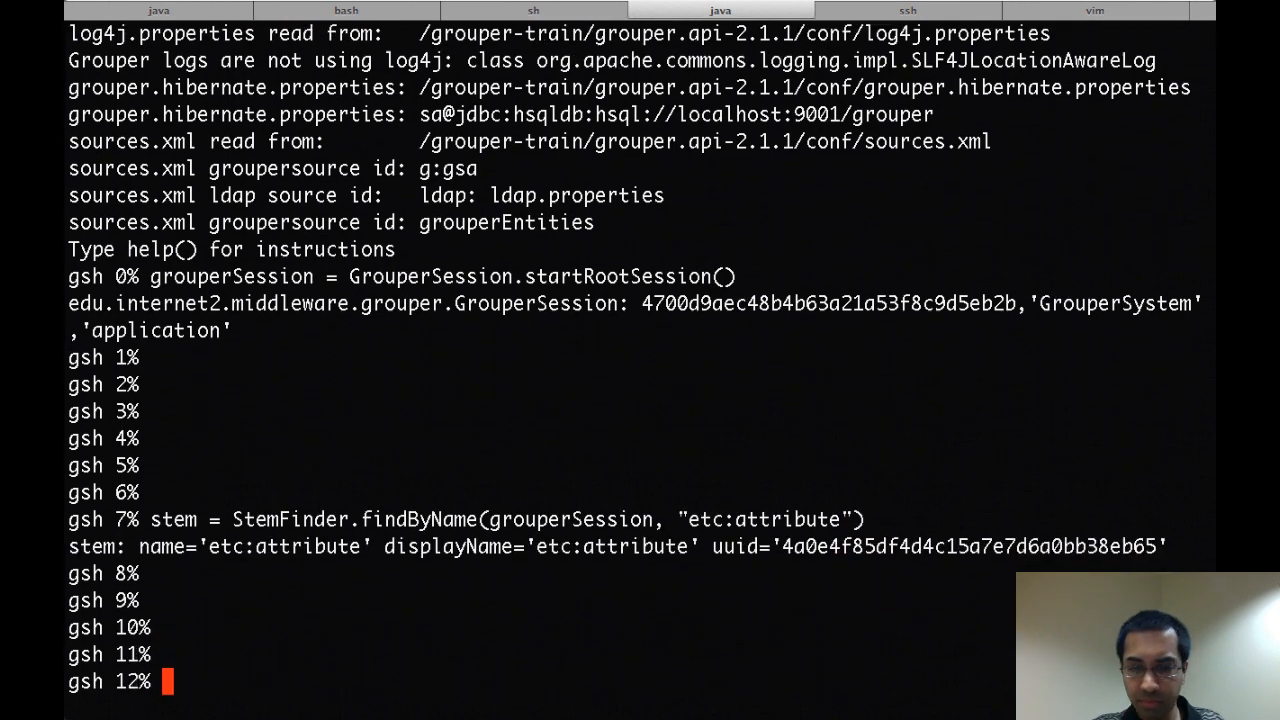
Create attrDef = stem.addChildAttributeDef("seeAlsoDef", AttributeDefType.attr)
type("attrDef")
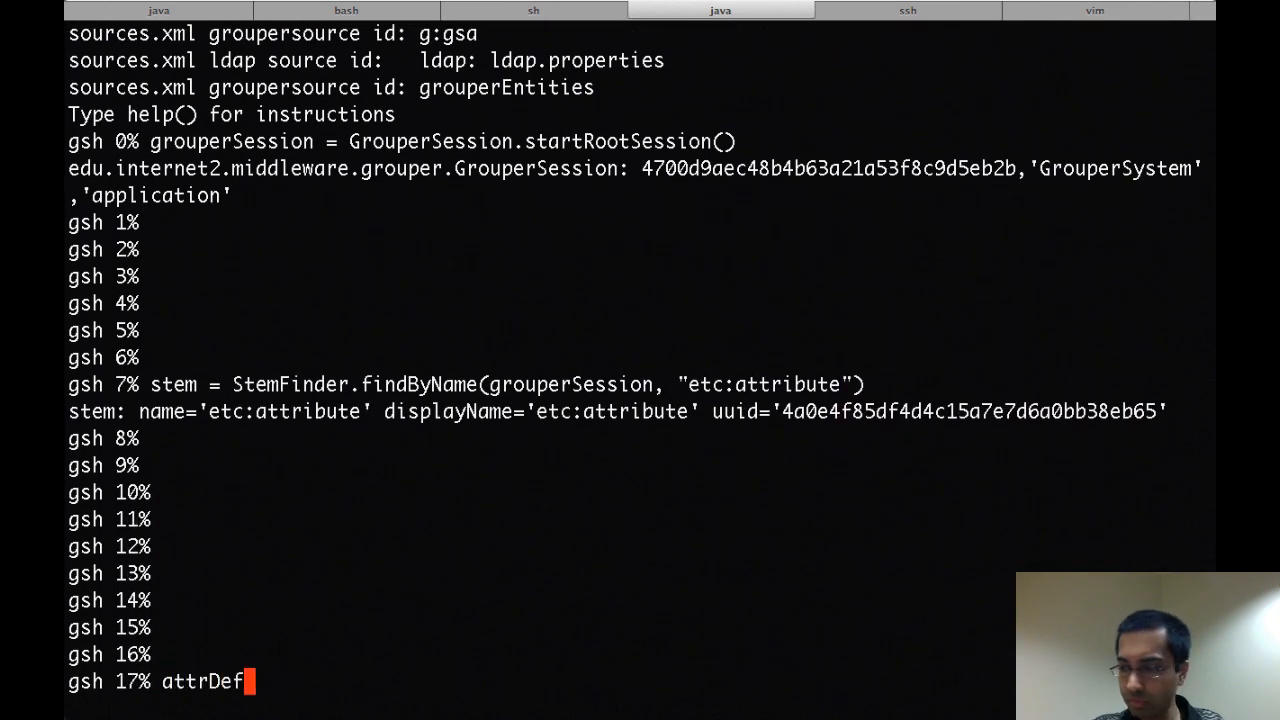
type("= stem.addCh")
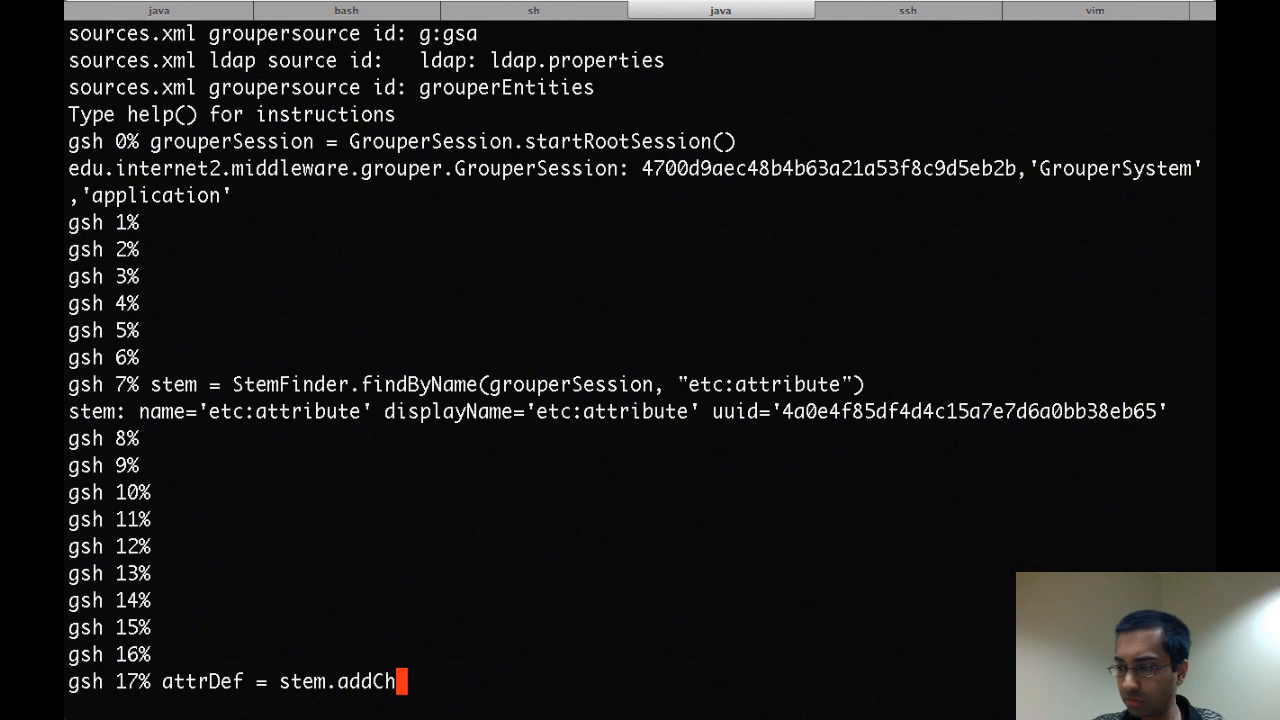
type("ildAttributeDef")
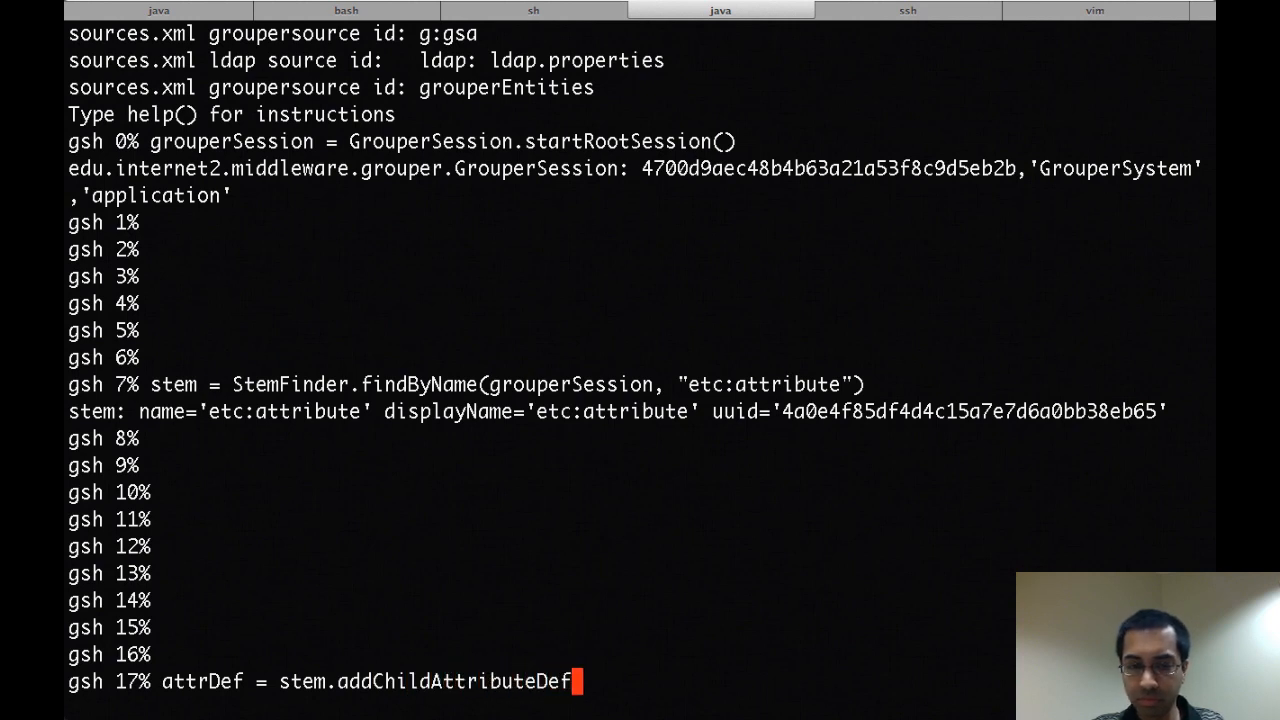
type("(\"s")
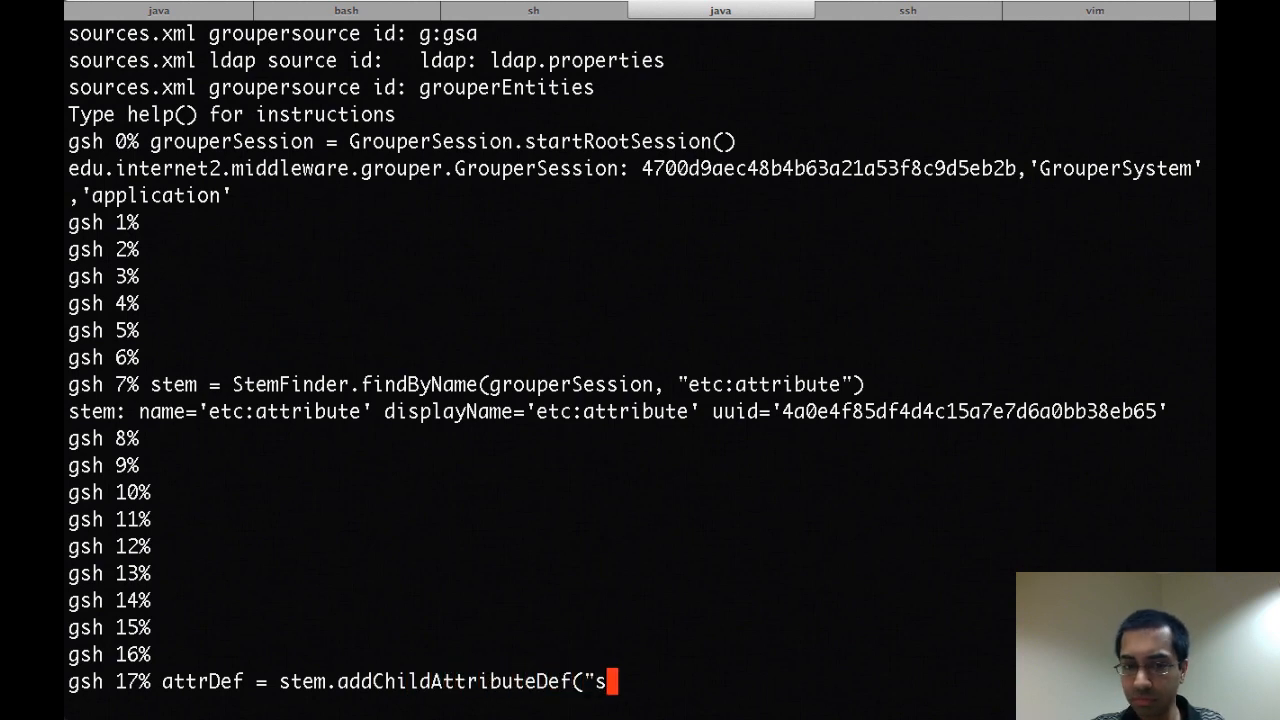
type("eeAlsoD")
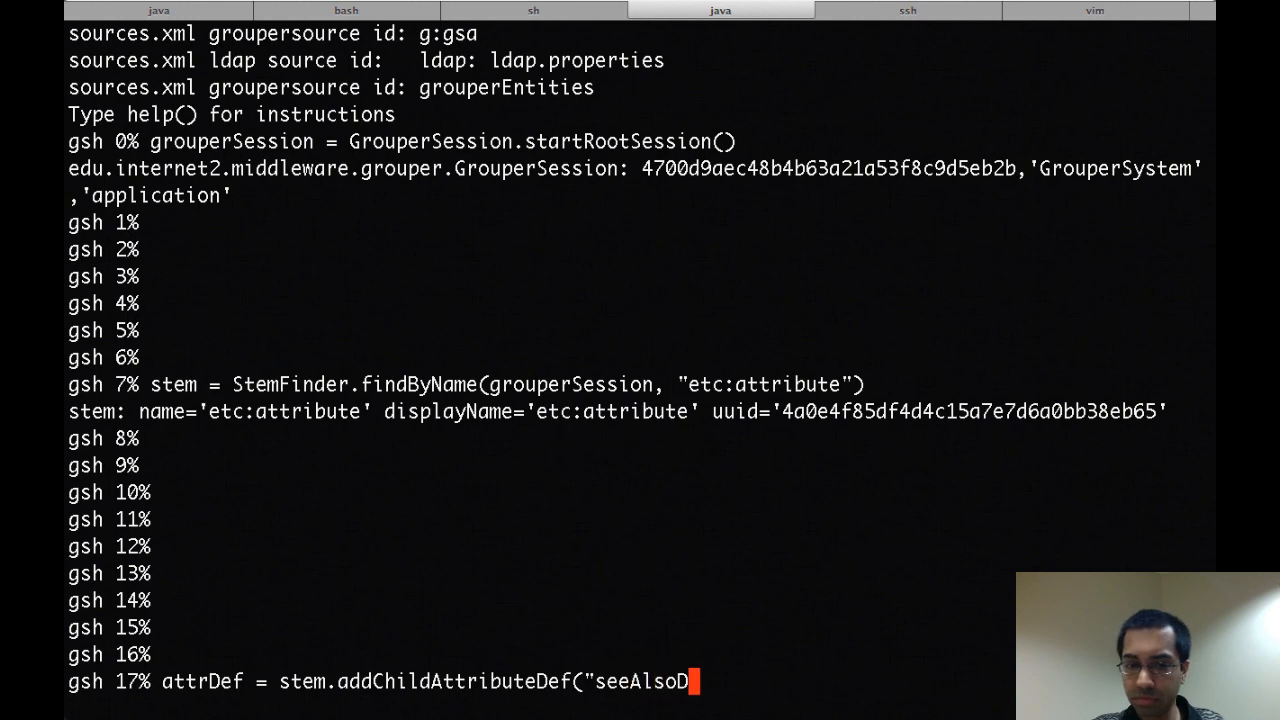
type("ef\", Att")
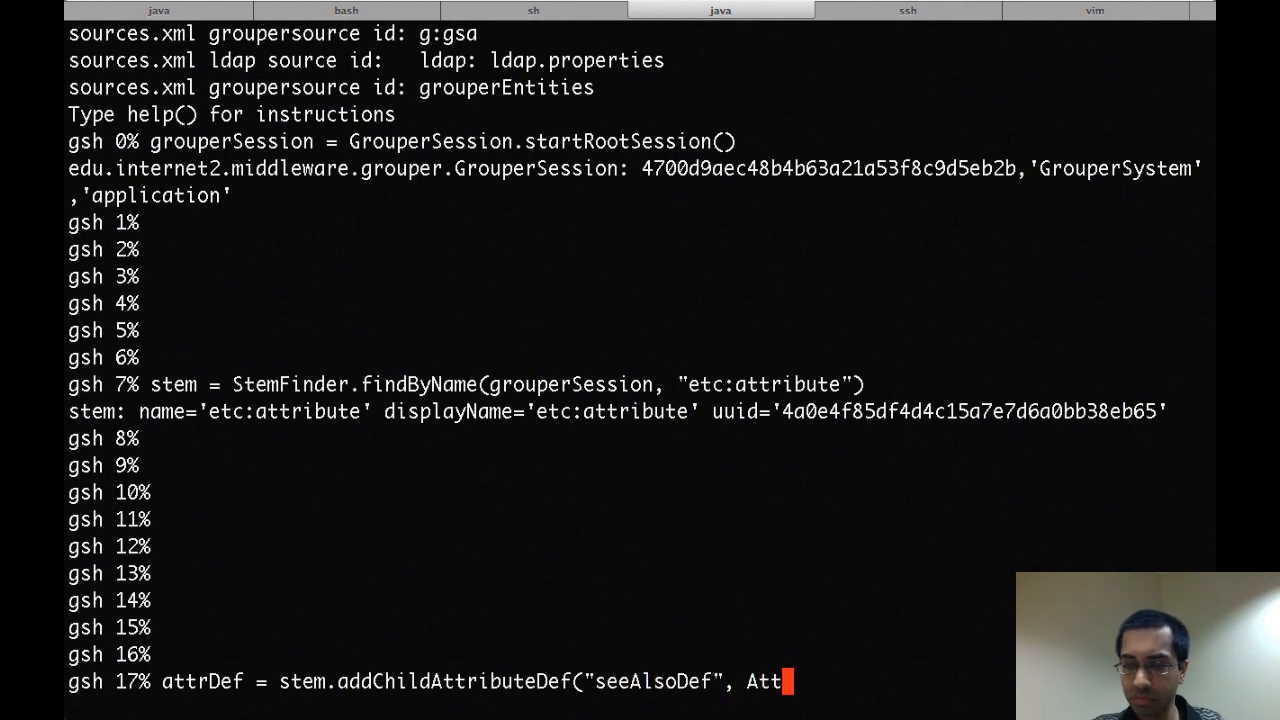
type("ibuteDefT")
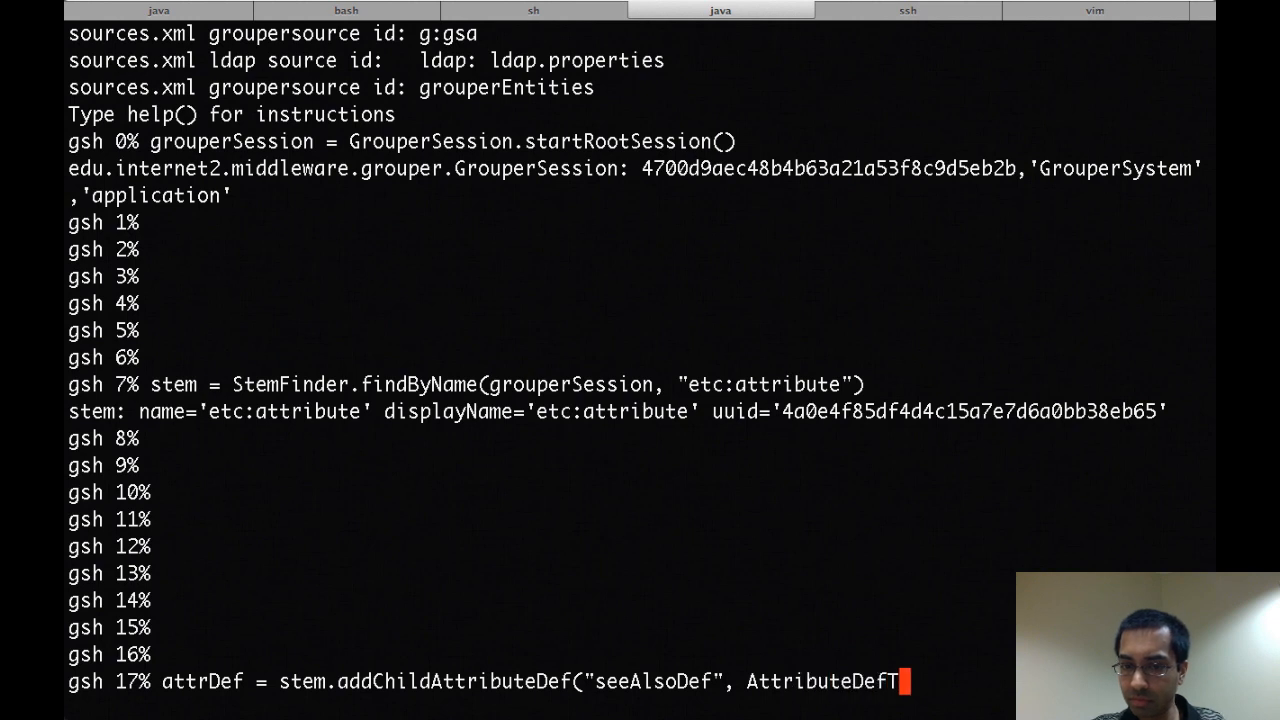
key("Return")
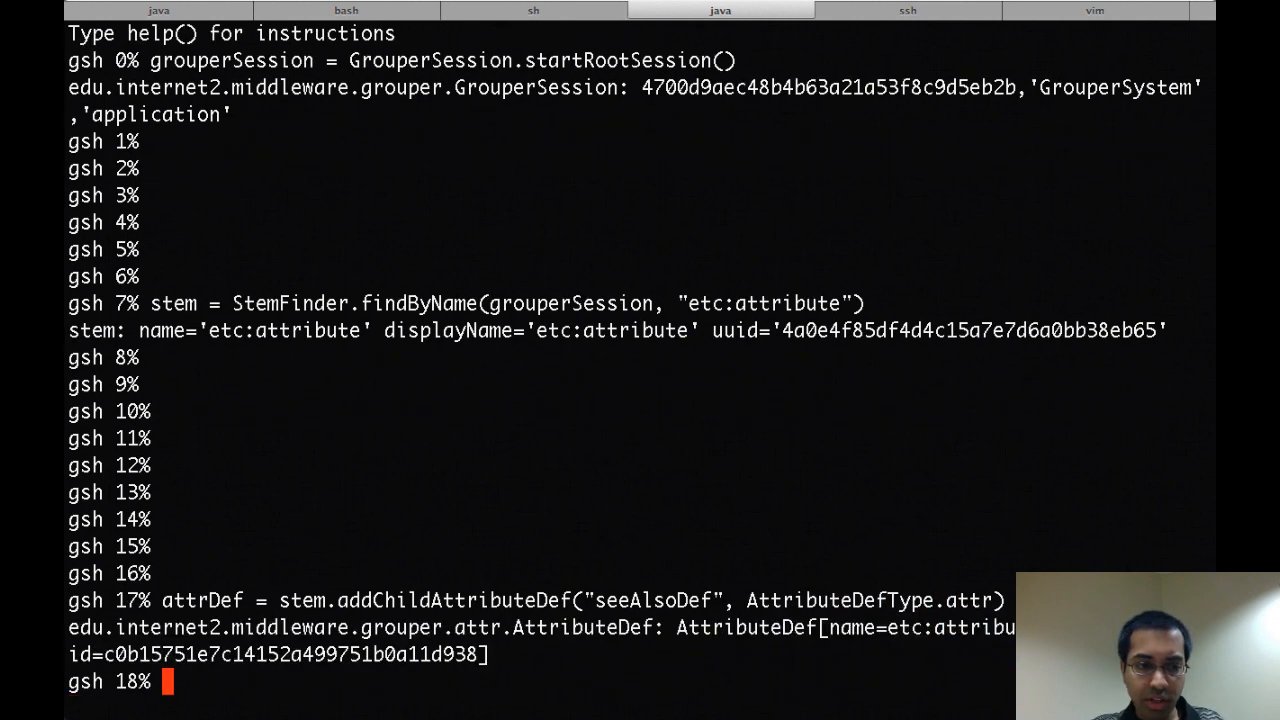
scroll("down", 3)
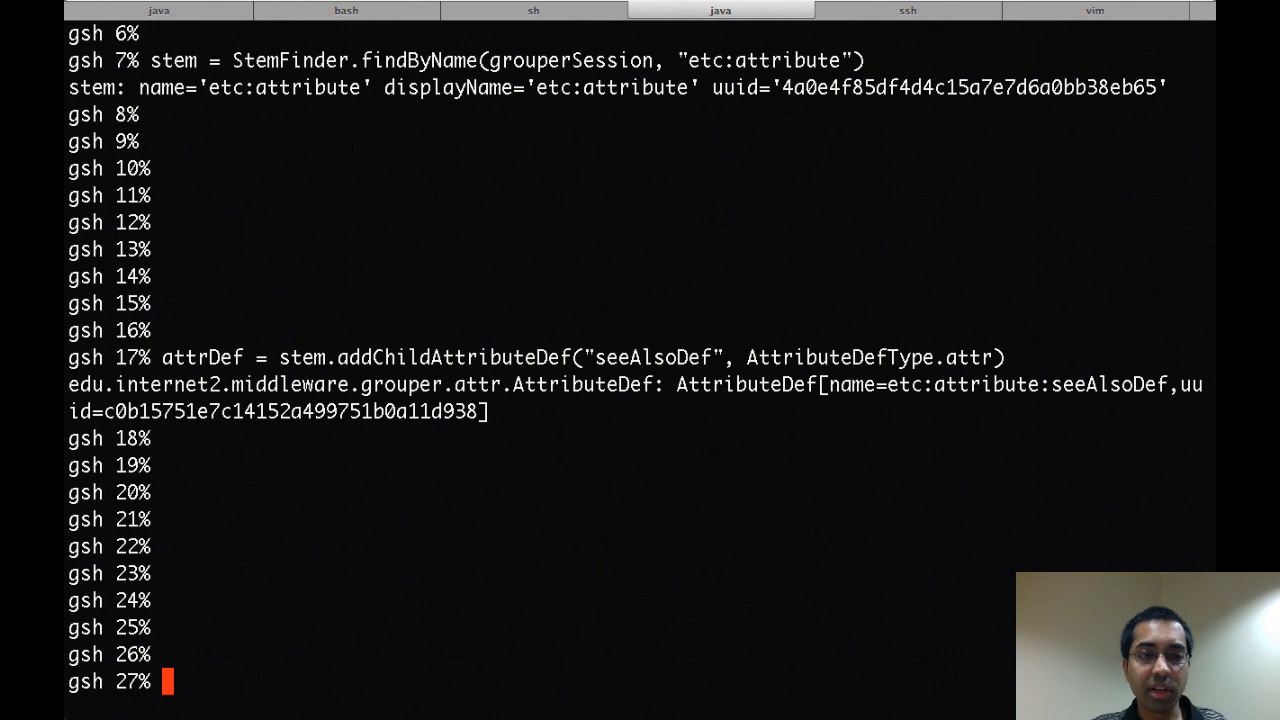
scroll("down", 3)
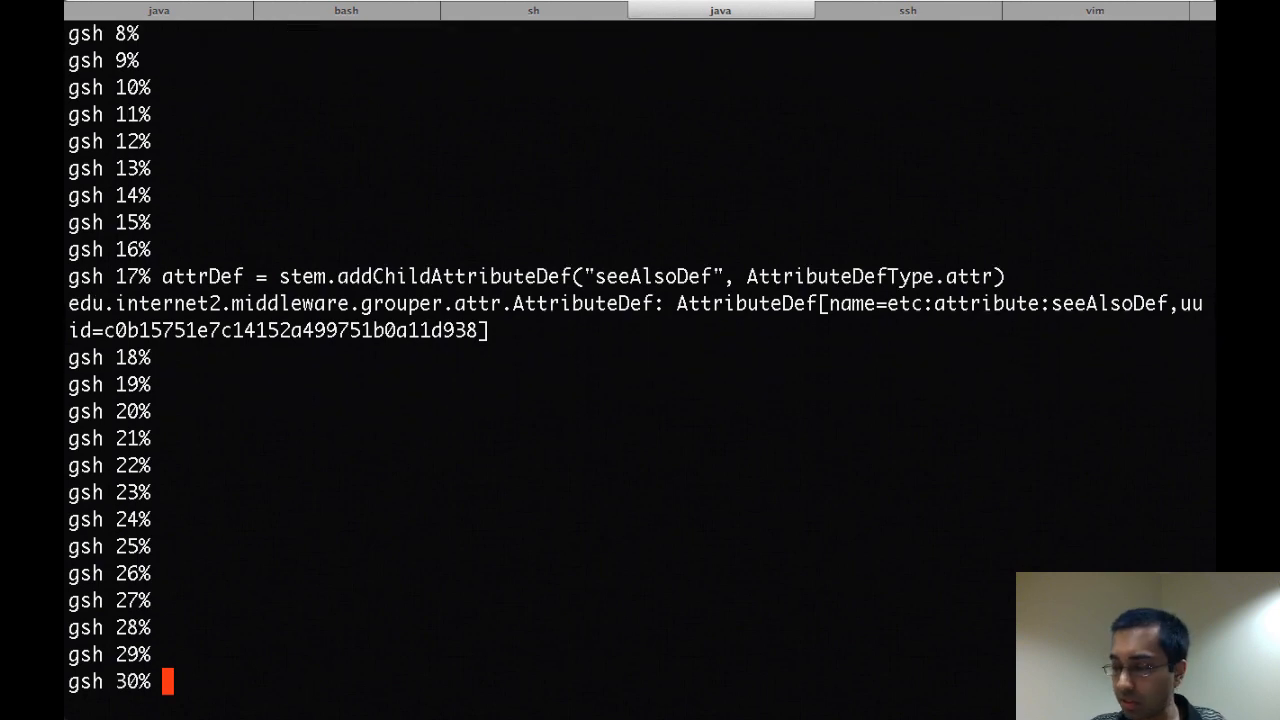
Make attrDef assignable to groups, set its value type to string, and store it
type("attrDef.setAssig")
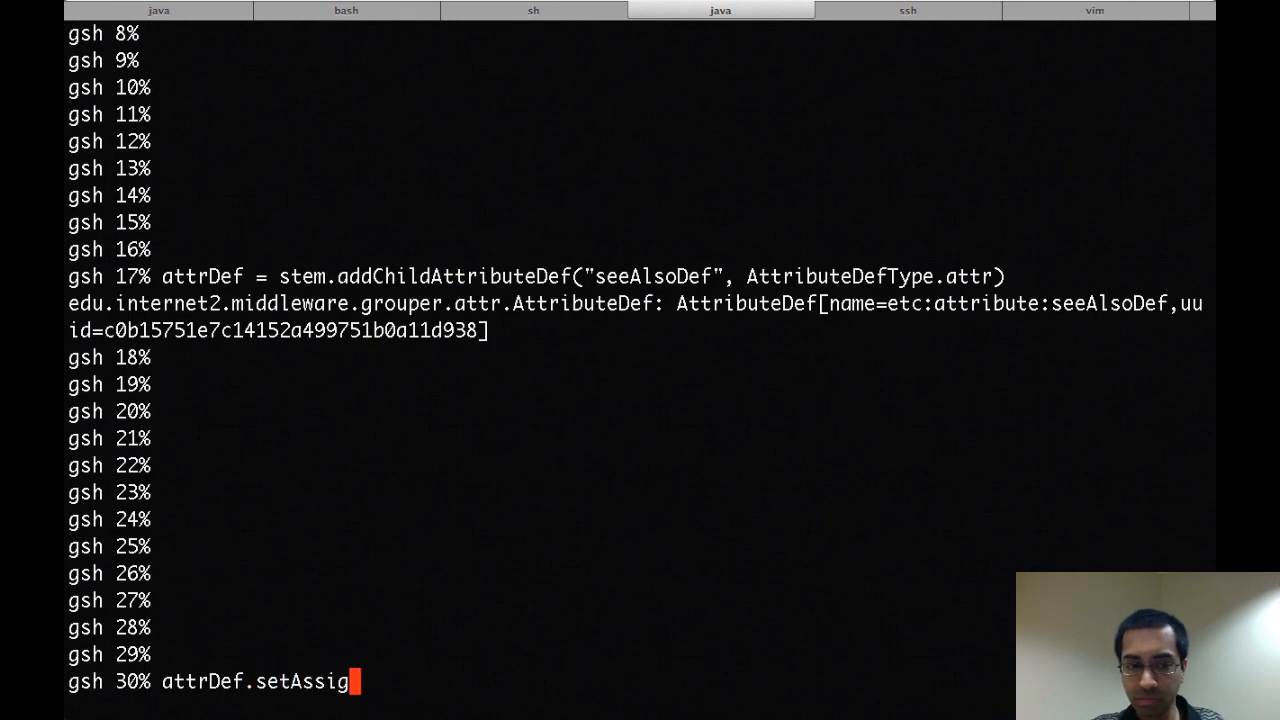
type("nToGroup(tru")
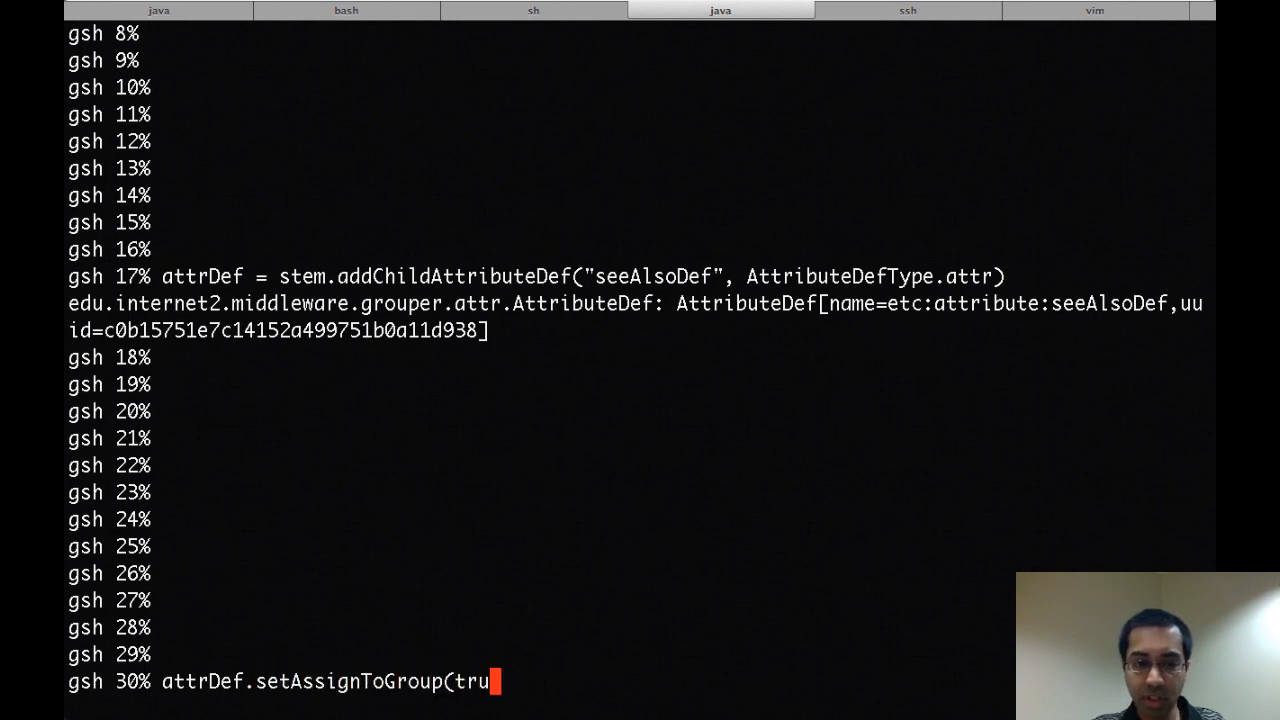
type("e)")
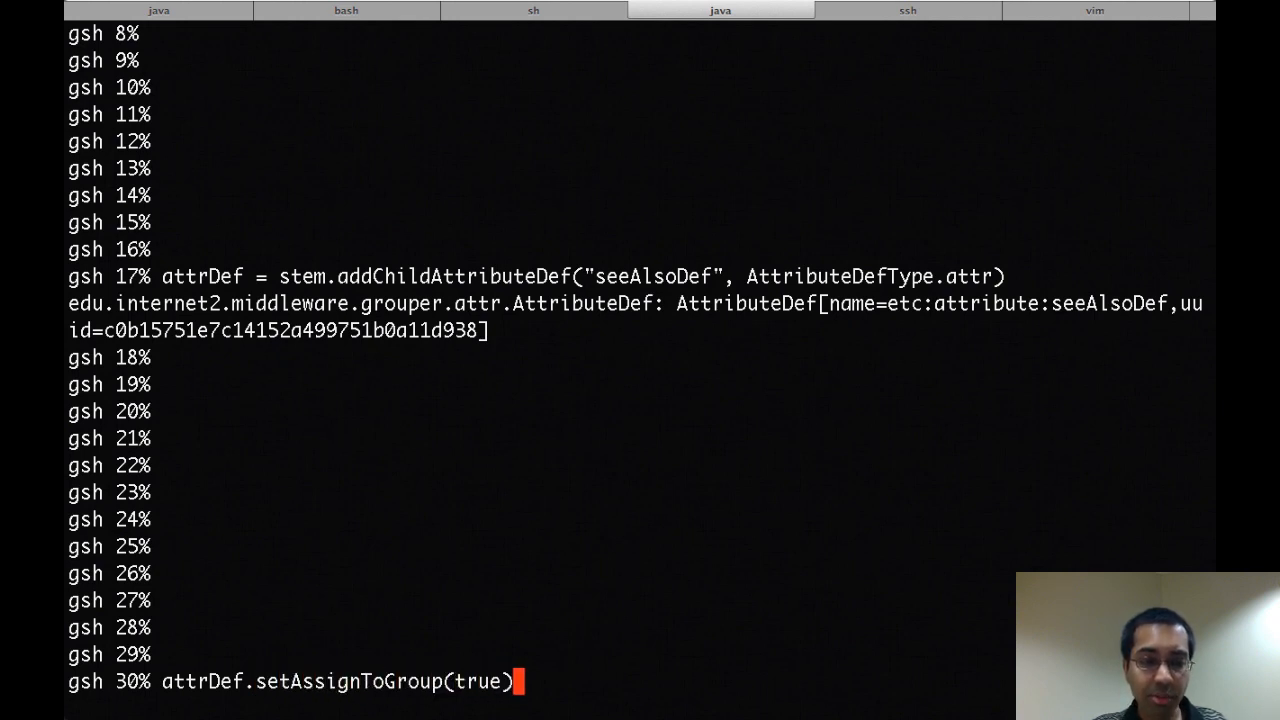
key("Return")
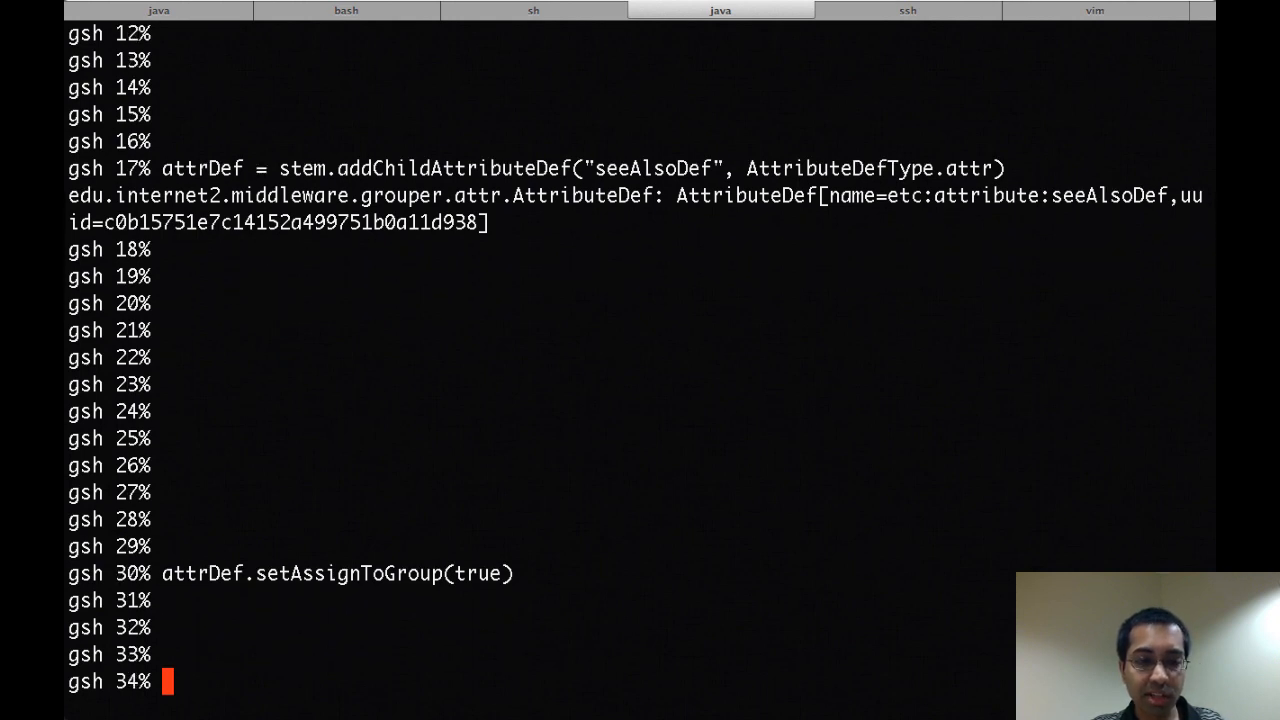
type("attrD")
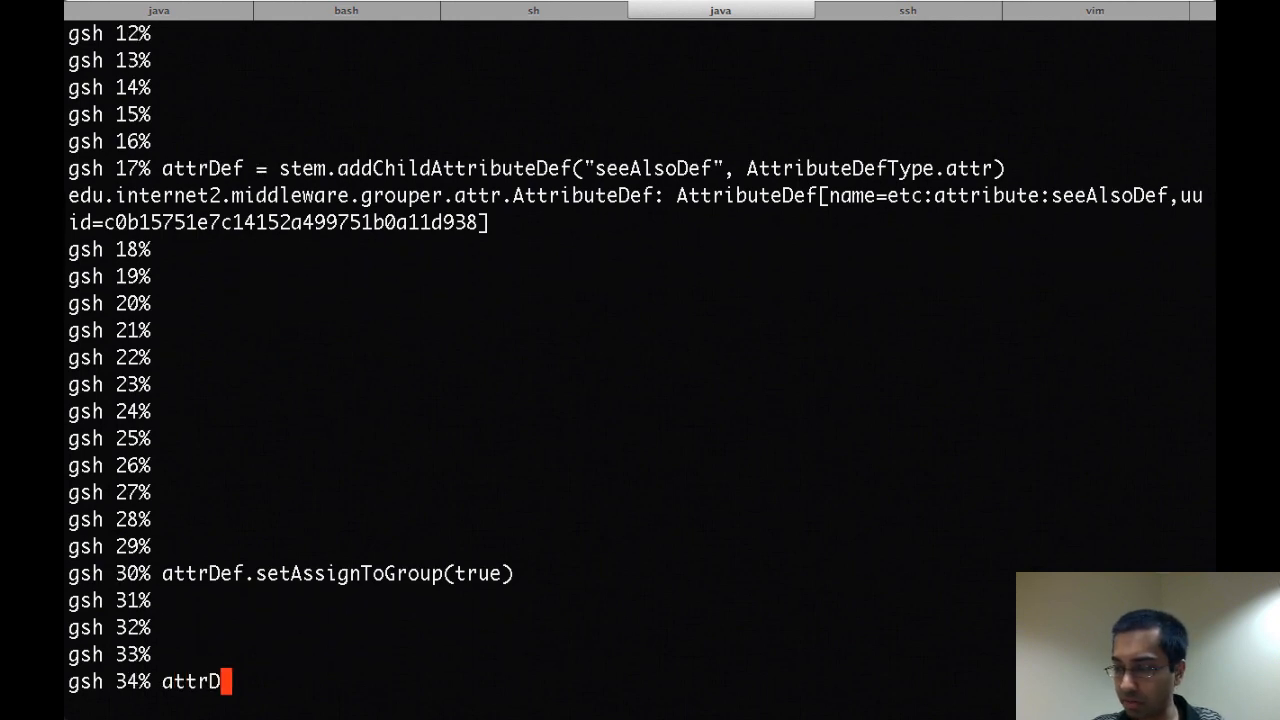
type("ef.setValueType")
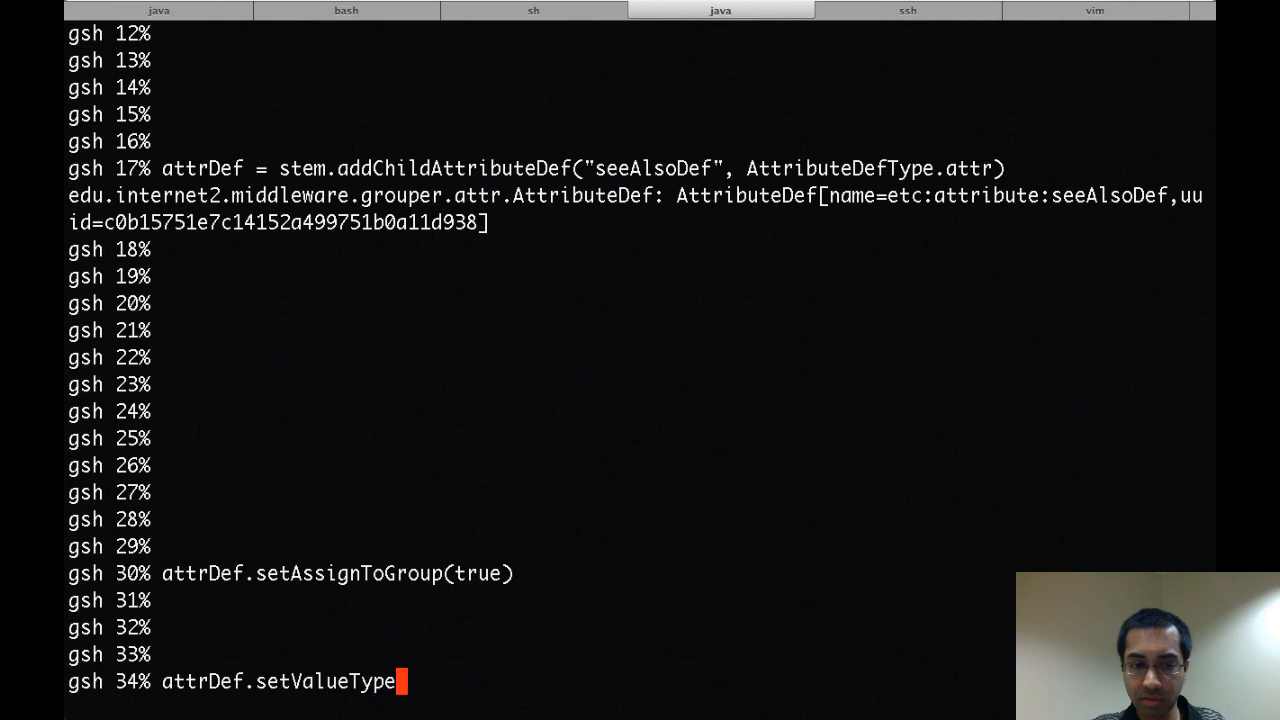
type("(Attri")
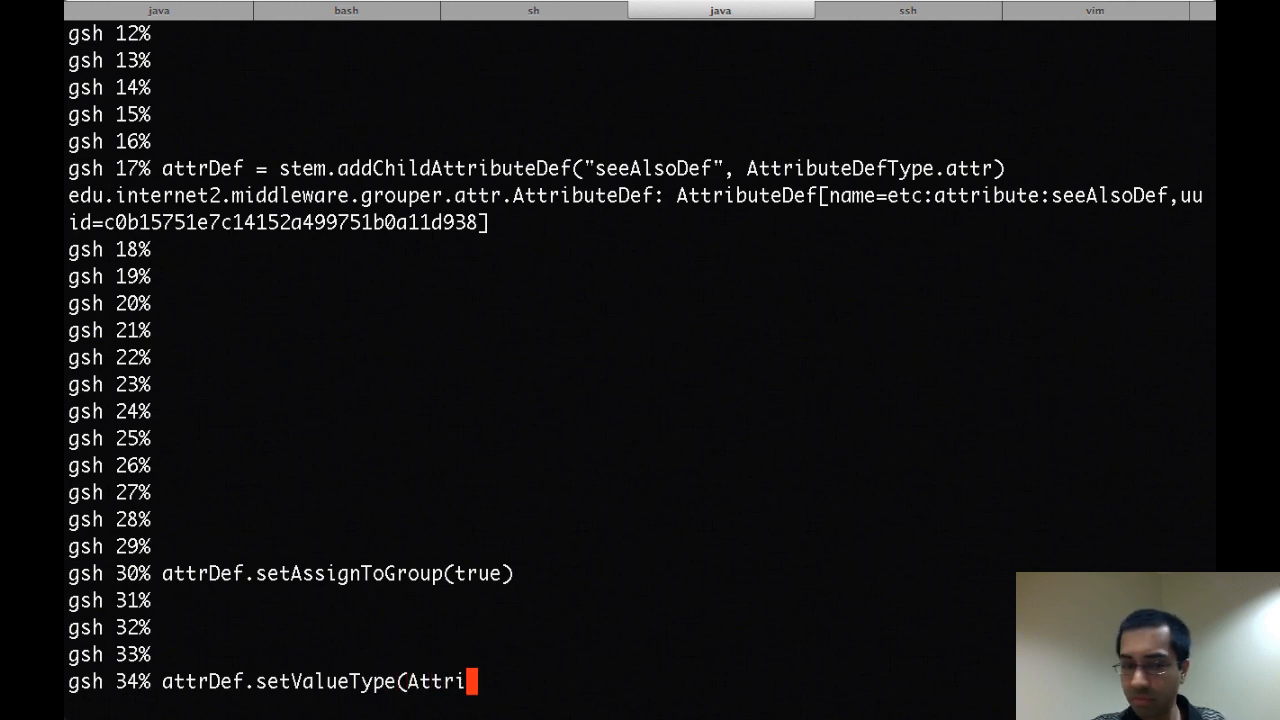
type("buteDefValueType.string")
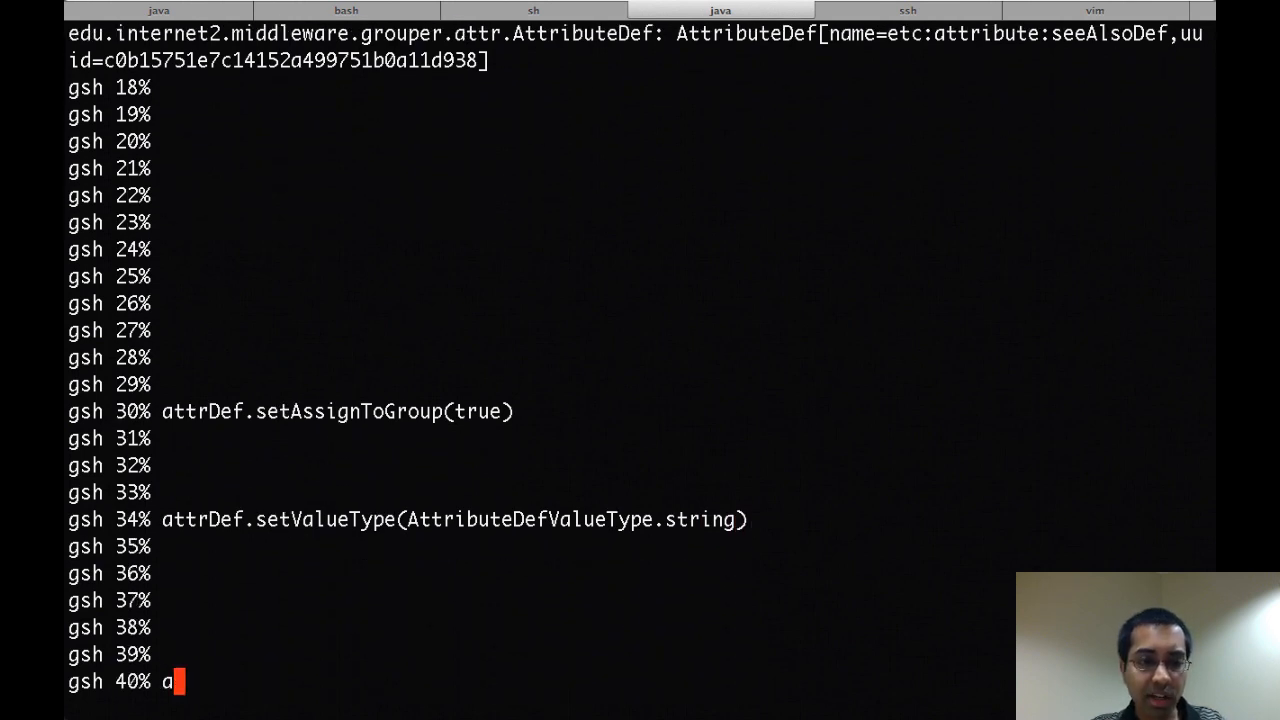
type("ttrDef.store(")
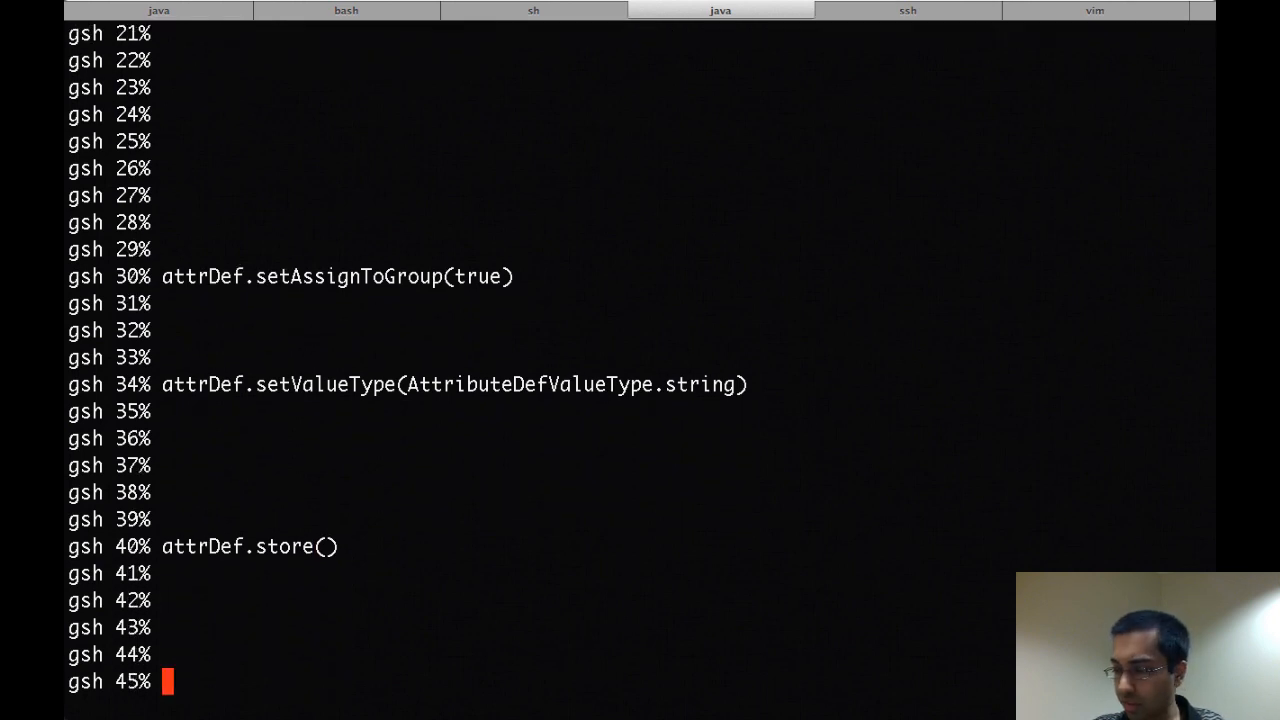
Create the attribute name with stem.addChildAttributeDefName(attrDef, "seeAlso", "seeAlso")
type("seeAl")
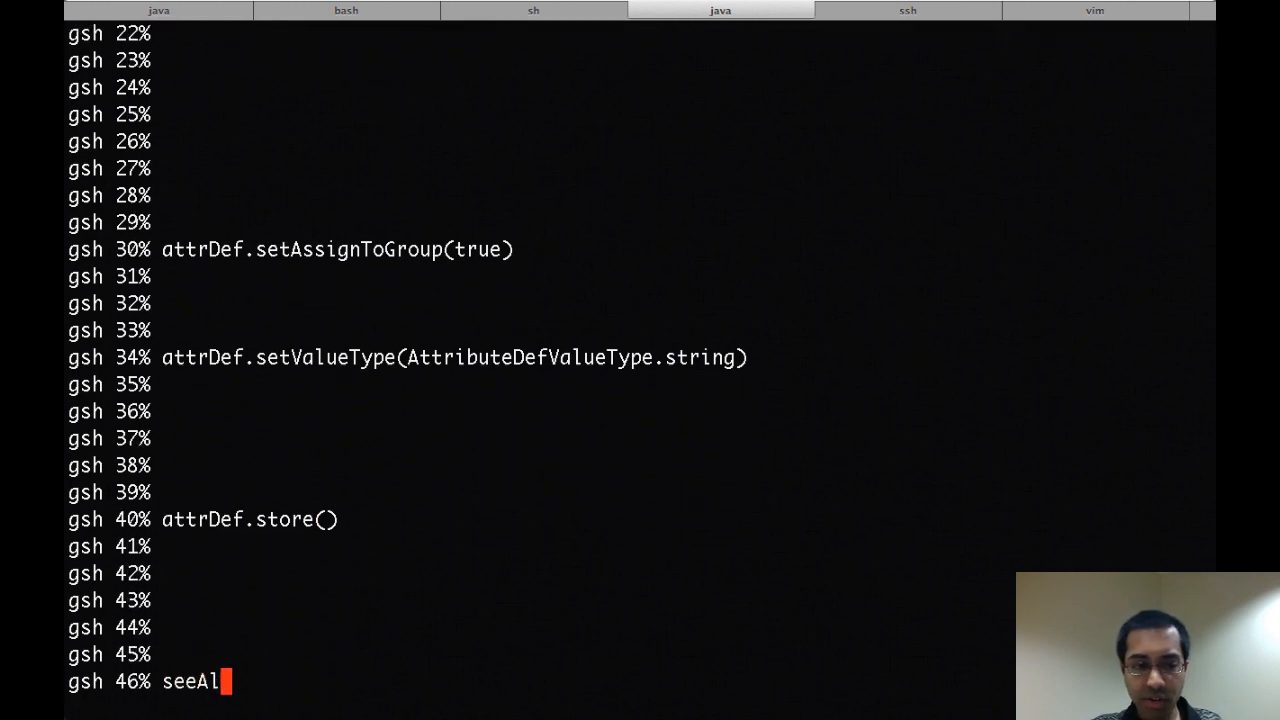
type("so = s")
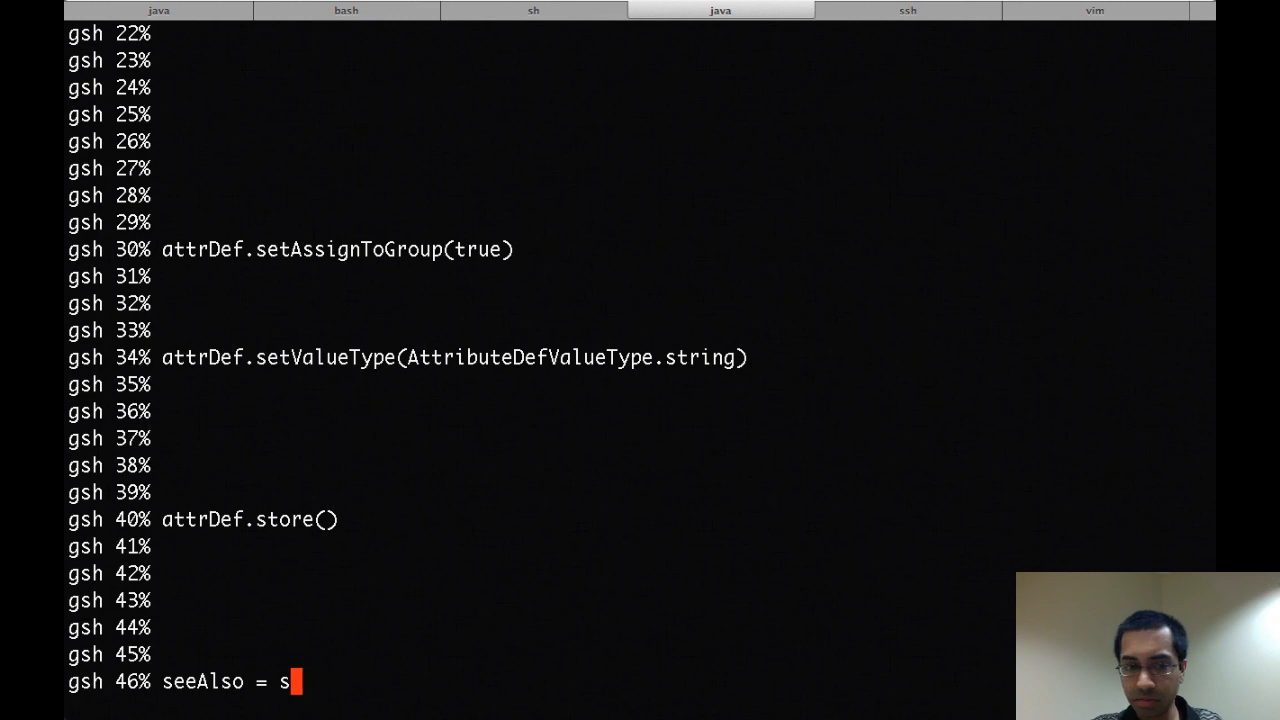
type("tem.addChildA")
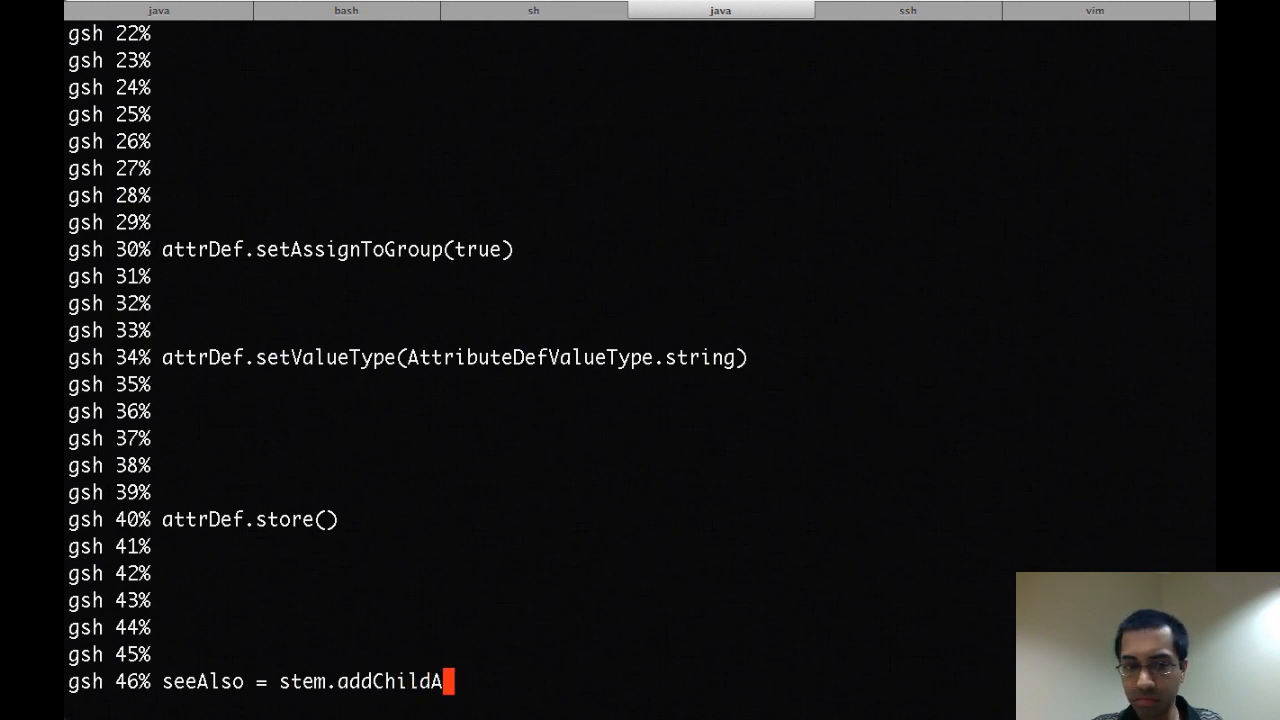
type("ttributeDefName")
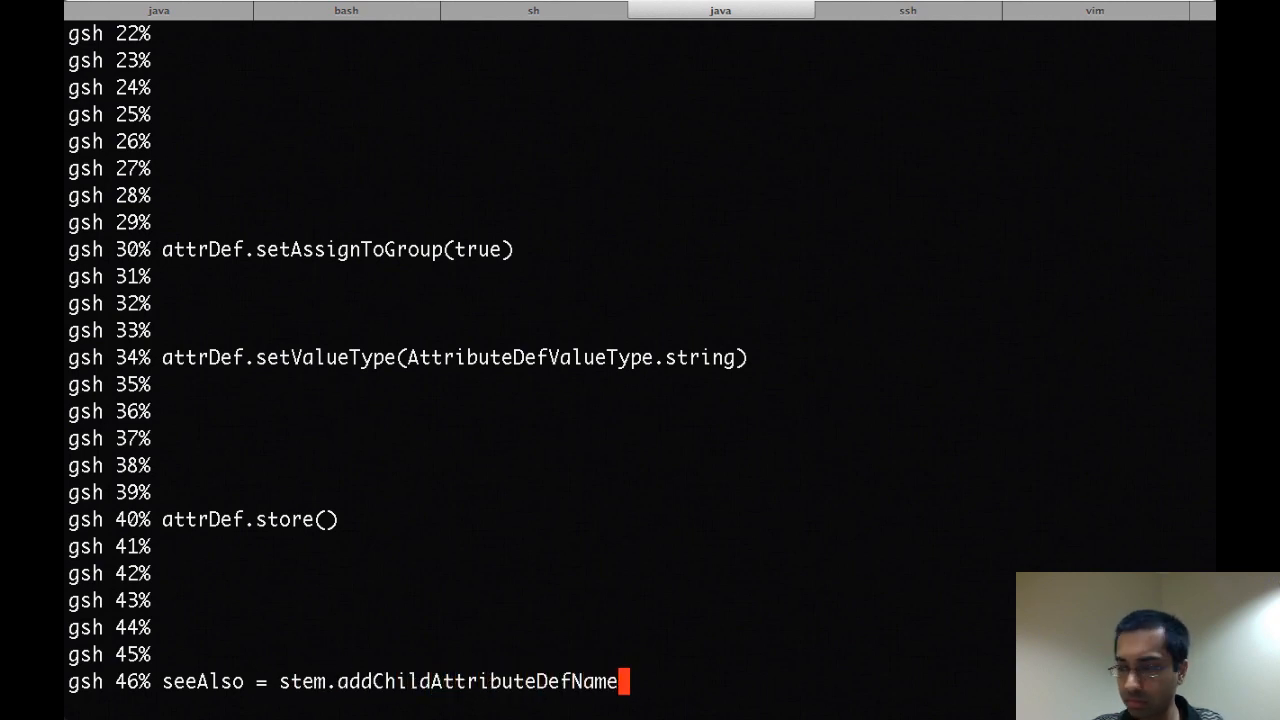
type("(attrD")
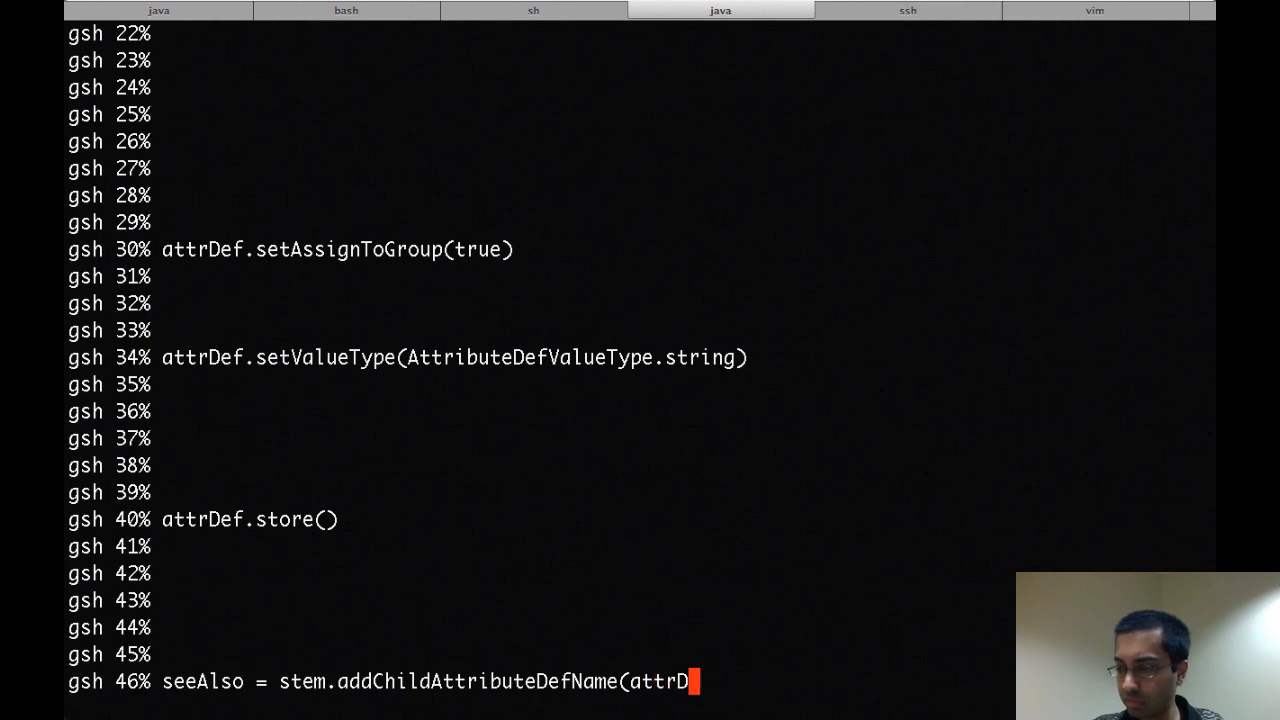
type("ef, \"seeA")
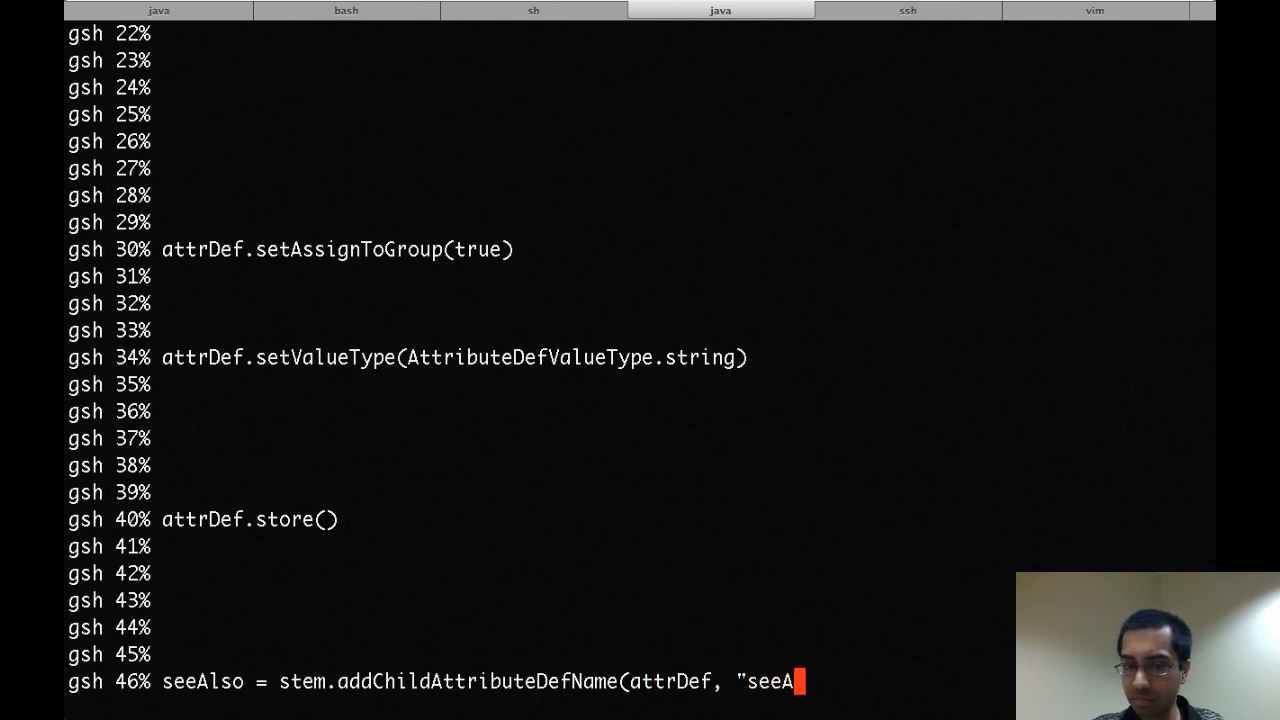
type("lso\", \"seeA")
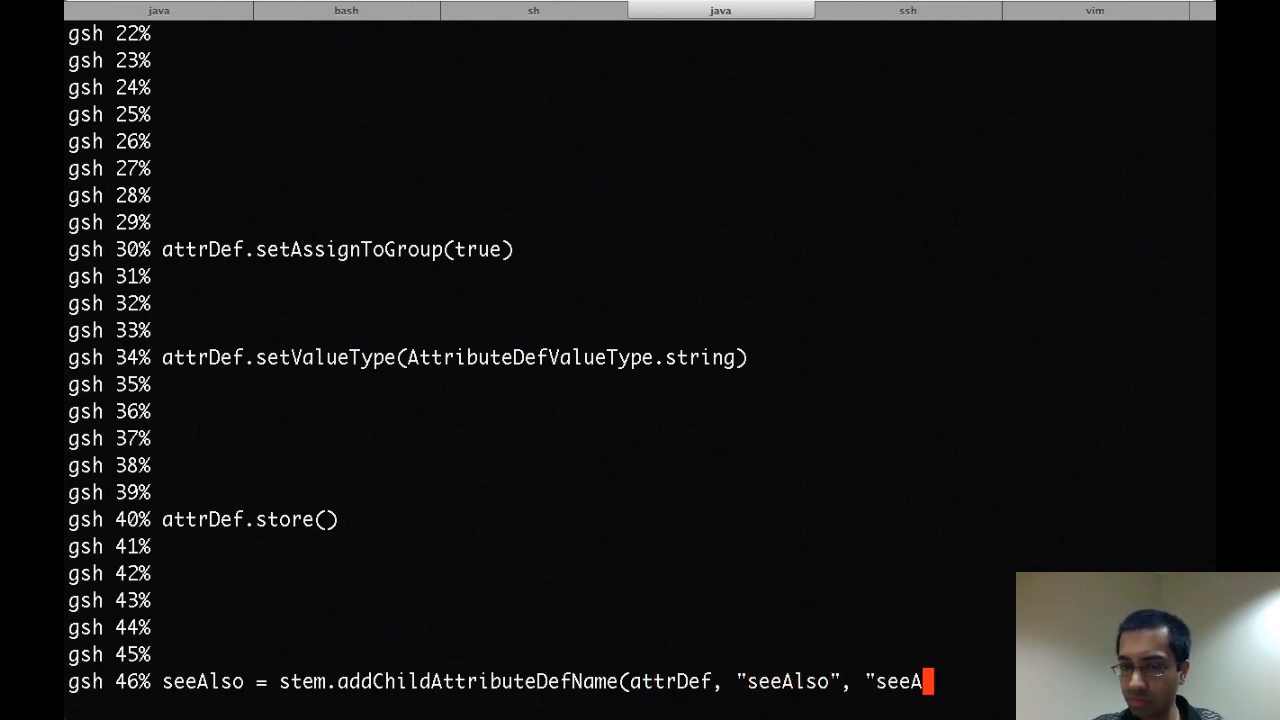
type("lso\")")
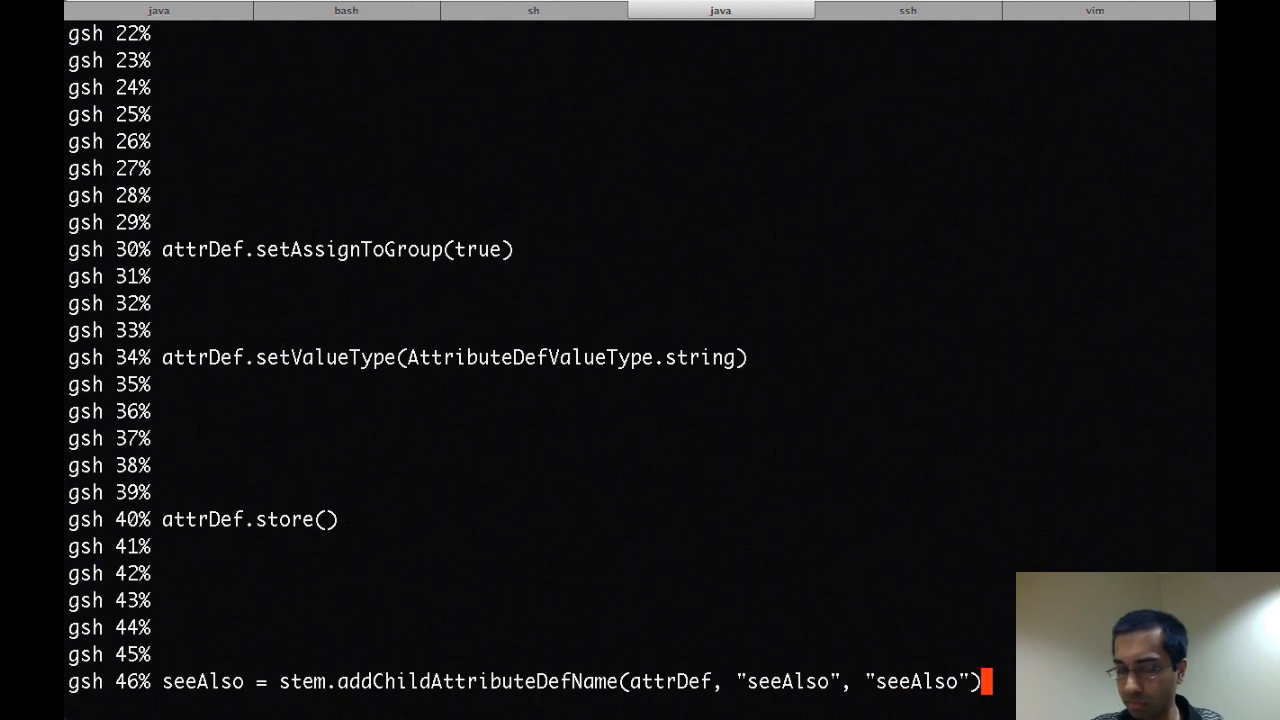
key("Return")
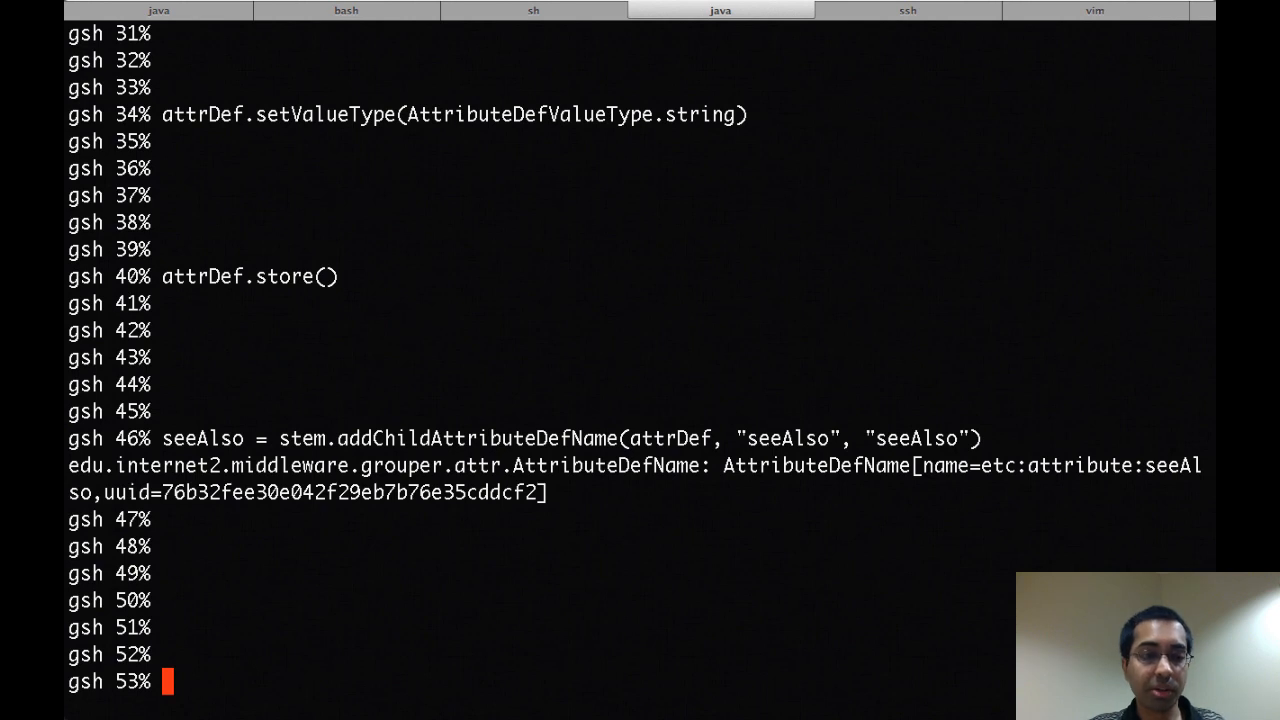
Create group duke:test1 in the gsh shell with g1 = addGroup("duke", "test1", "test1")
type("g")
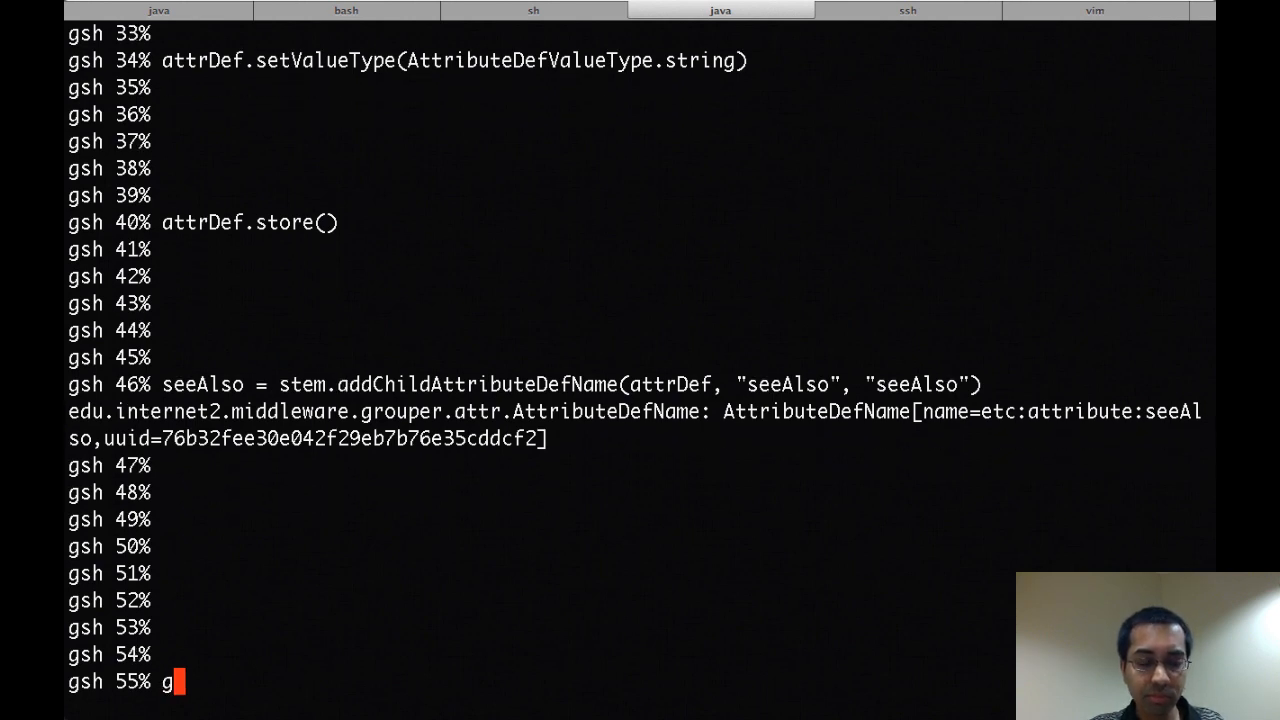
type("1 =")
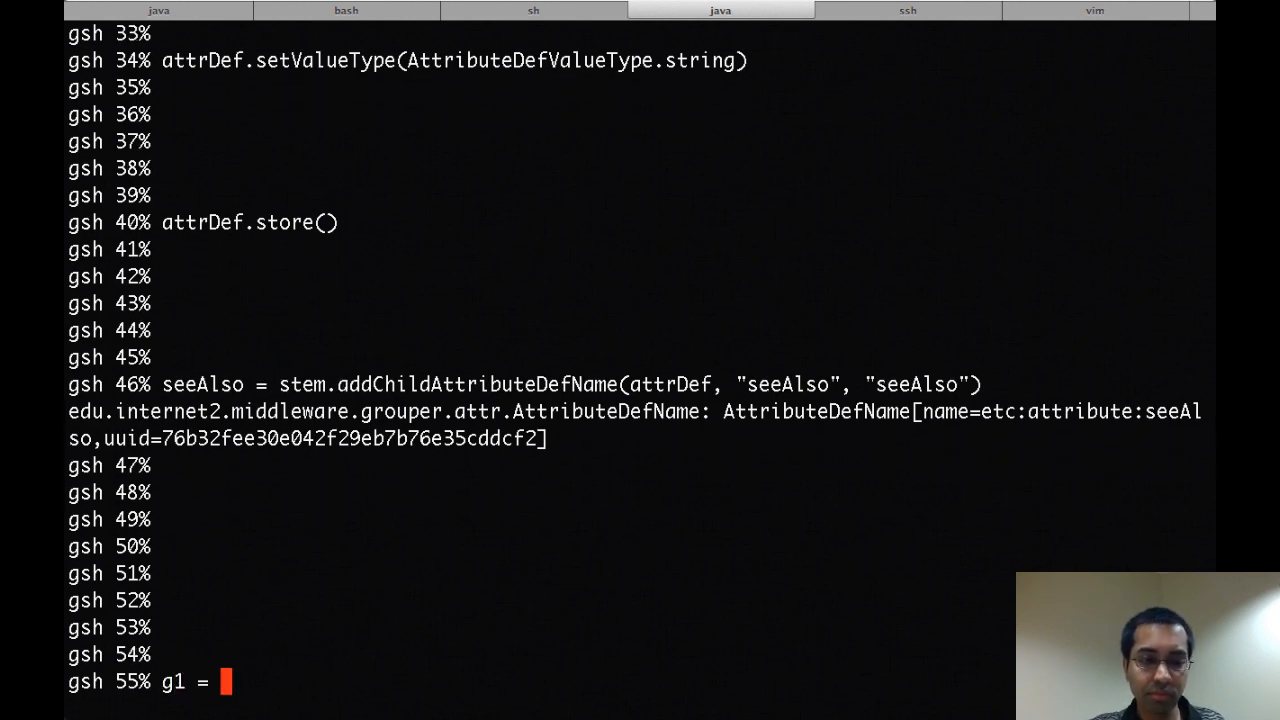
type("addGroup")
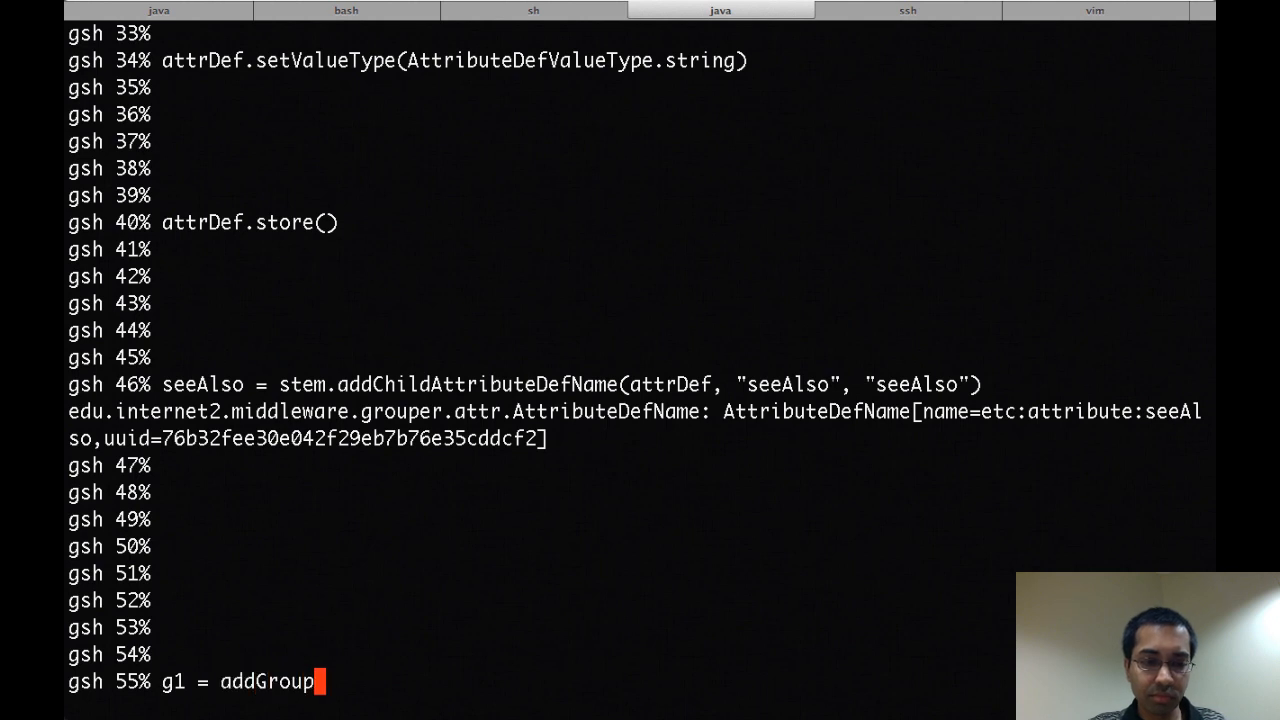
type("(\"duke\", \"")
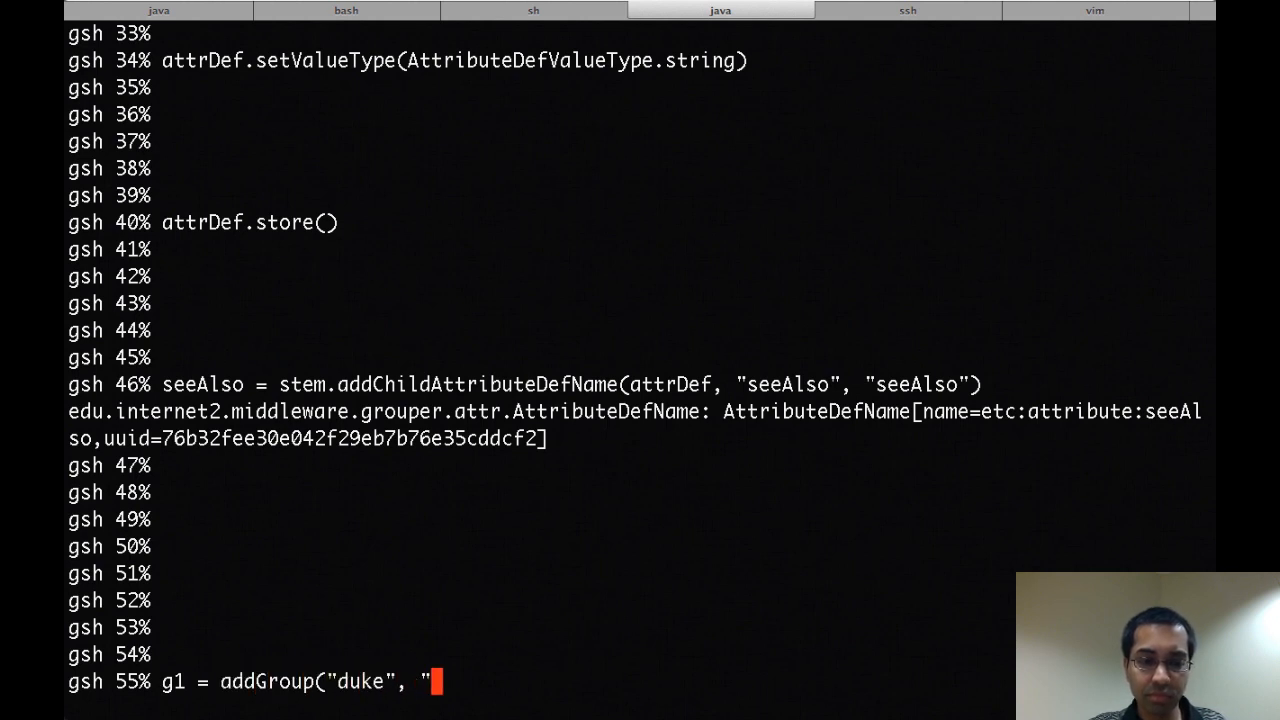
type("test1\", \"test")
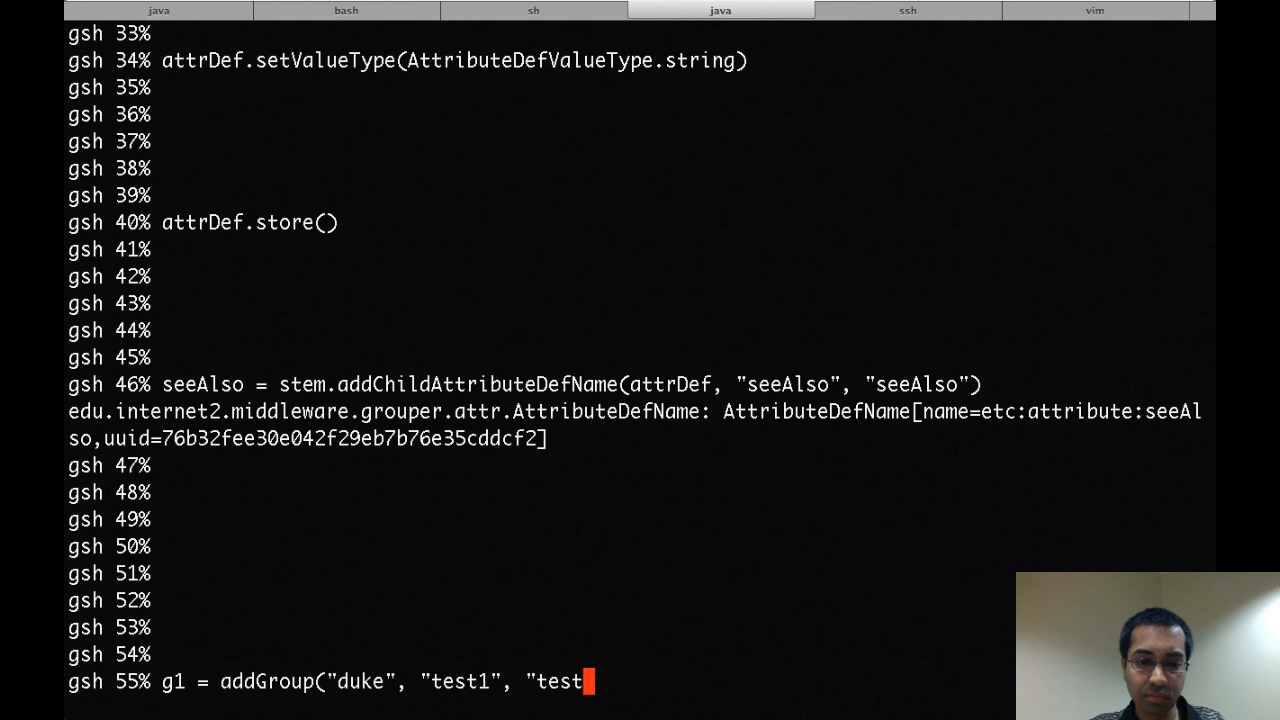
key("Return")
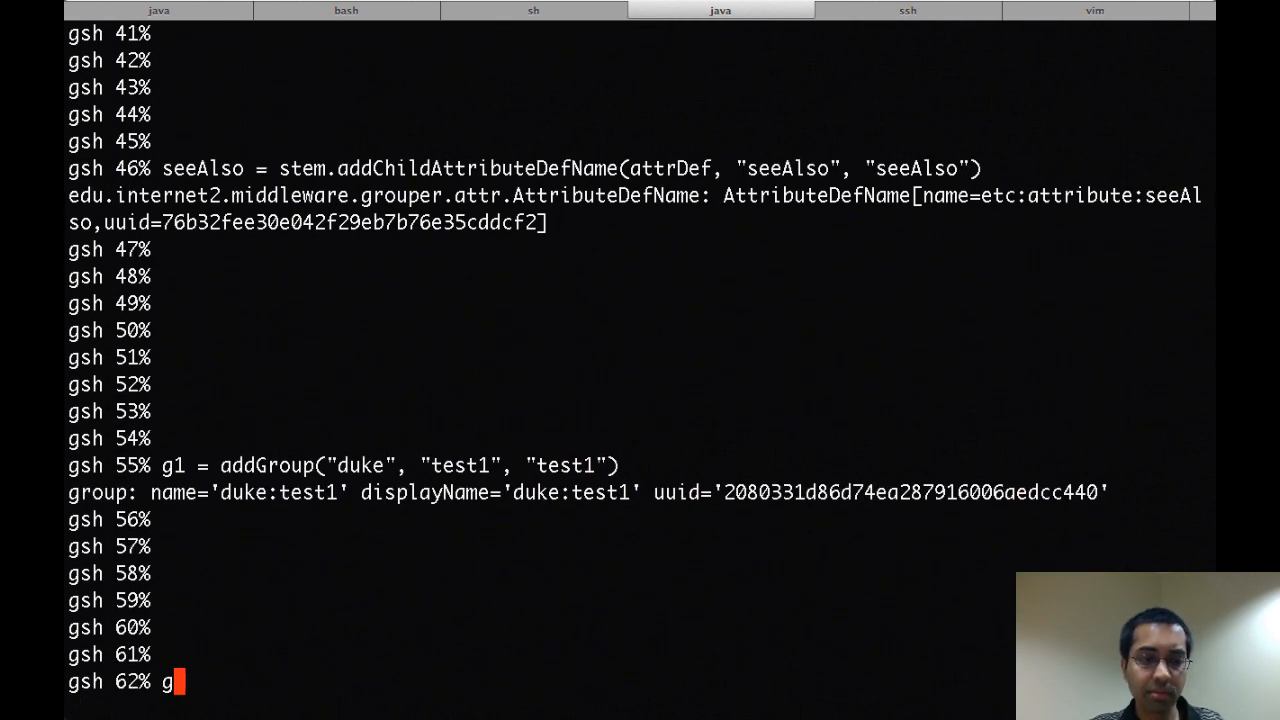
Create group duke:test2 with g2 = addGroup("duke", "test2", "test2")
type("2 = addGrou")
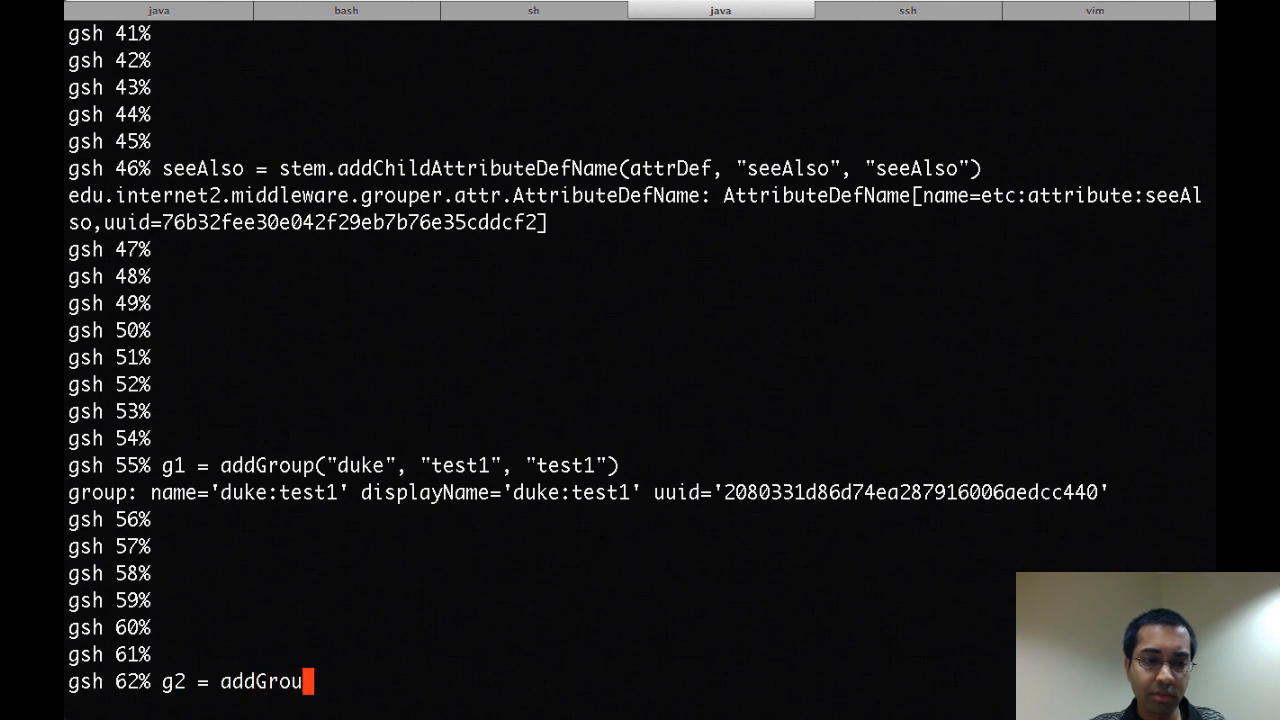
type("p(\"duke")
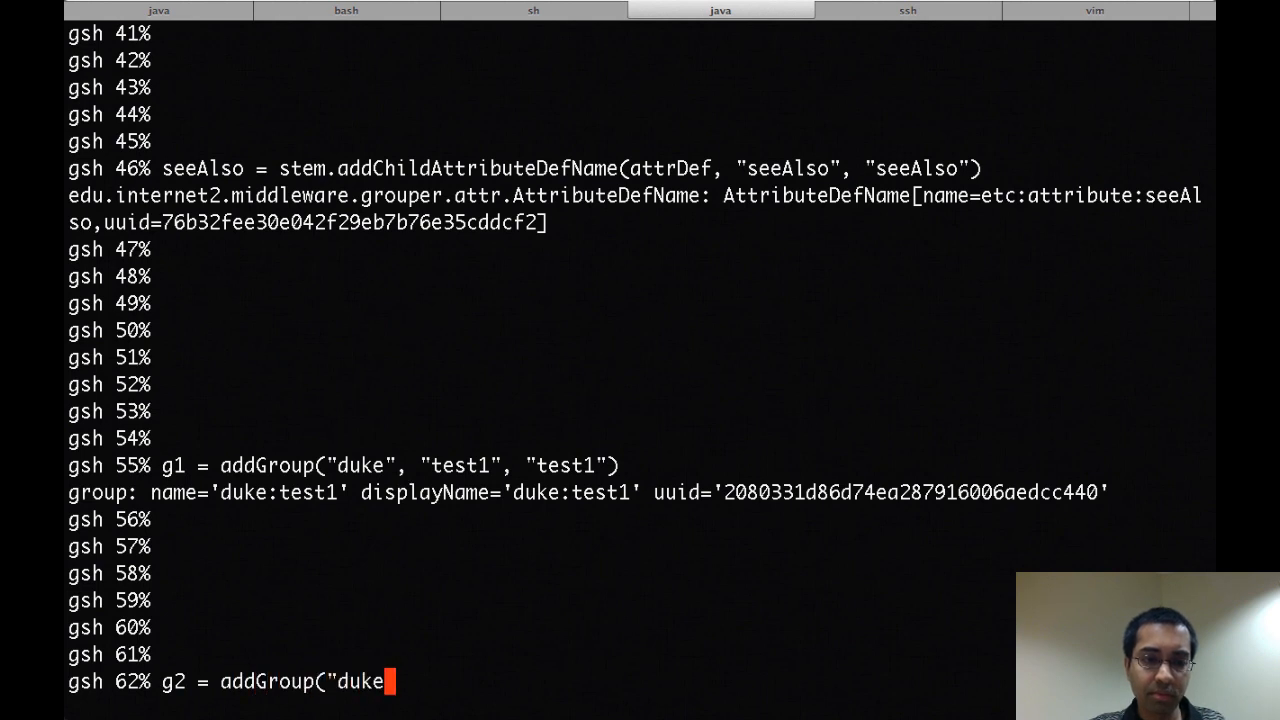
type("\", \"test2\", \"te")
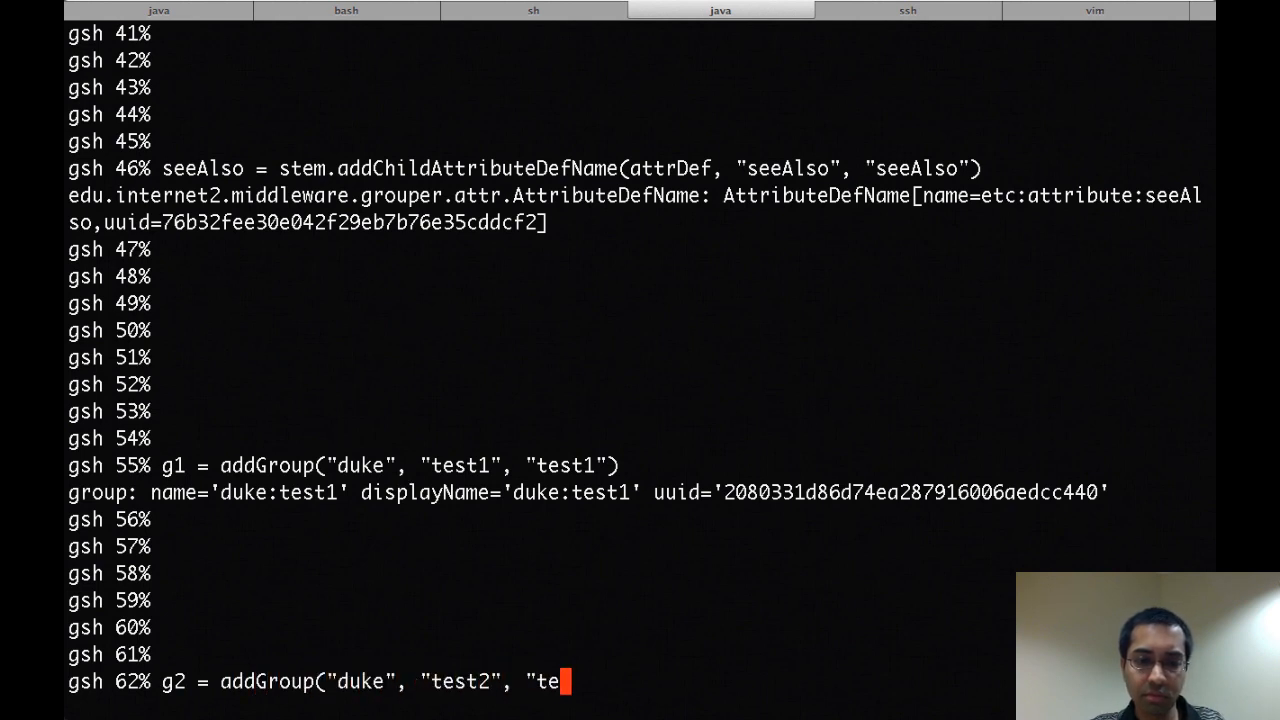
key("Return")
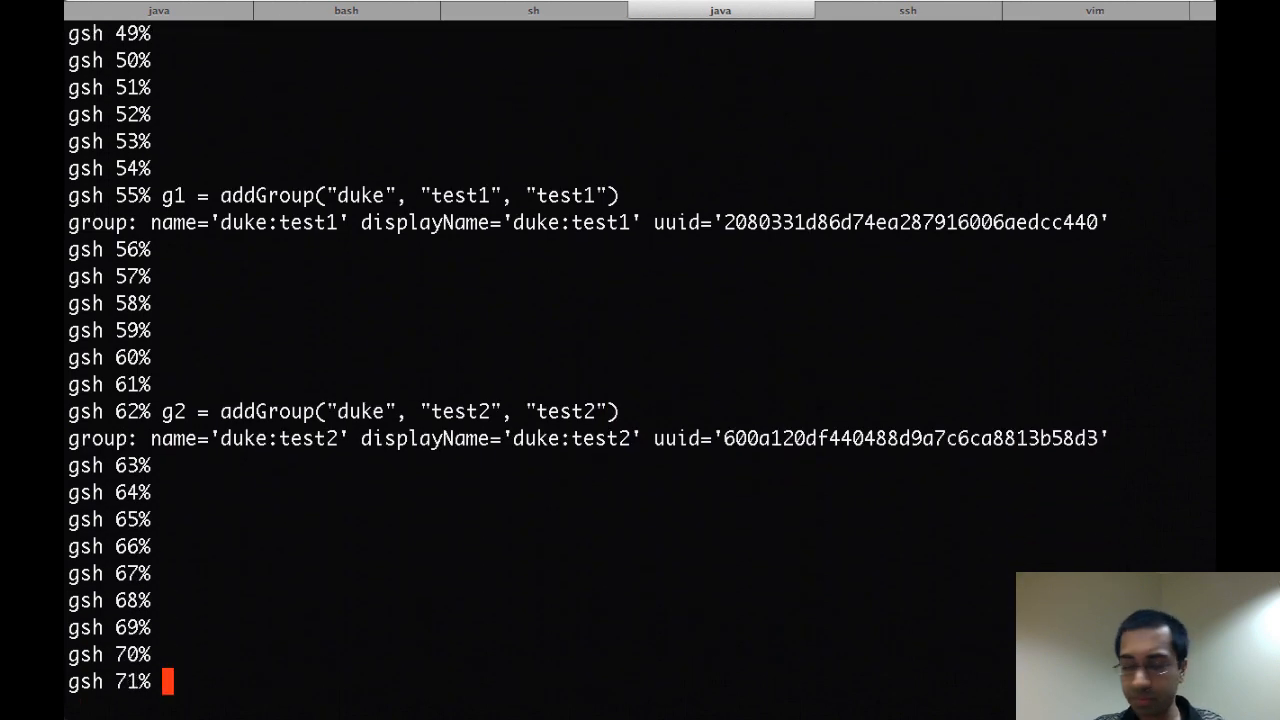
Assign g1 the etc:attribute:seeAlso value duke:test2 via getAttributeValueDelegate().assignValue
type("g1")
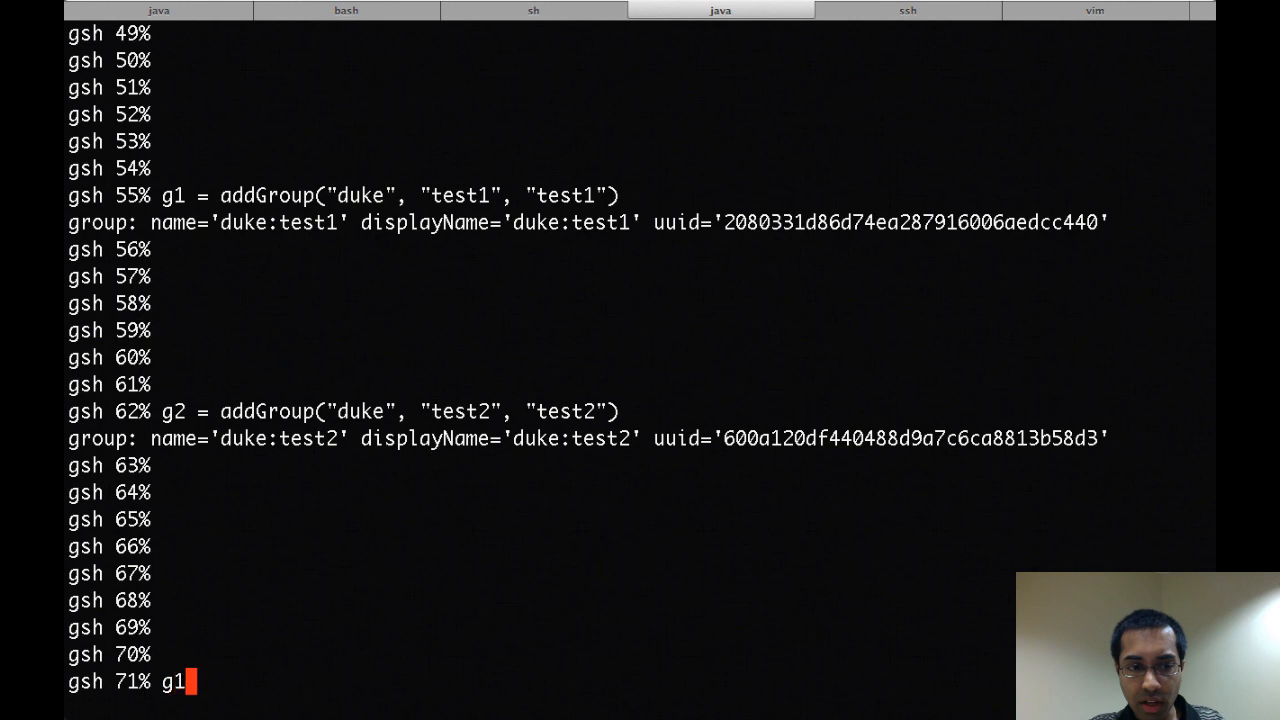
type(".")
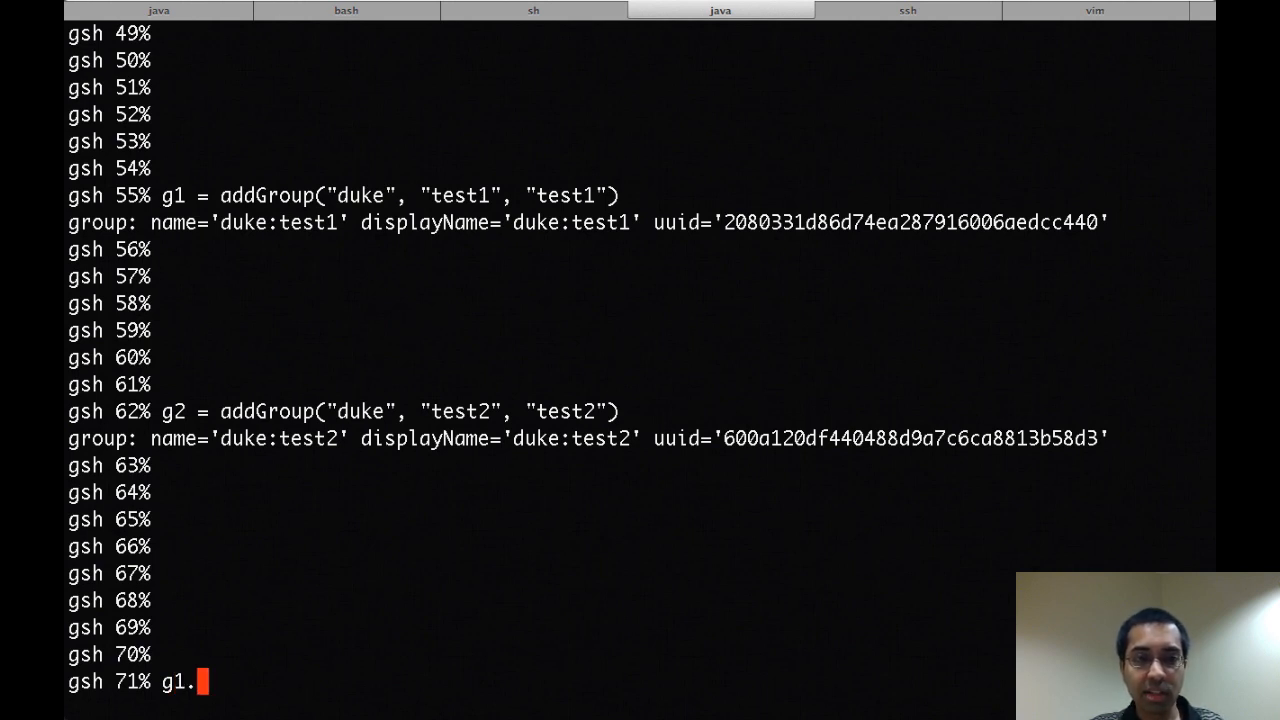
type("get")
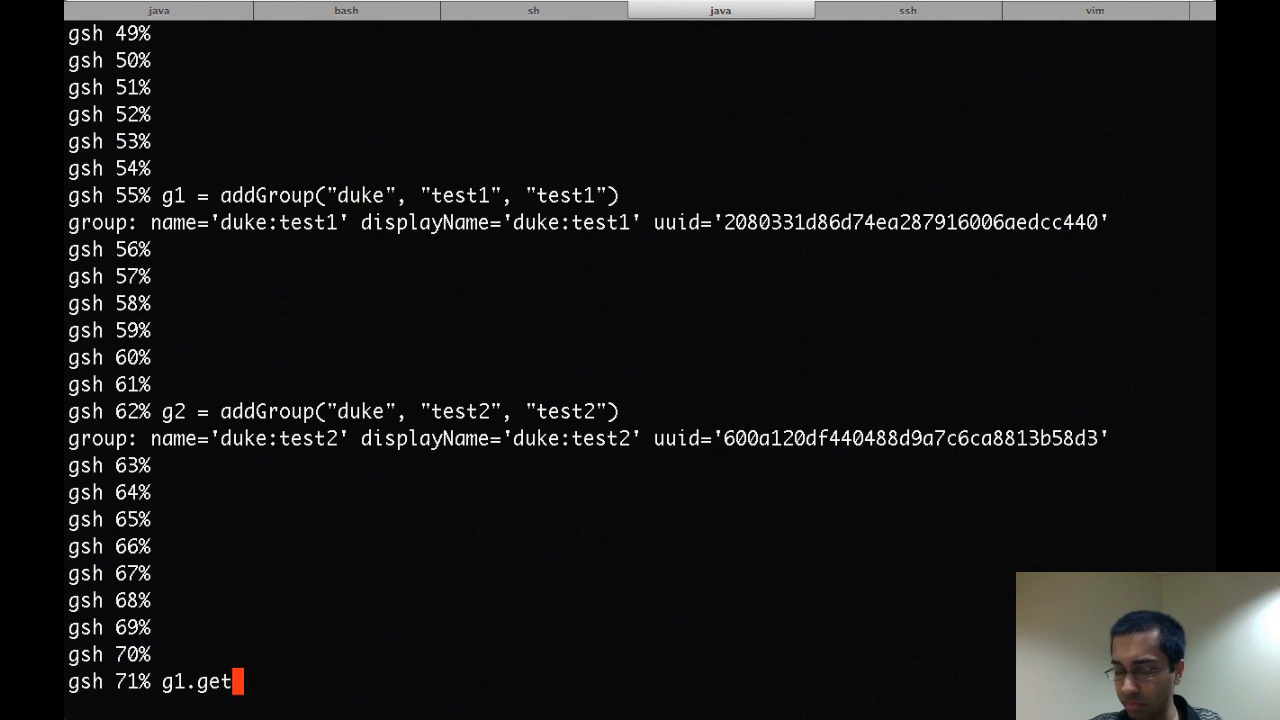
type("AttributeVal")
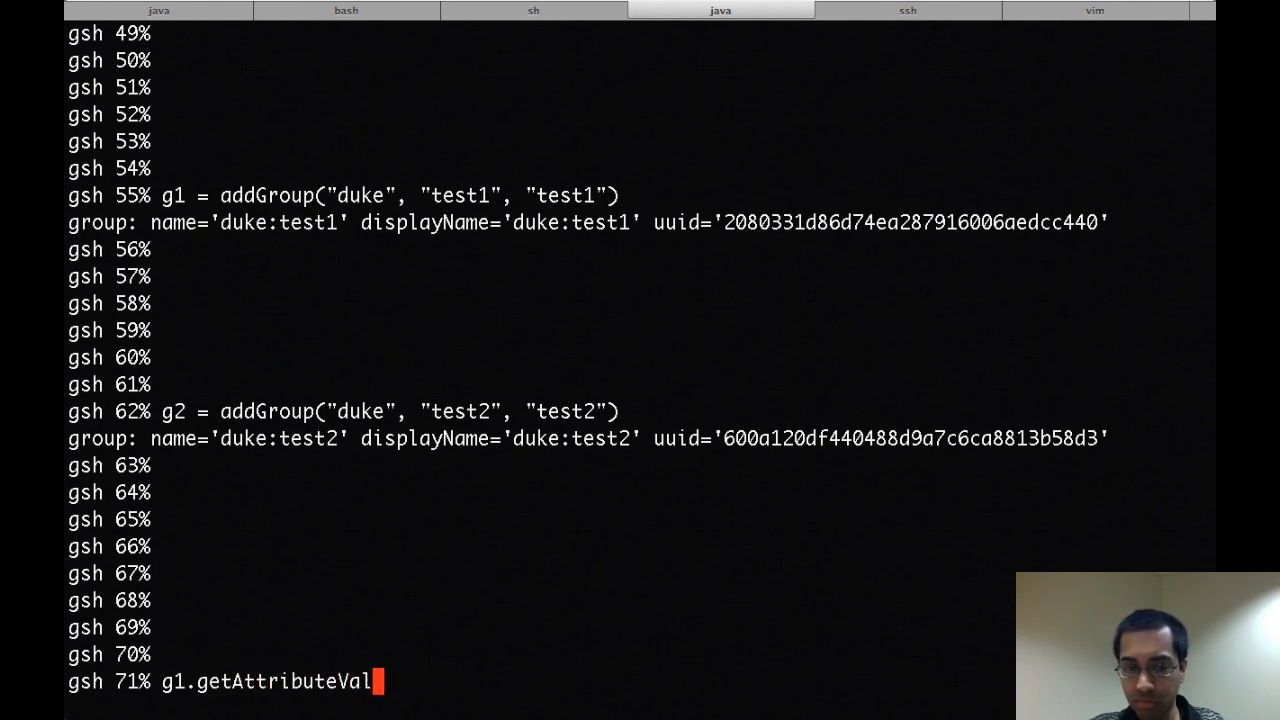
type("ueDelega")
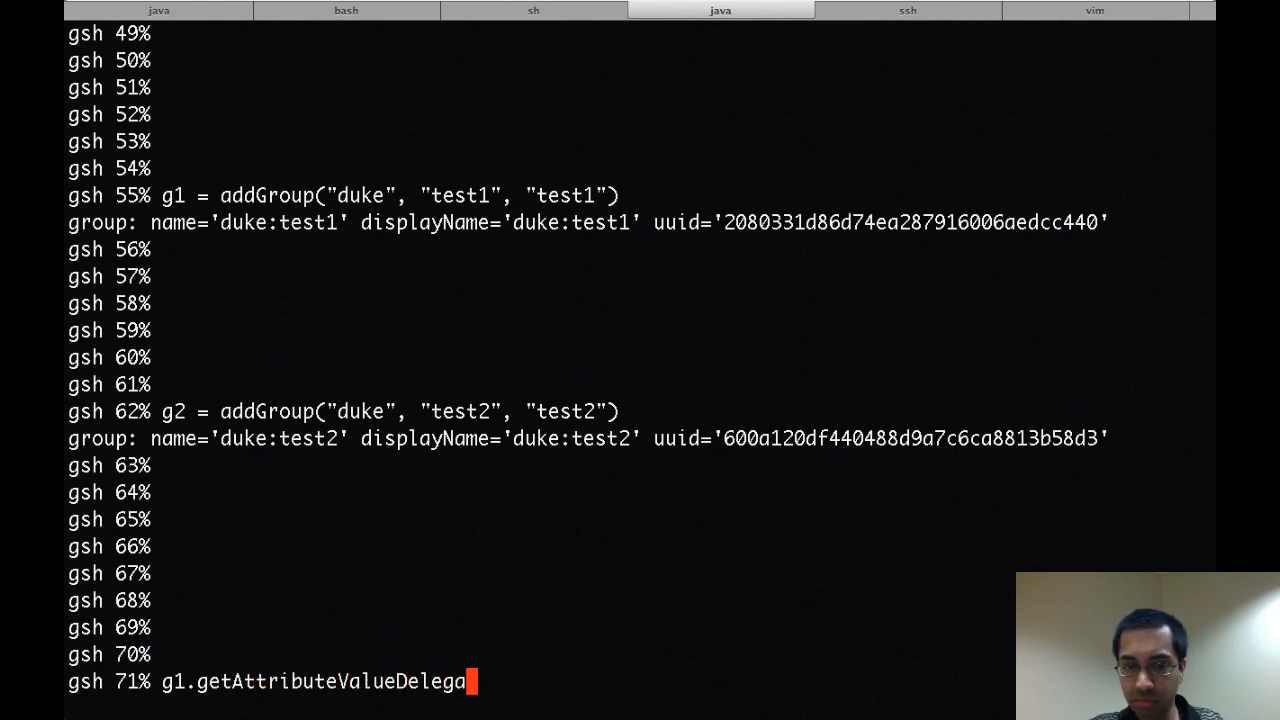
type("te().assignV")
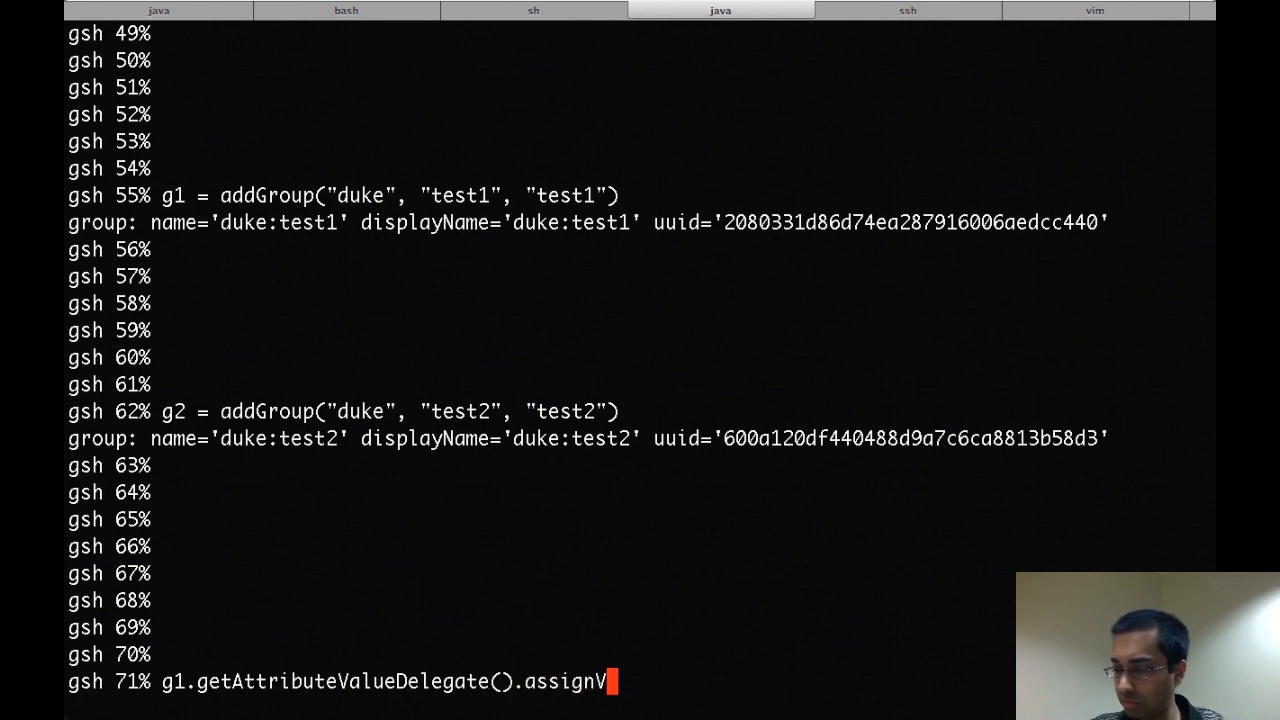
type("alue(\"etc:")
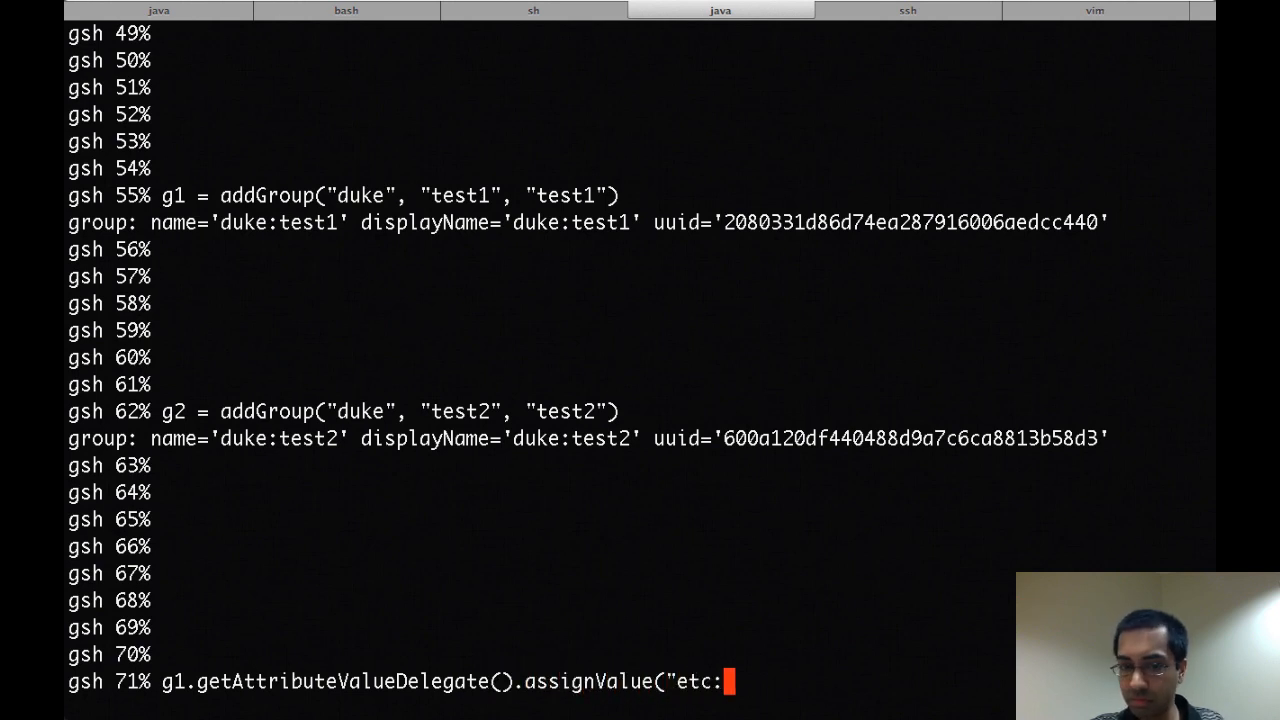
type("attribute:seeAlso\",")
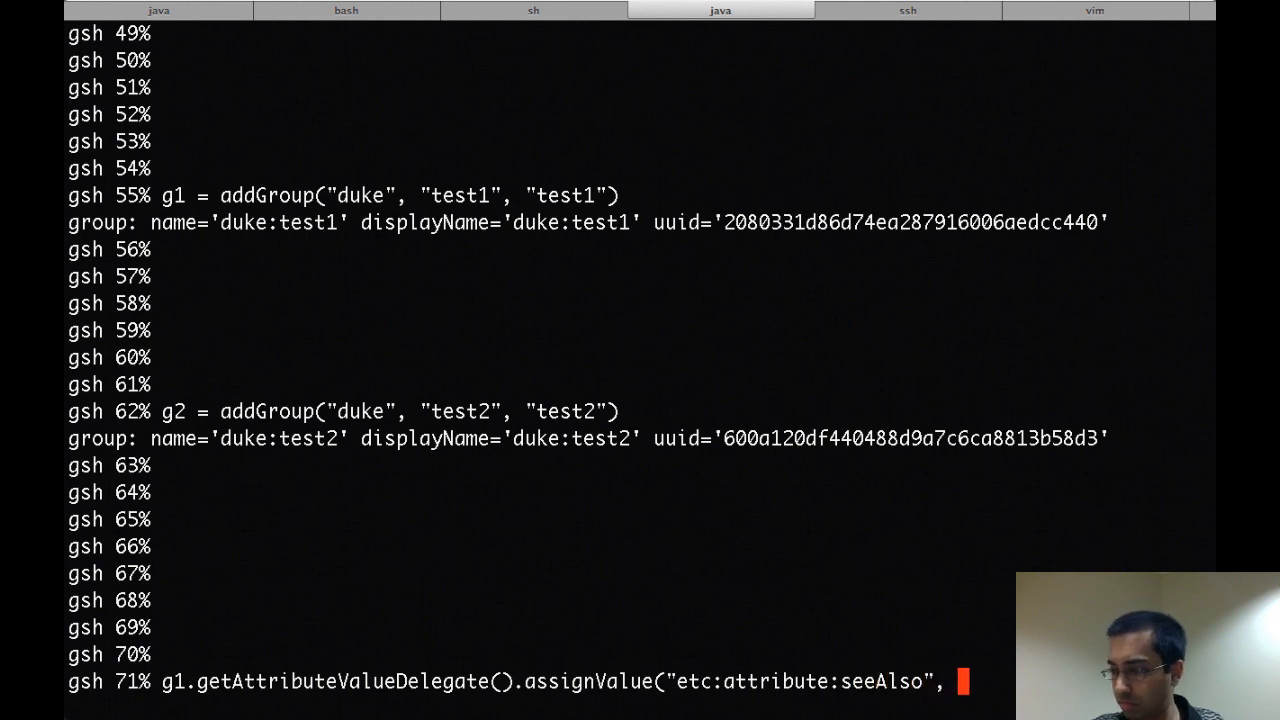
type("\"d")
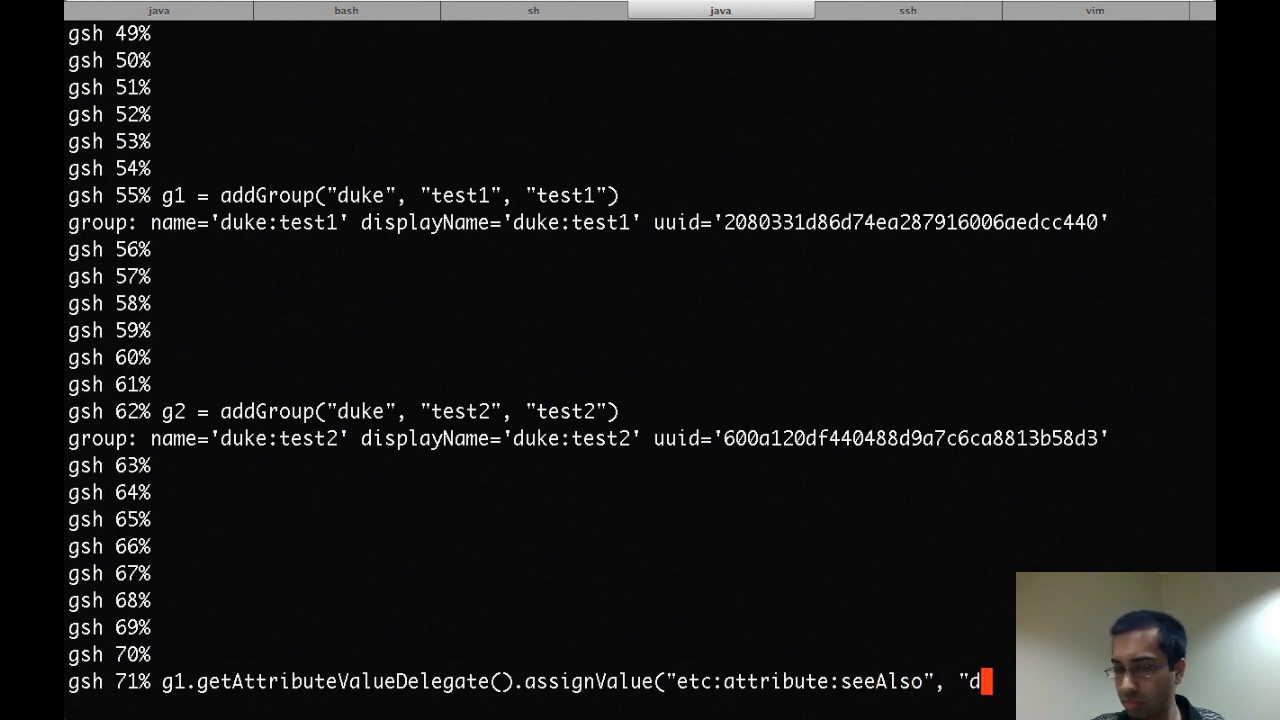
type("uke:test2\"")
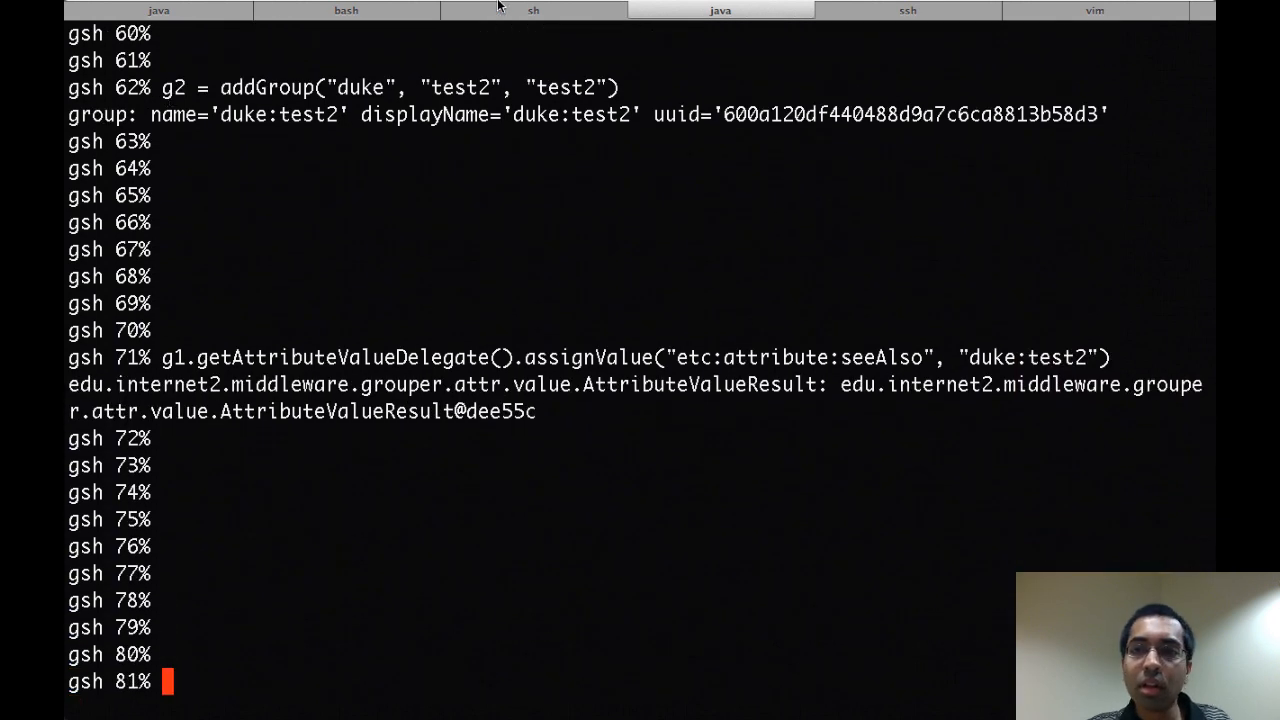
Select the two loaderRunOneJob lines for the change log temp and consumer_psp jobs in the vim notes
left_click(1094, 10)
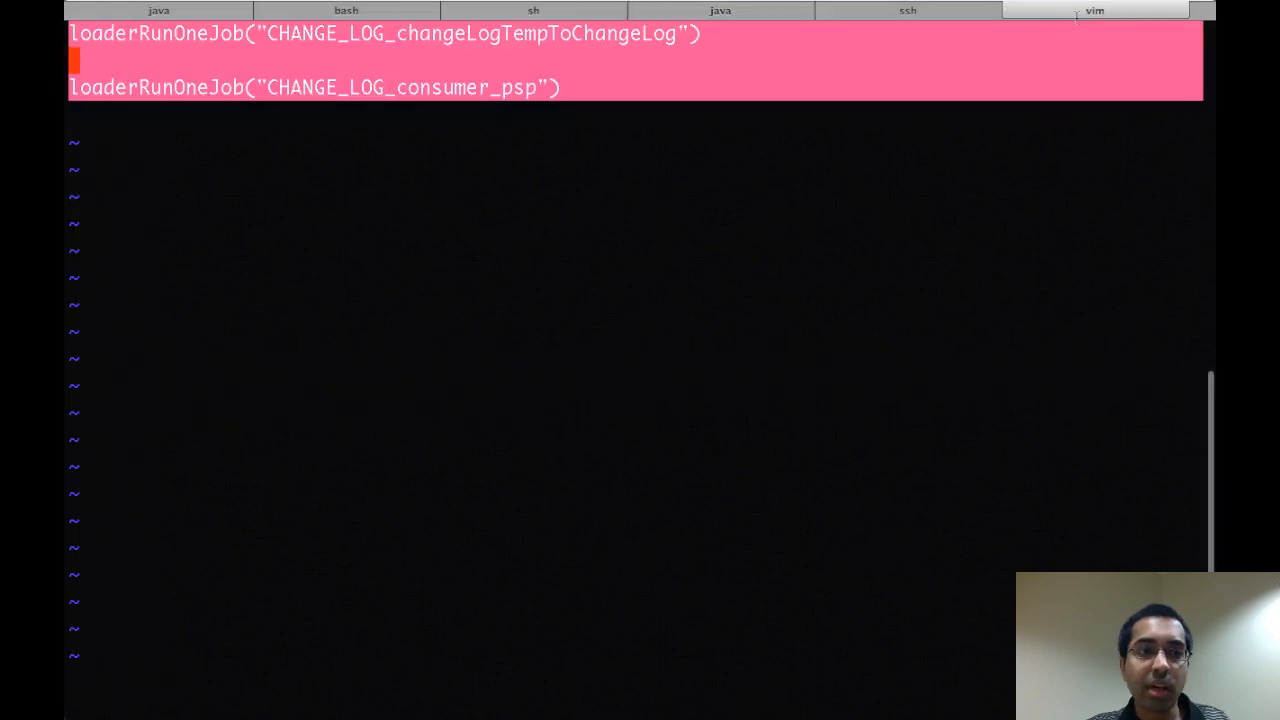
left_click(720, 10)
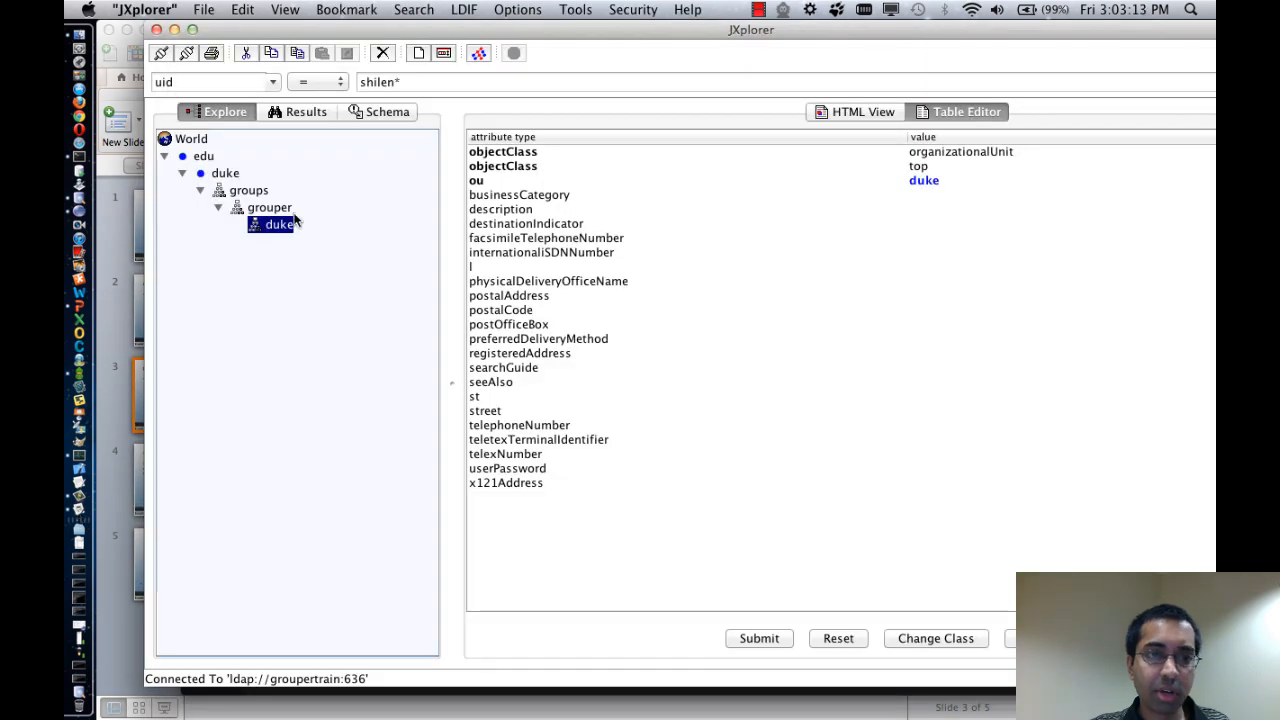
Refresh the duke branch under groups > grouper so test1 and test2 appear with test1's seeAlso DN
right_click(280, 224)
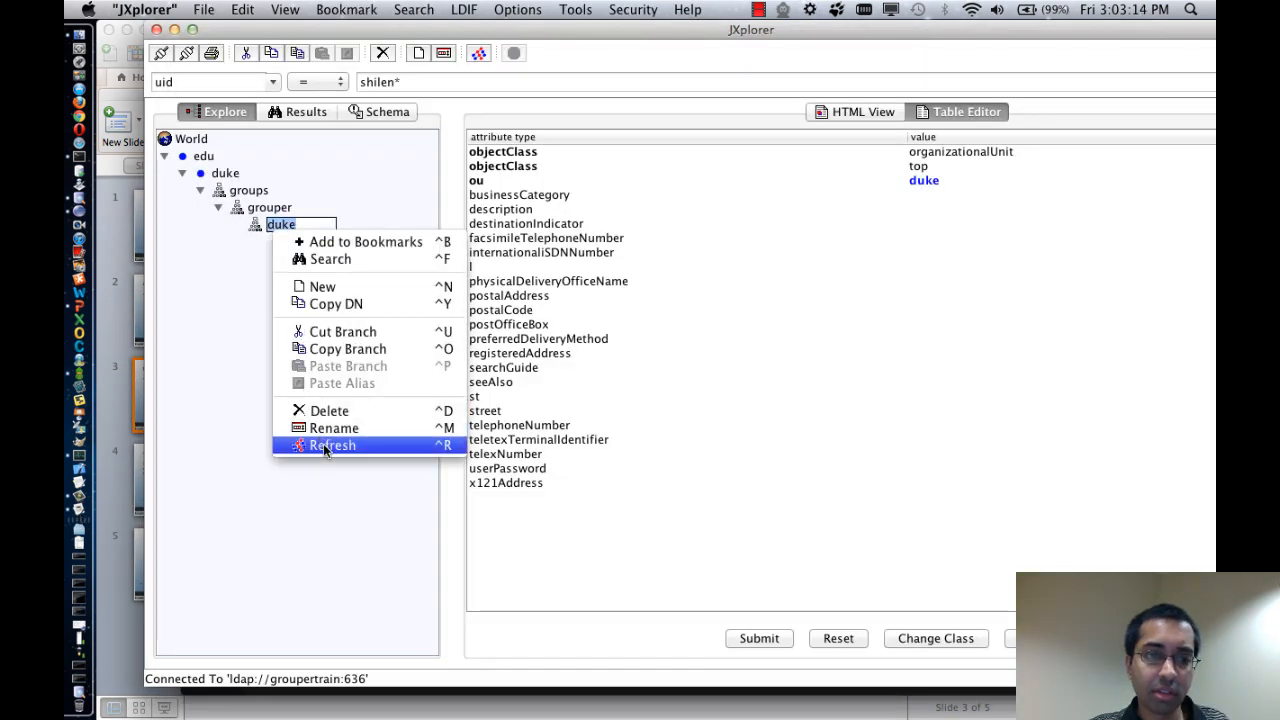
left_click(332, 444)
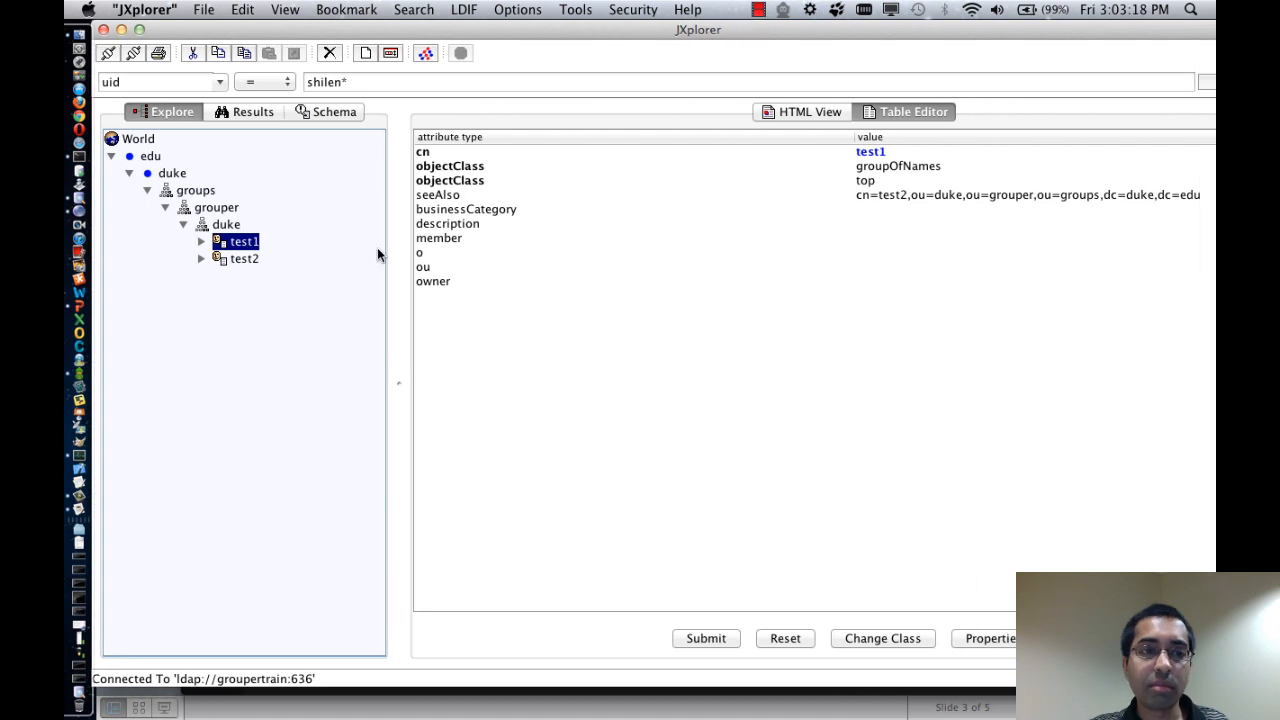
mouse_move(258, 260)
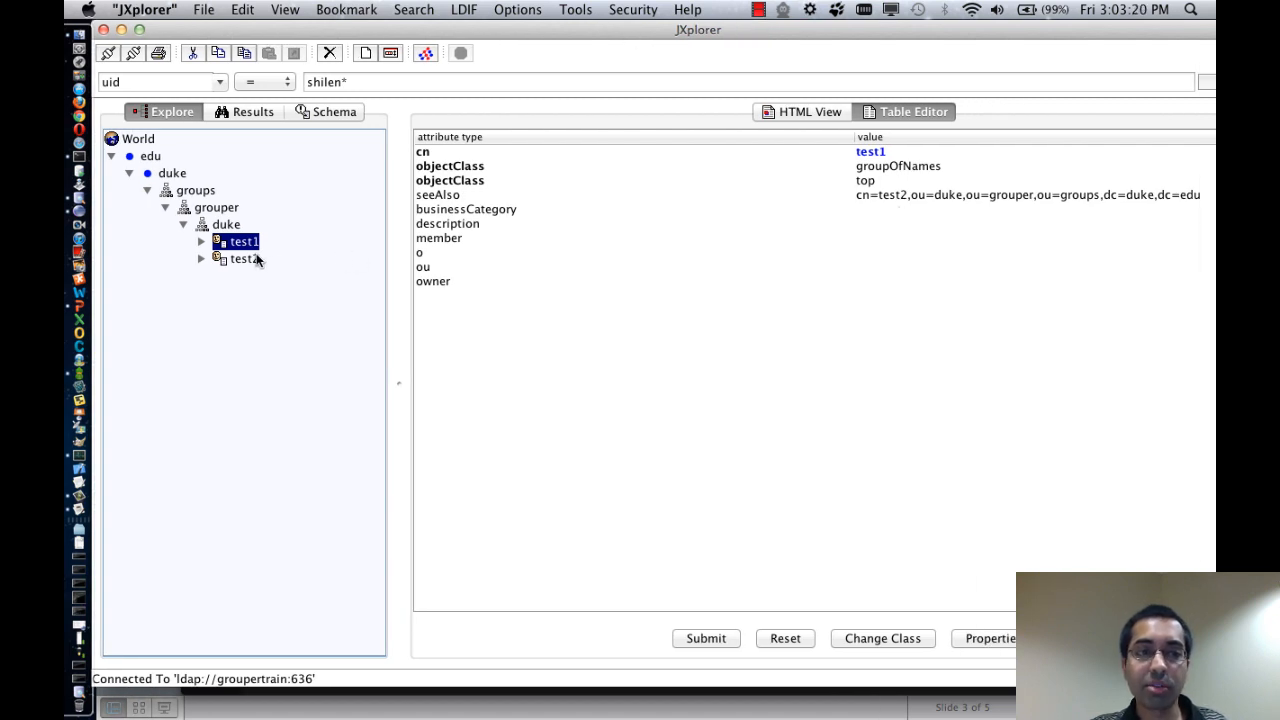
mouse_move(712, 198)
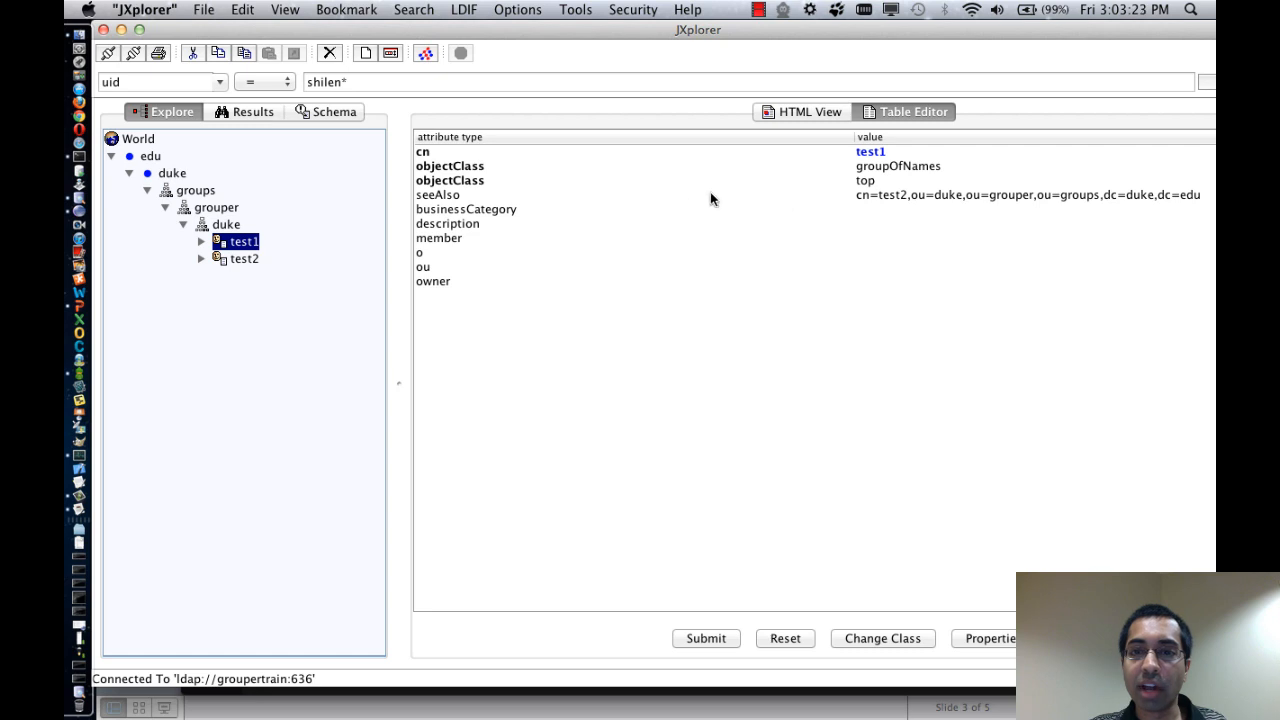
mouse_move(896, 210)
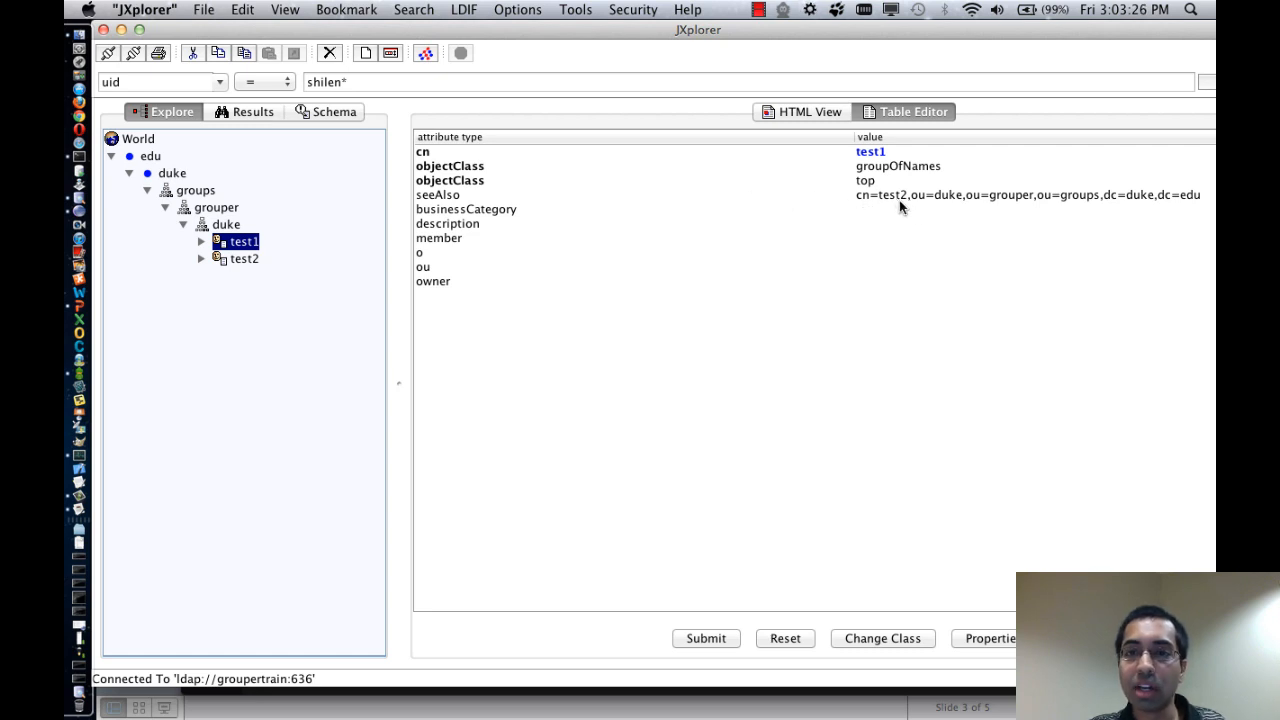
mouse_move(920, 206)
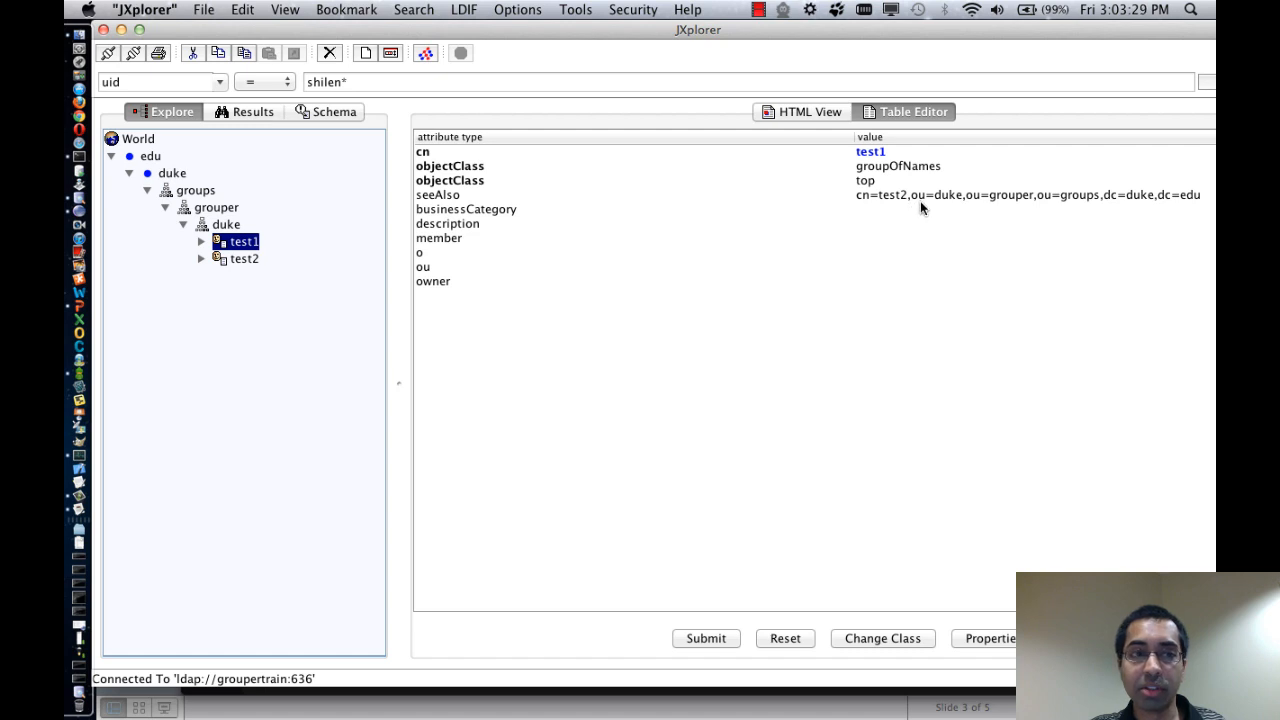
mouse_move(1028, 206)
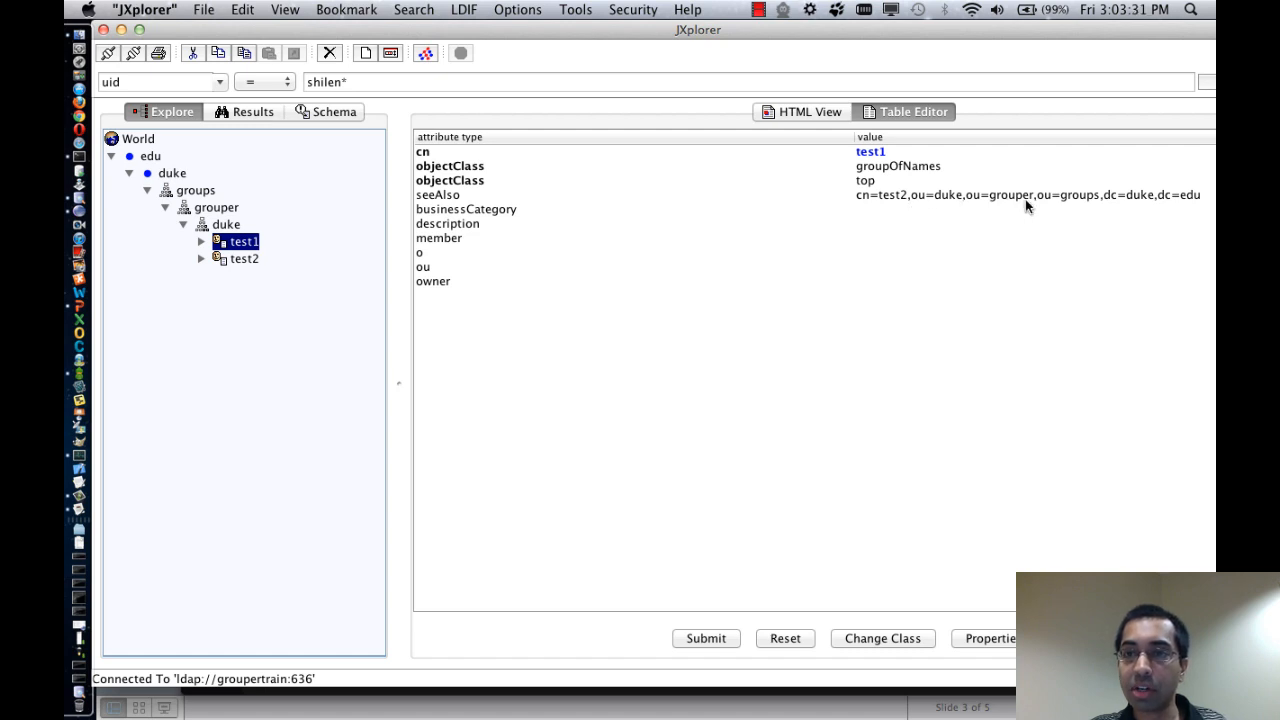
mouse_move(332, 268)
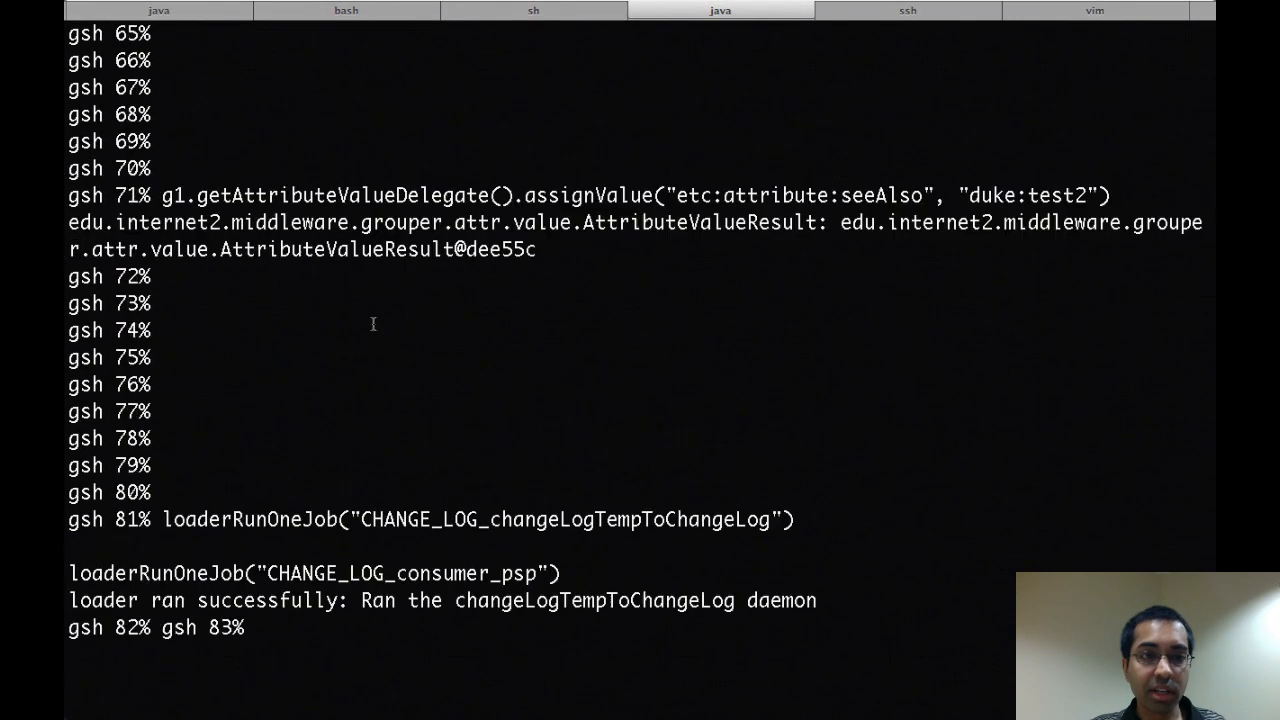
Scroll up in the gsh shell to review the assignValue command and the successful loader output
scroll("up", 3)
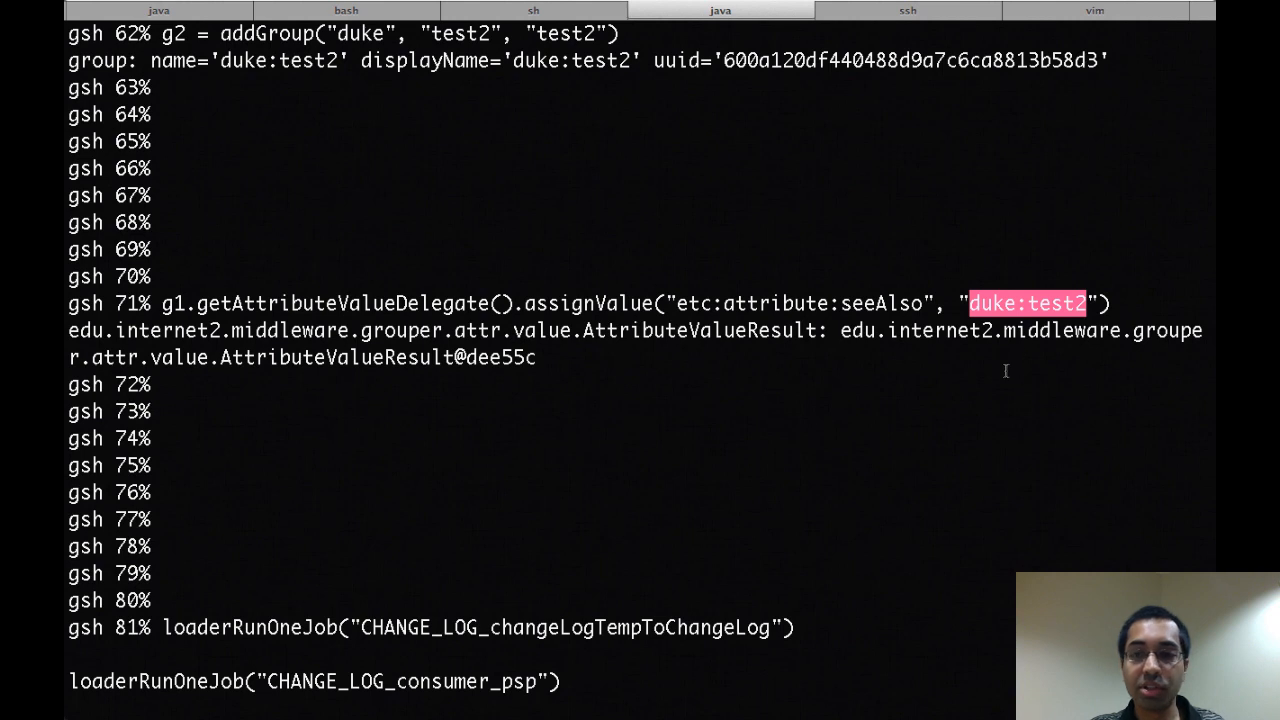
mouse_move(1032, 344)
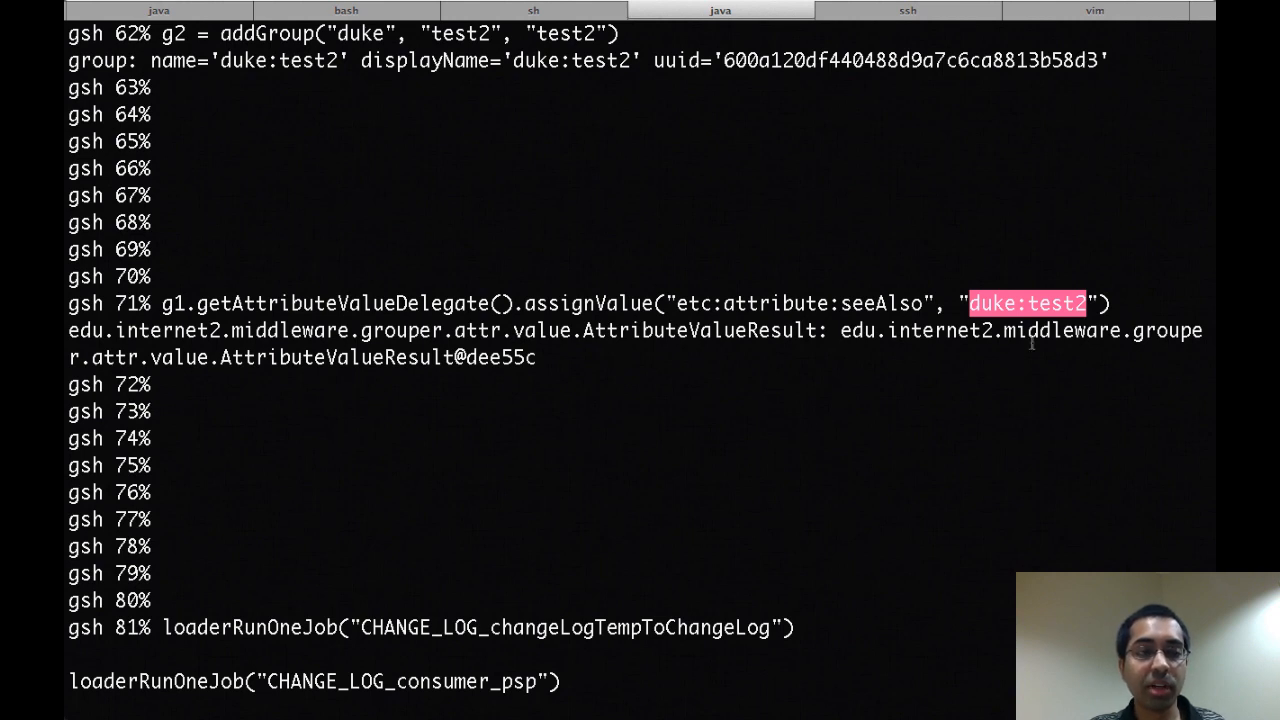